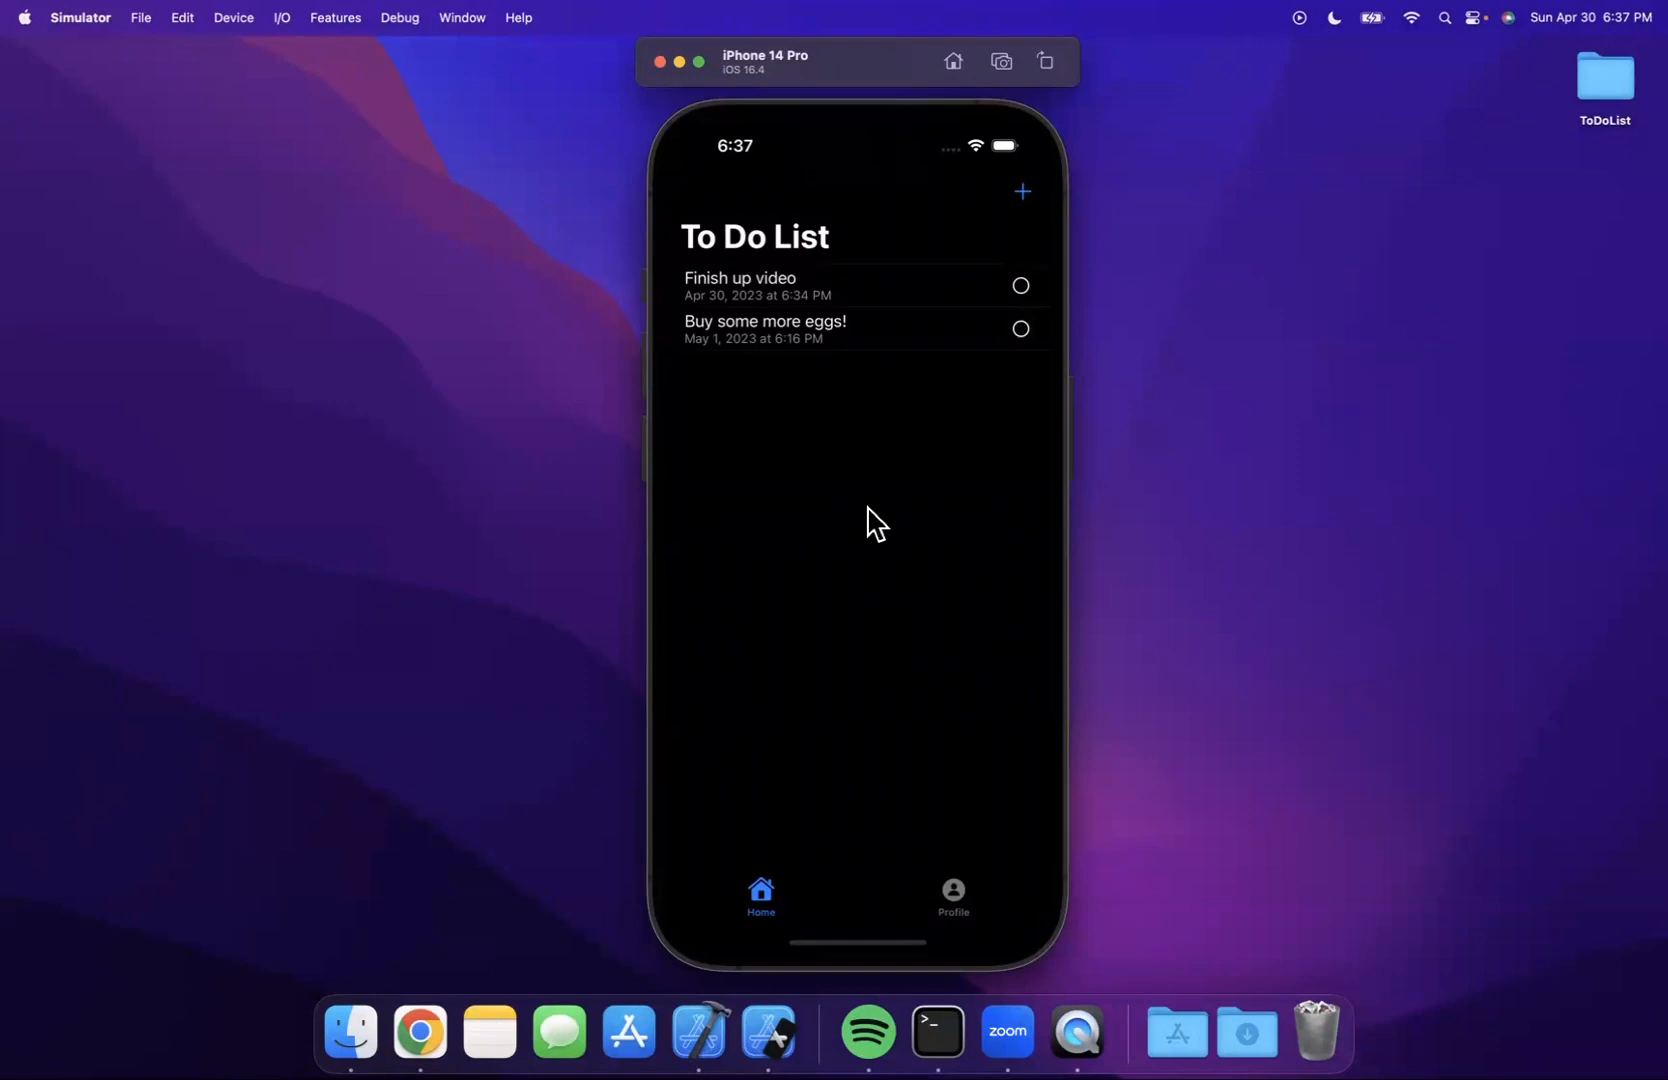
mouse_move(910, 426)
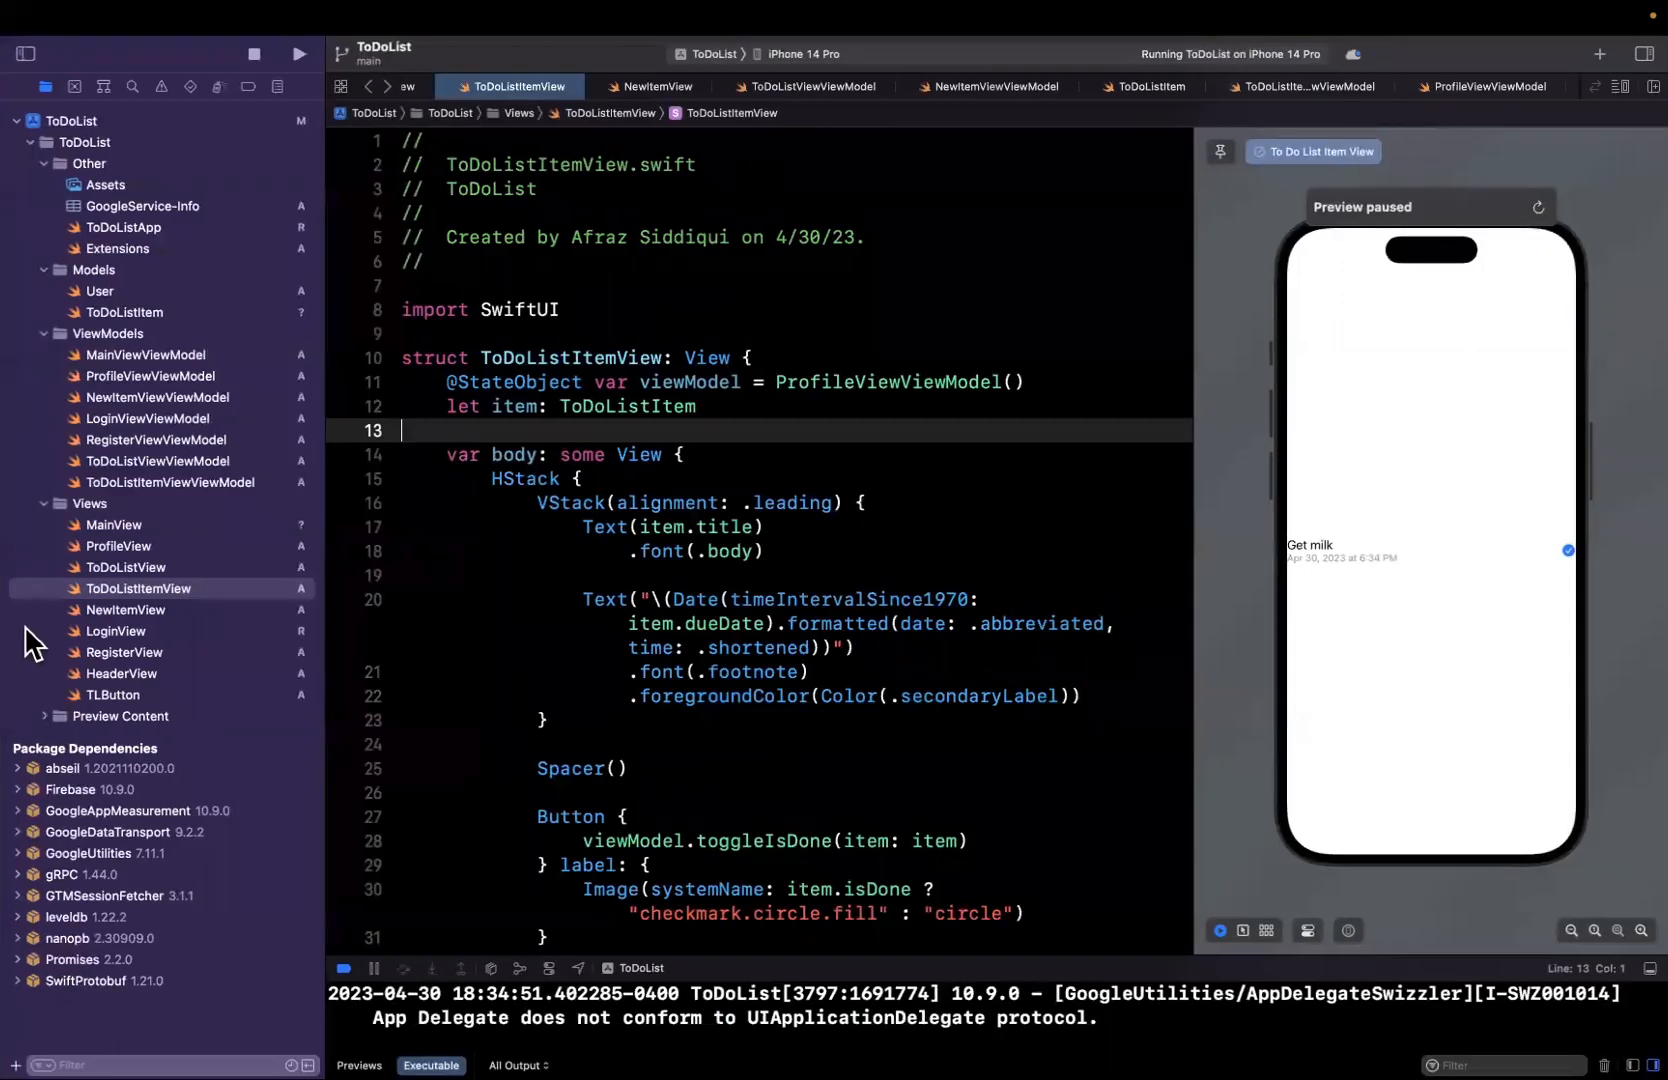
mouse_move(144, 580)
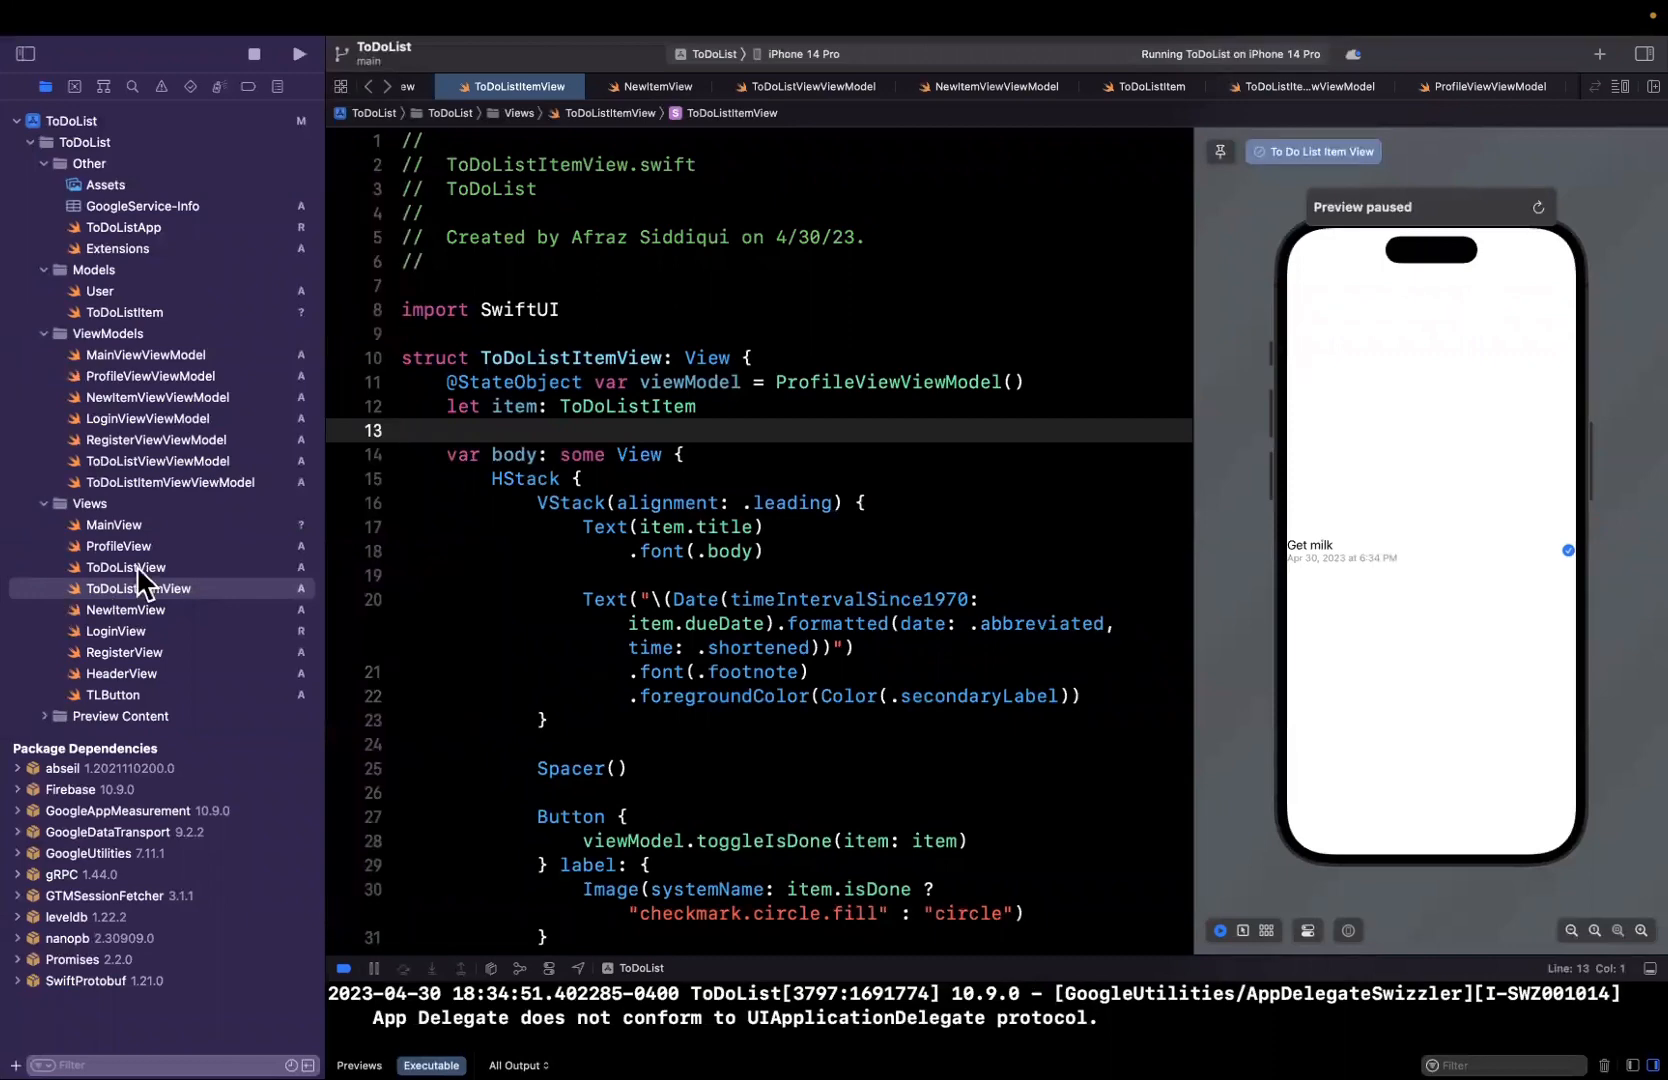
- In ToDoListView, replace the Delete action's .background(Color.red) with .tint(.red)
click(124, 610)
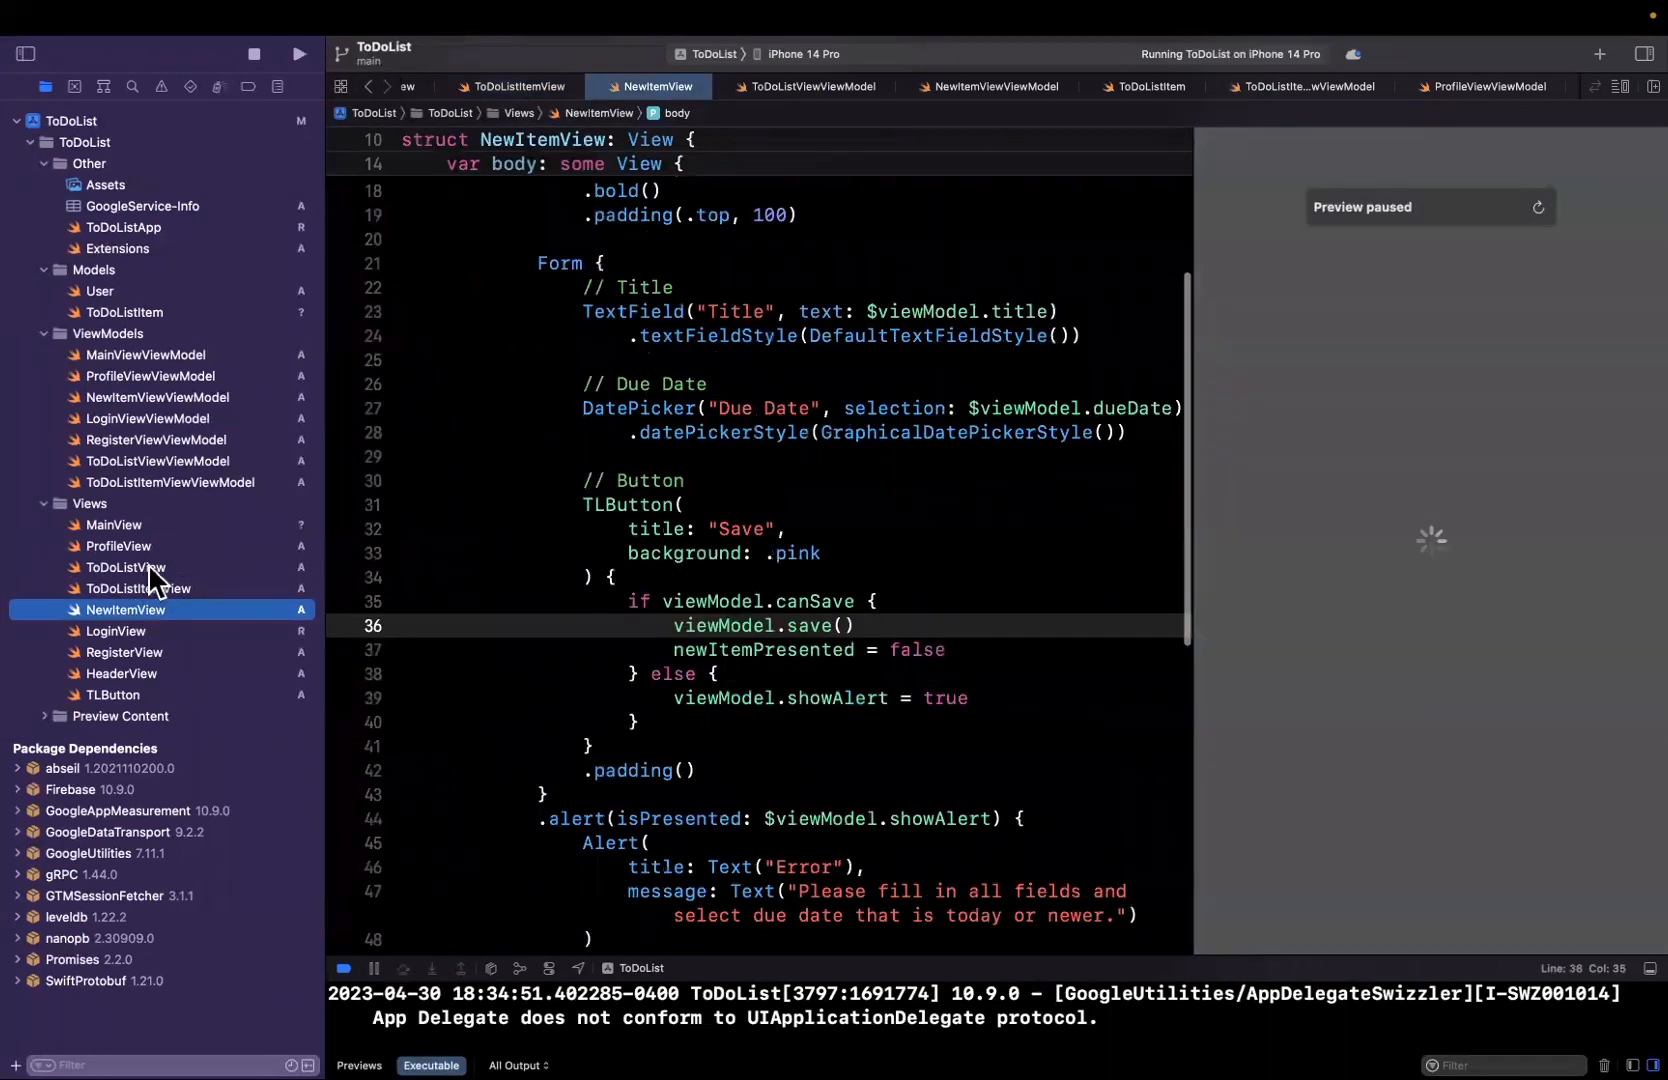
click(126, 566)
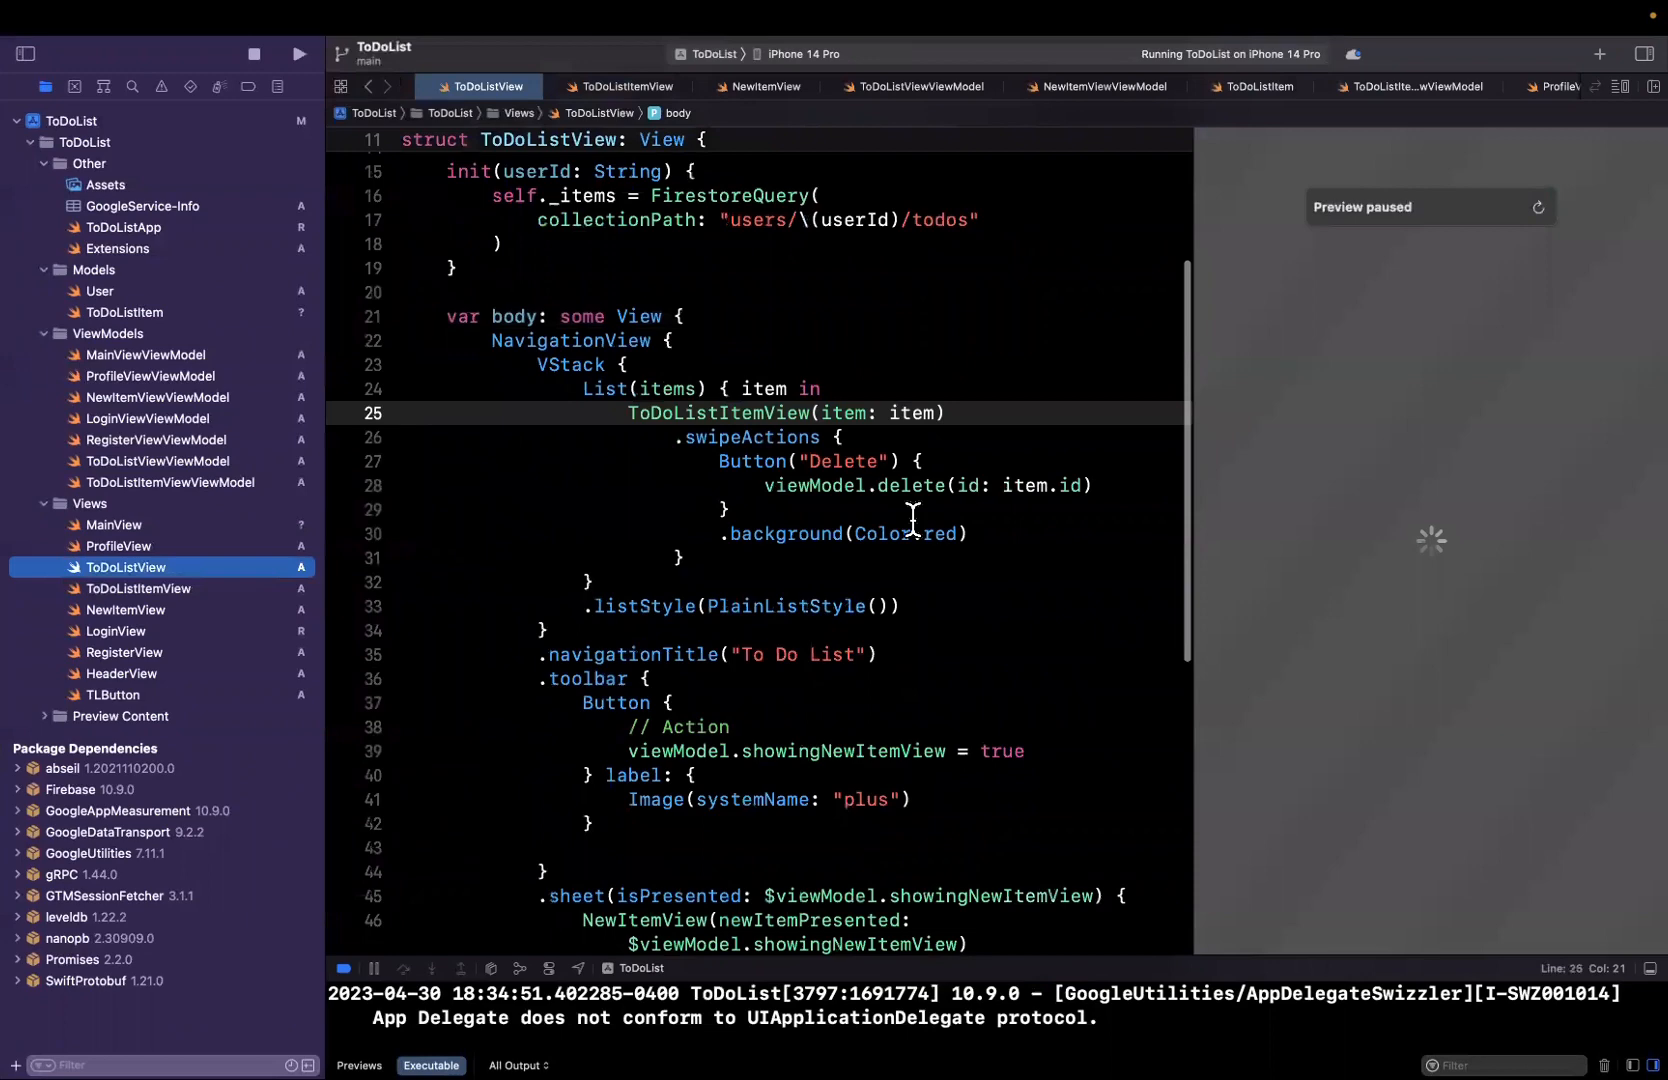
double_click(841, 533)
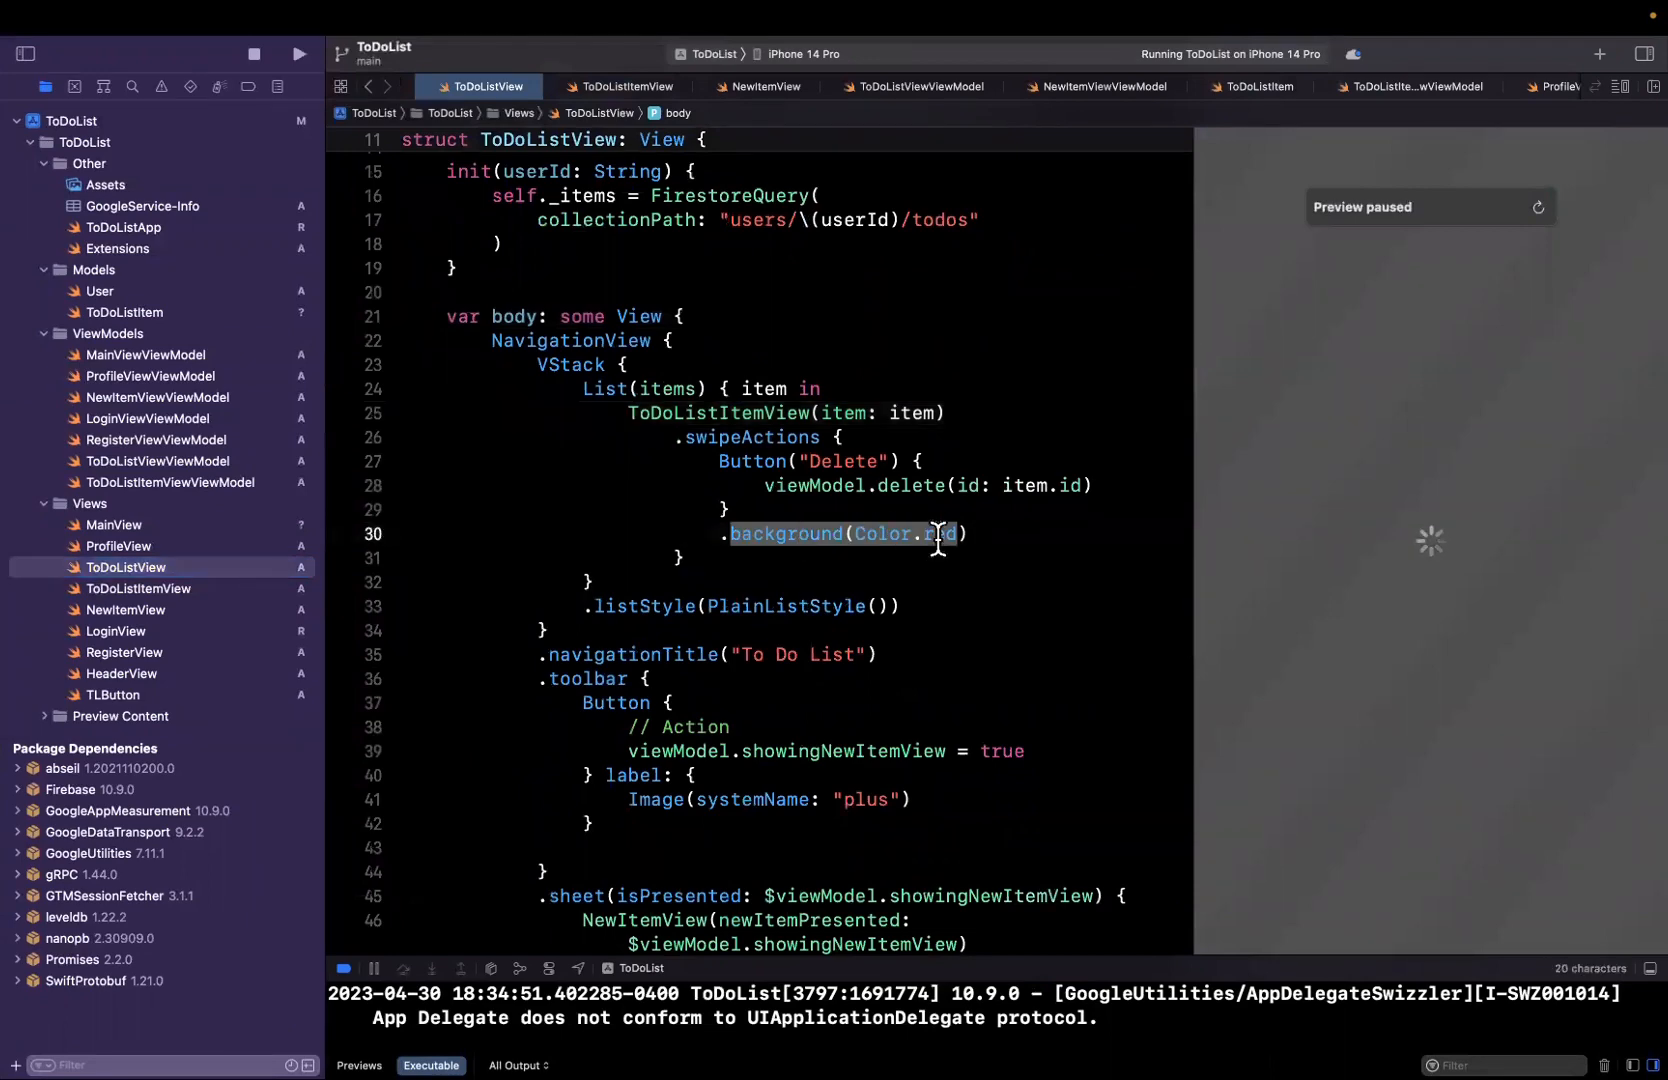
text(.tint(.re)
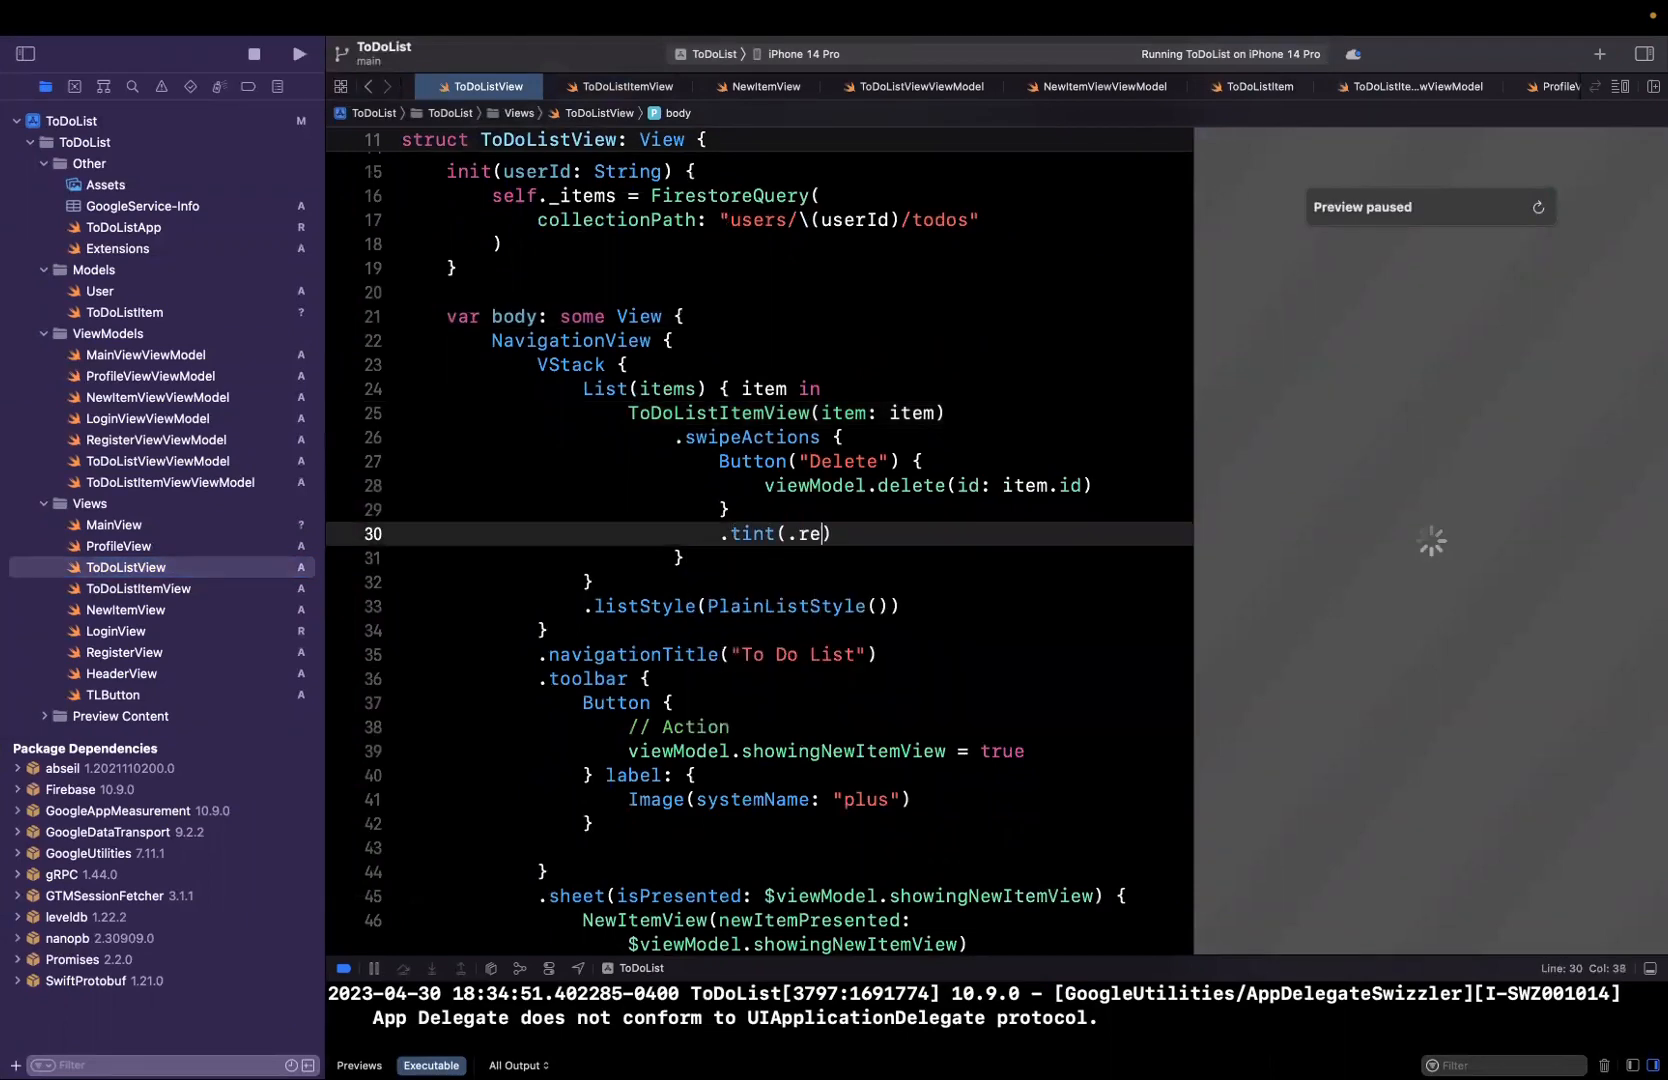
text(d)
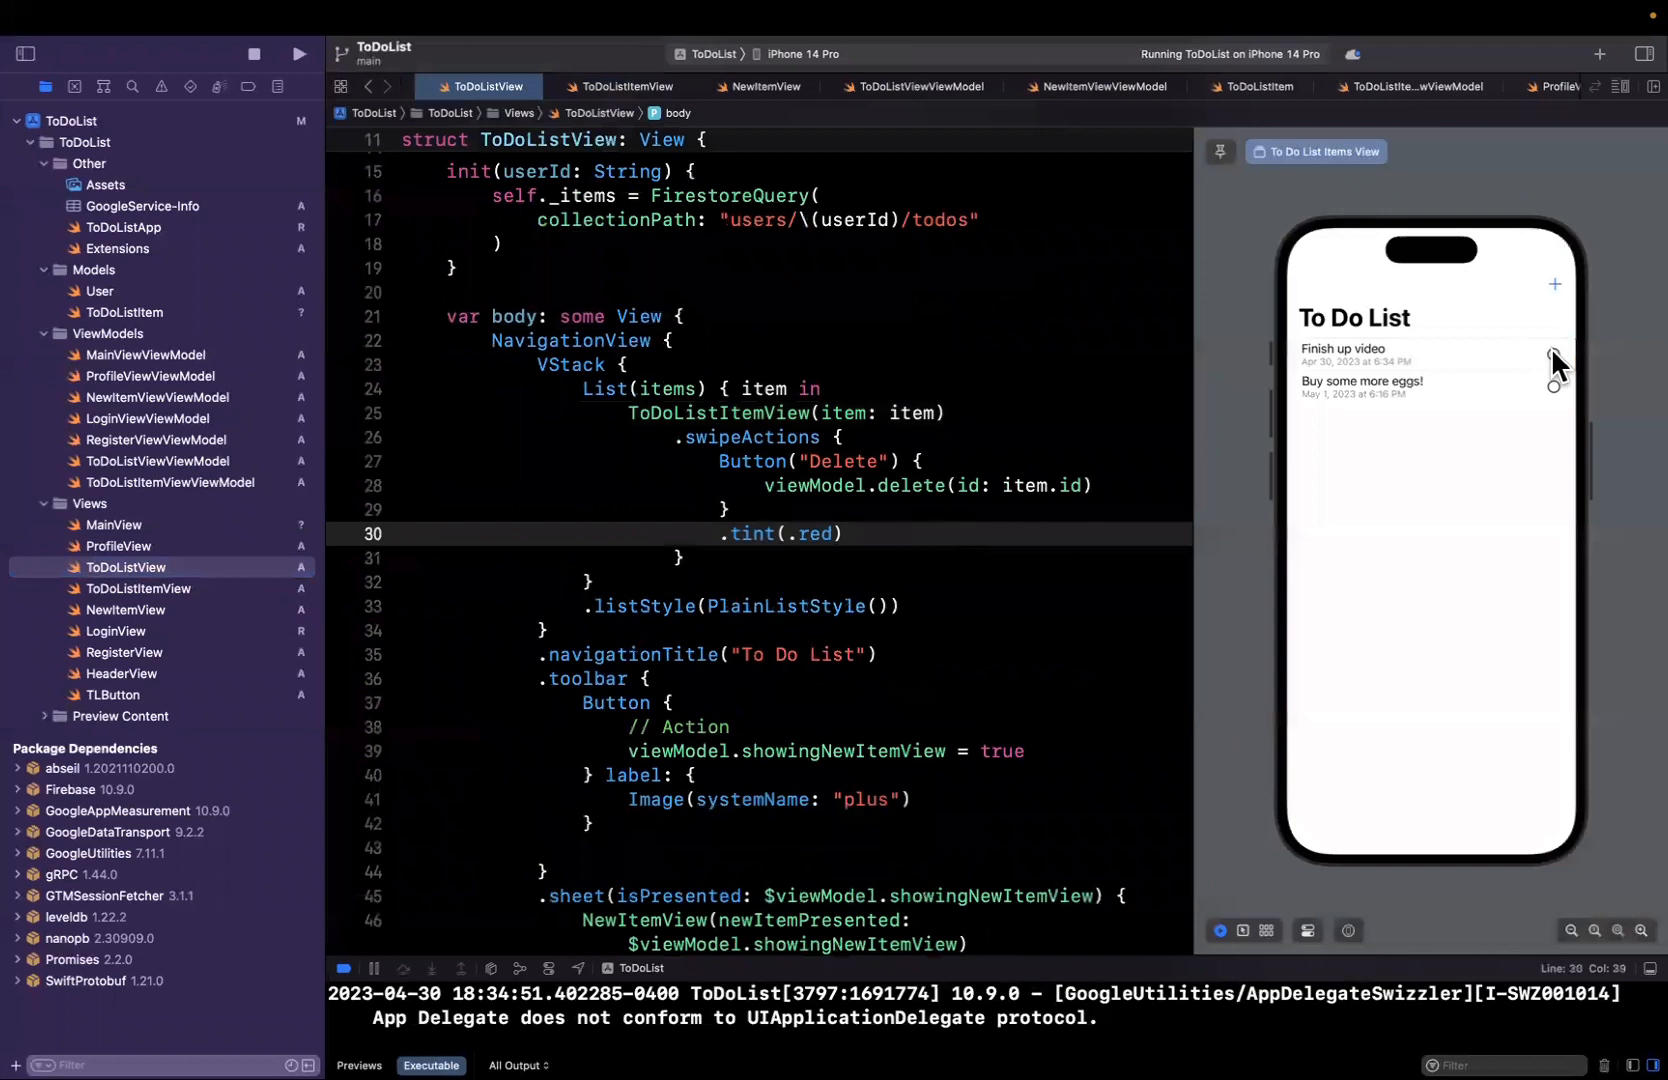
click(769, 462)
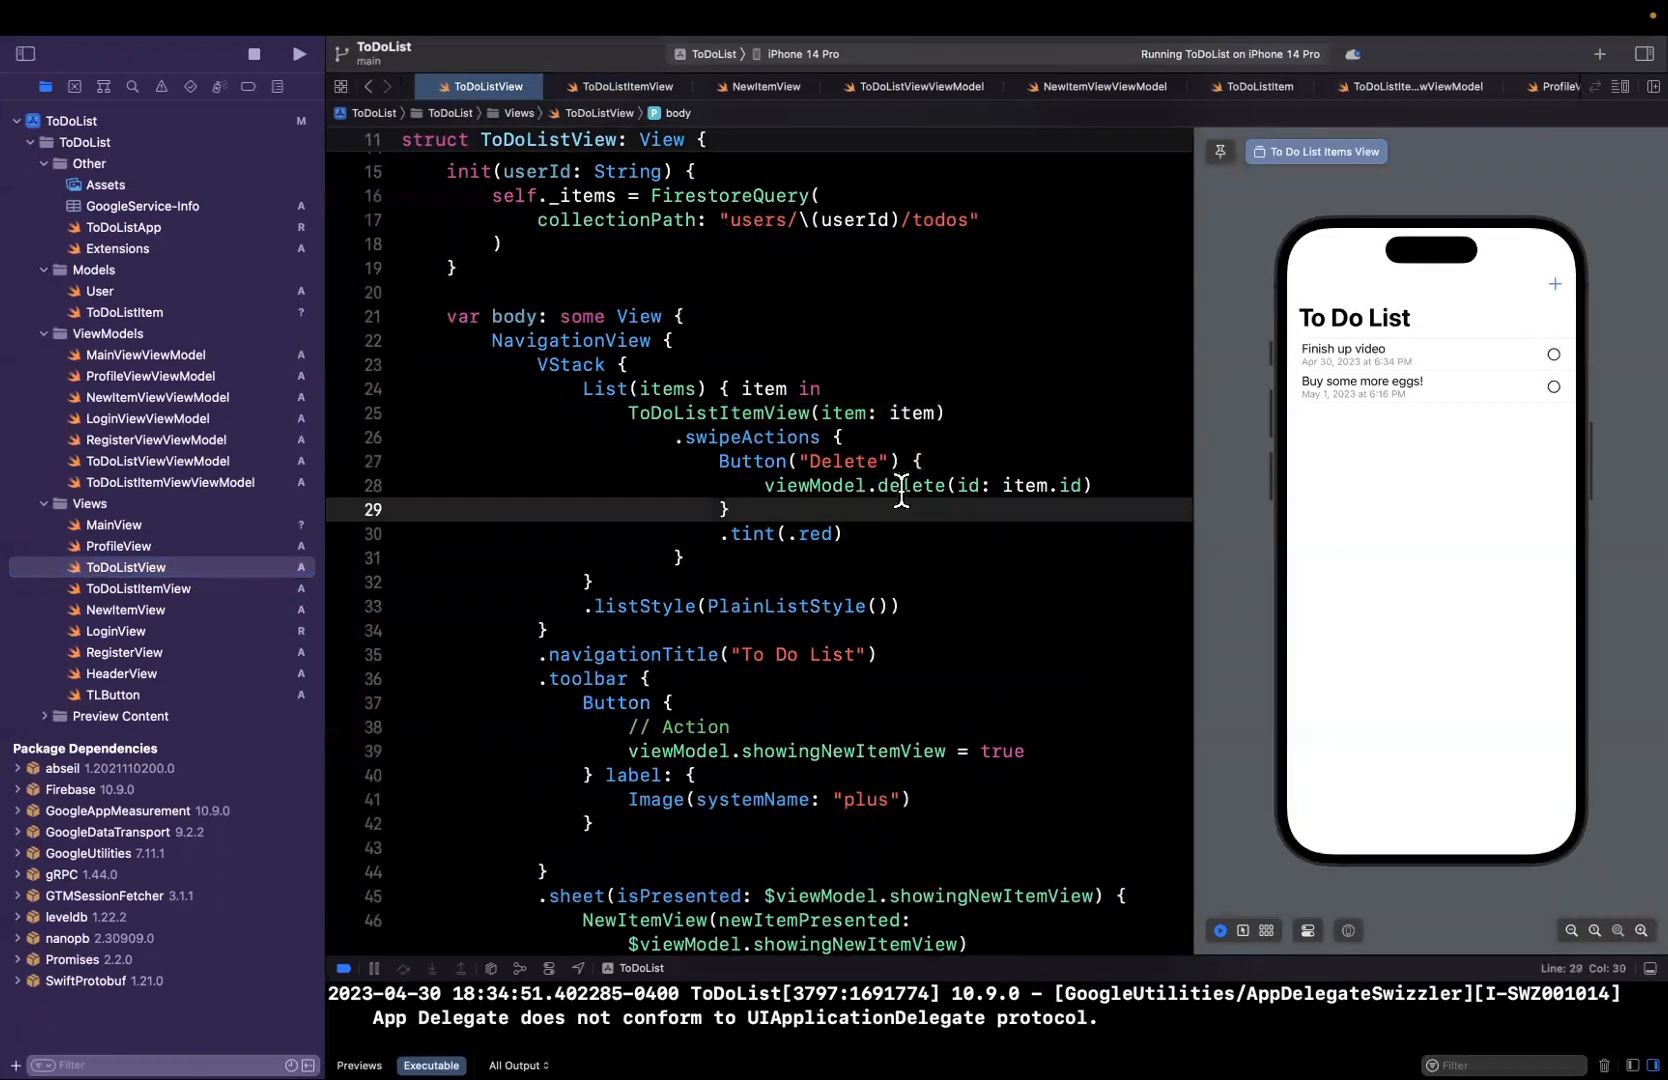
- Jump to viewModel.delete's definition, opening the empty delete(id:) in ToDoListViewViewModel
right_click(902, 485)
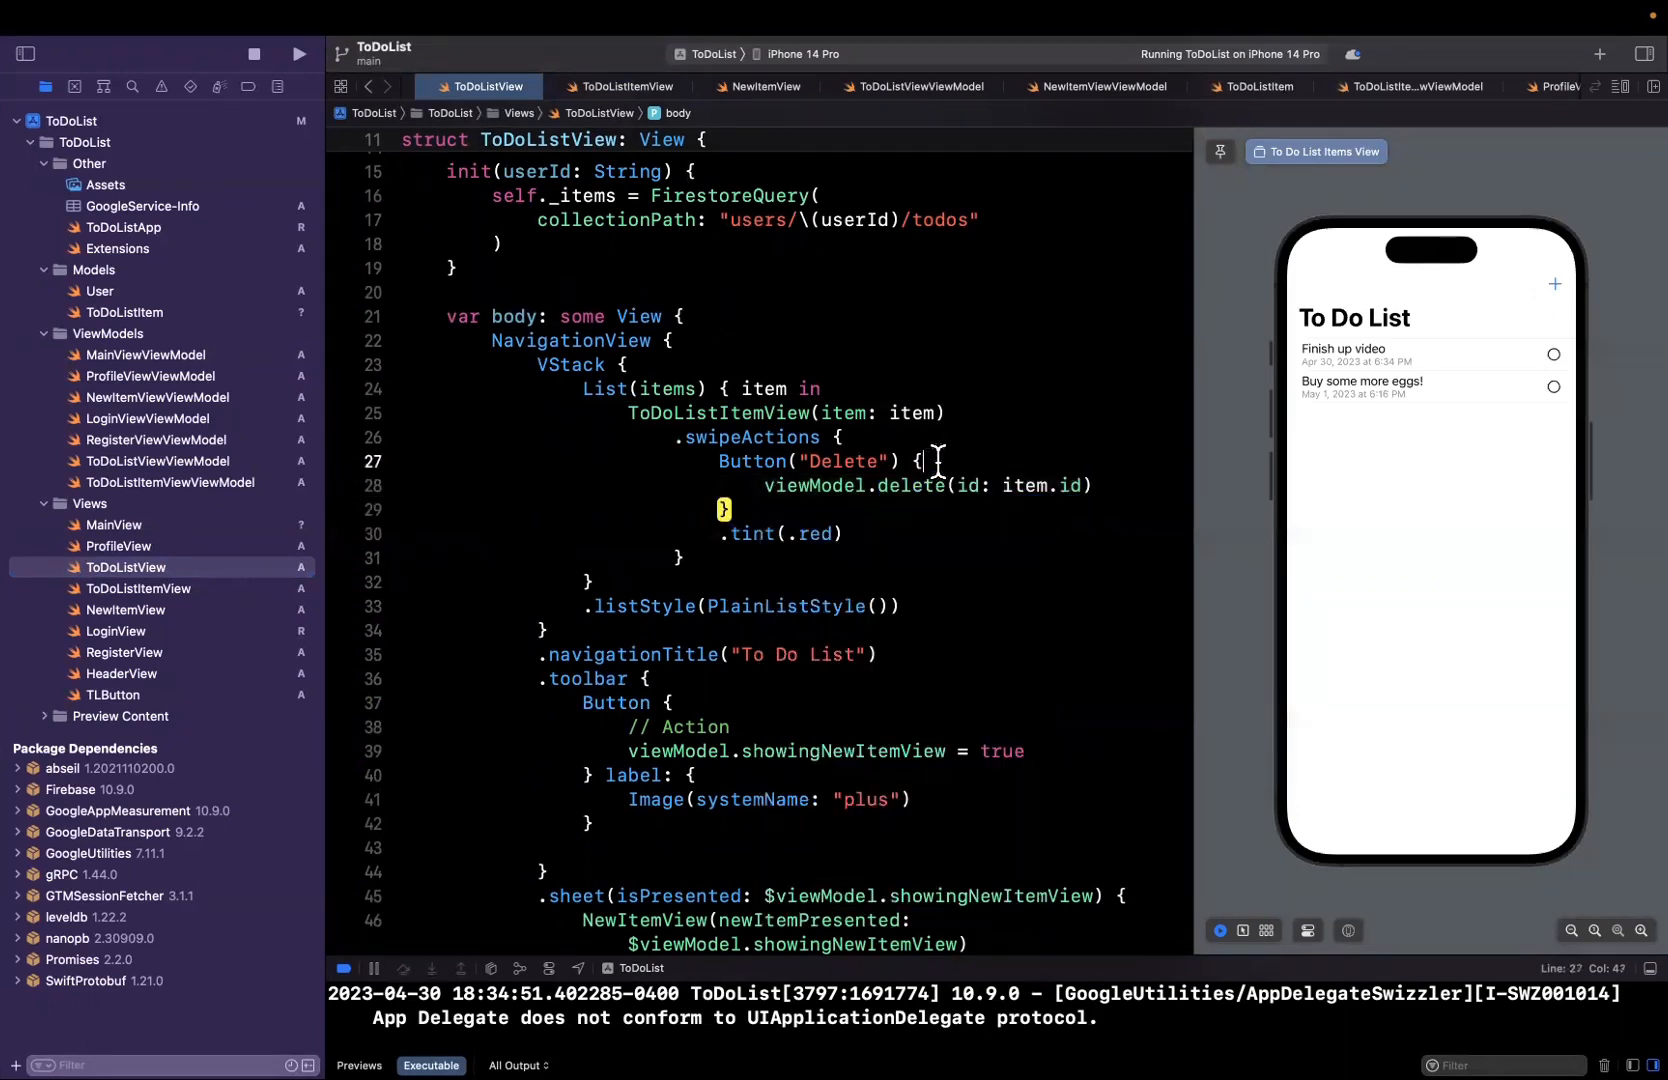
click(921, 86)
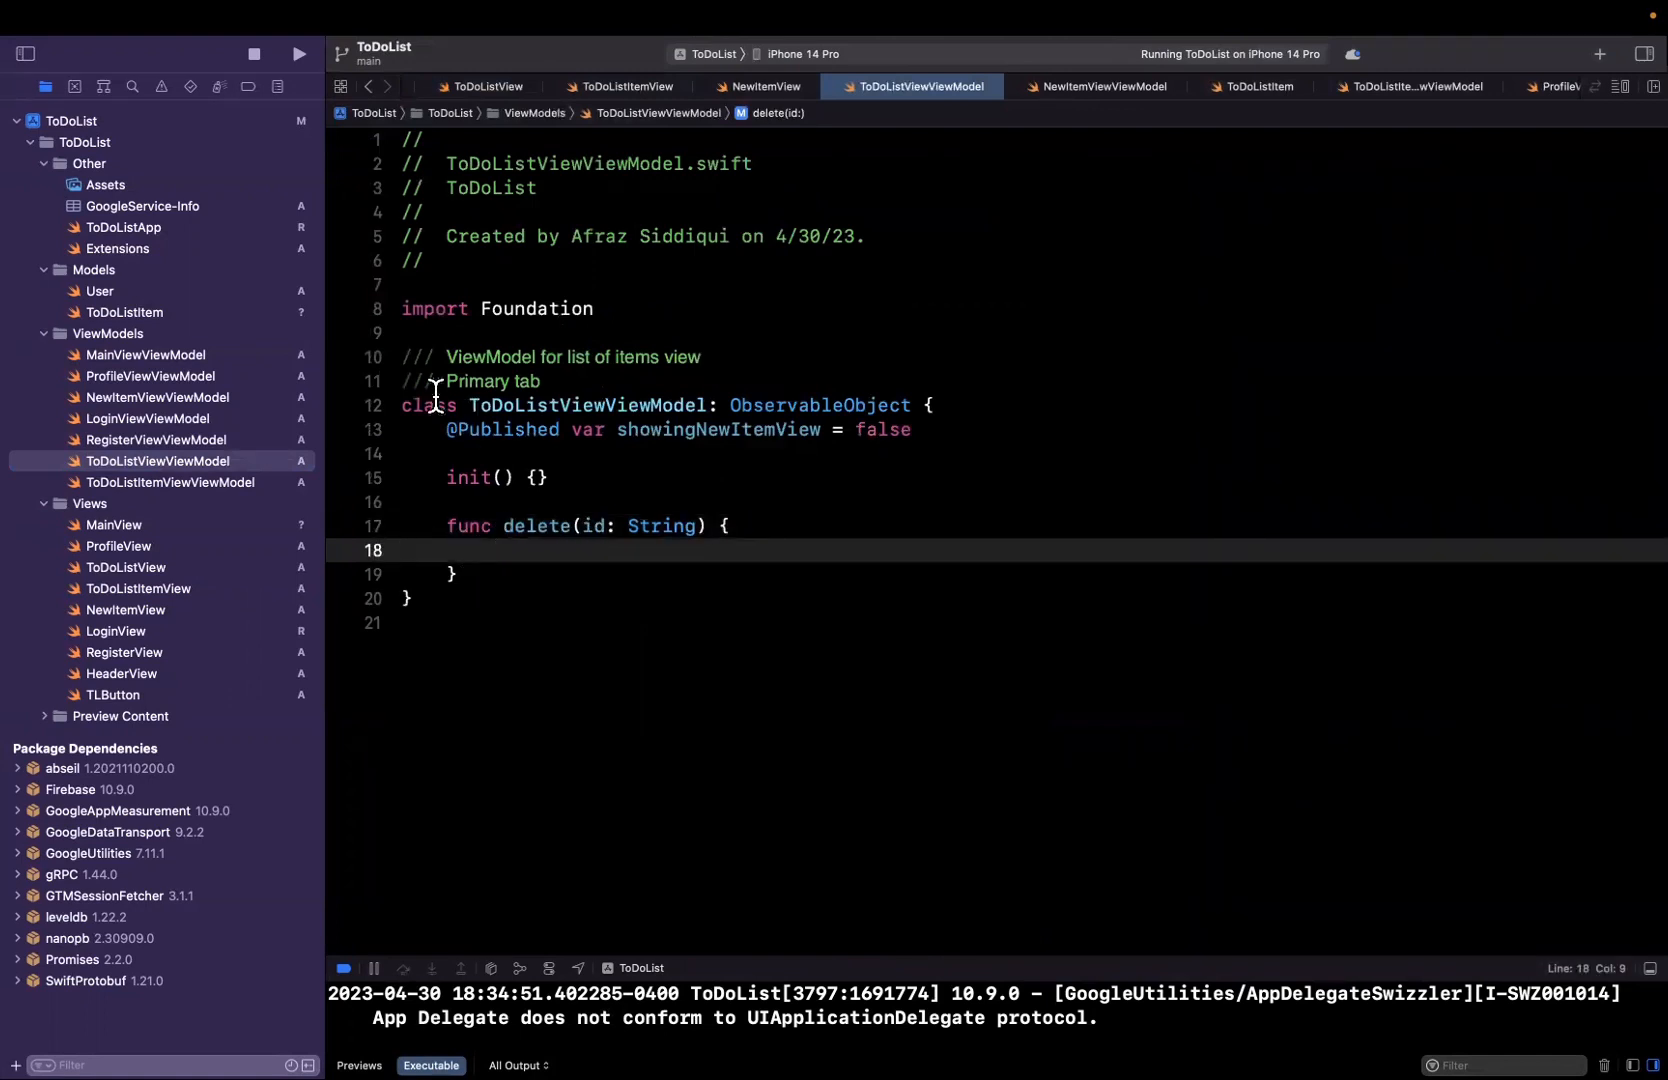
- Add import FirebaseFirestore and create let db = Firestore.firestore() in delete(id:)
click(505, 285)
text(import fi)
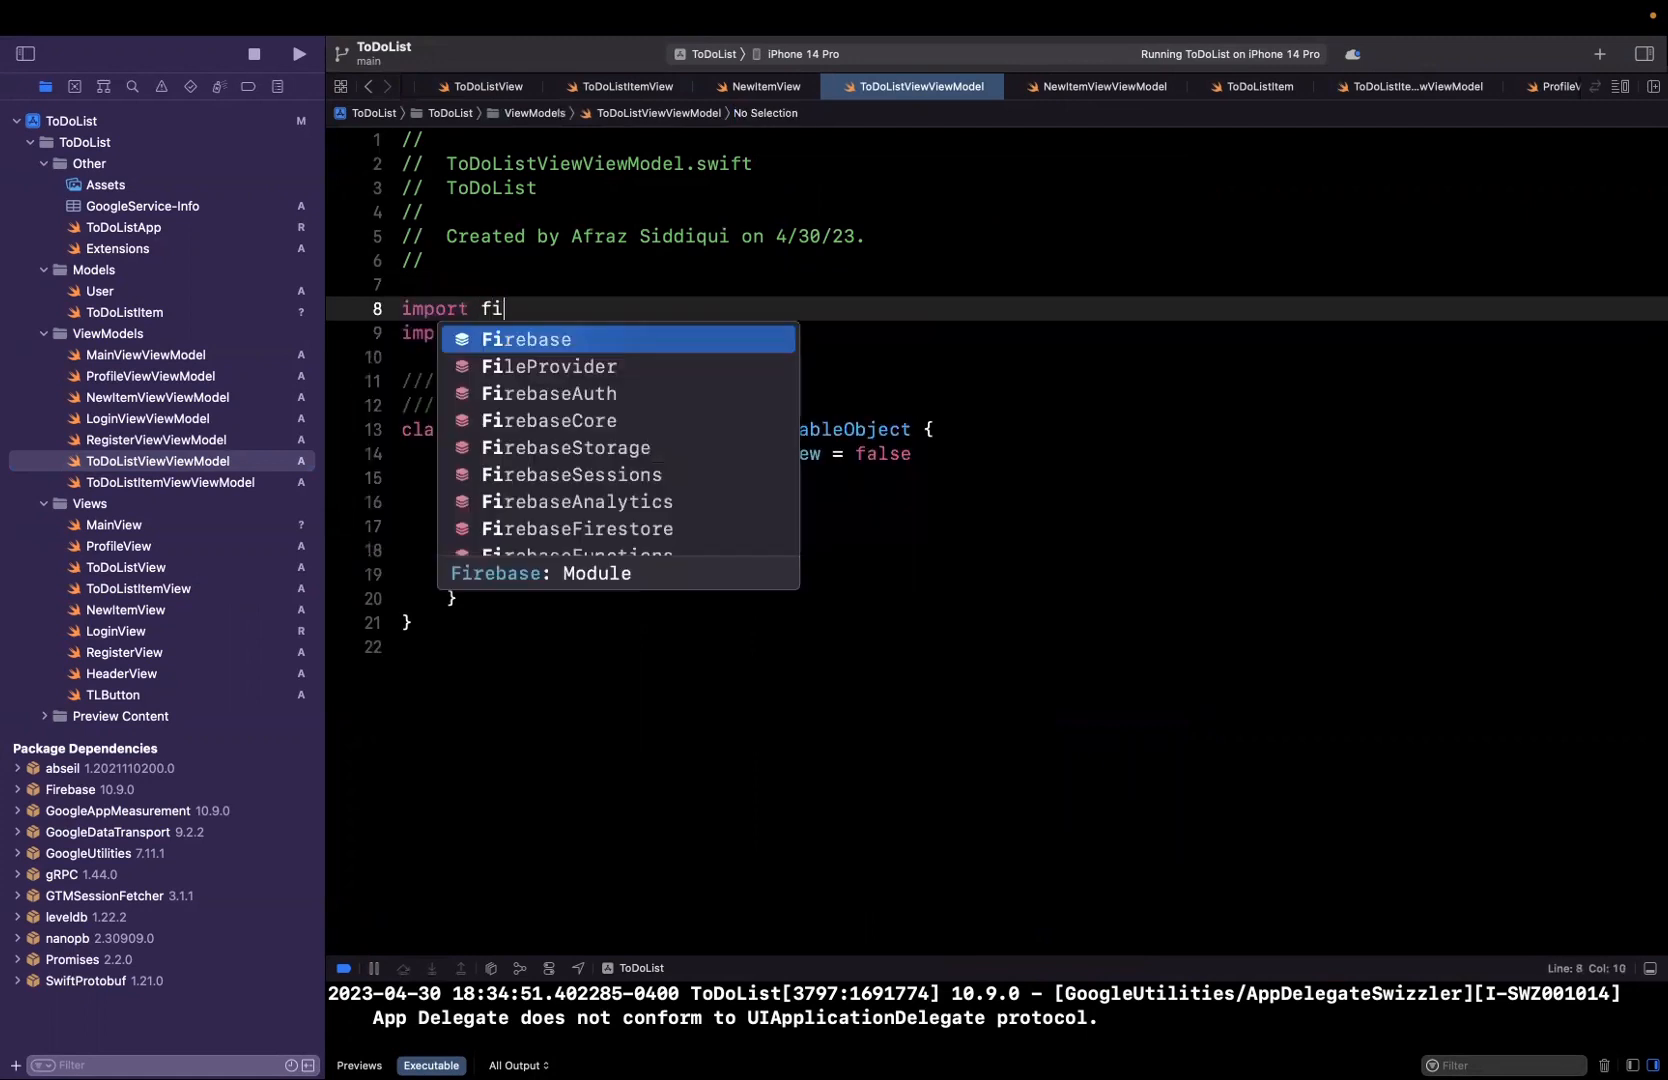
text(rebasefi)
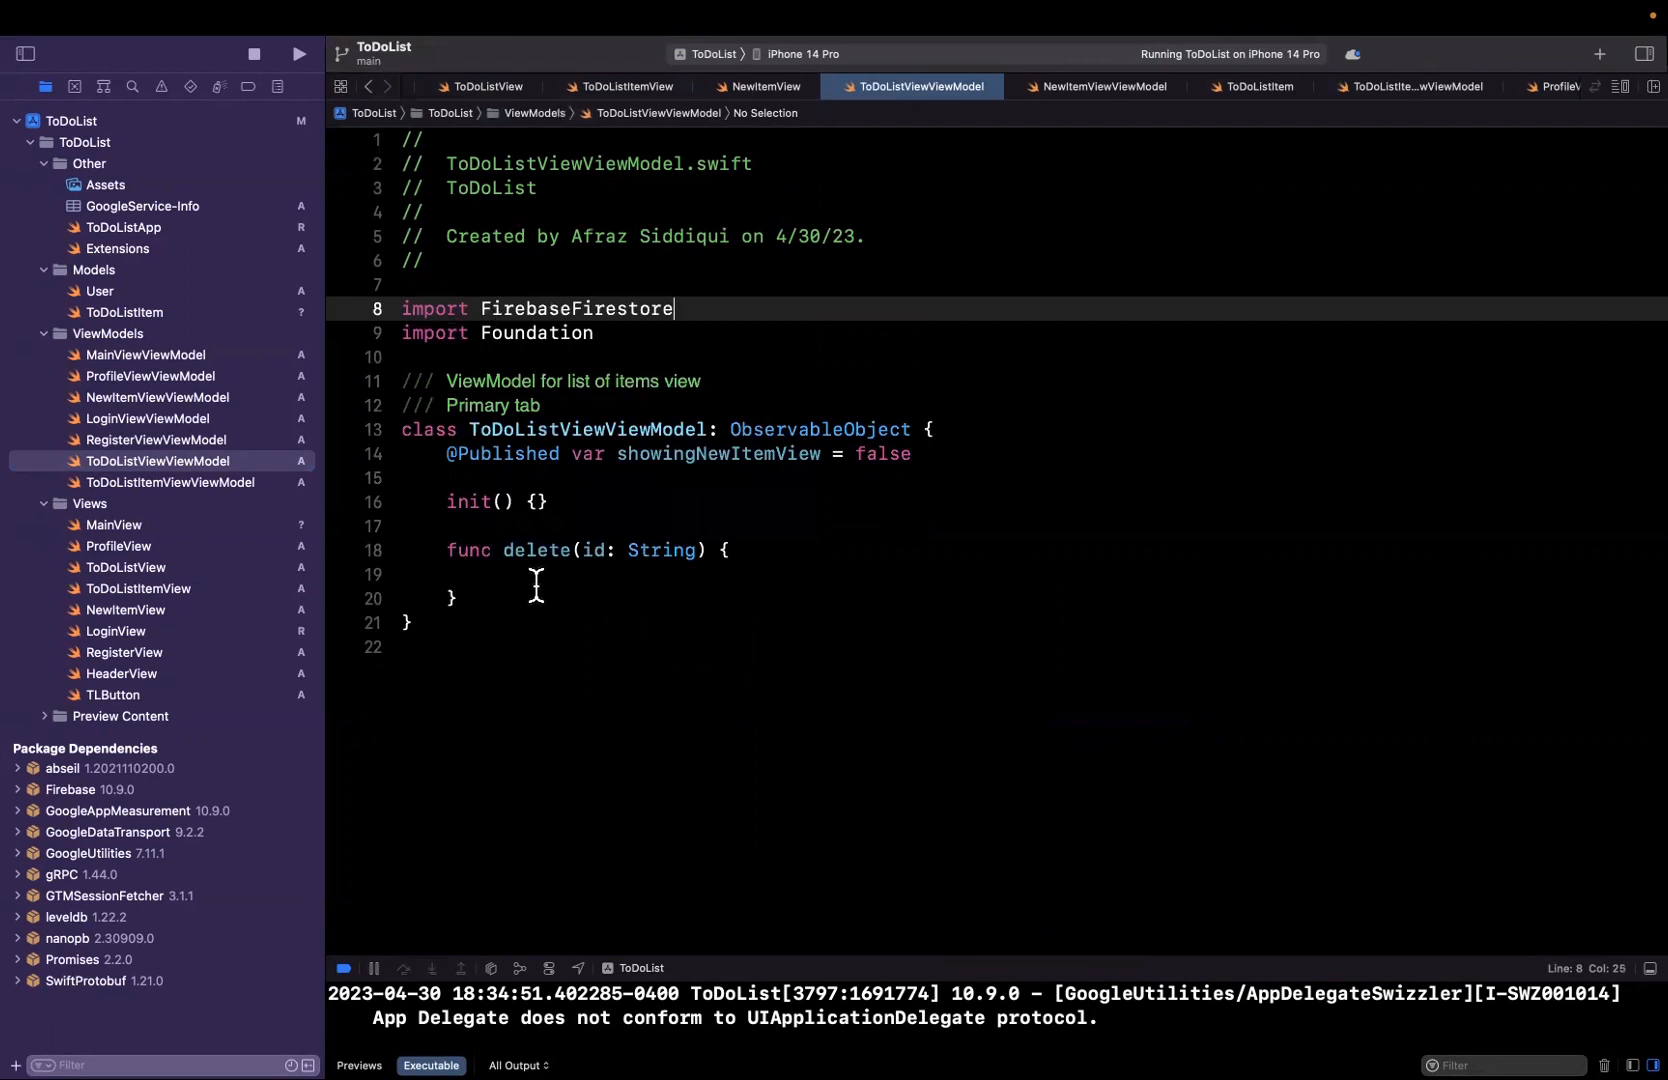
text(let db = f)
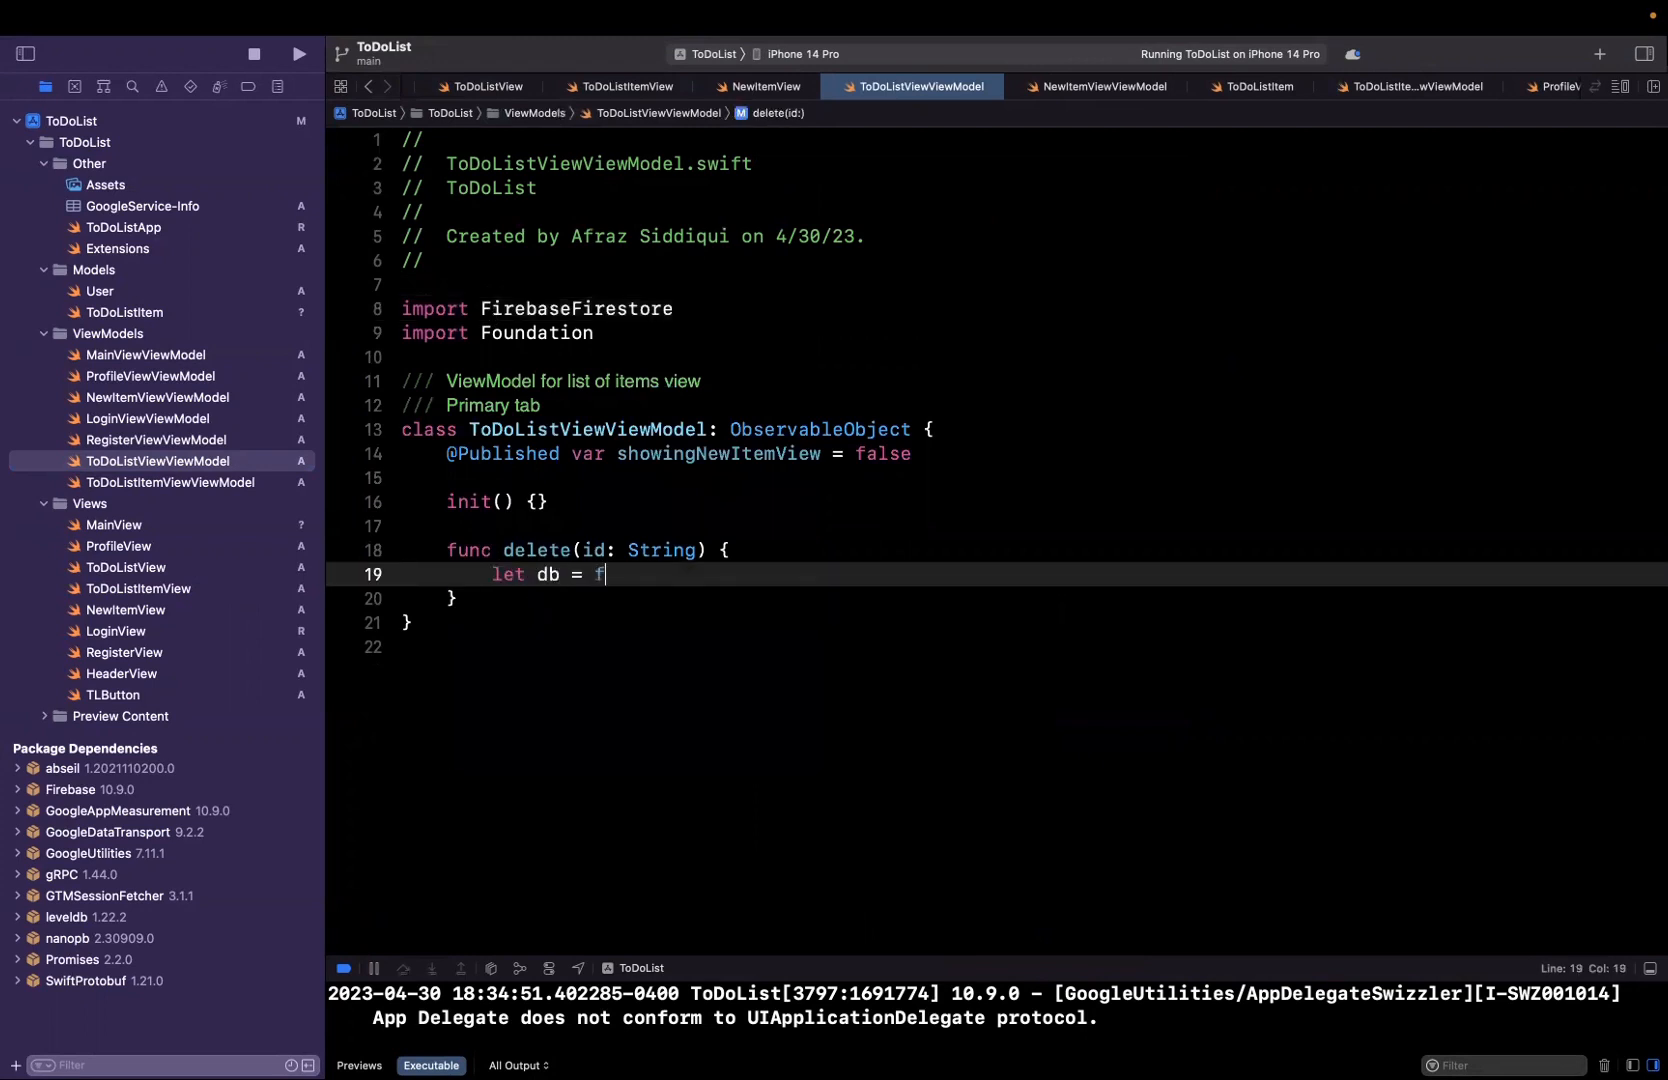
text(irestore.firestore()
text(db.collection(collectionPath: String)
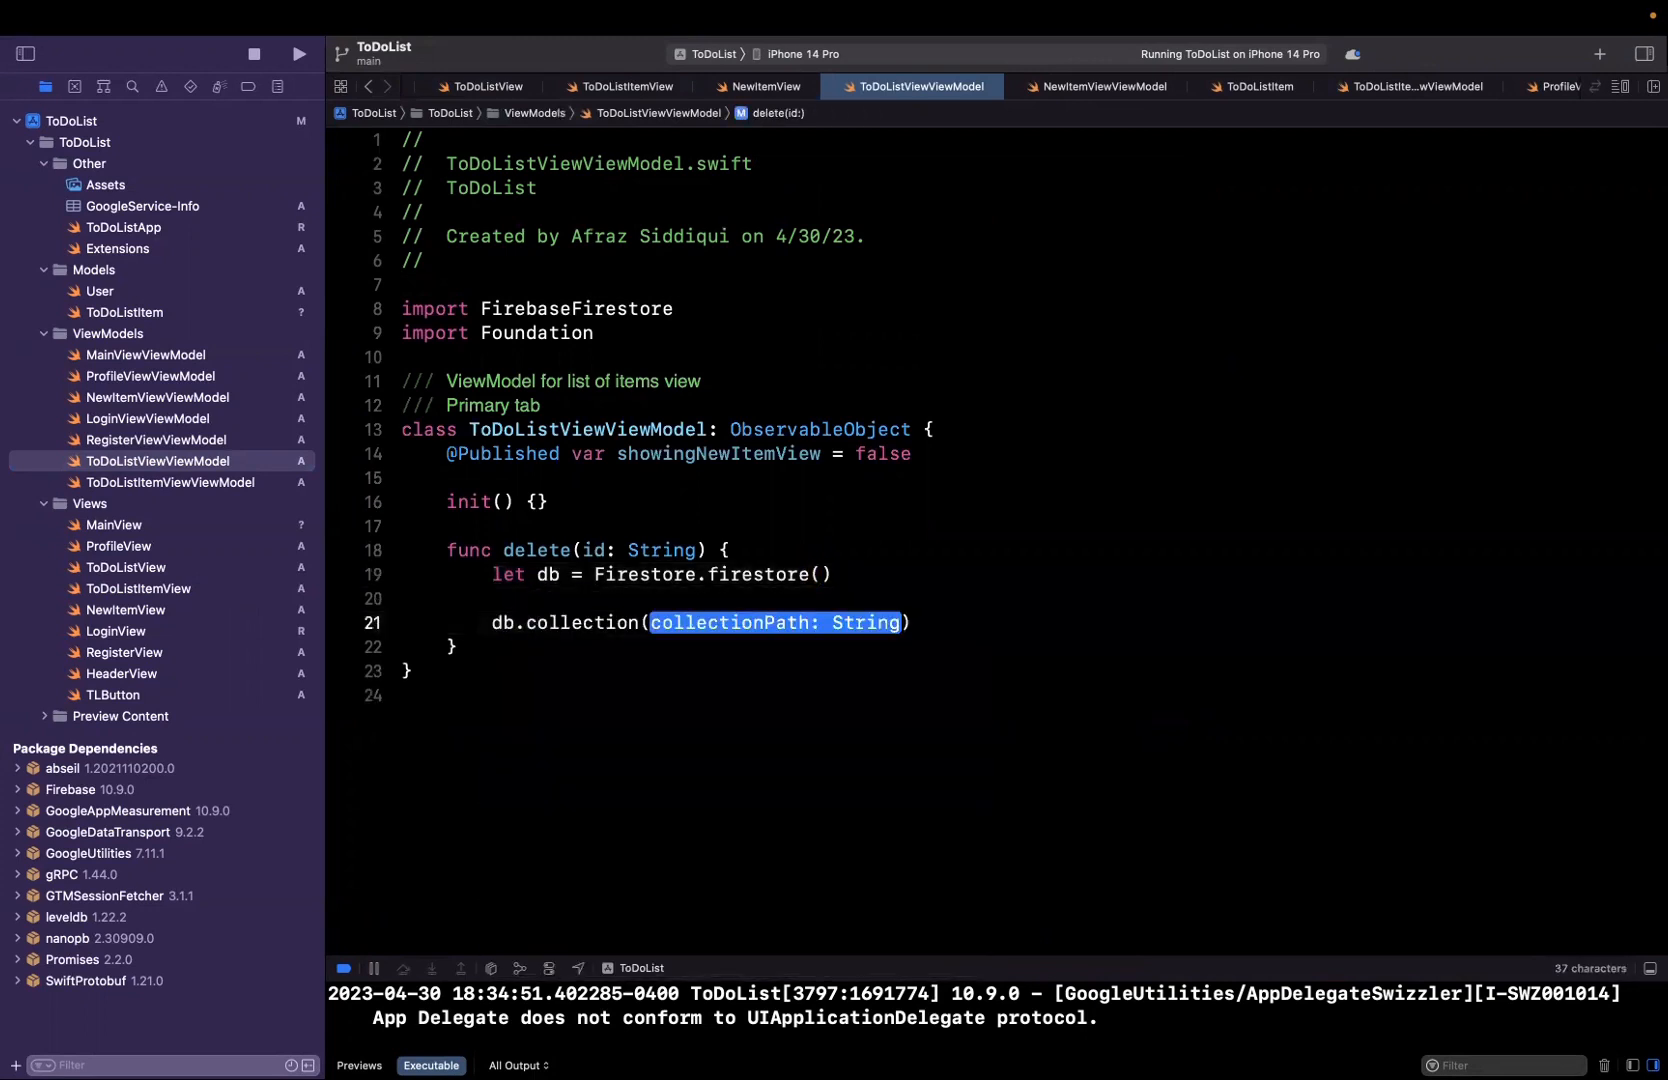
- Delete the document at users/user_id/todos/id, then return to ToDoListView
text("users")
text(.doc)
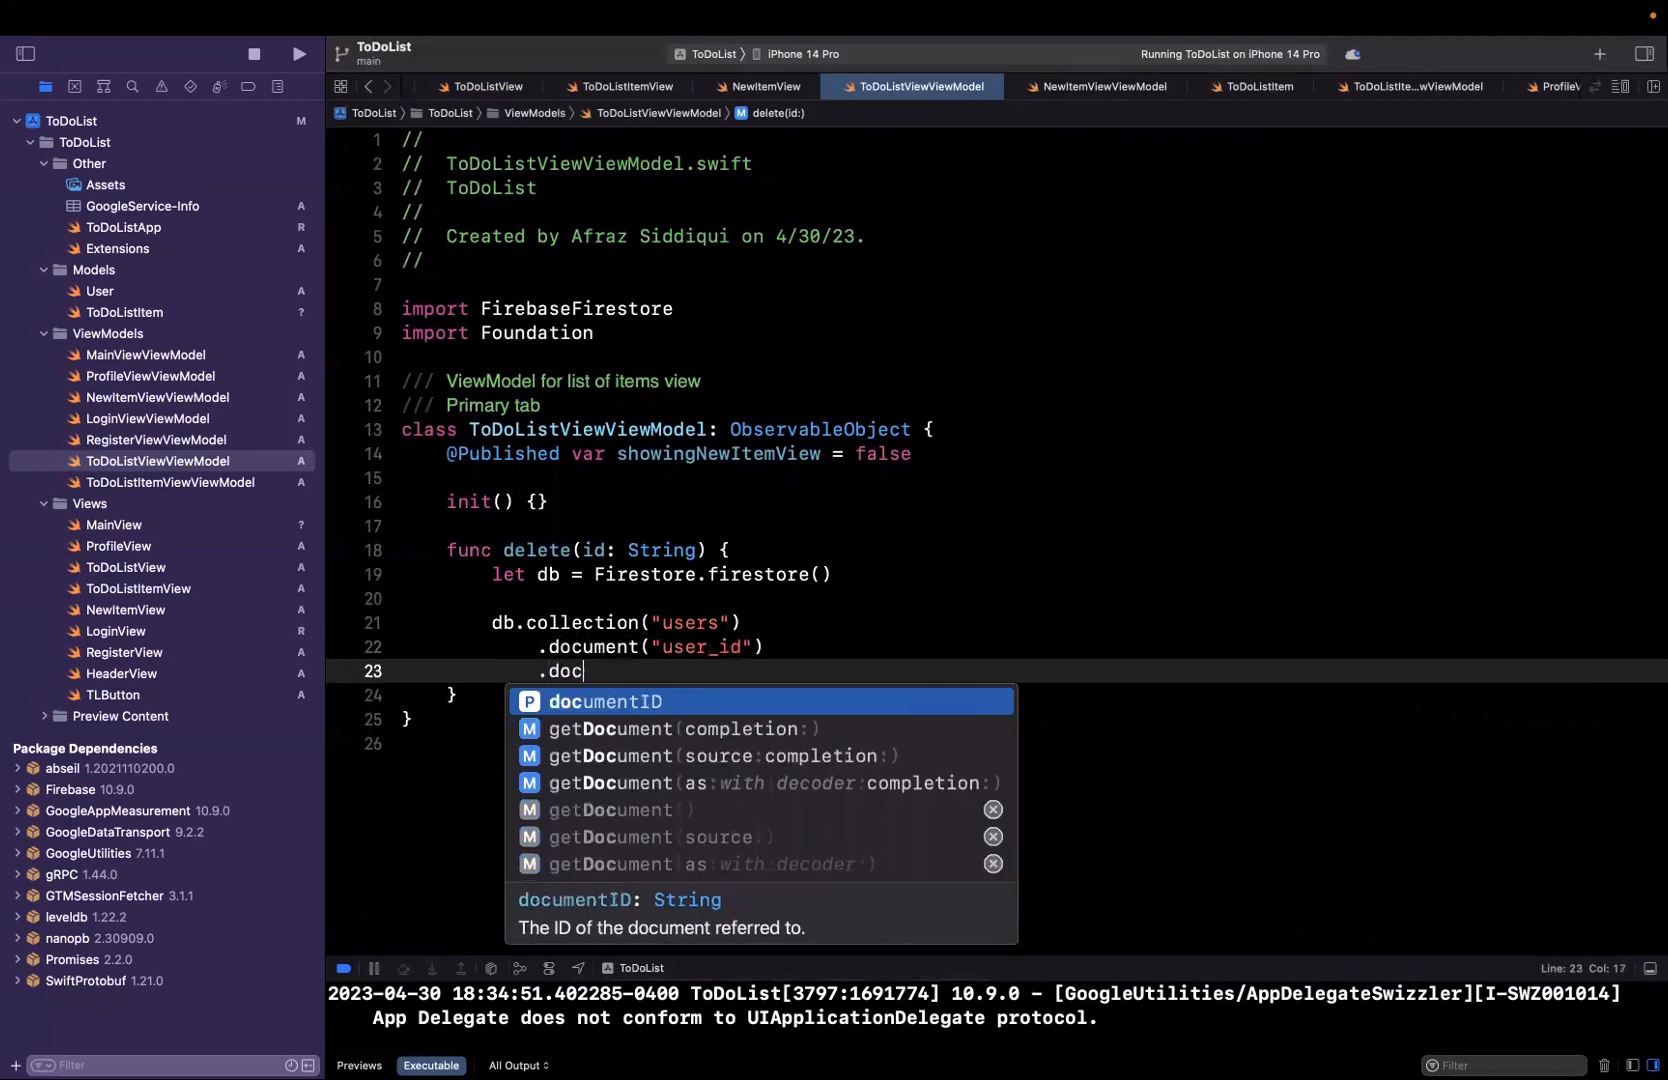
text(ollection("todos)
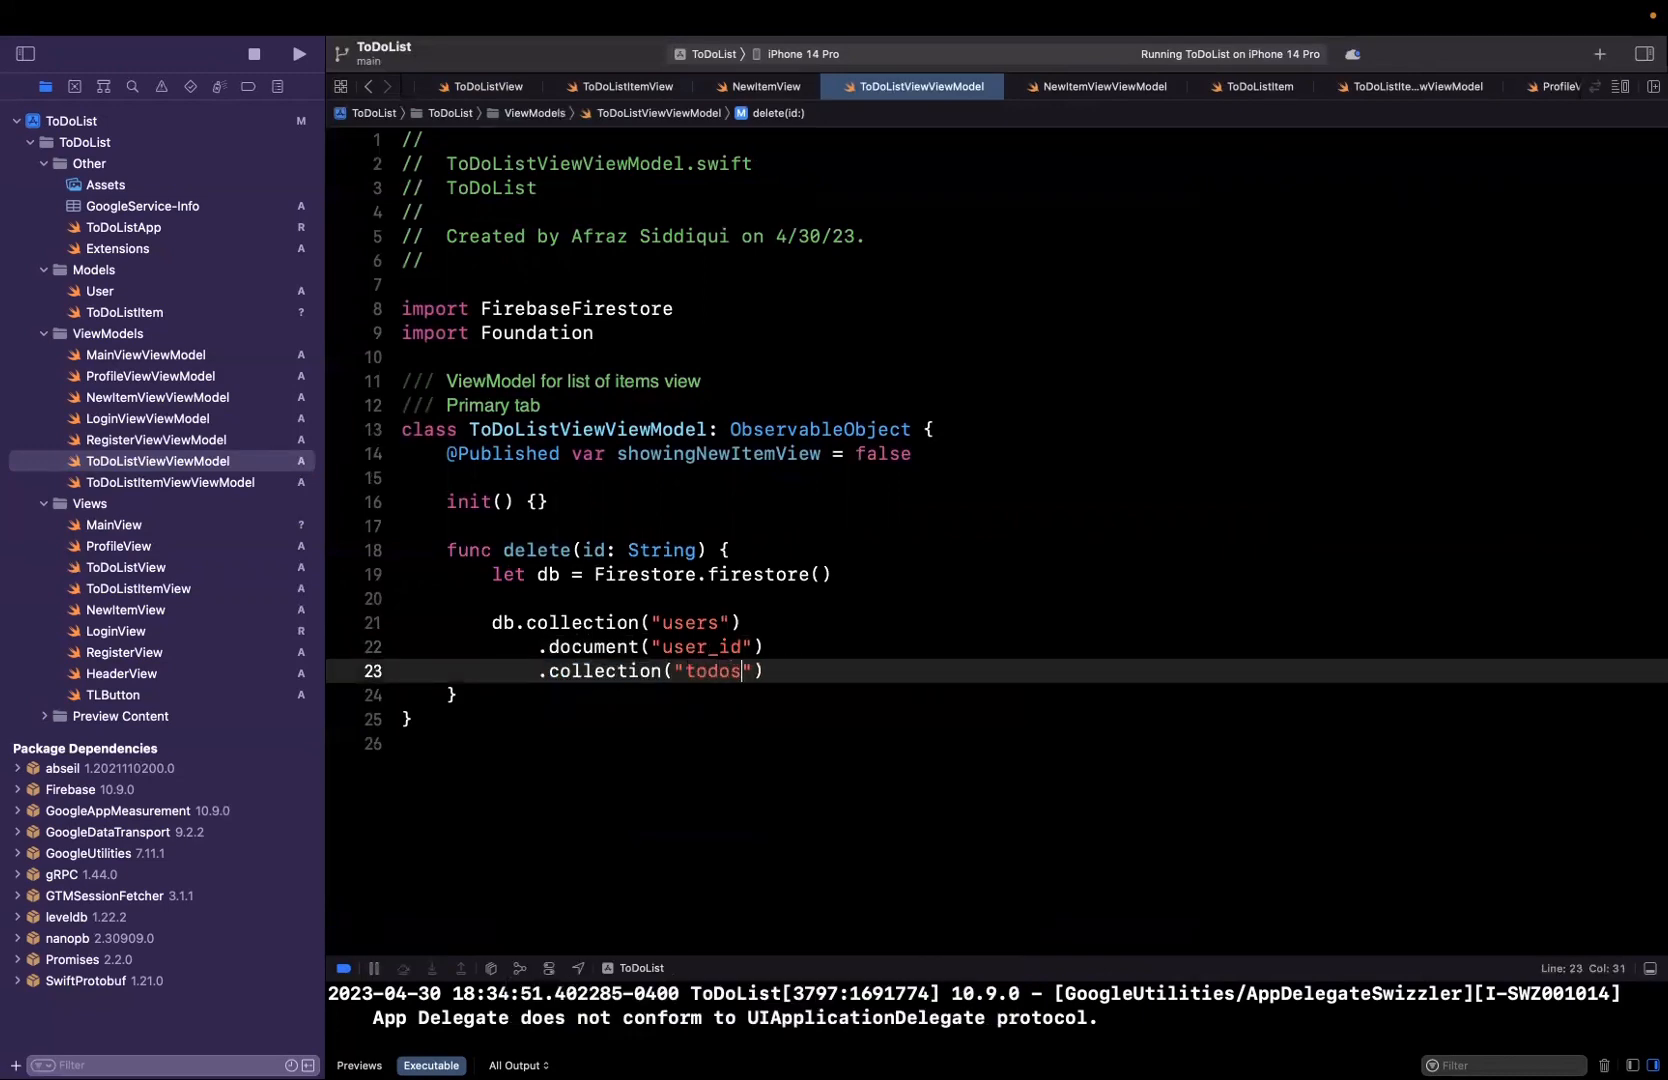
text(.document()
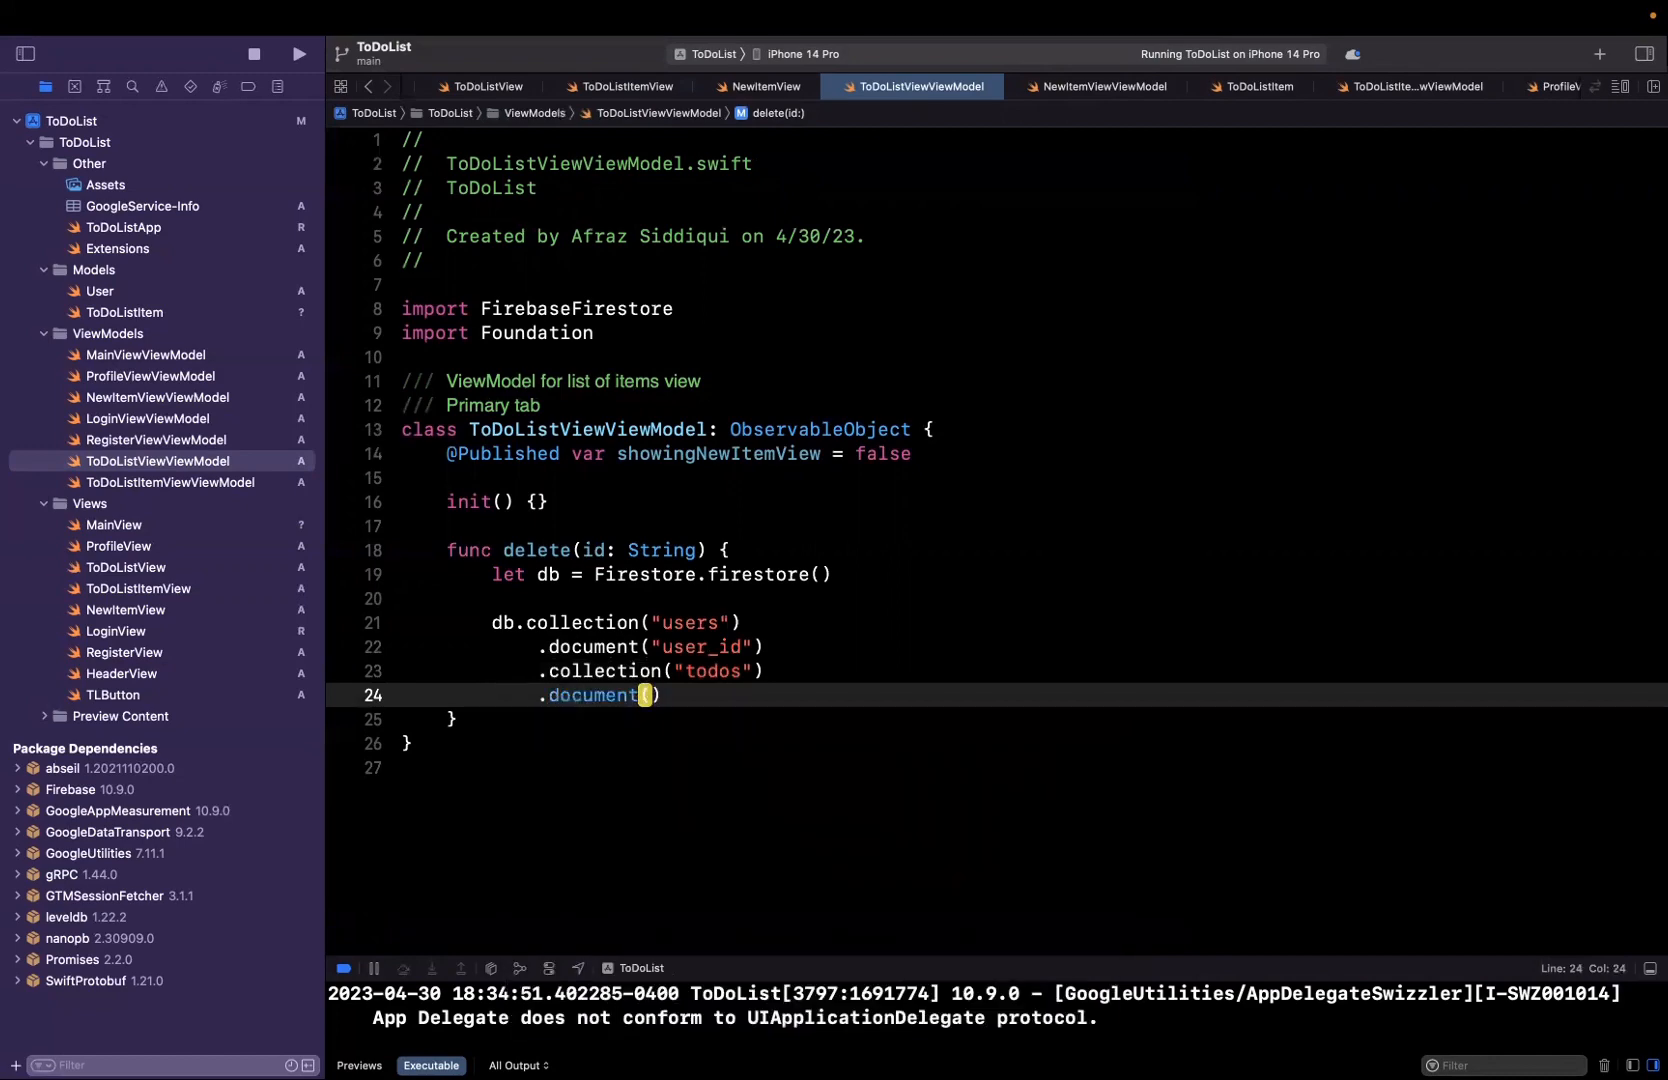
text(id)
text(.delete())
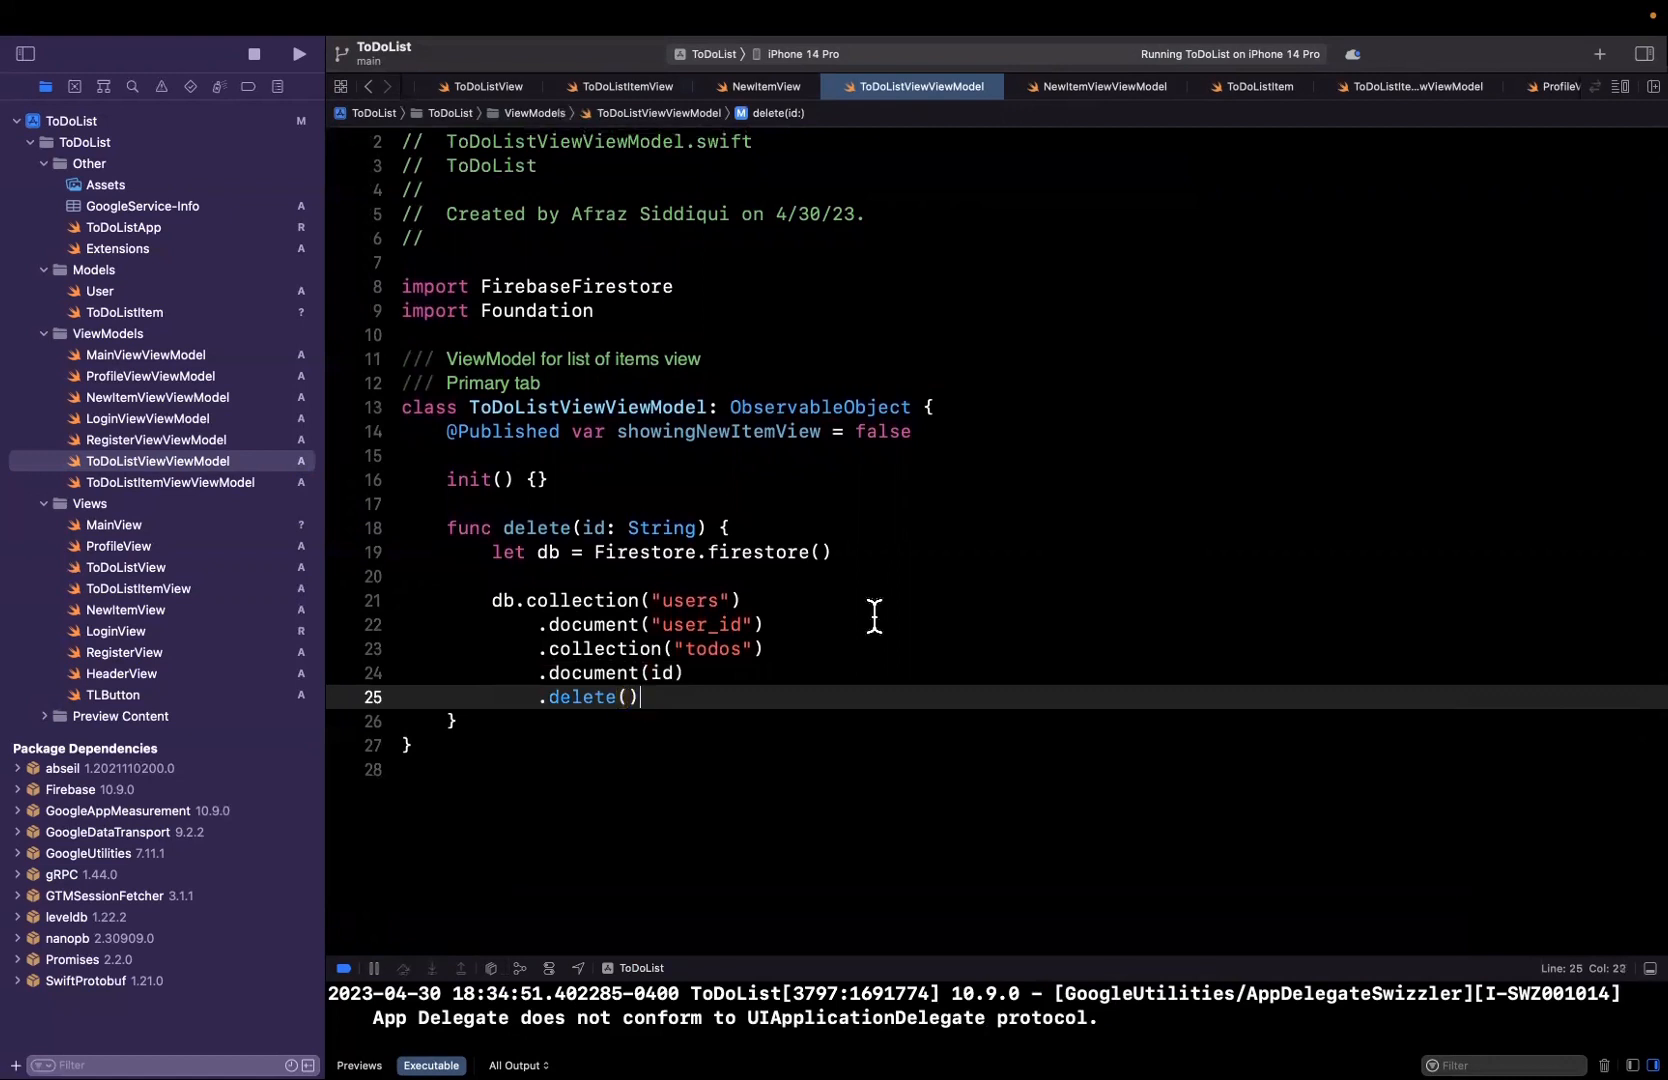
click(482, 86)
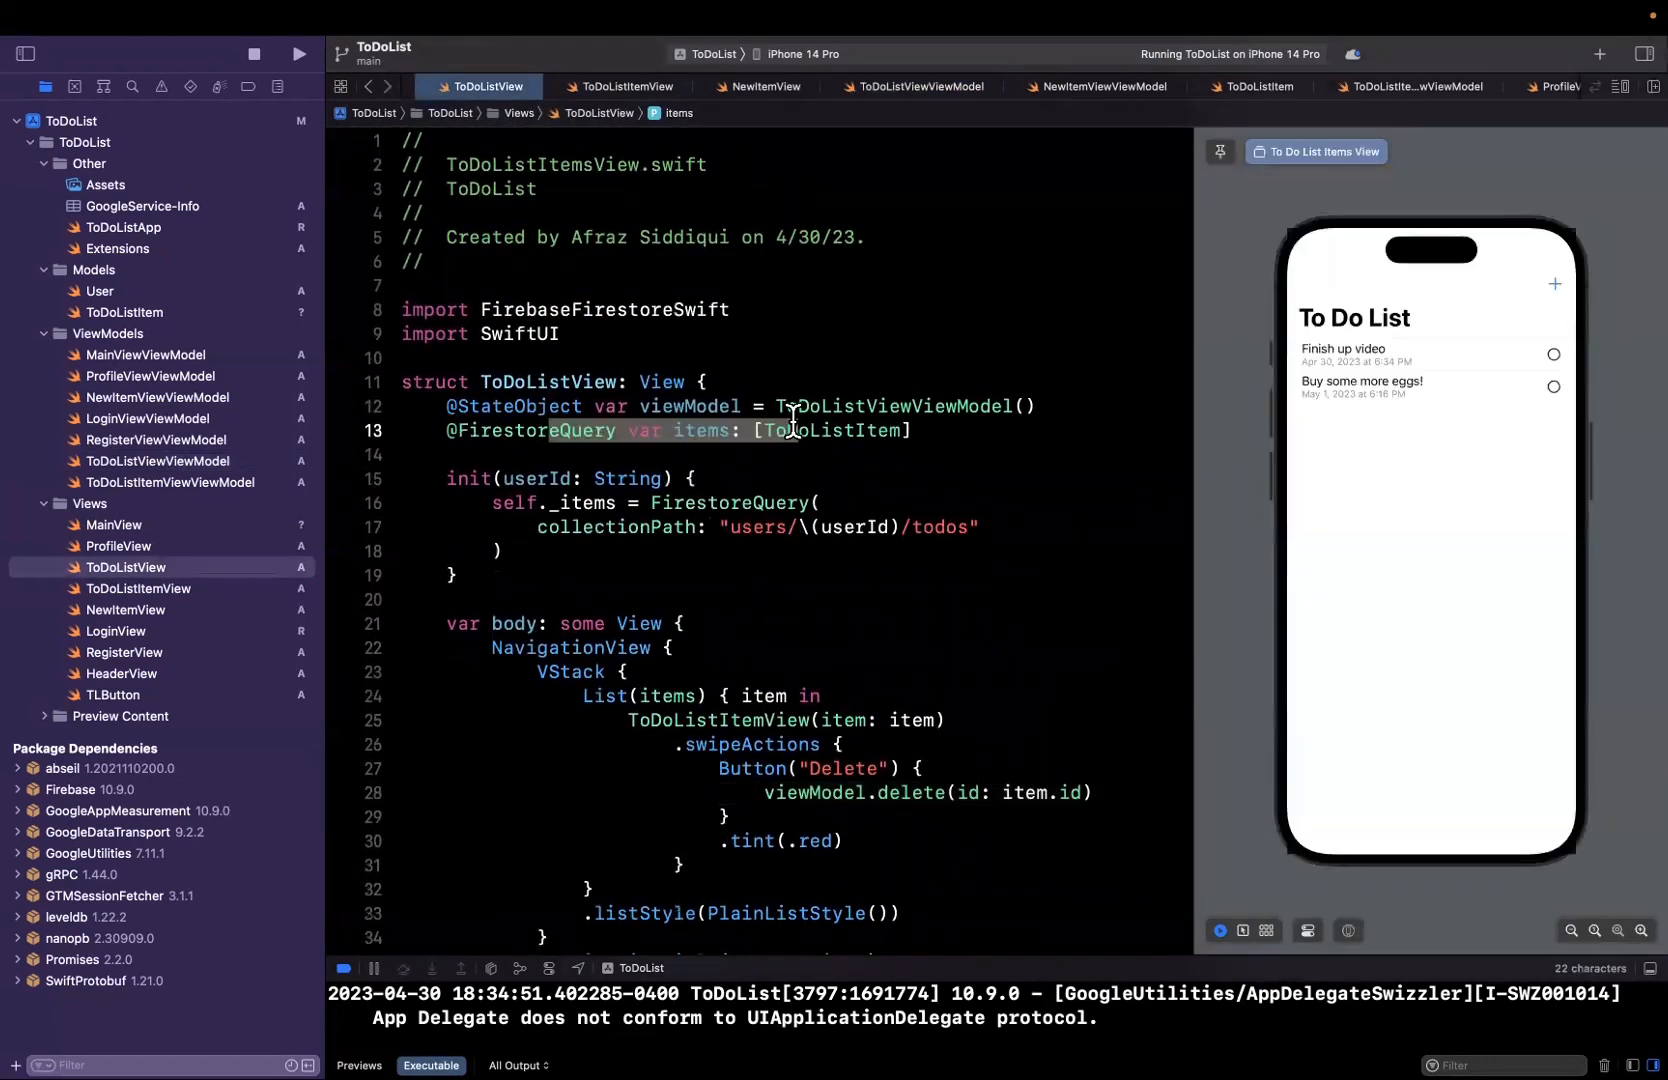
- Compare delete(id:)'s id parameter with ToDoListView's userId todos path, then reopen the view model
click(793, 431)
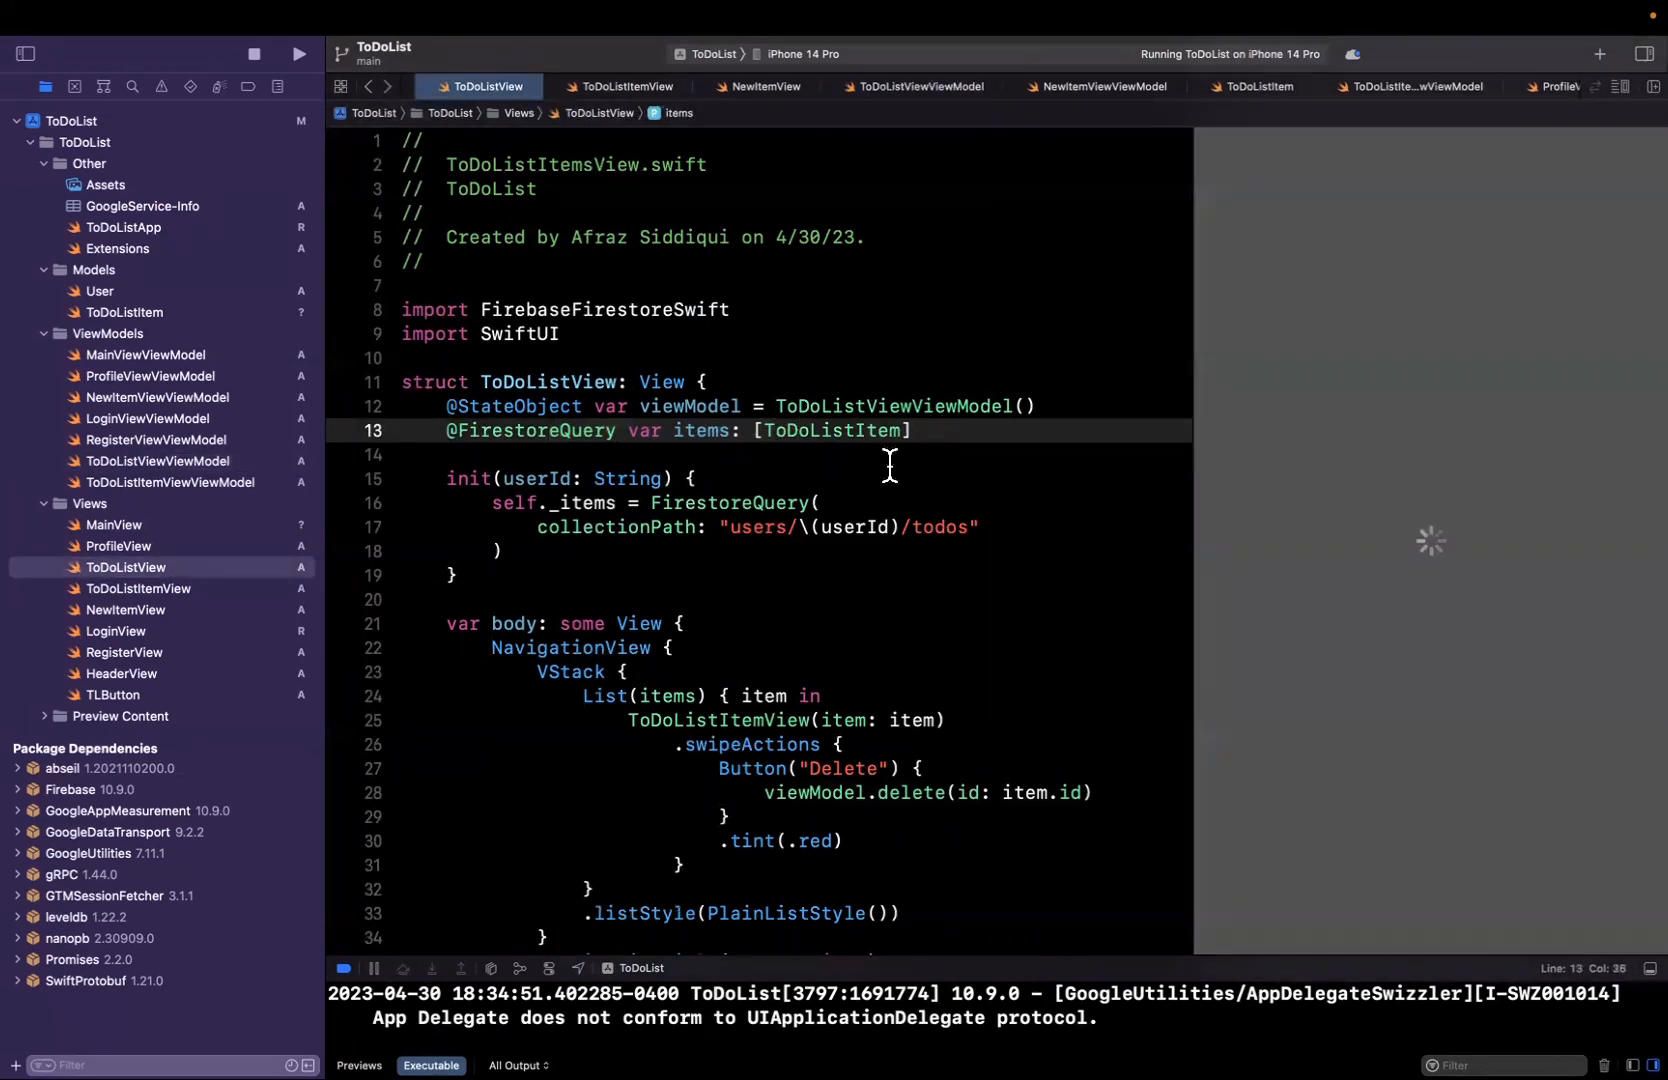
click(911, 86)
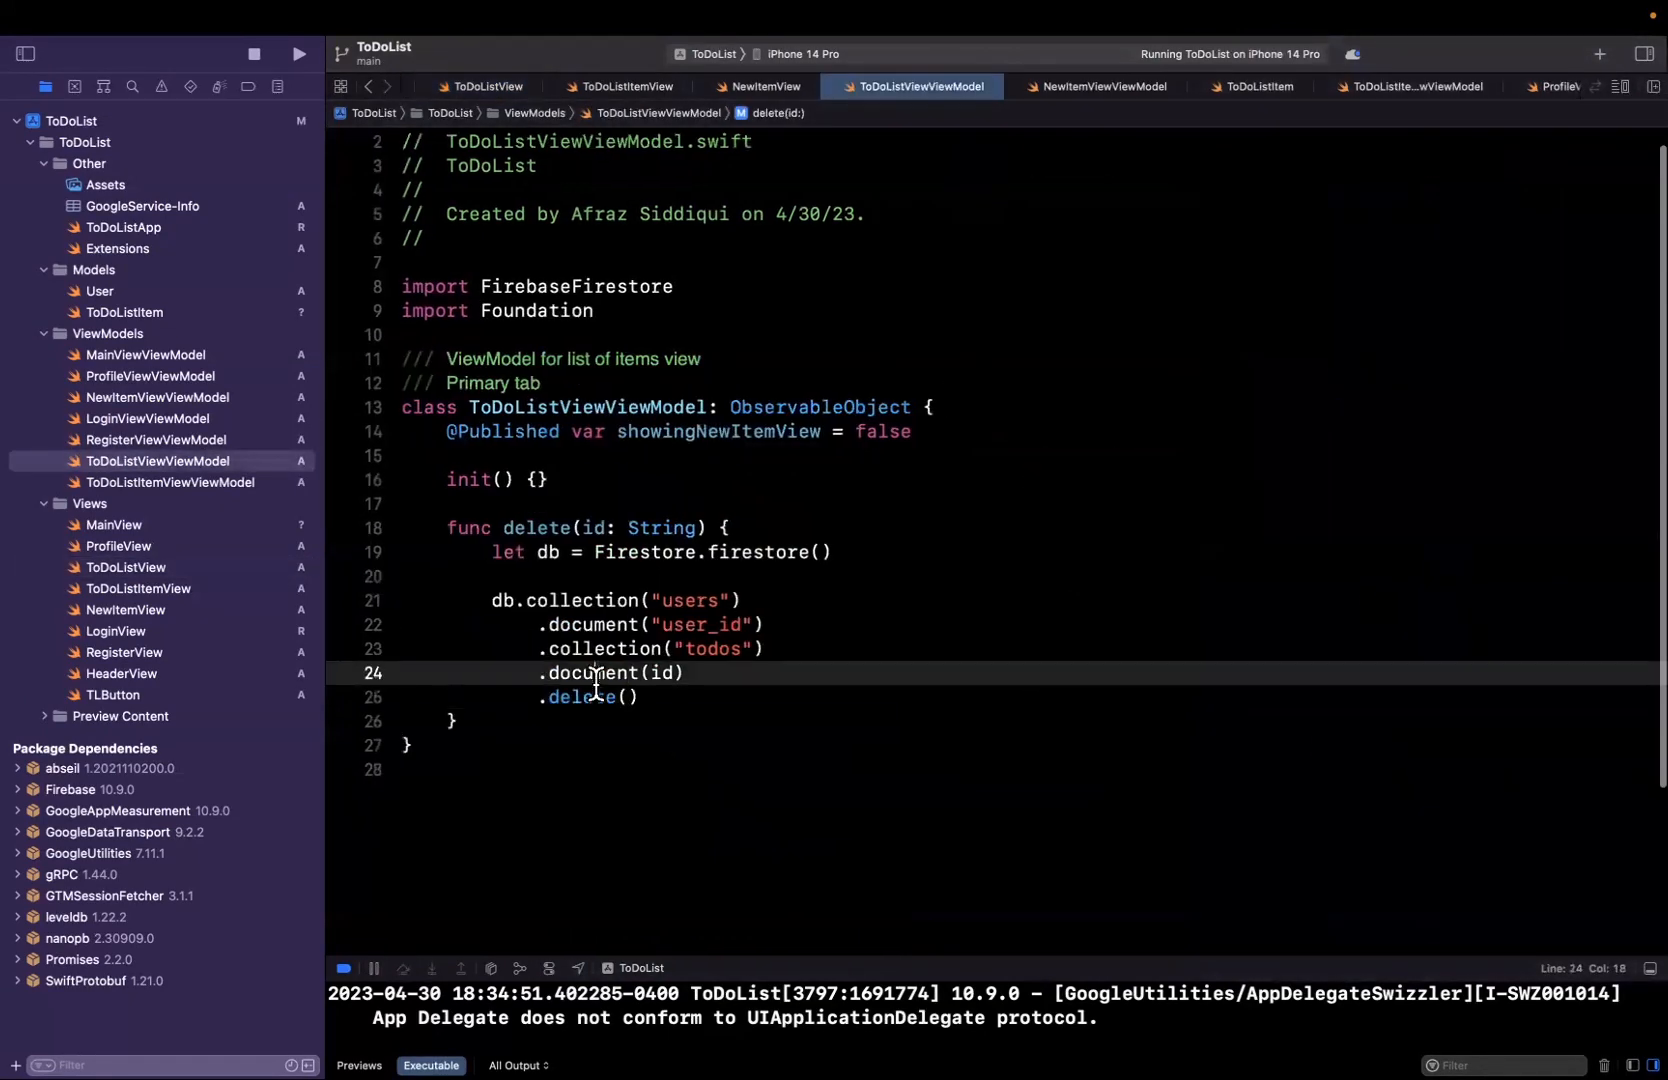
double_click(704, 625)
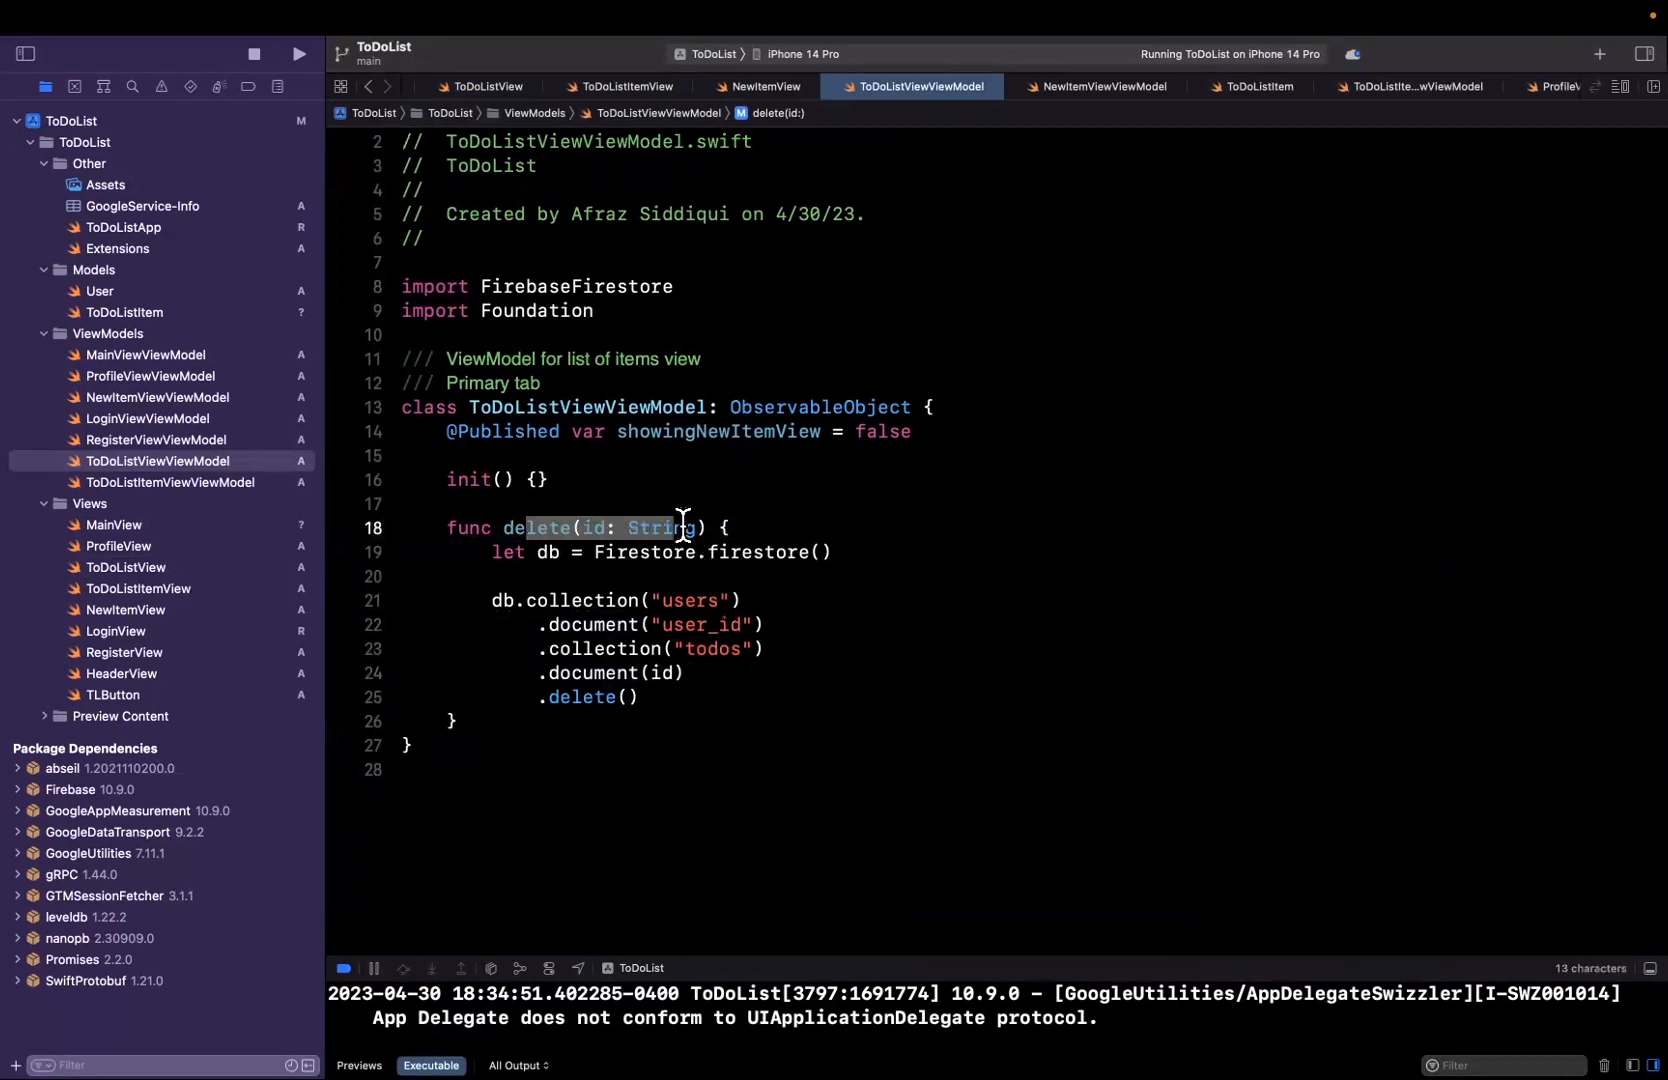
click(479, 86)
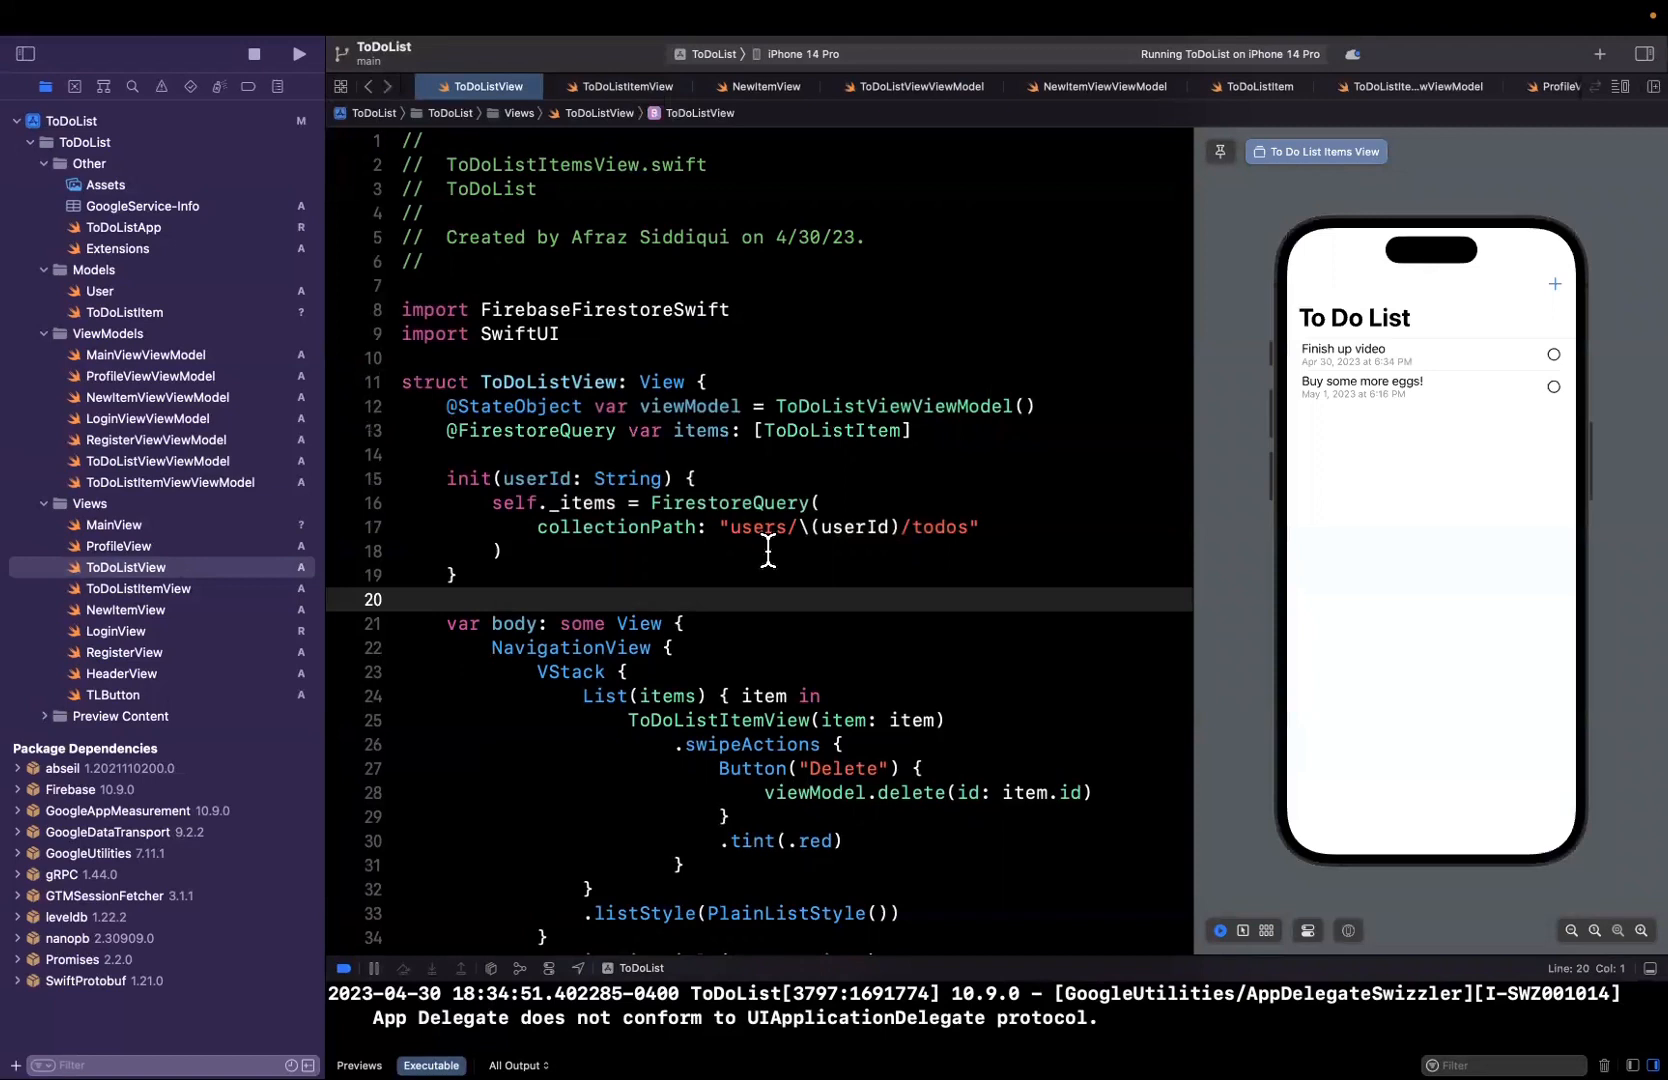
double_click(864, 528)
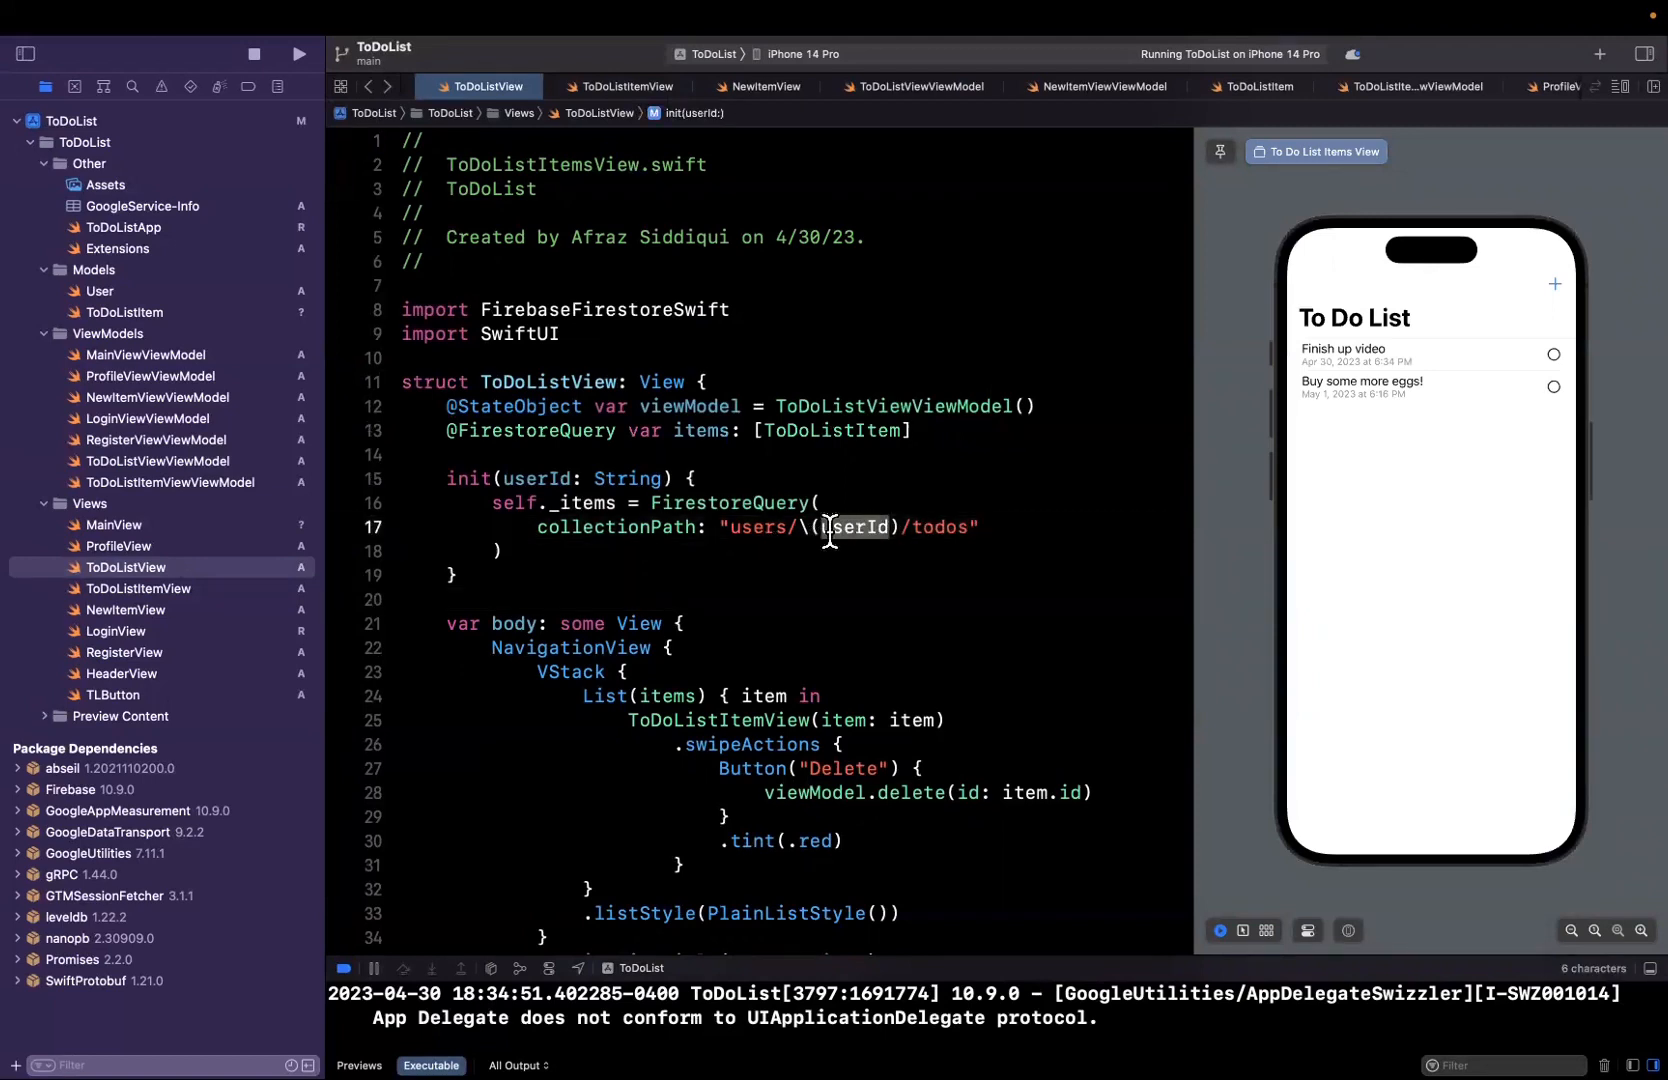
click(675, 503)
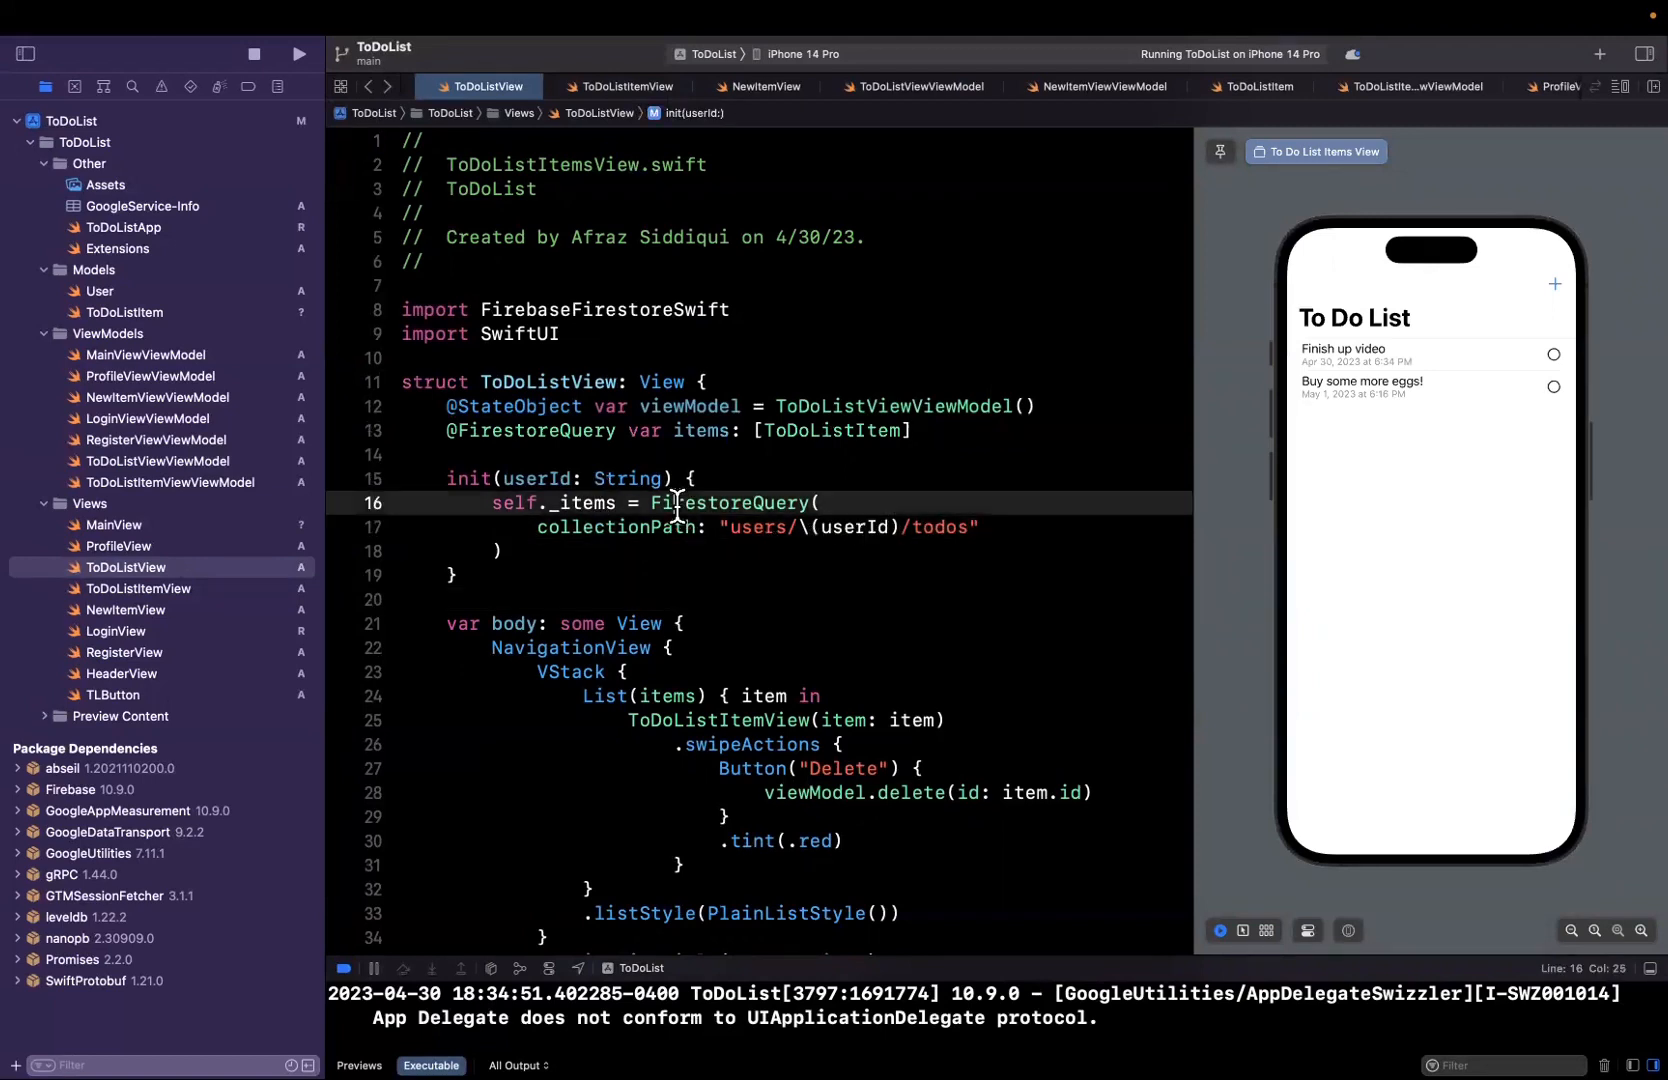
click(505, 551)
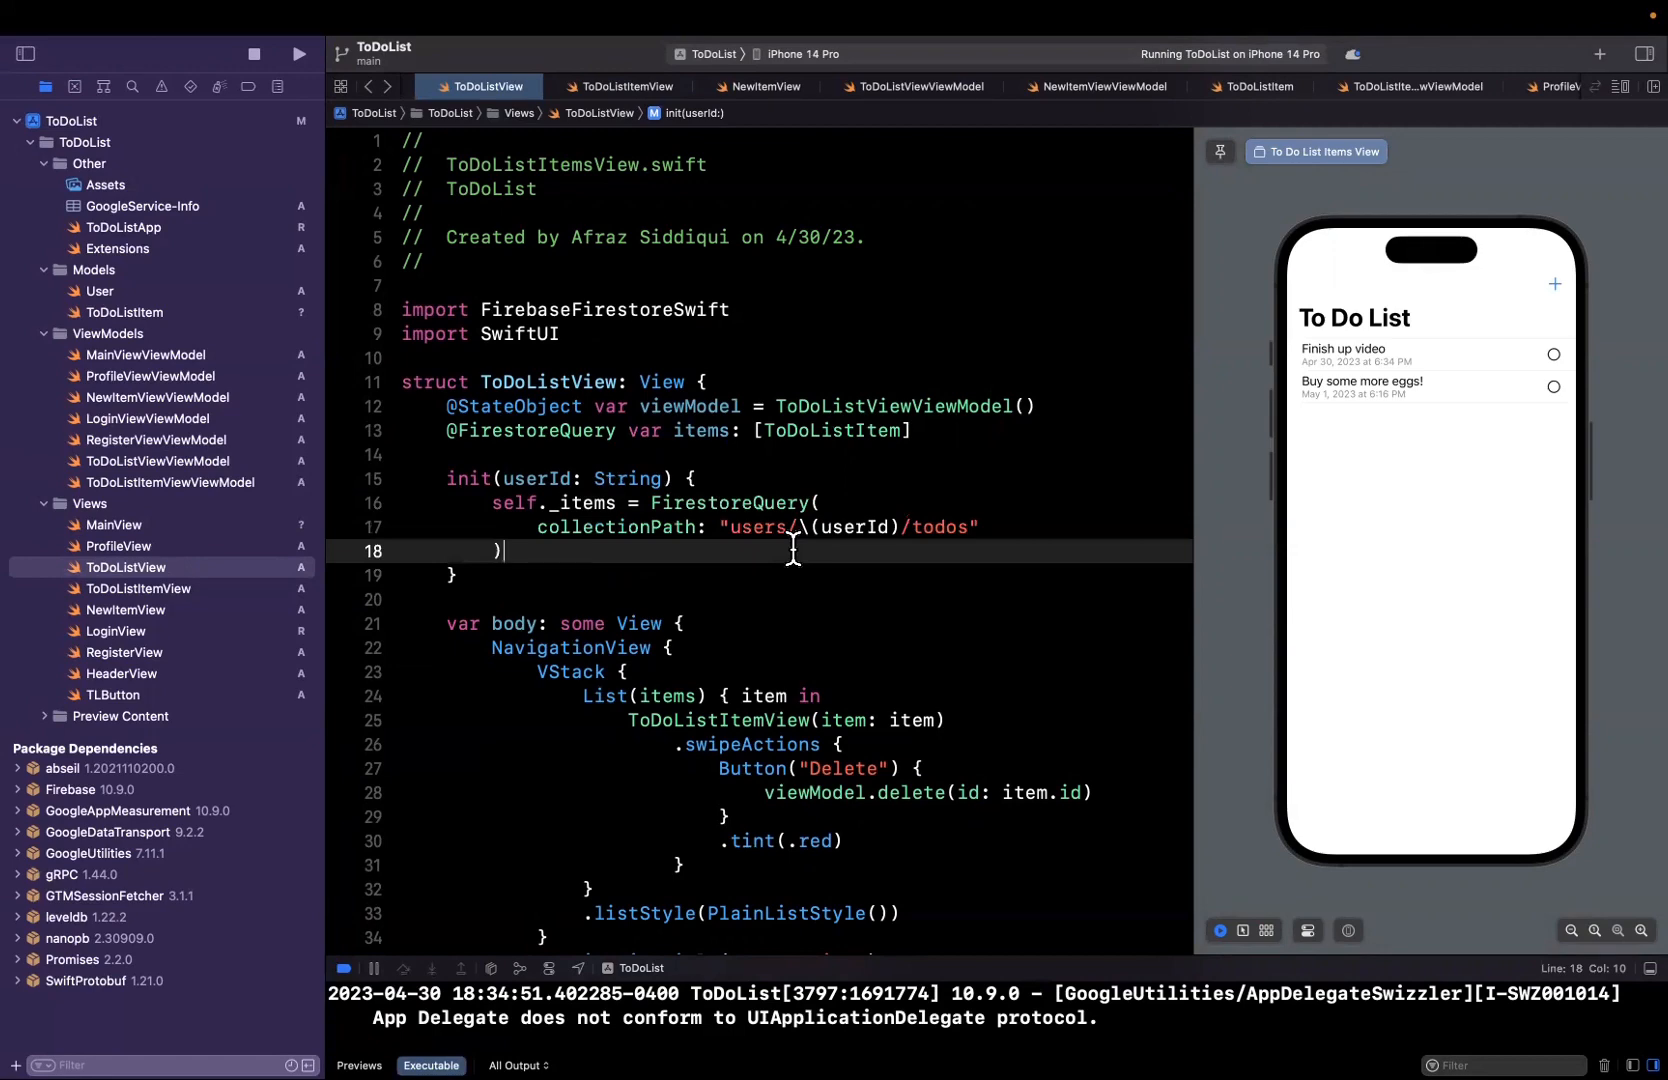
click(824, 430)
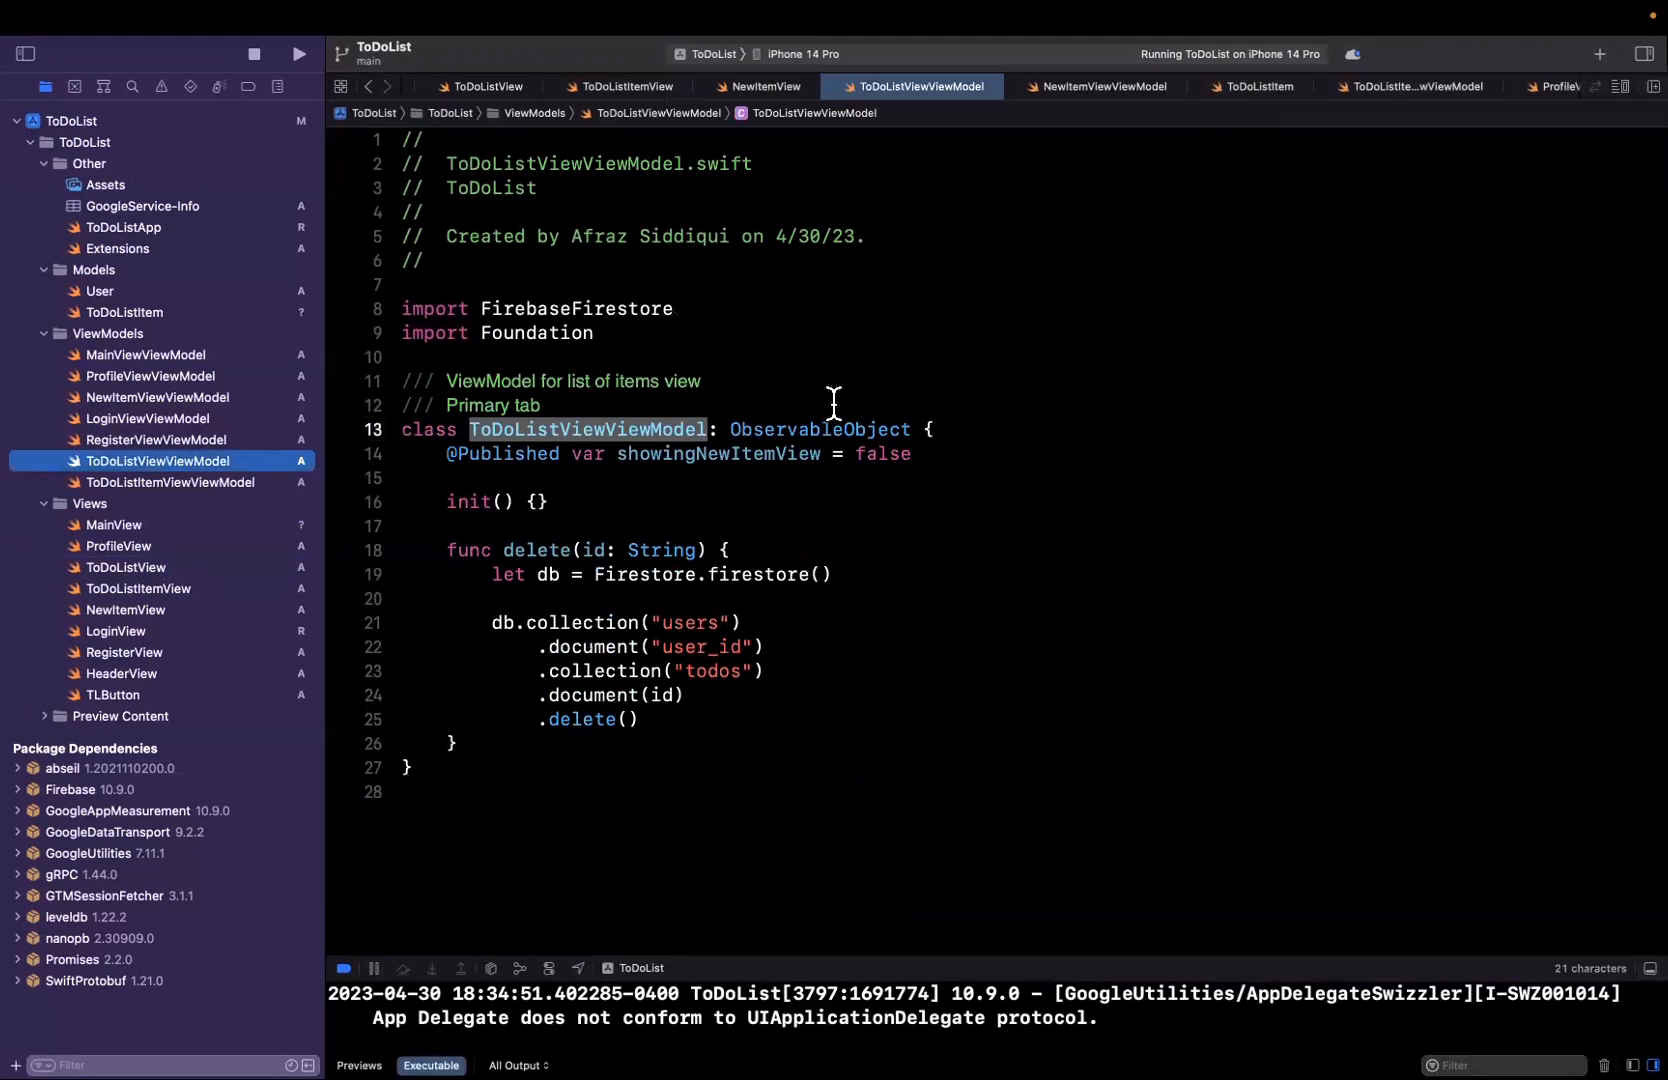
- Drop viewModel's default value and give the view model init(userId:) storing a private userId
click(485, 86)
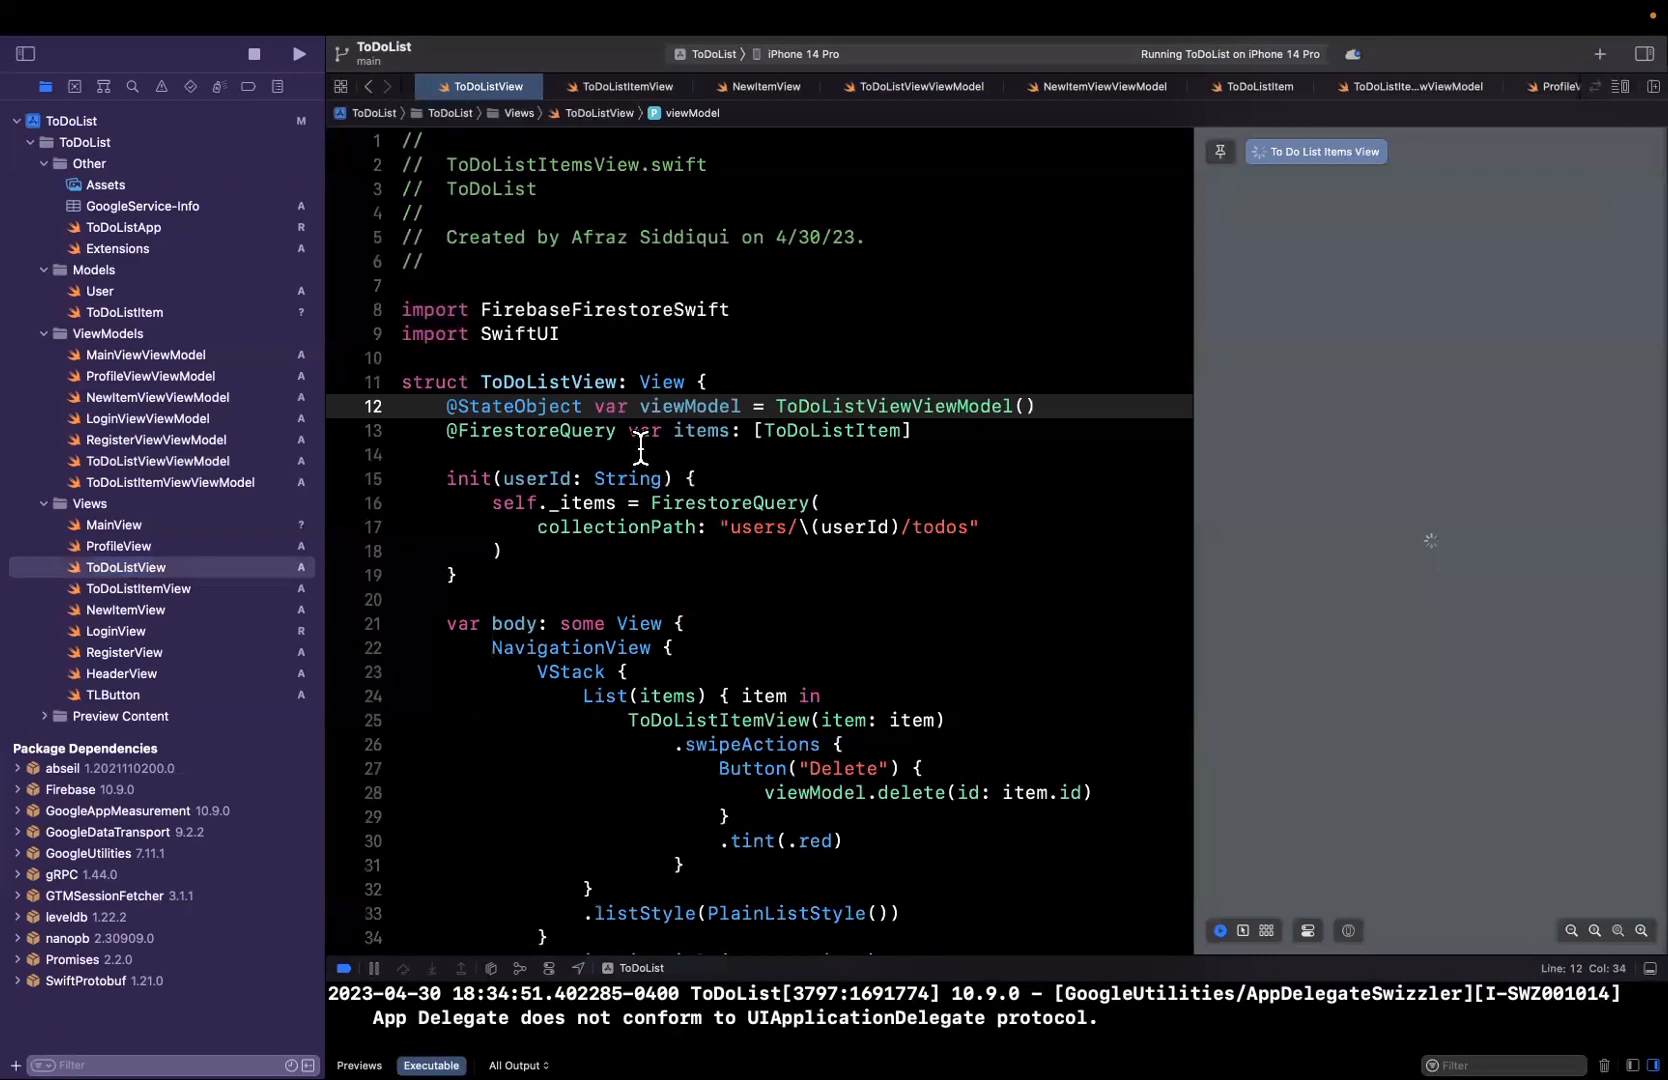
double_click(894, 405)
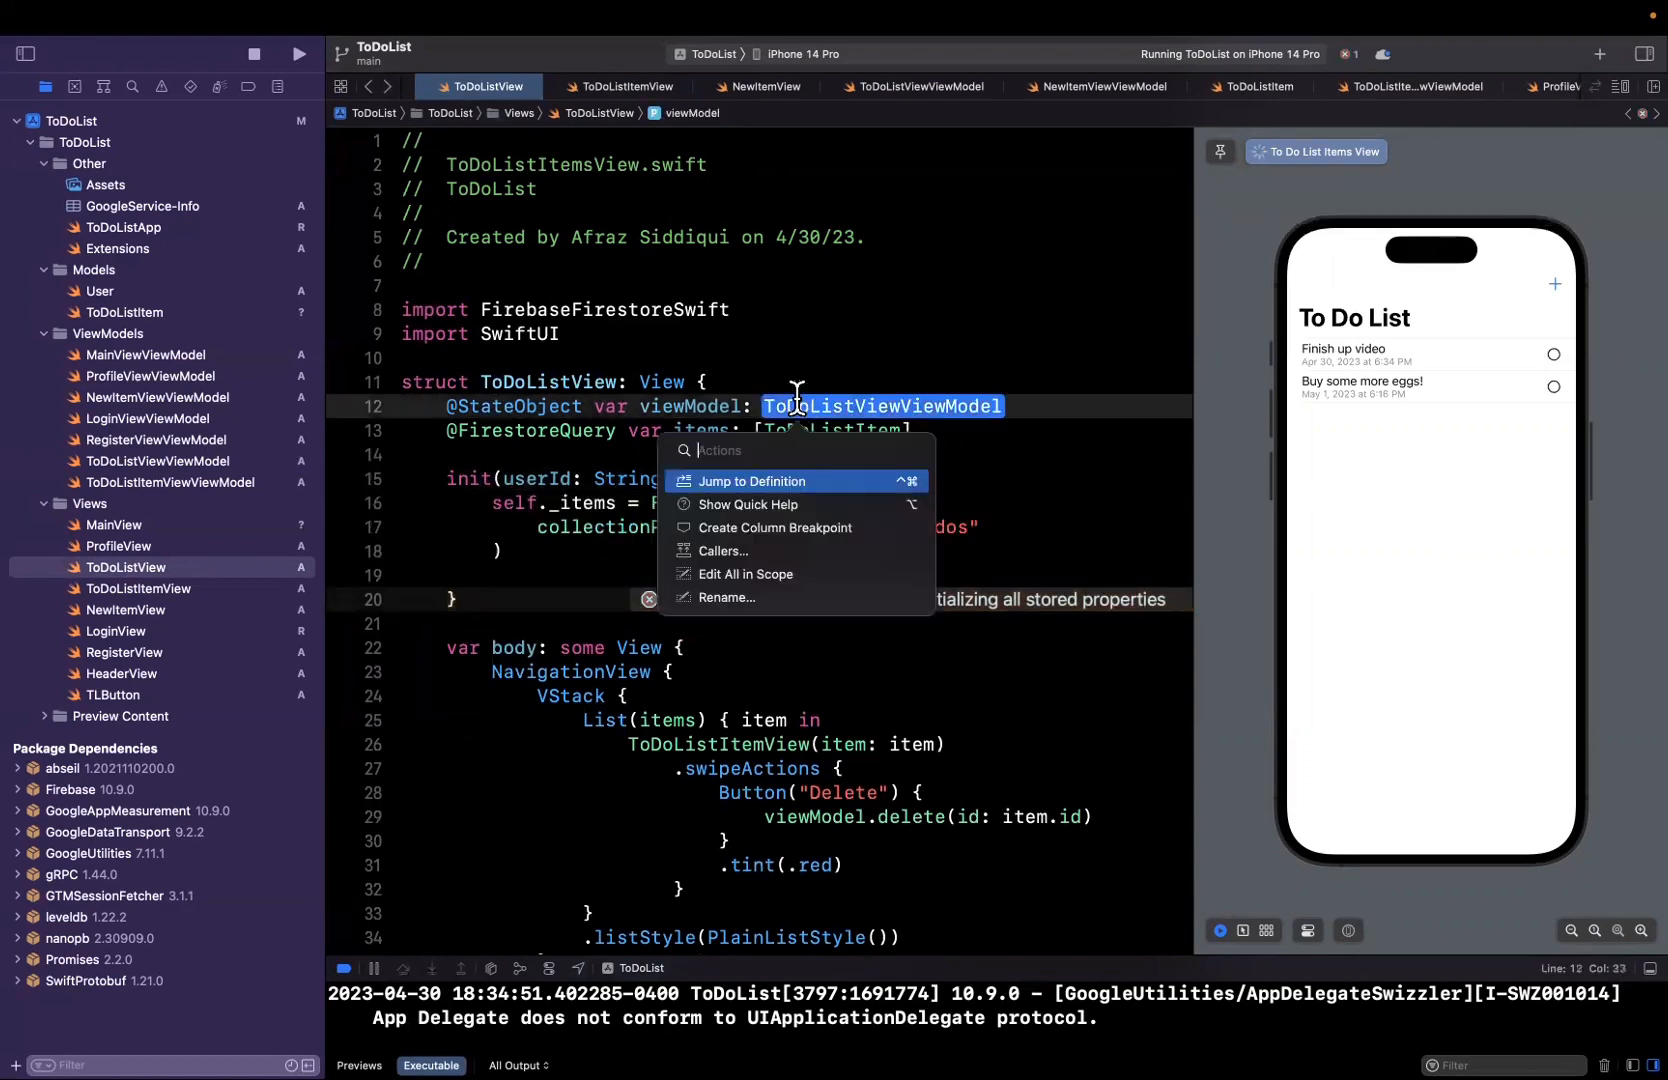
click(752, 481)
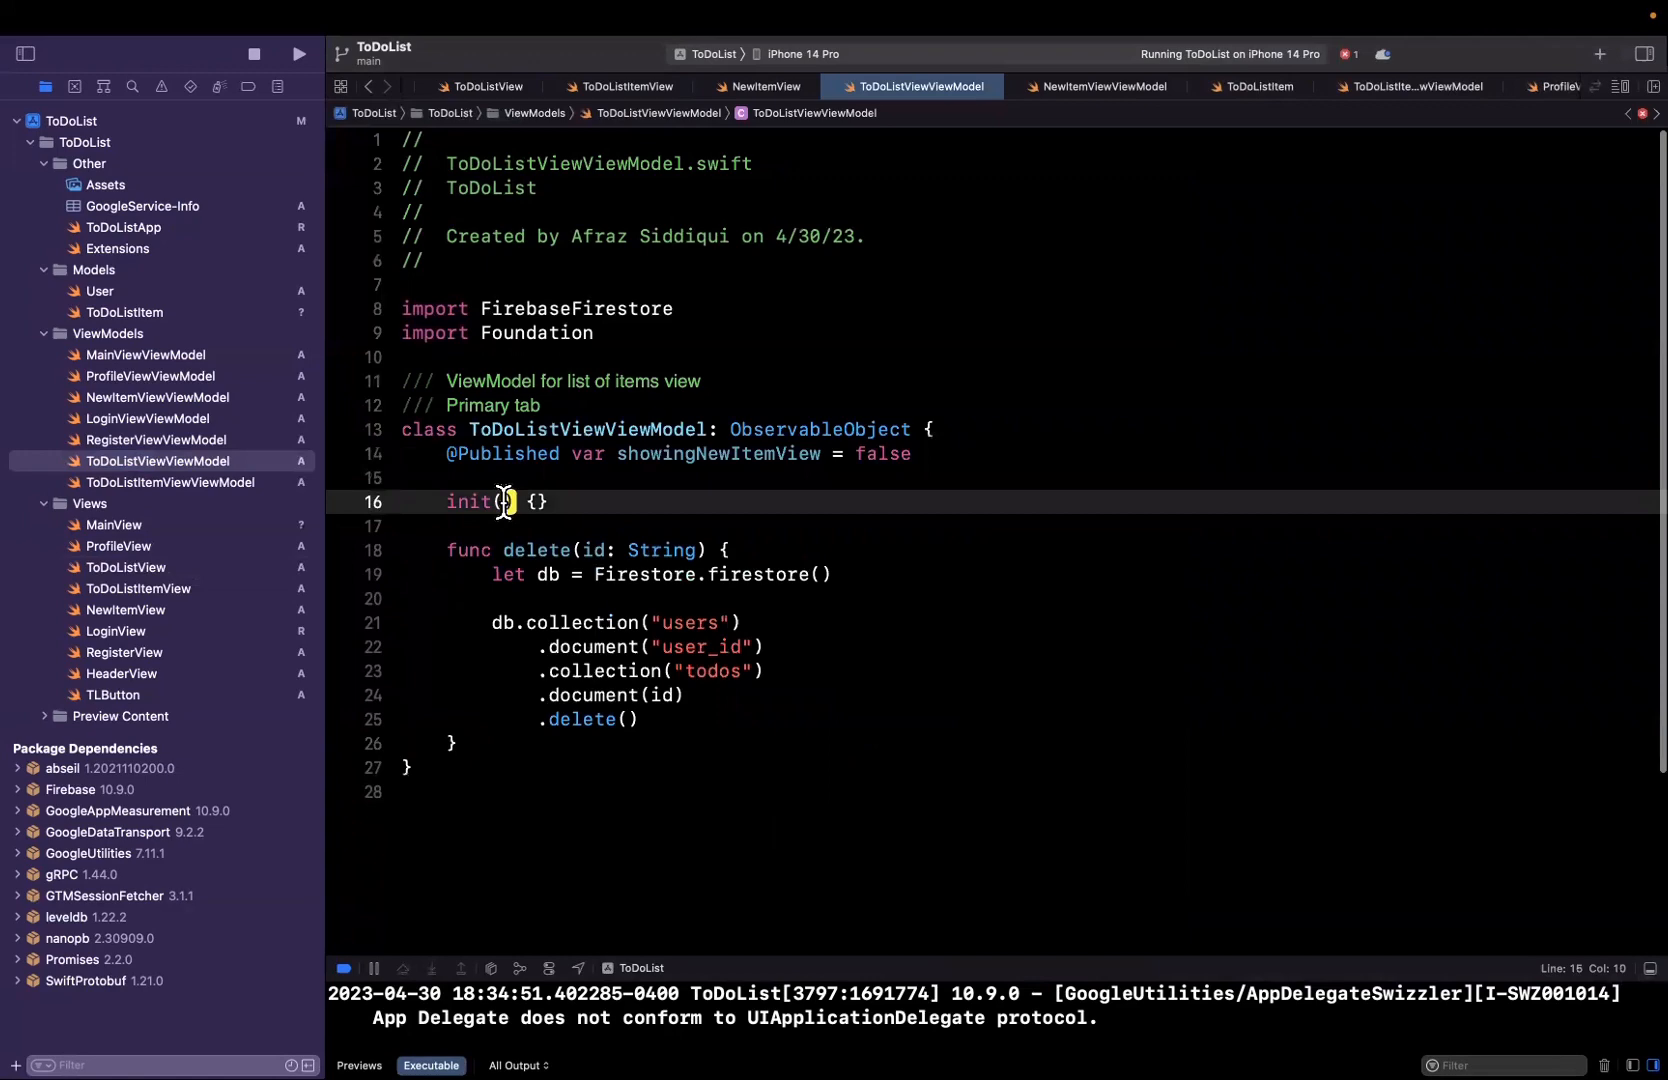
text(userId: String)
text(self.)
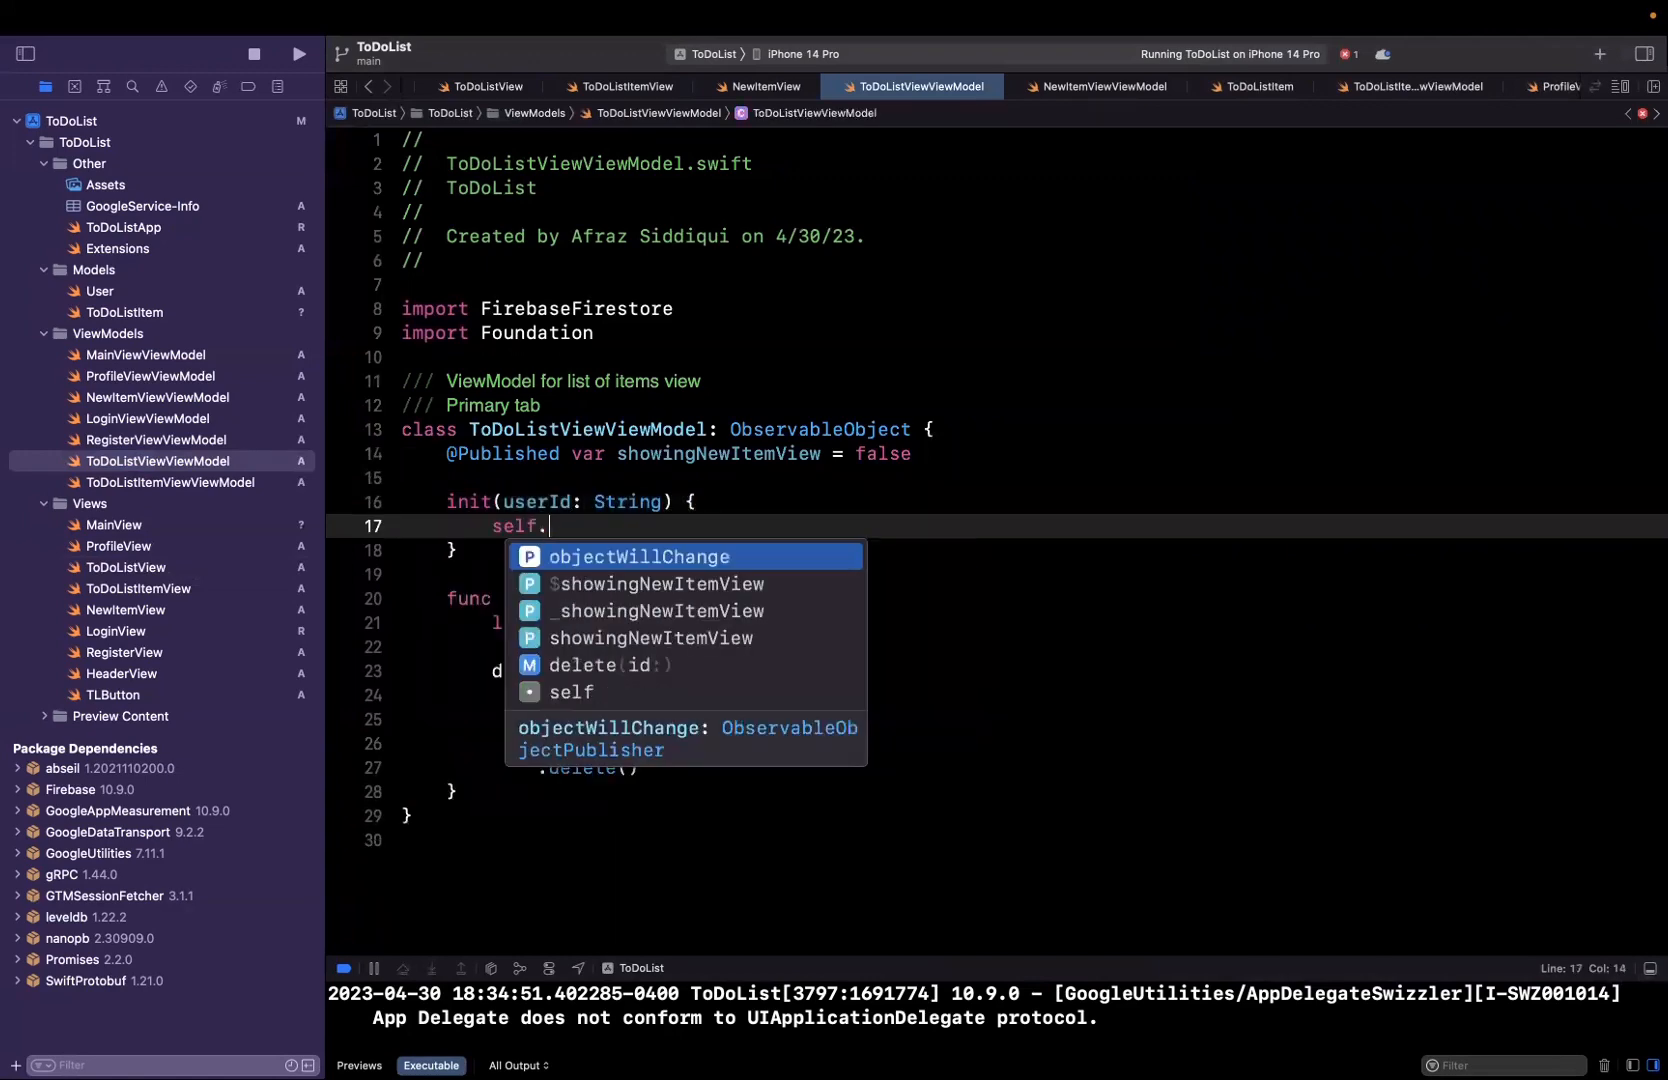
text(userId = userId)
text(private le)
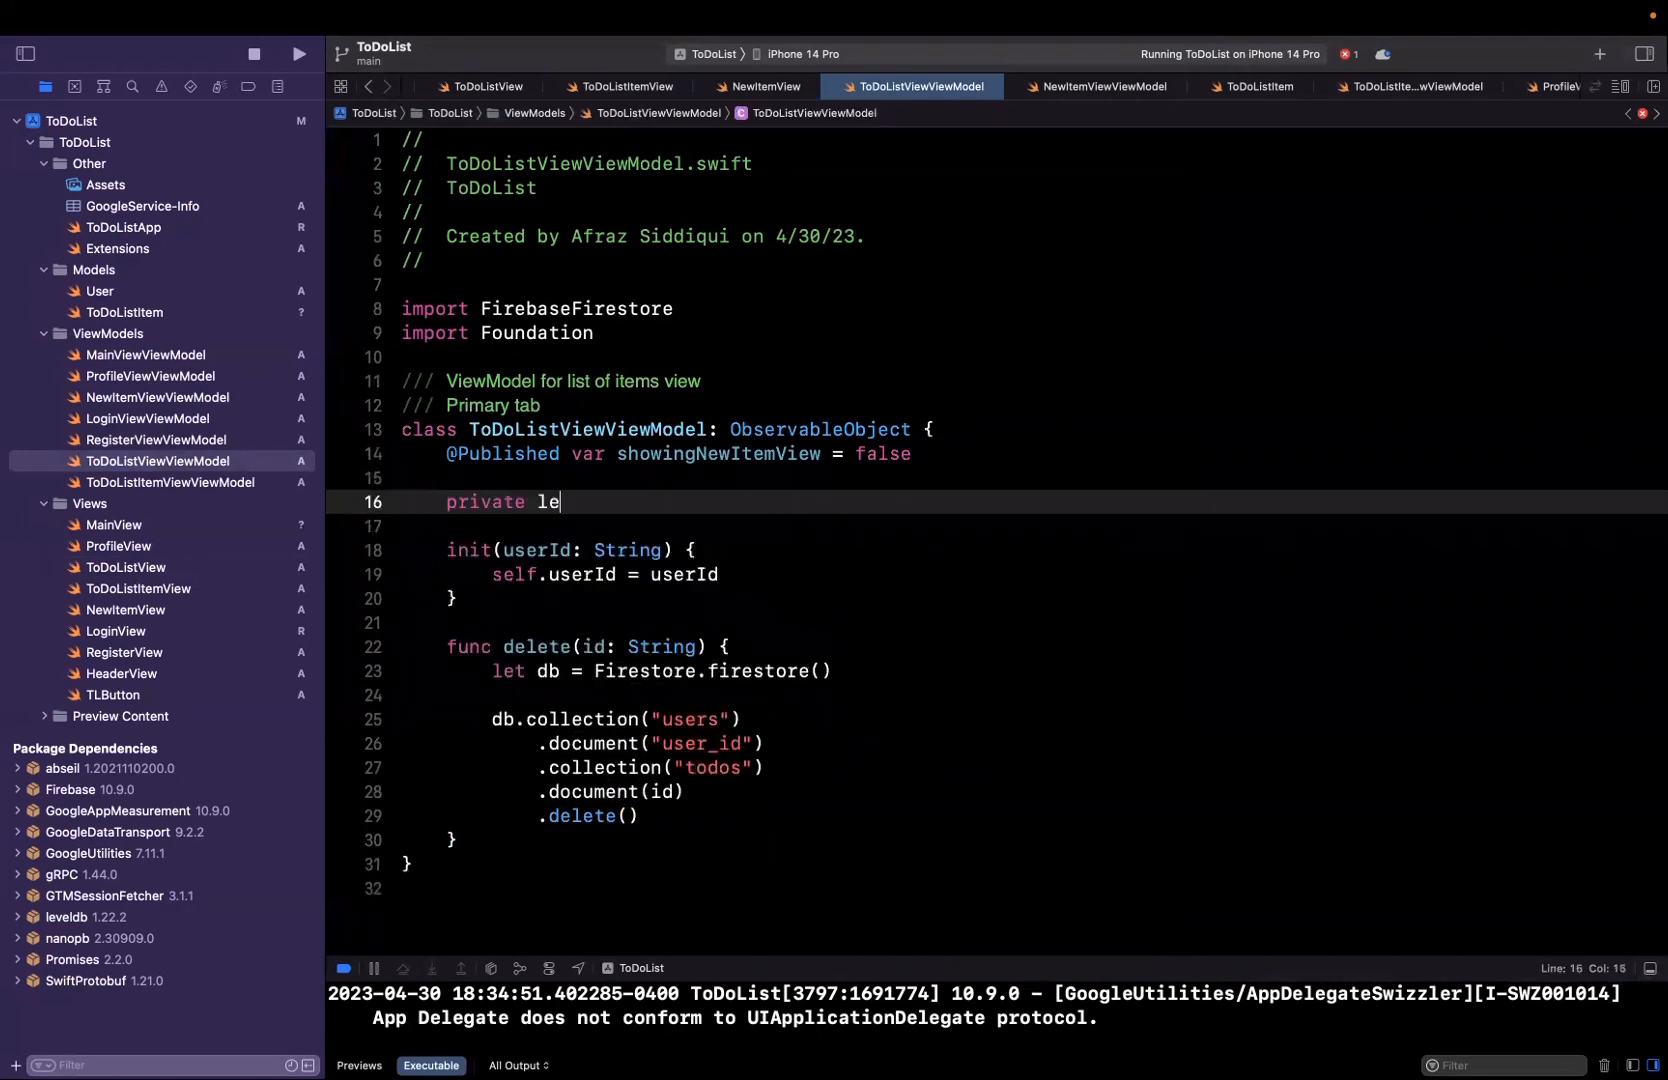
text(t userId)
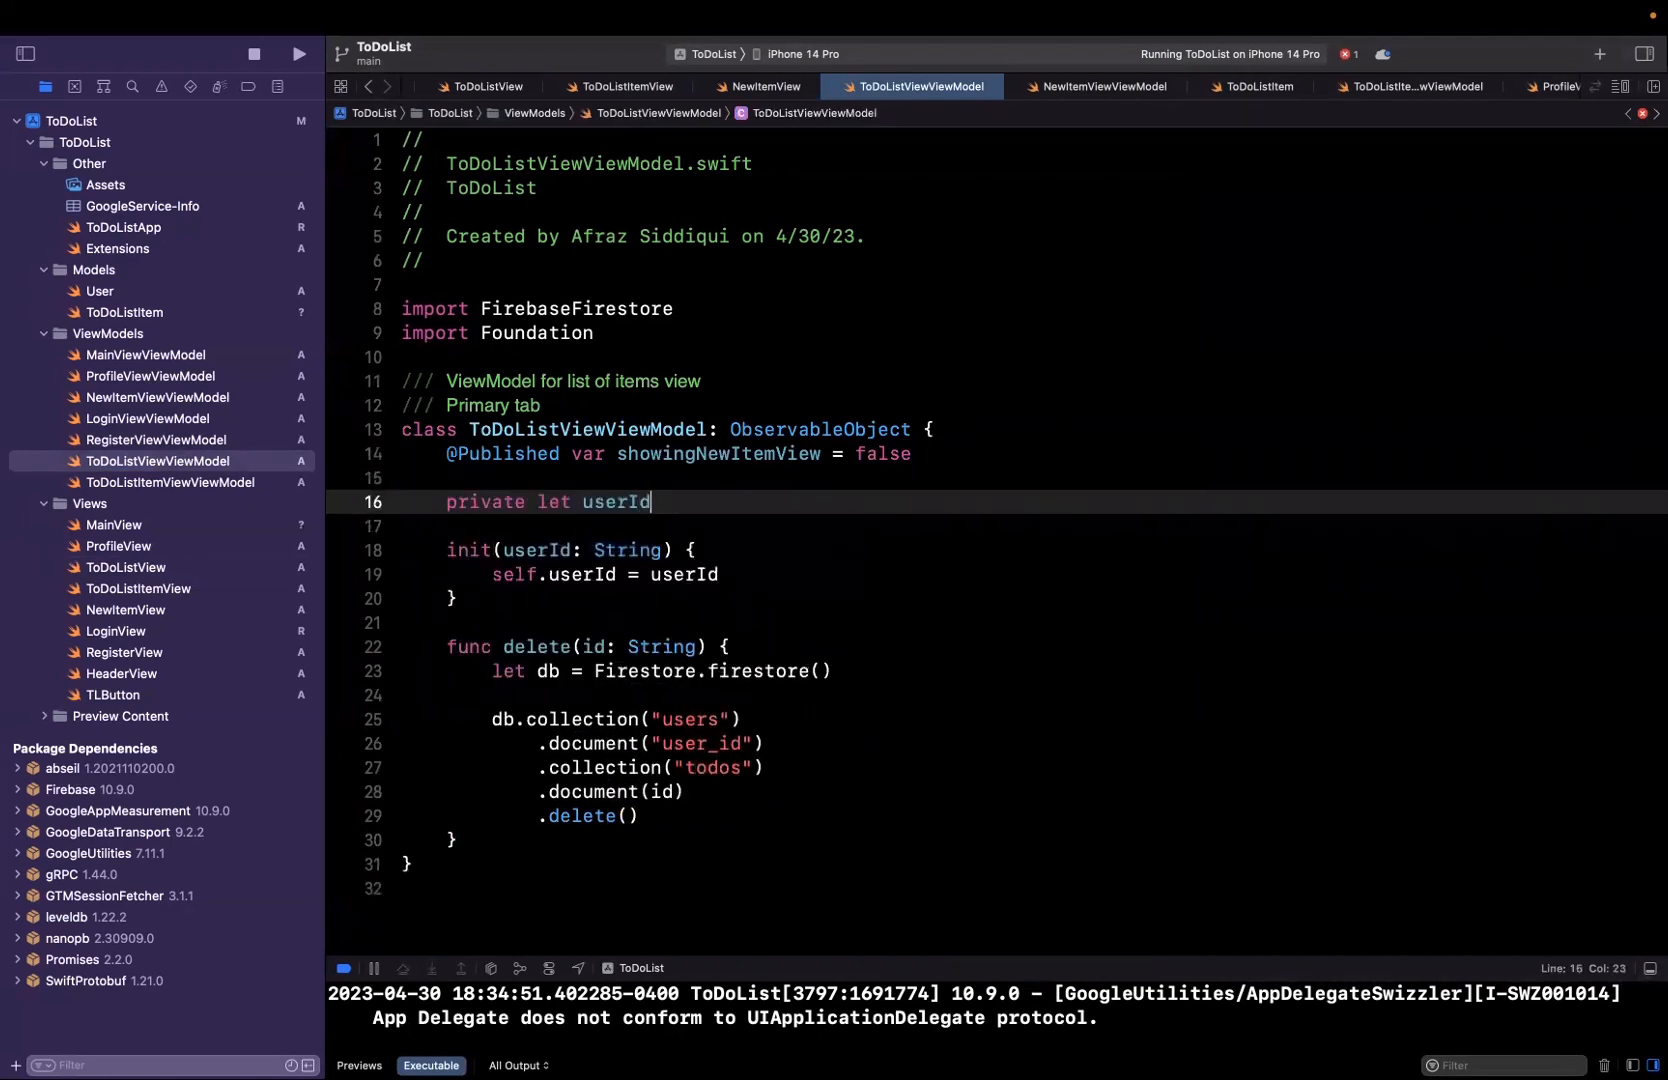
- Declare userId as String and start assigning self._viewModel in ToDoListView's init
text(: String)
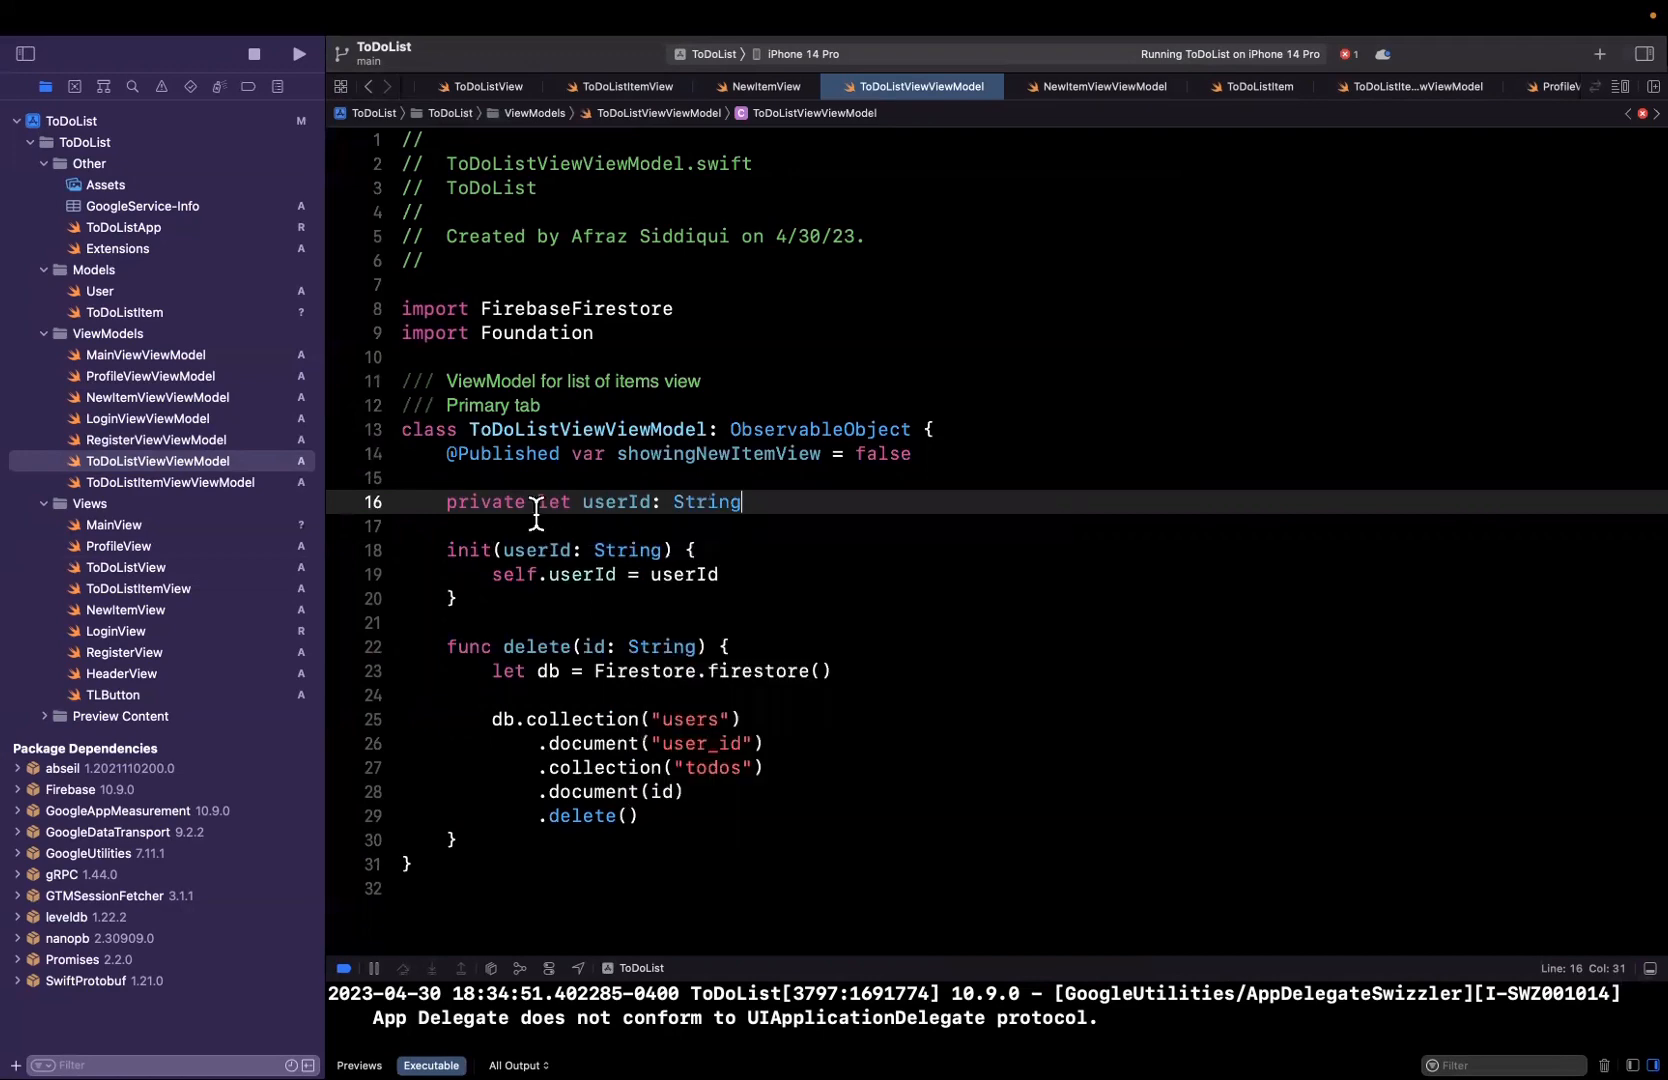
click(485, 86)
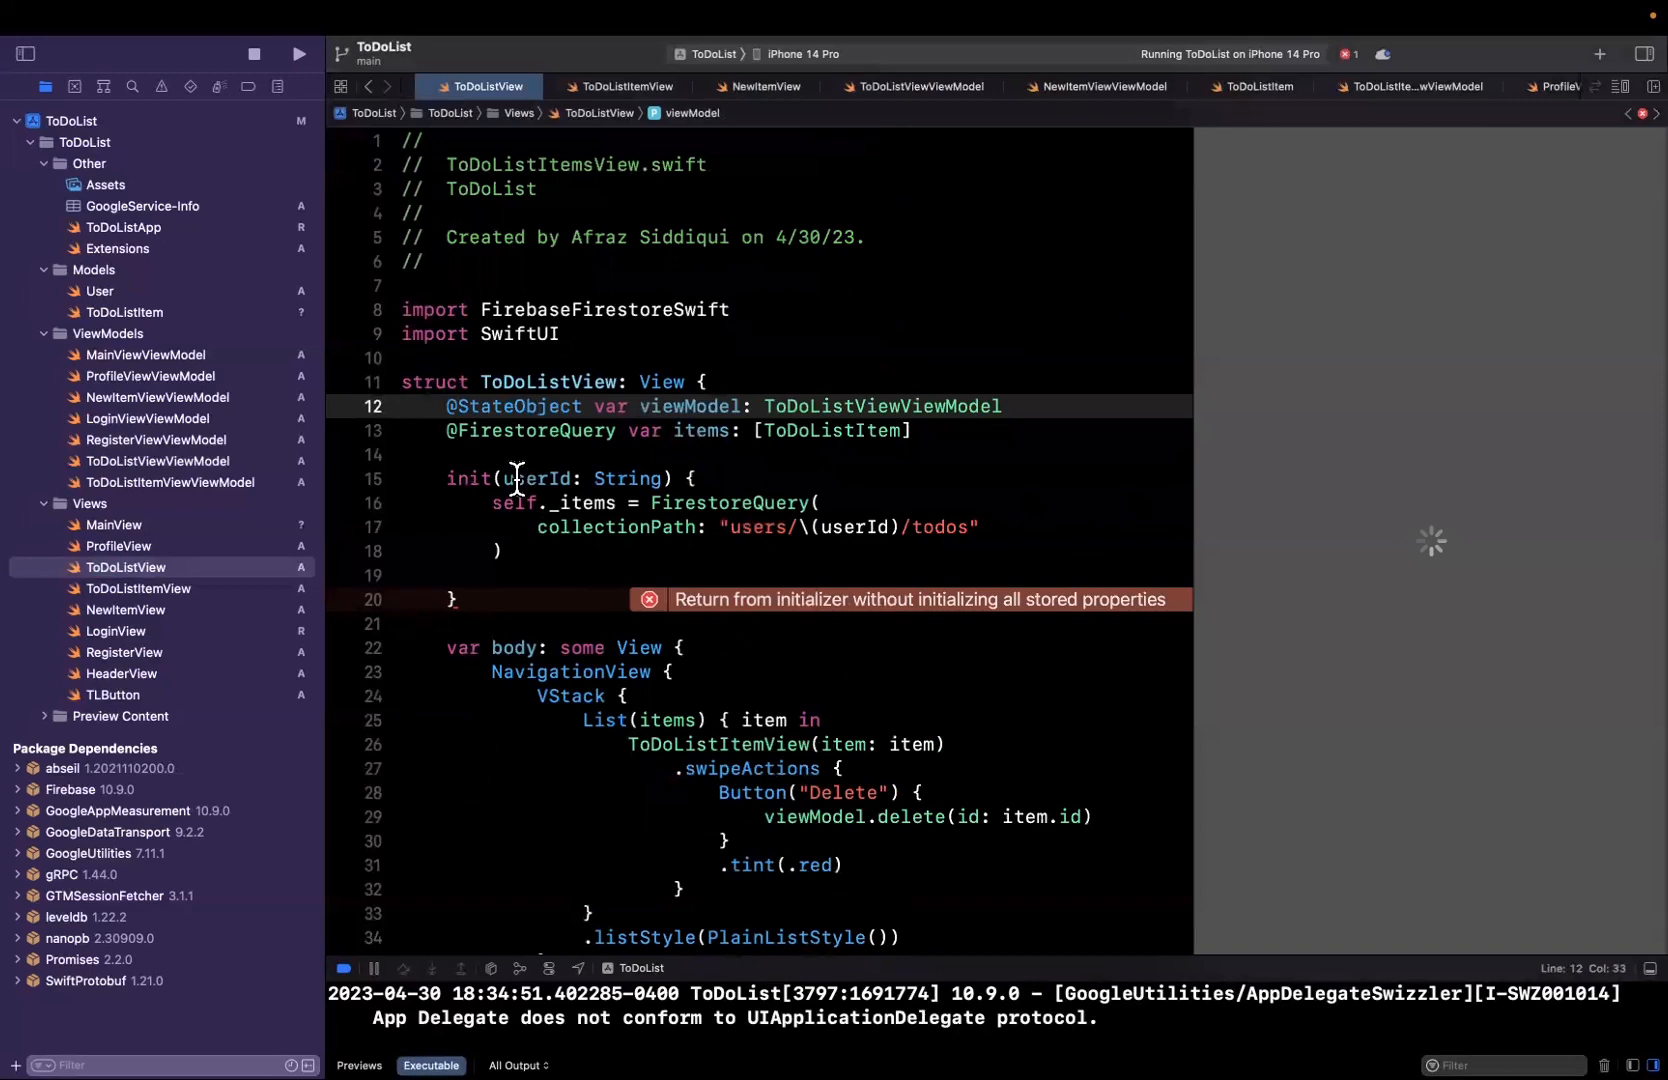
text(self._viewModel)
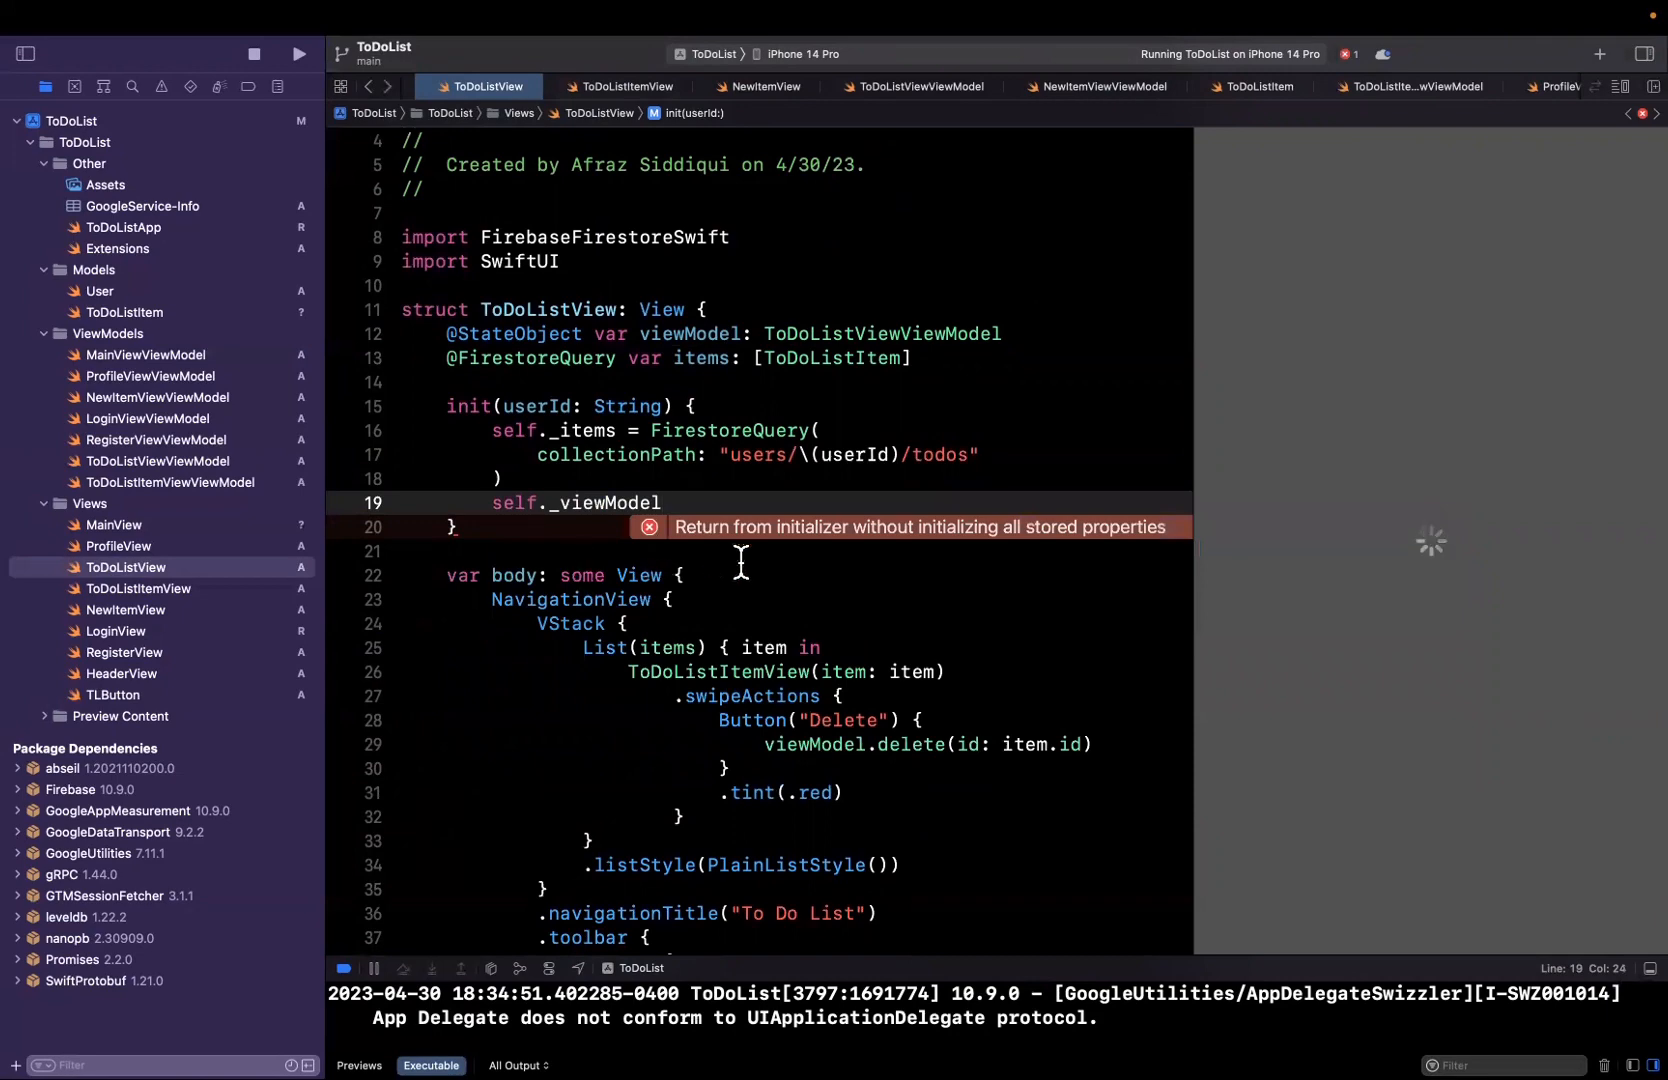
text(= State)
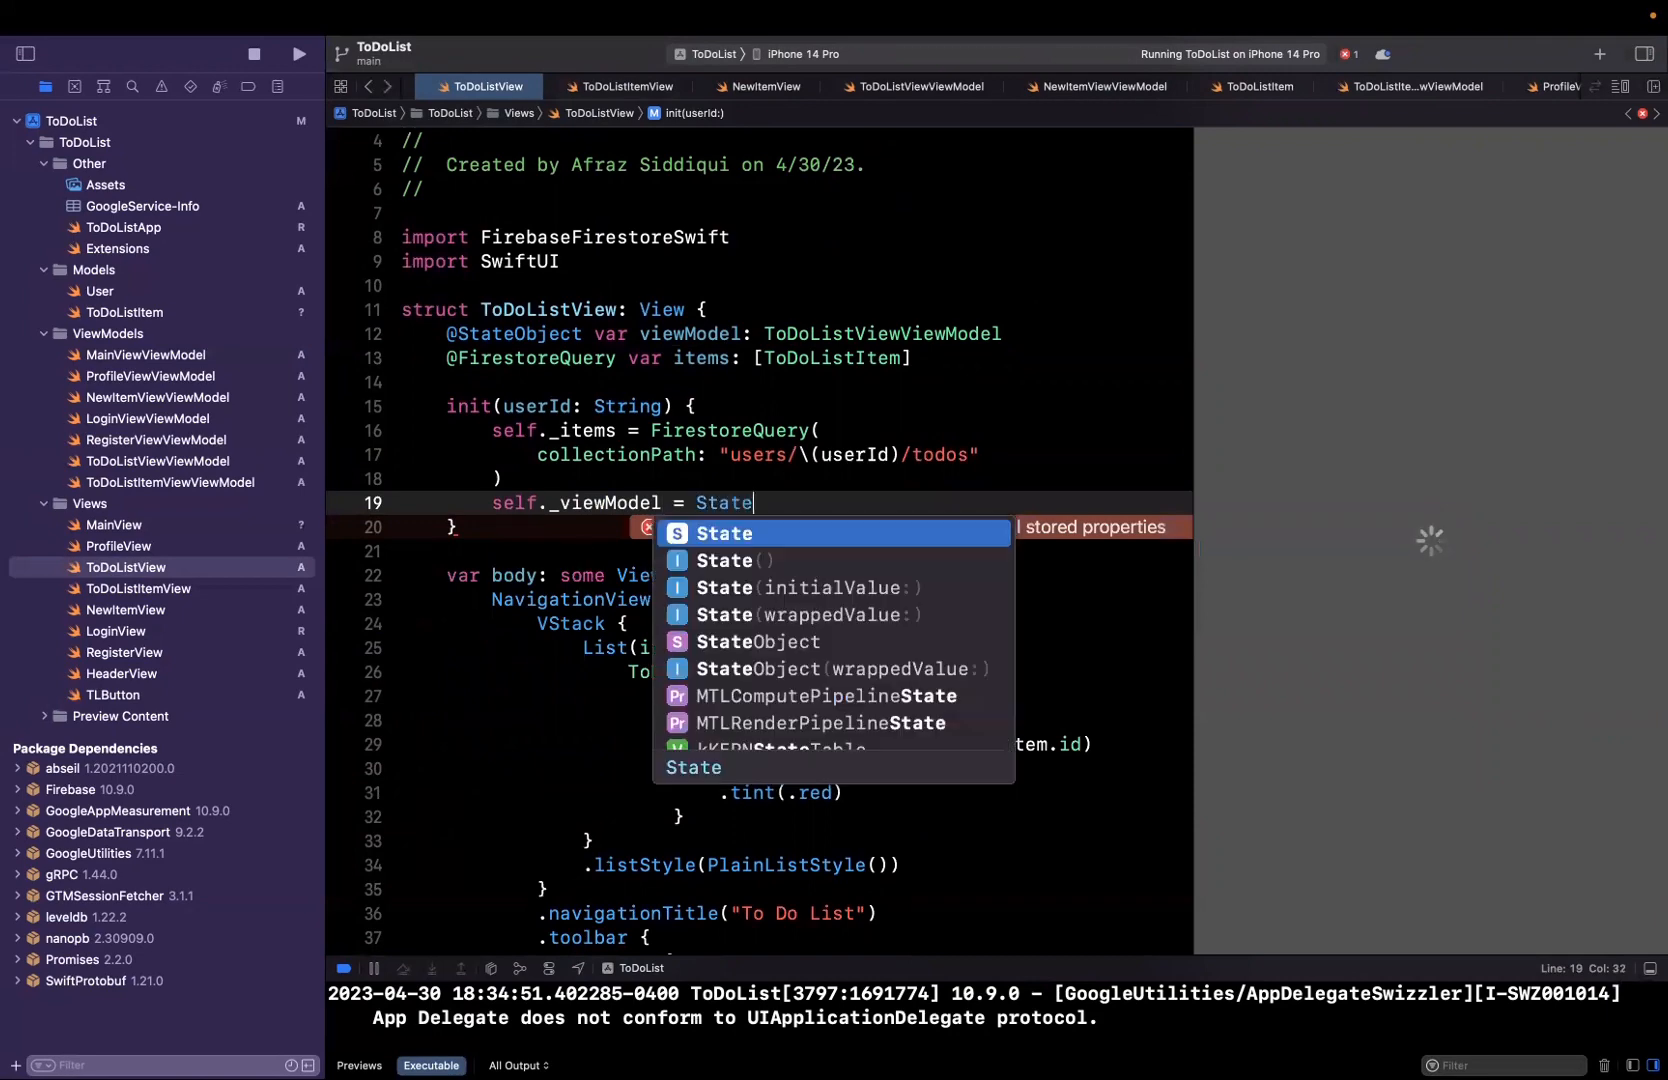
- Set viewModel to StateObject(wrappedValue: ToDoListViewViewModel(userId: userId))
click(838, 669)
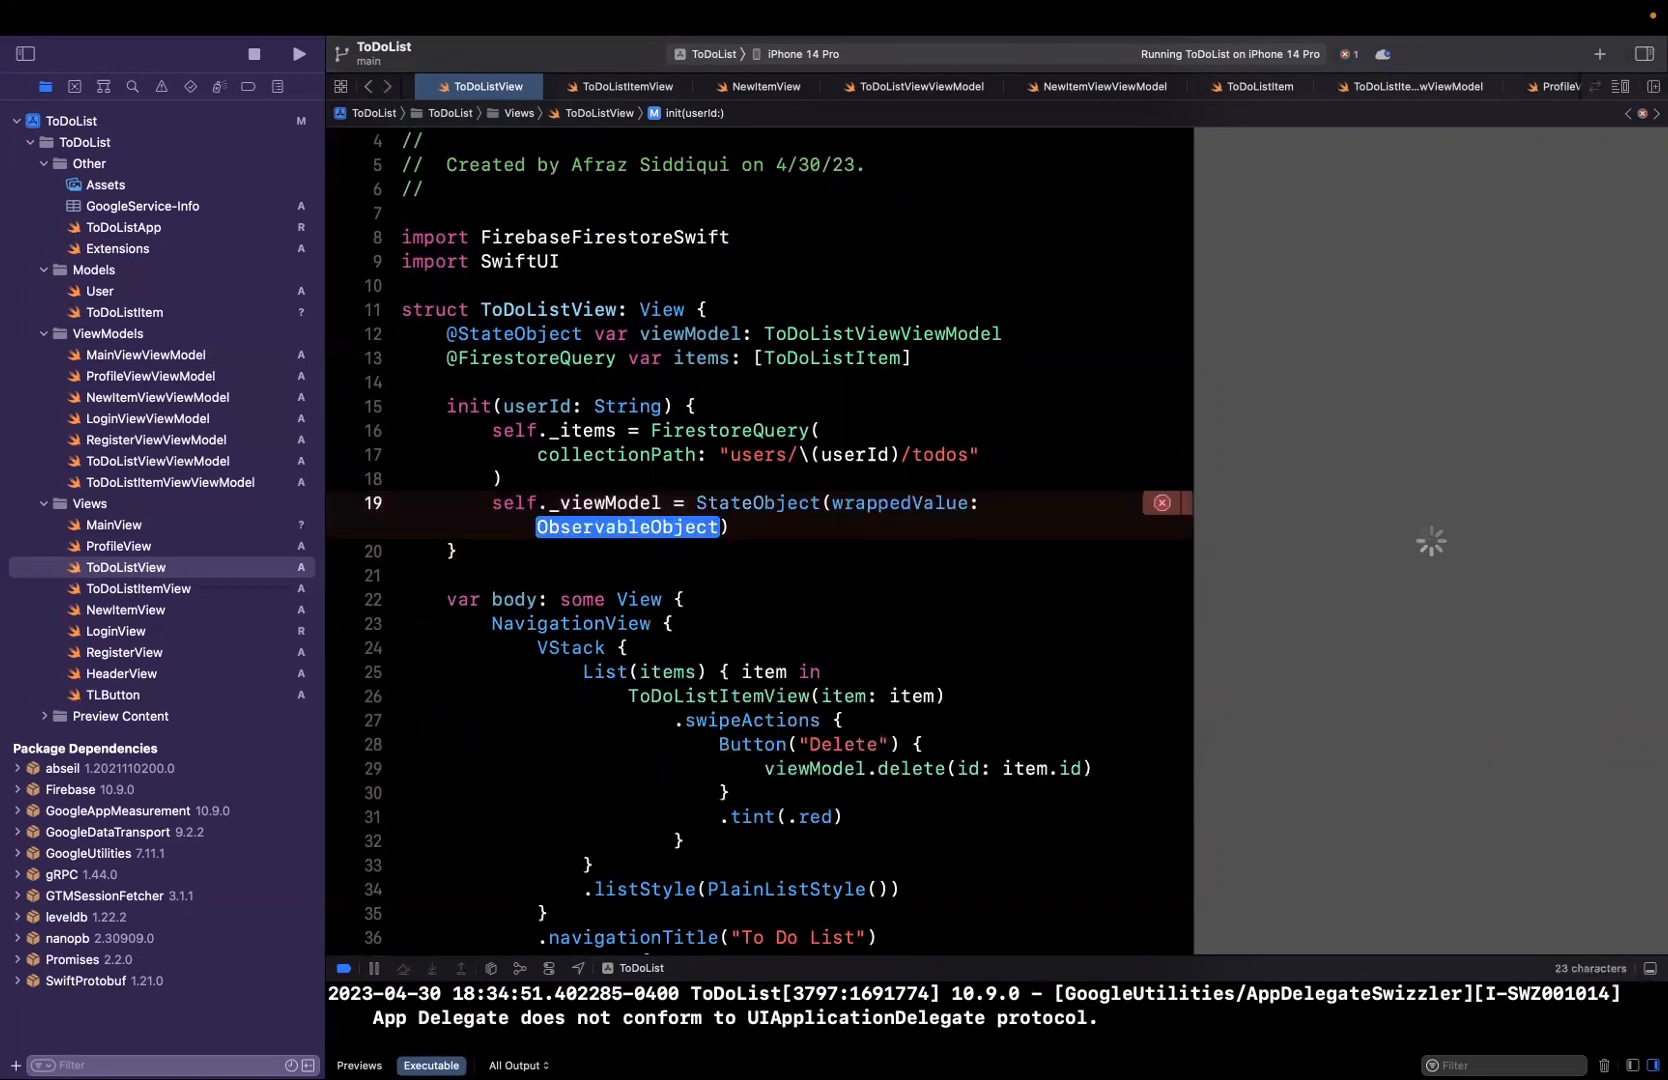
click(723, 527)
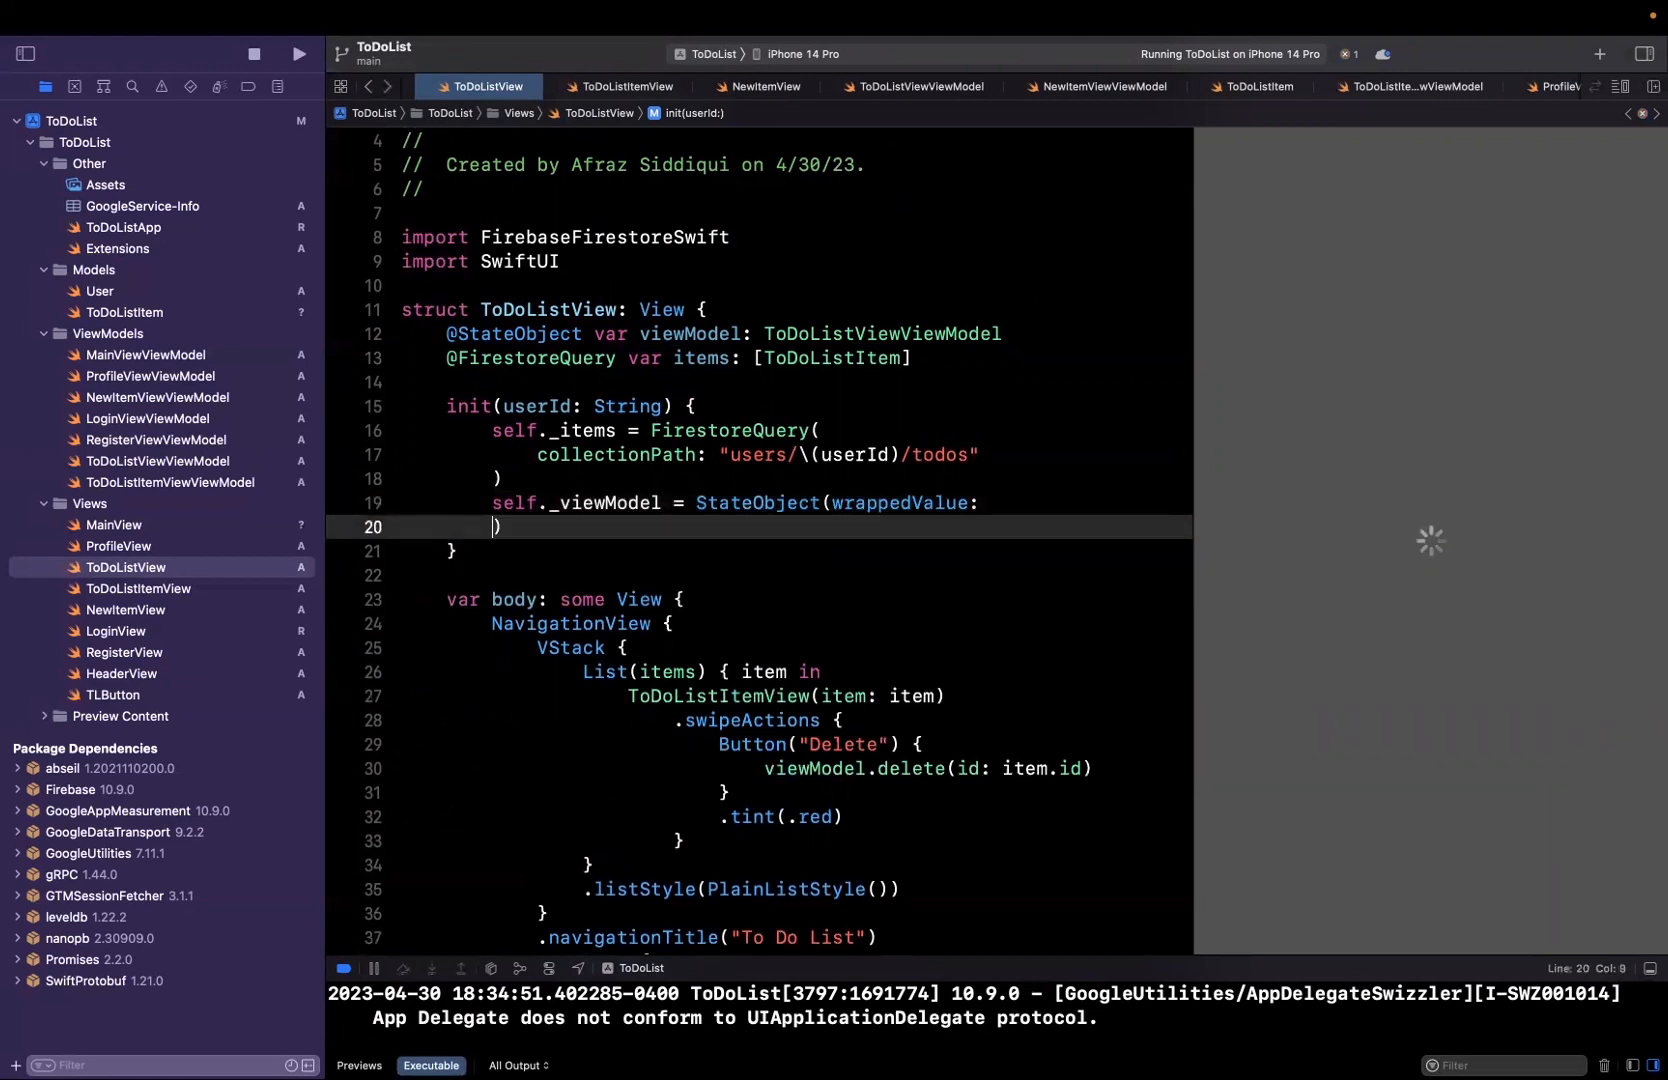
text(ToDoListViewViewModel)
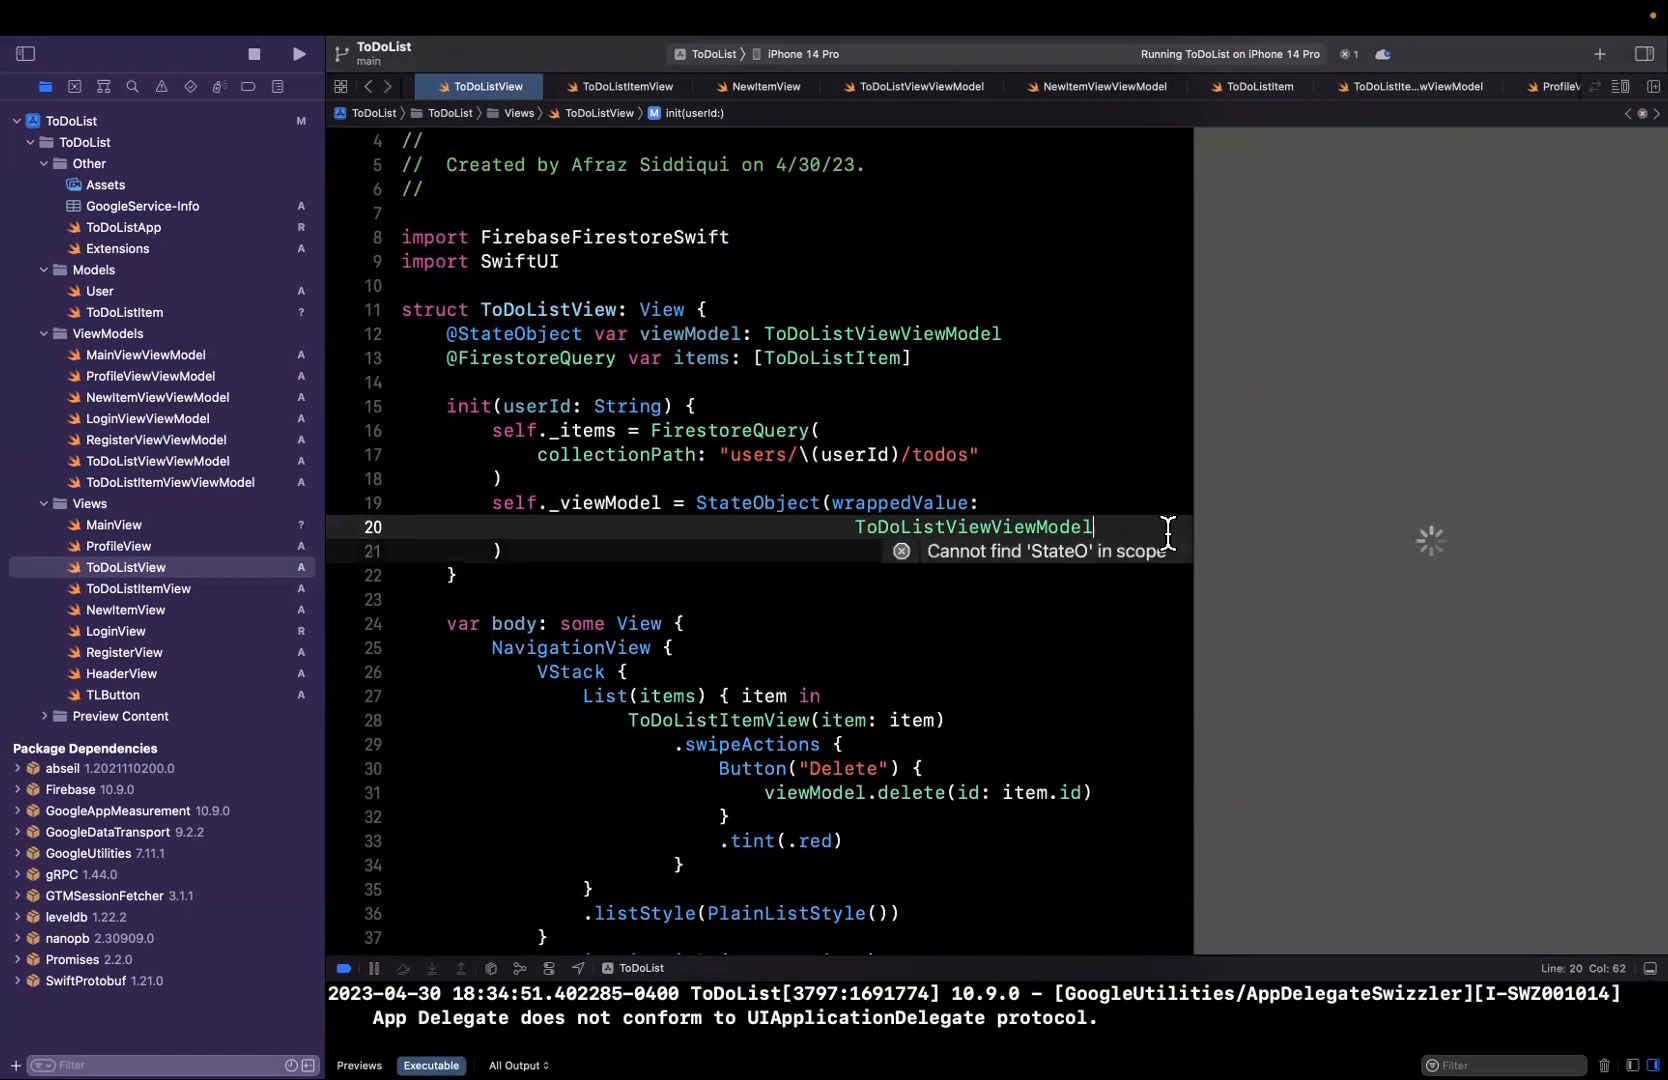
text((userId: userId)
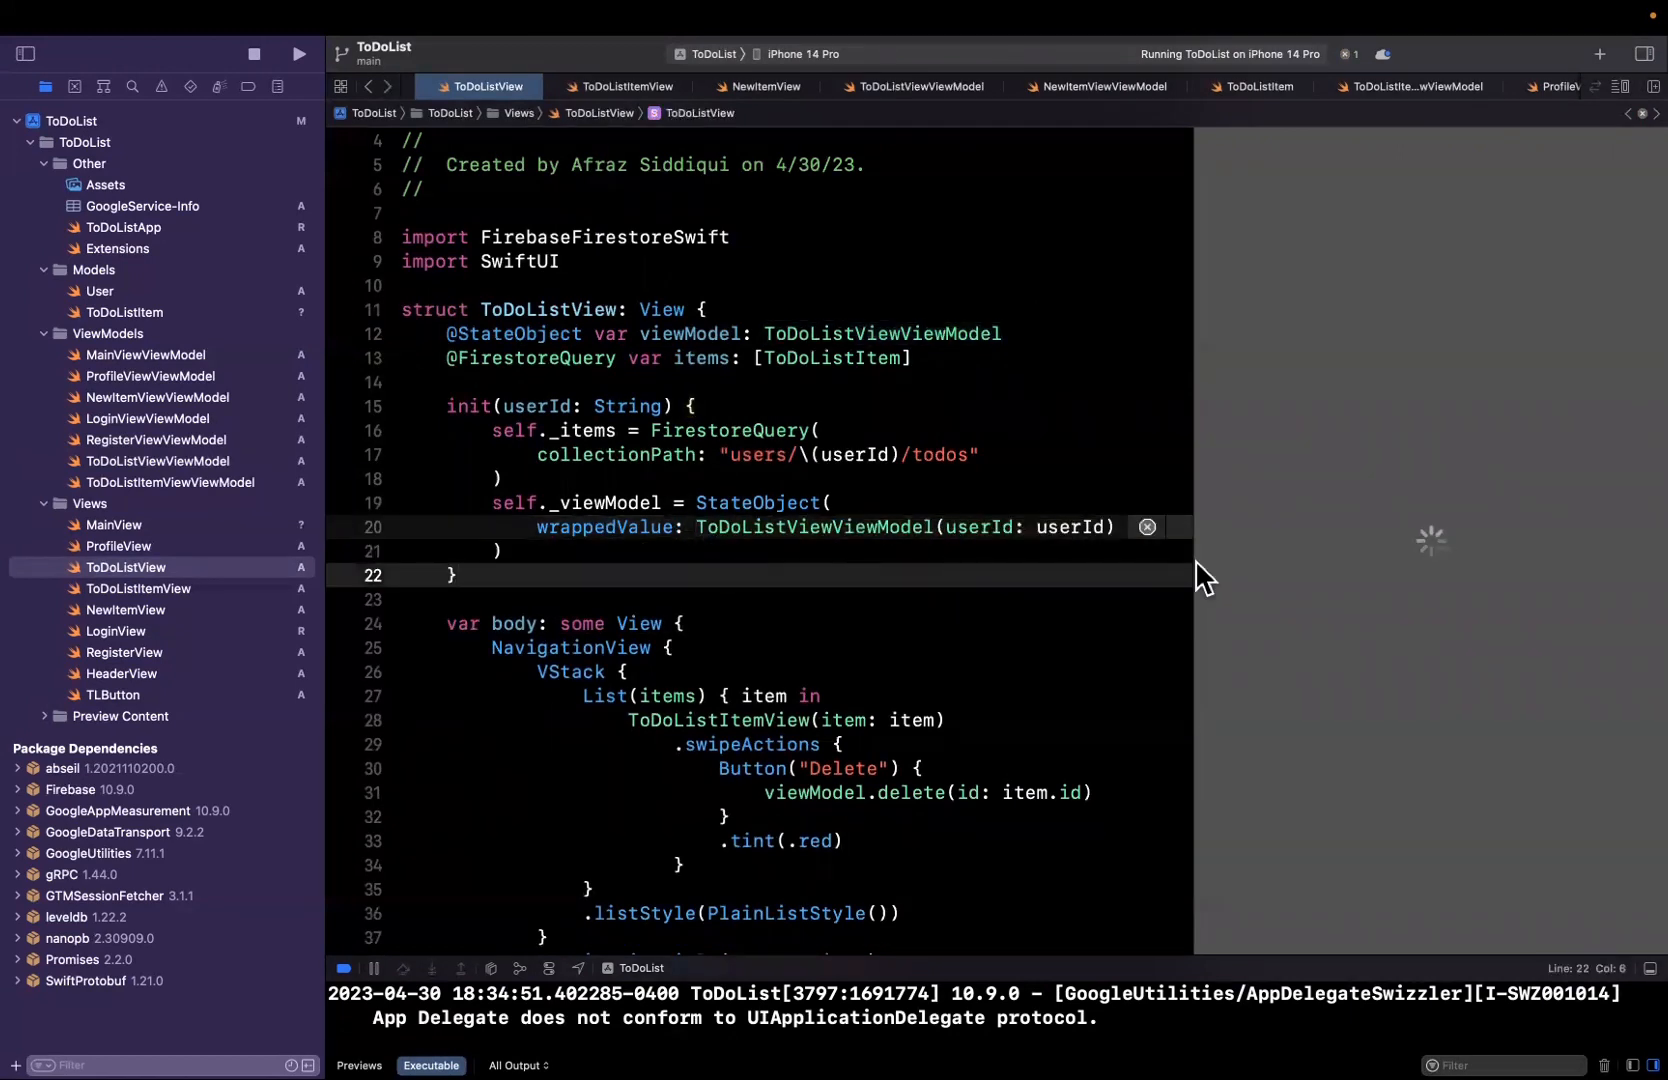
scroll(up, 3)
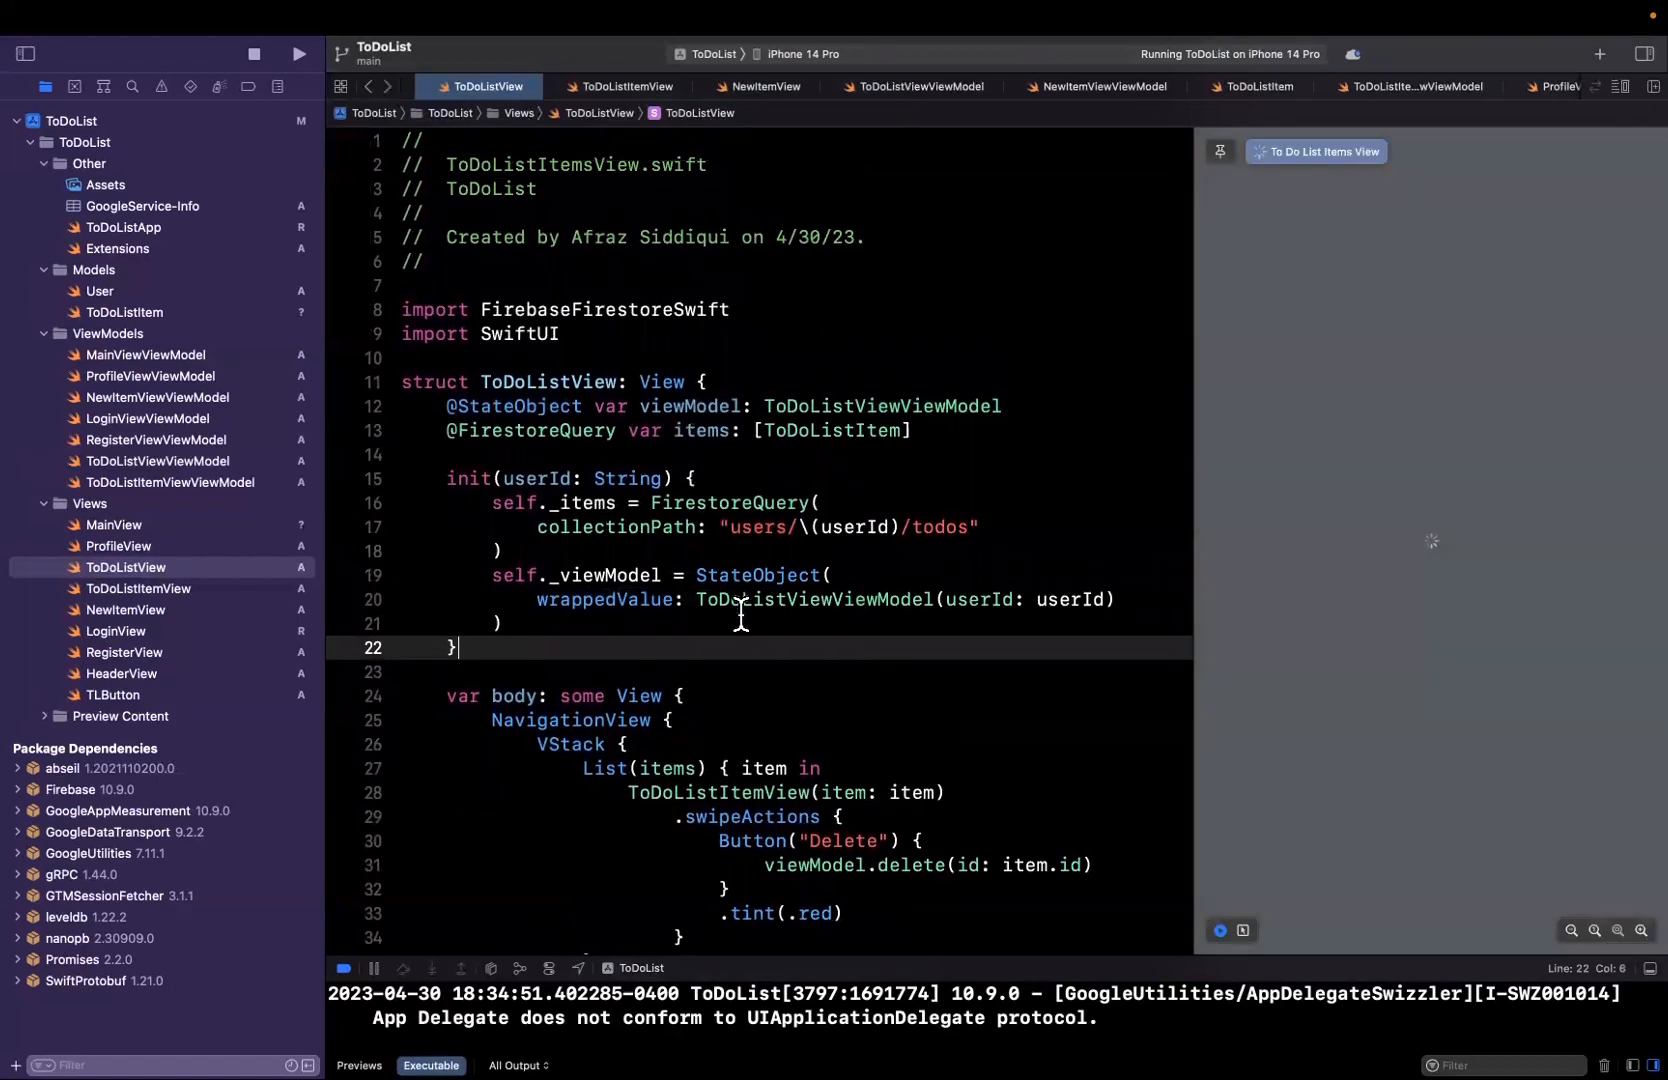
double_click(881, 406)
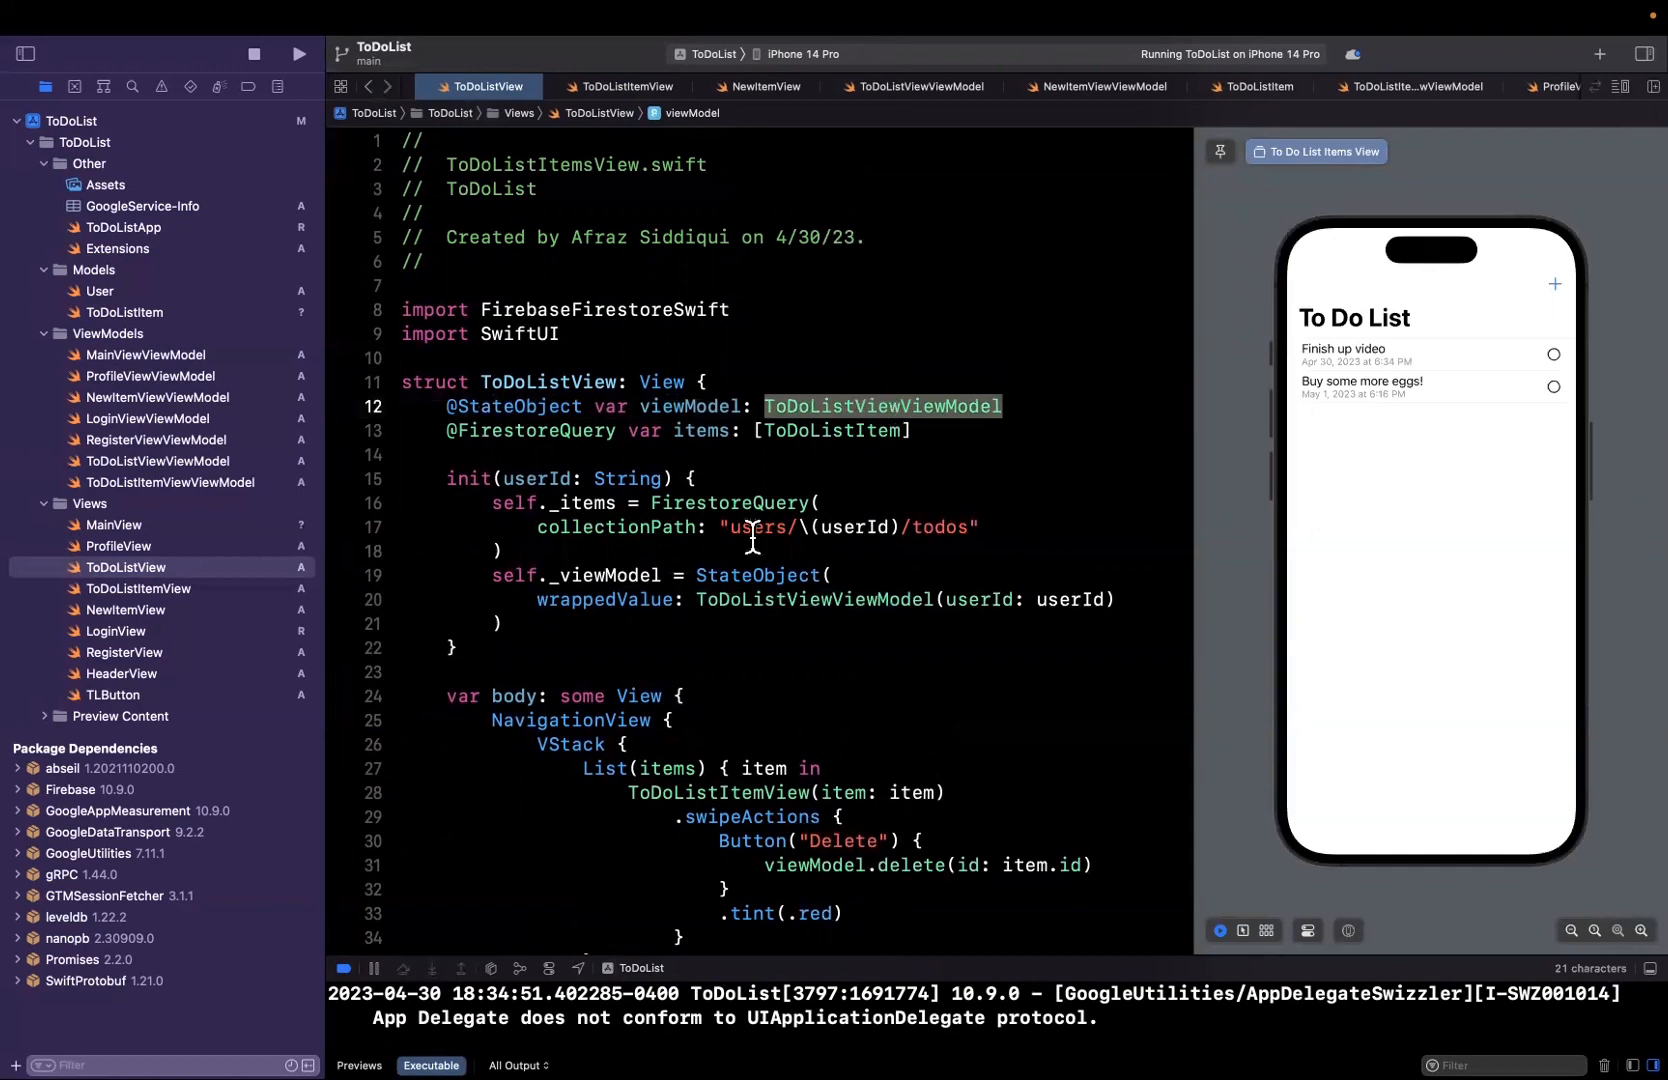
mouse_move(1078, 612)
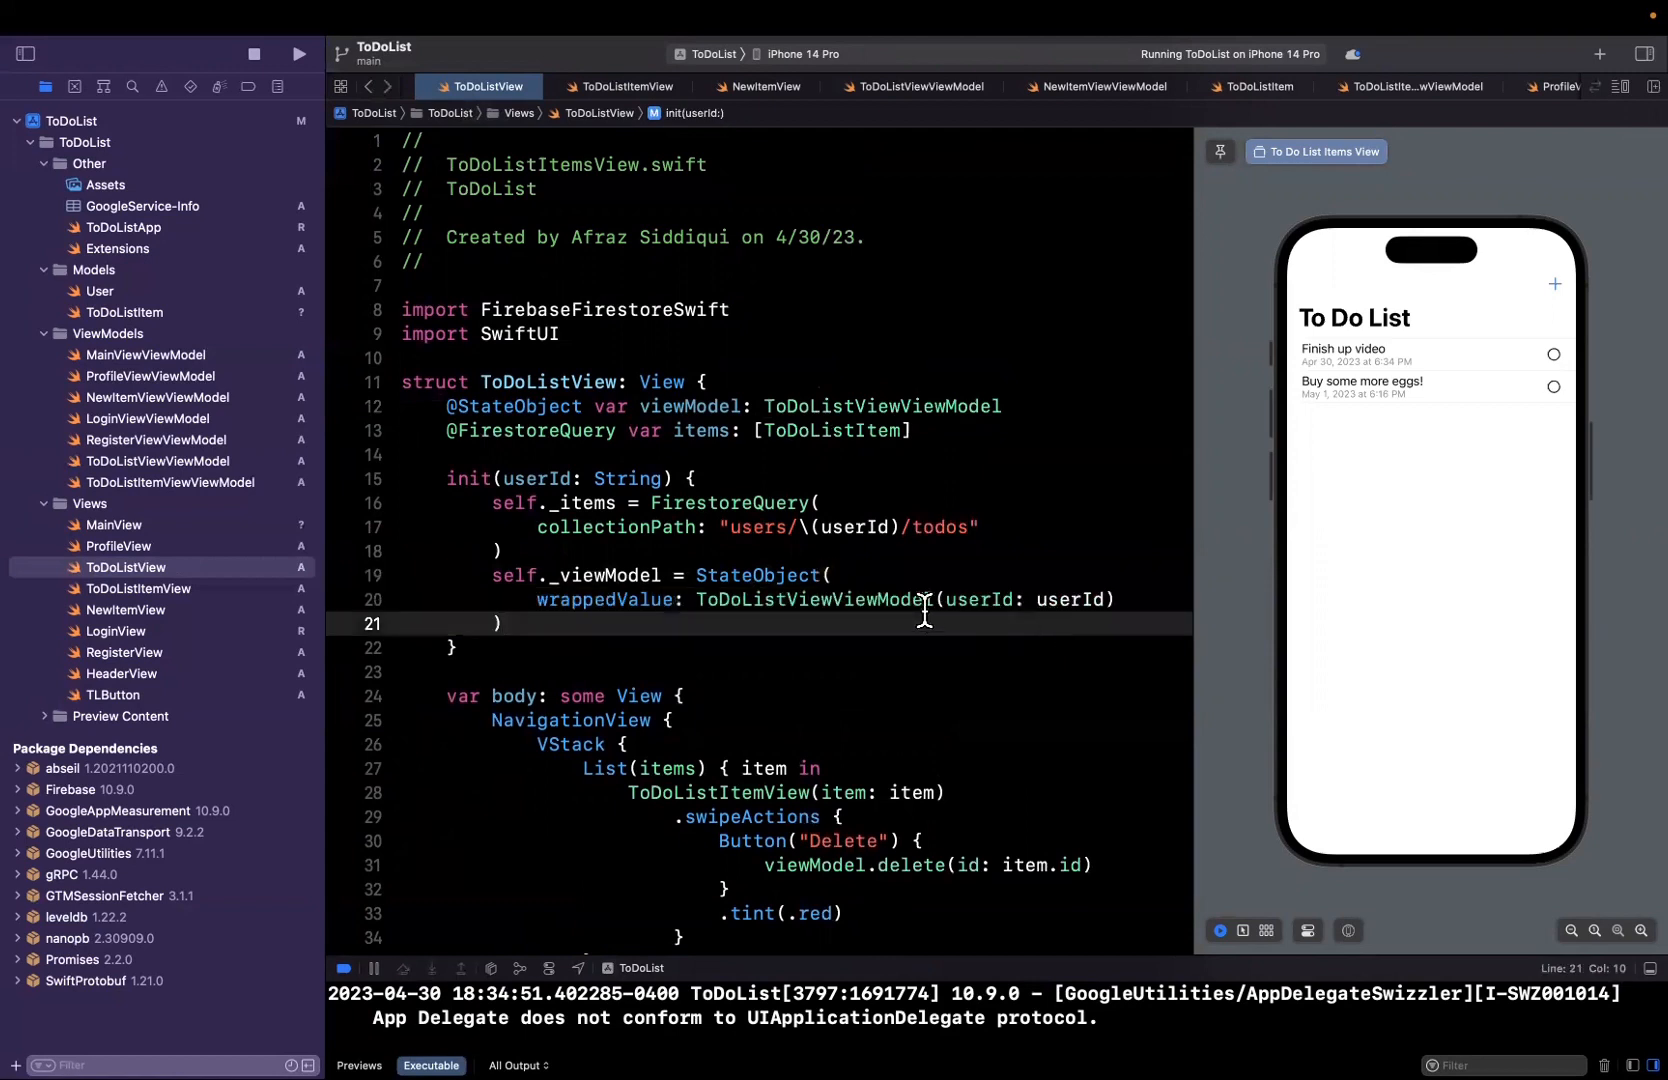
double_click(814, 599)
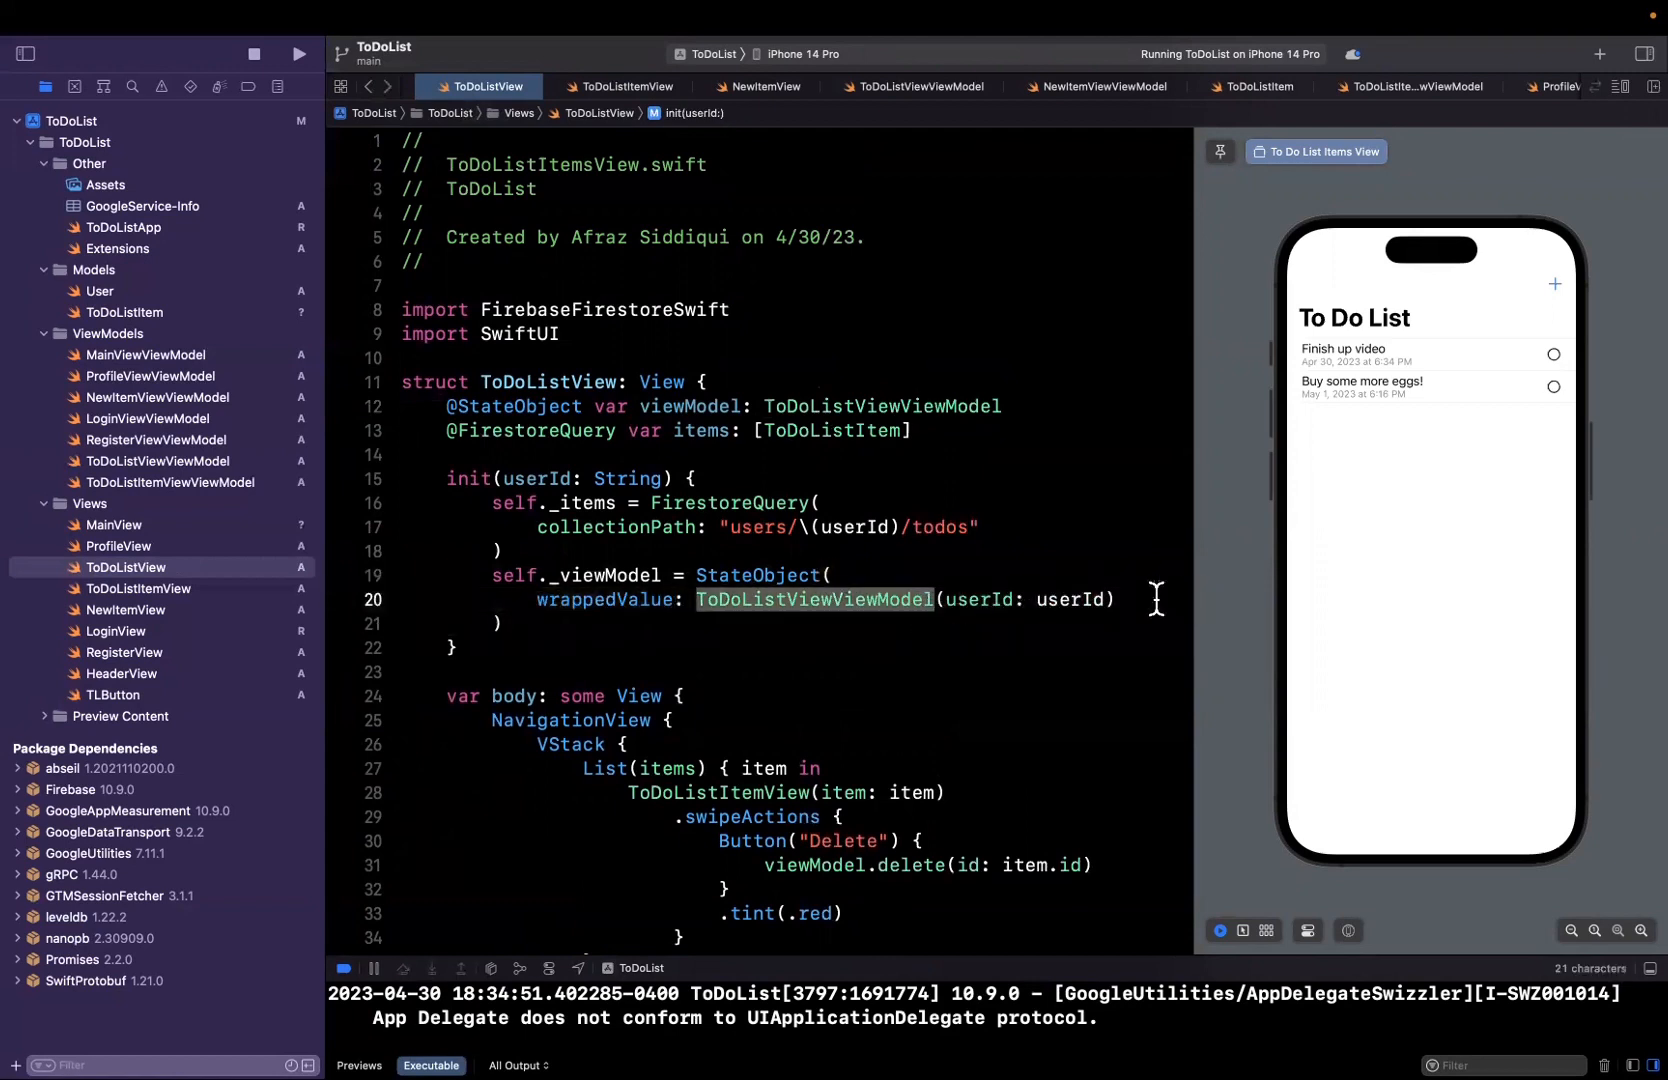
double_click(1074, 599)
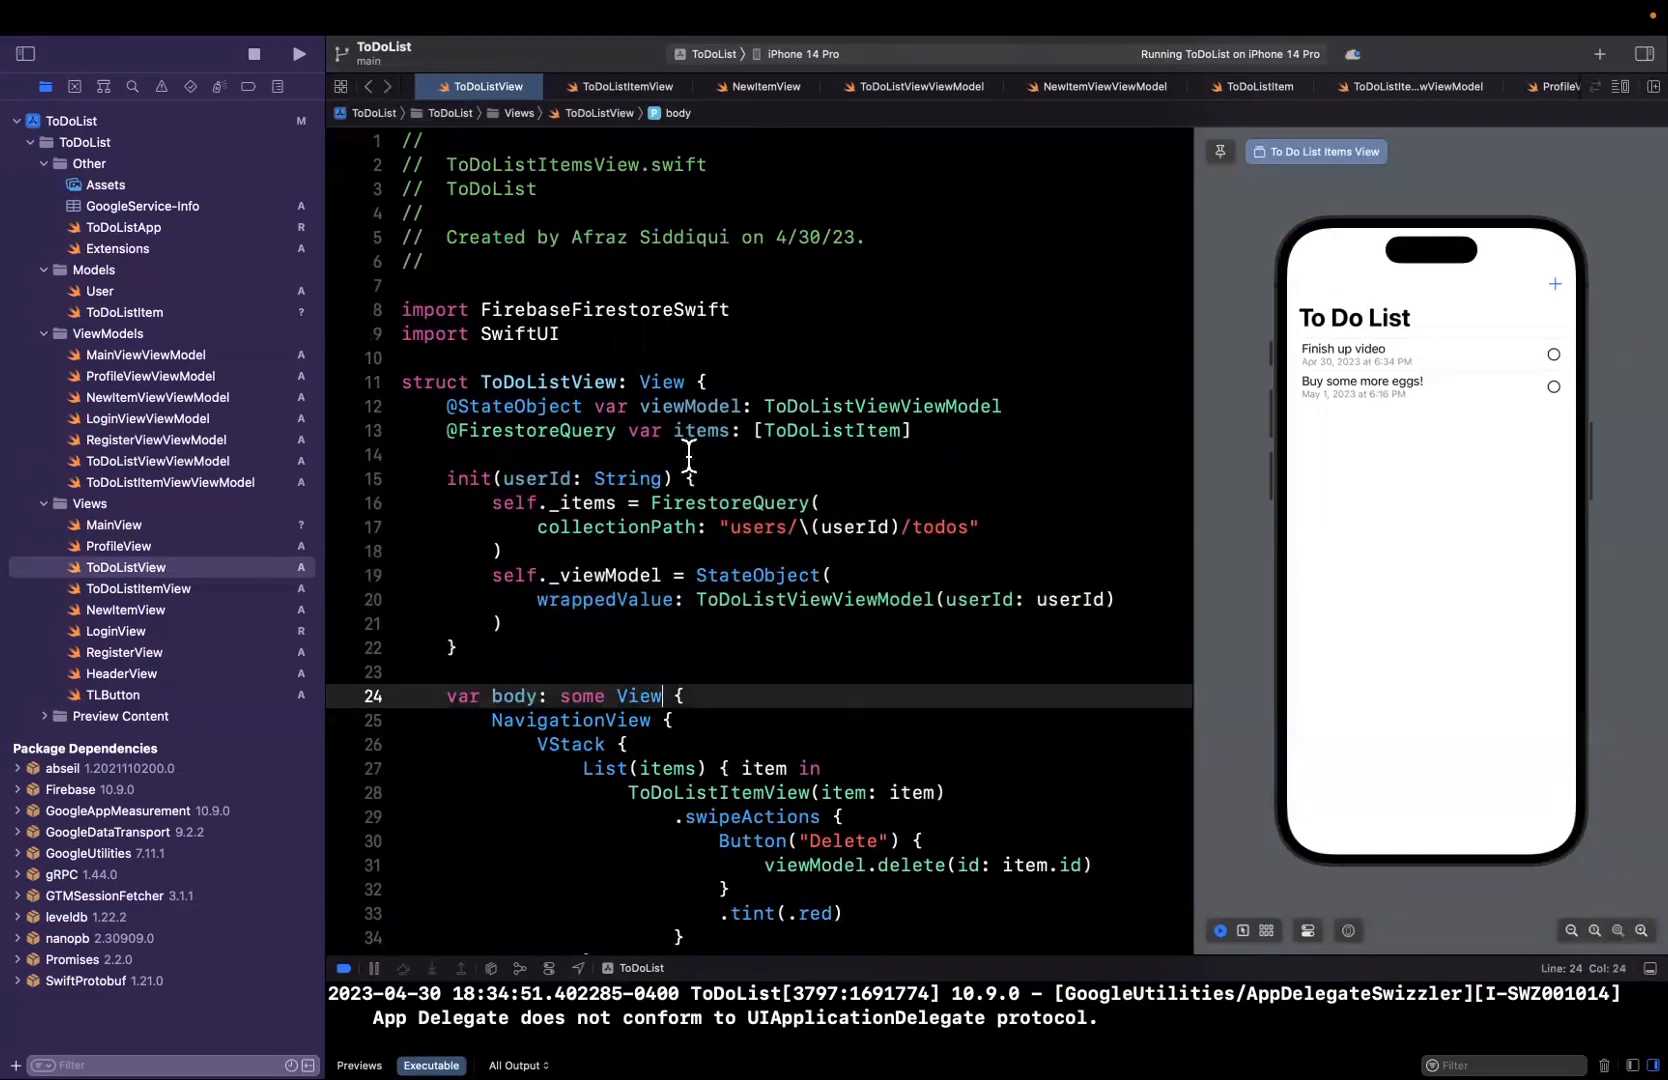
right_click(881, 406)
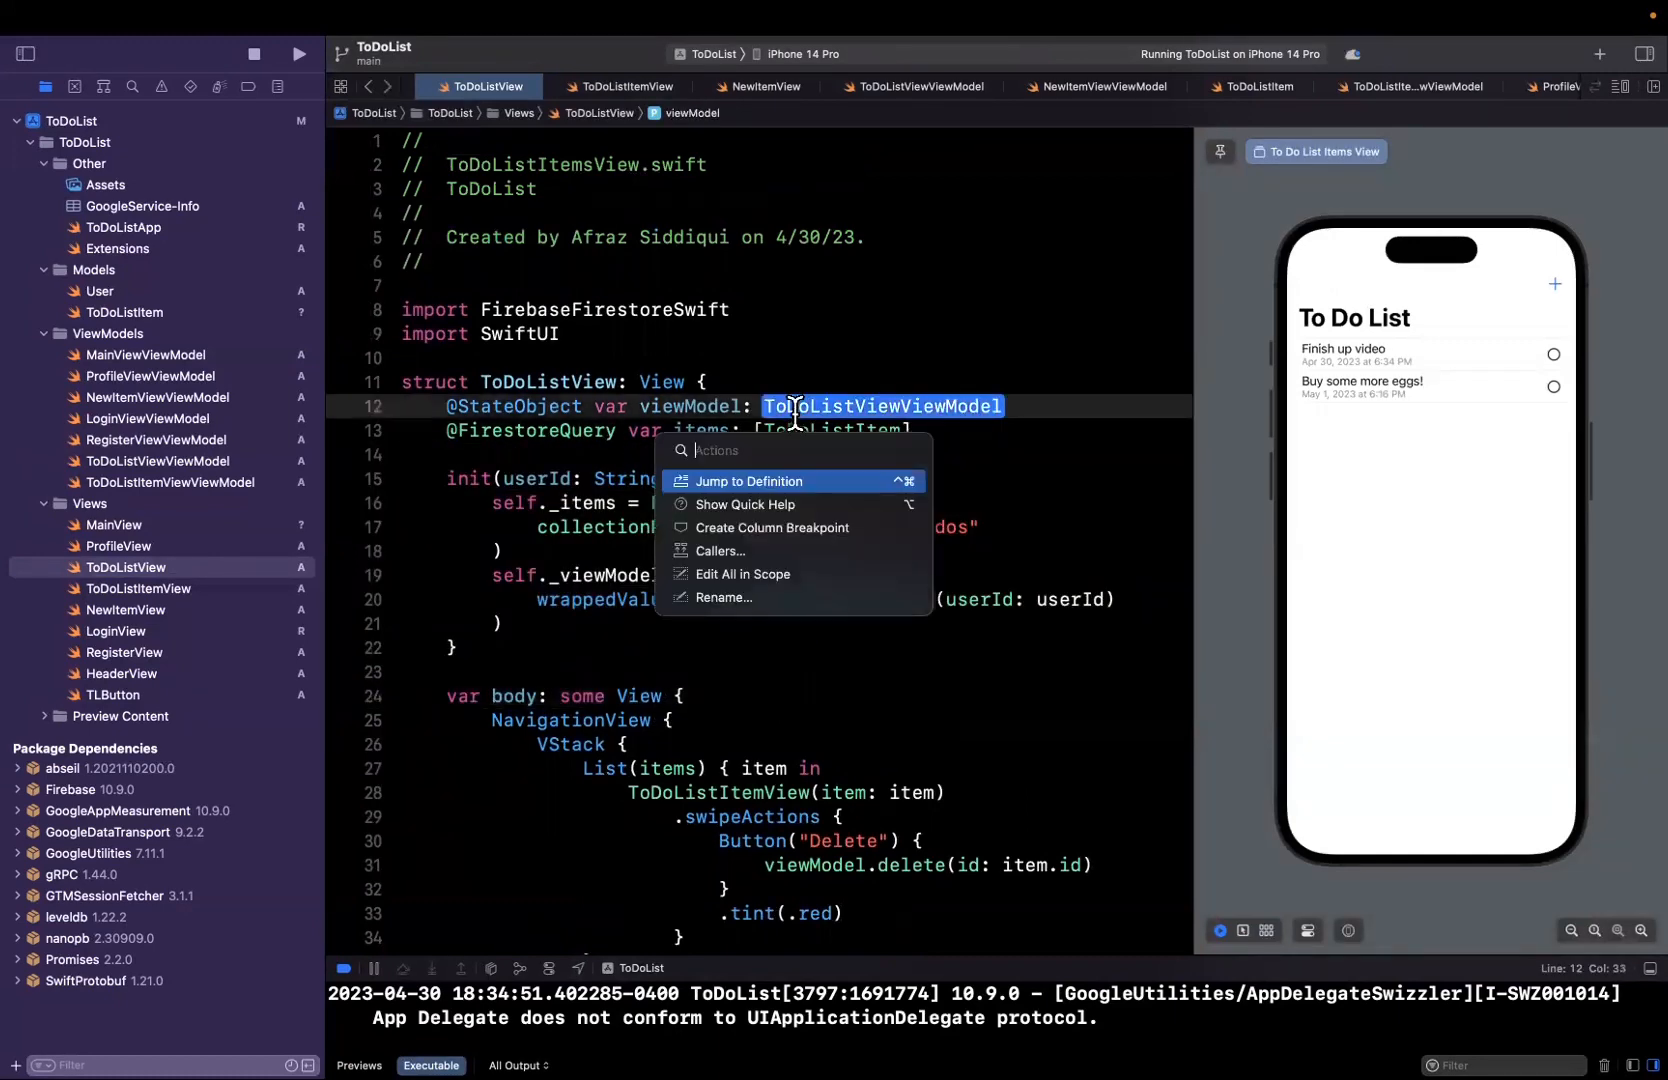
- Replace "user_id" with the stored userId in delete and add a doc comment stub
click(747, 481)
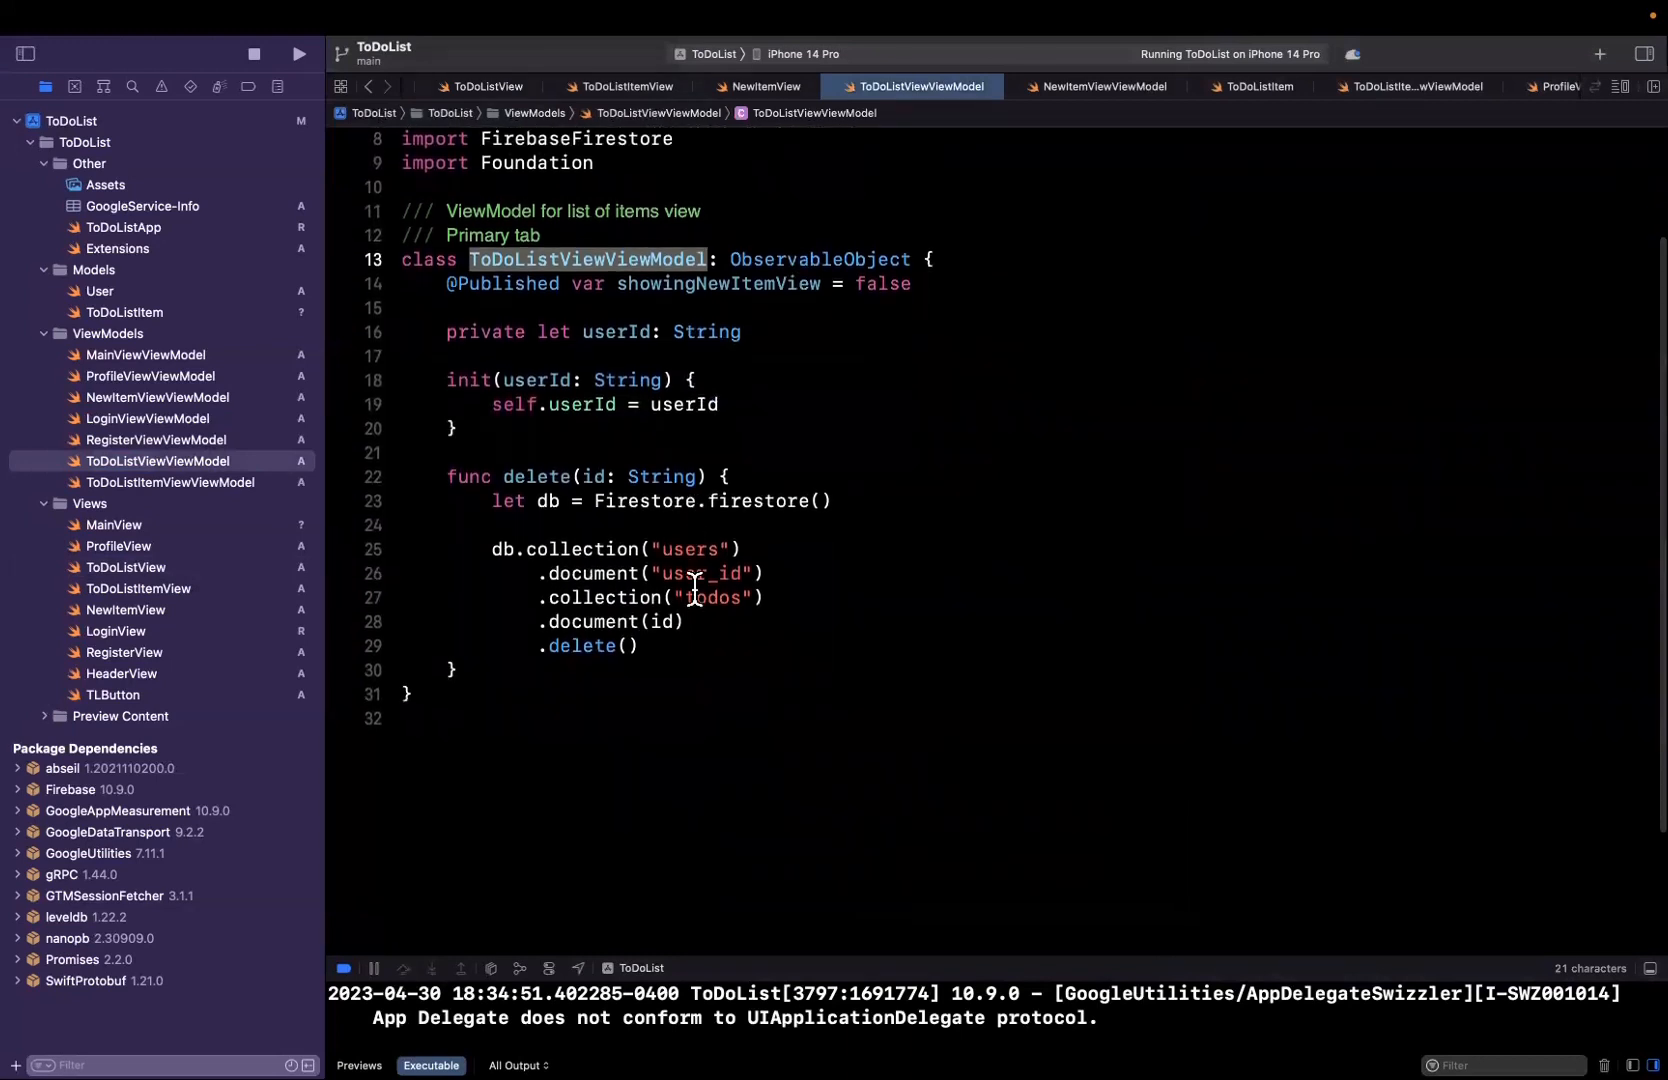
text(user)
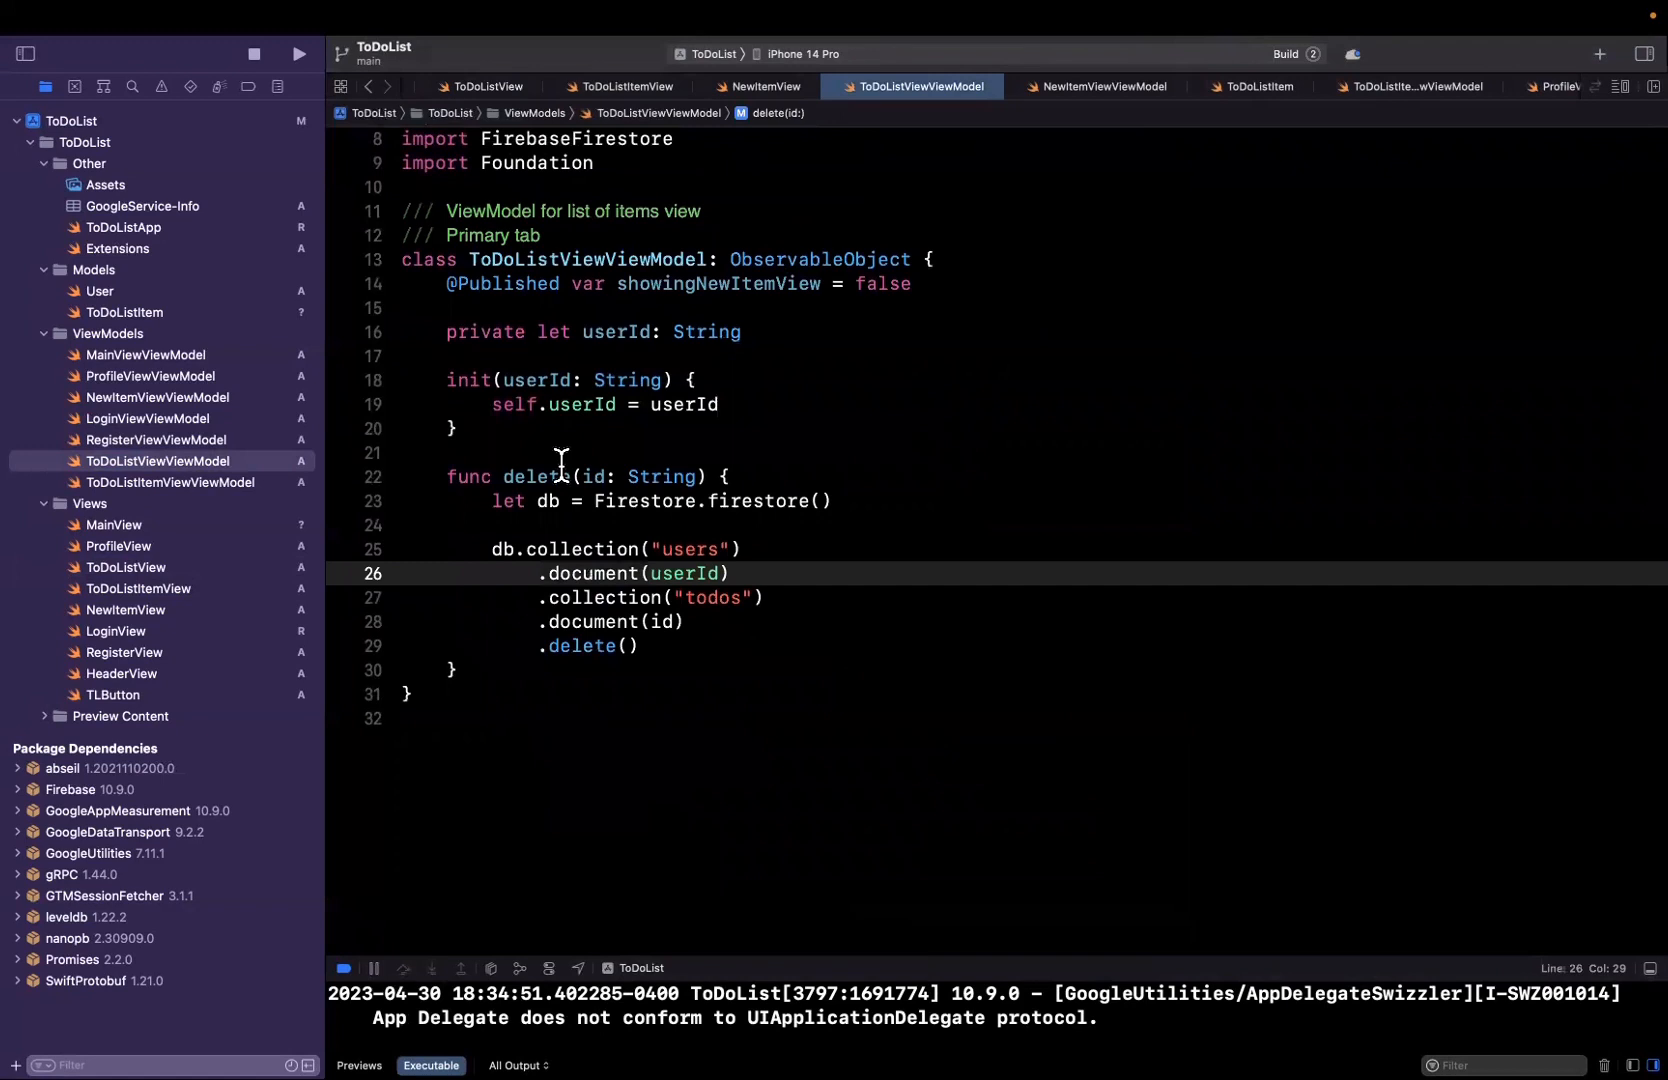
click(299, 54)
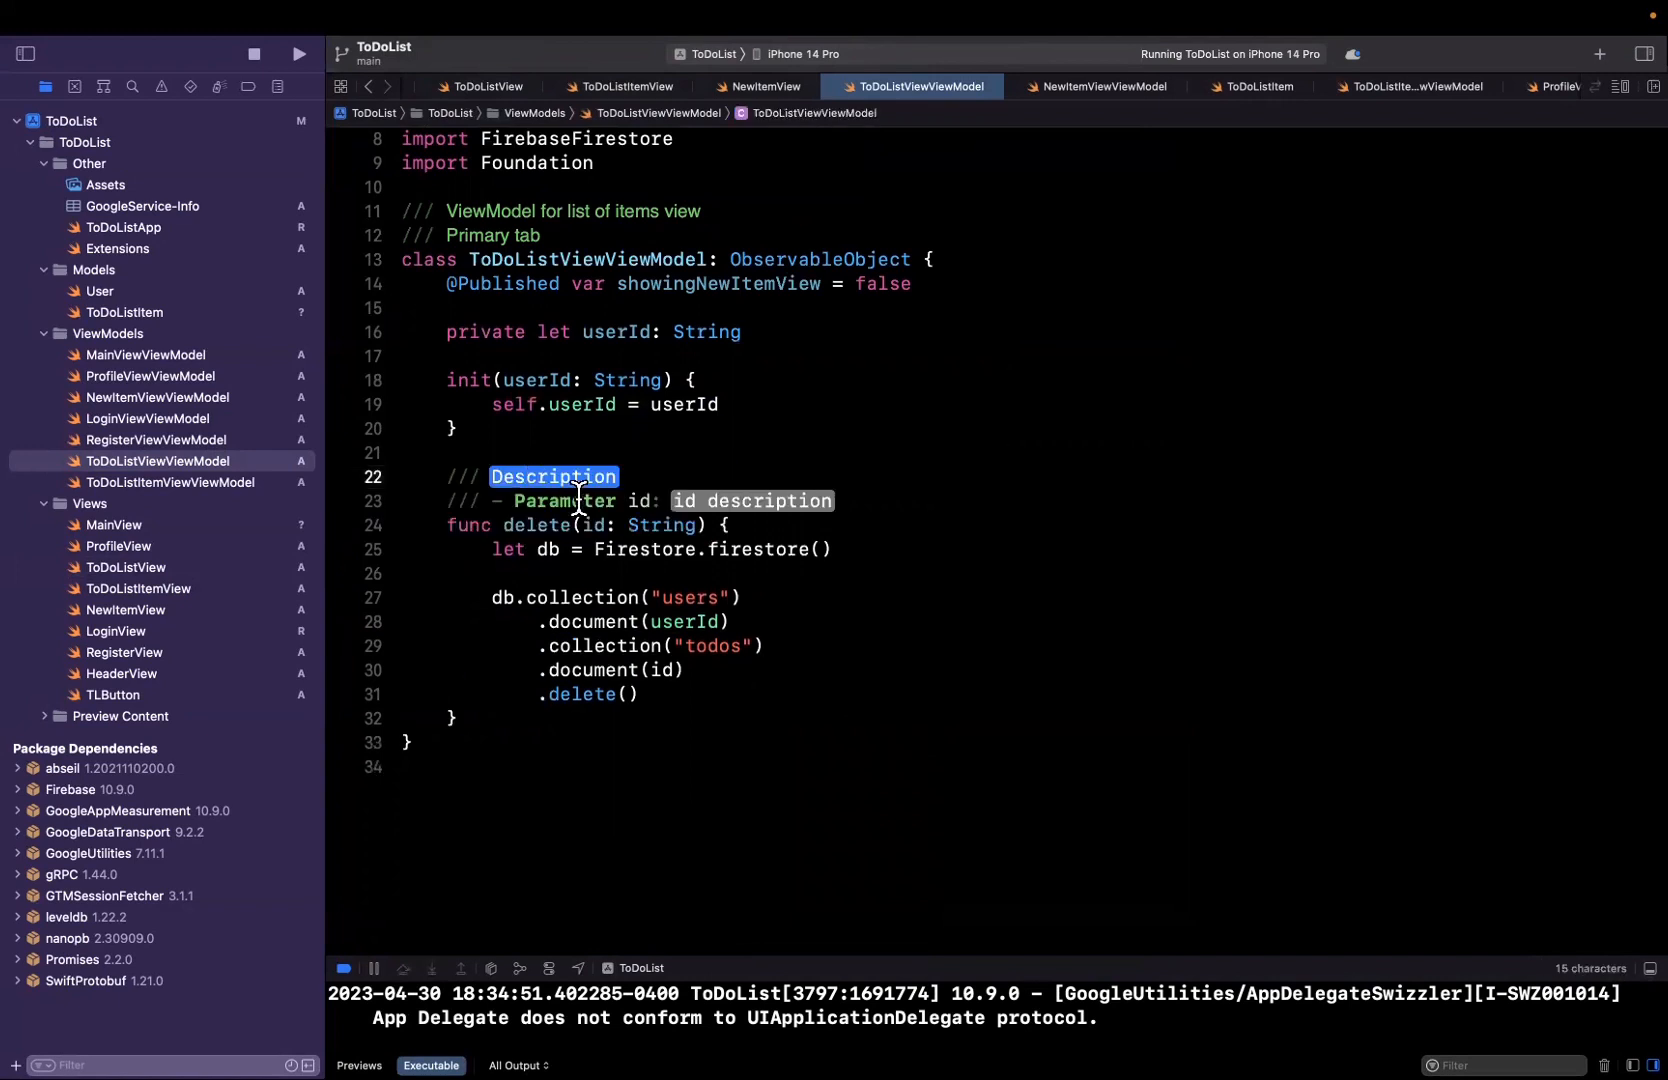
- Write 'Delete to do list item' and id 'Item id to delete' in the doc comment, then run the app
scroll(up, 3)
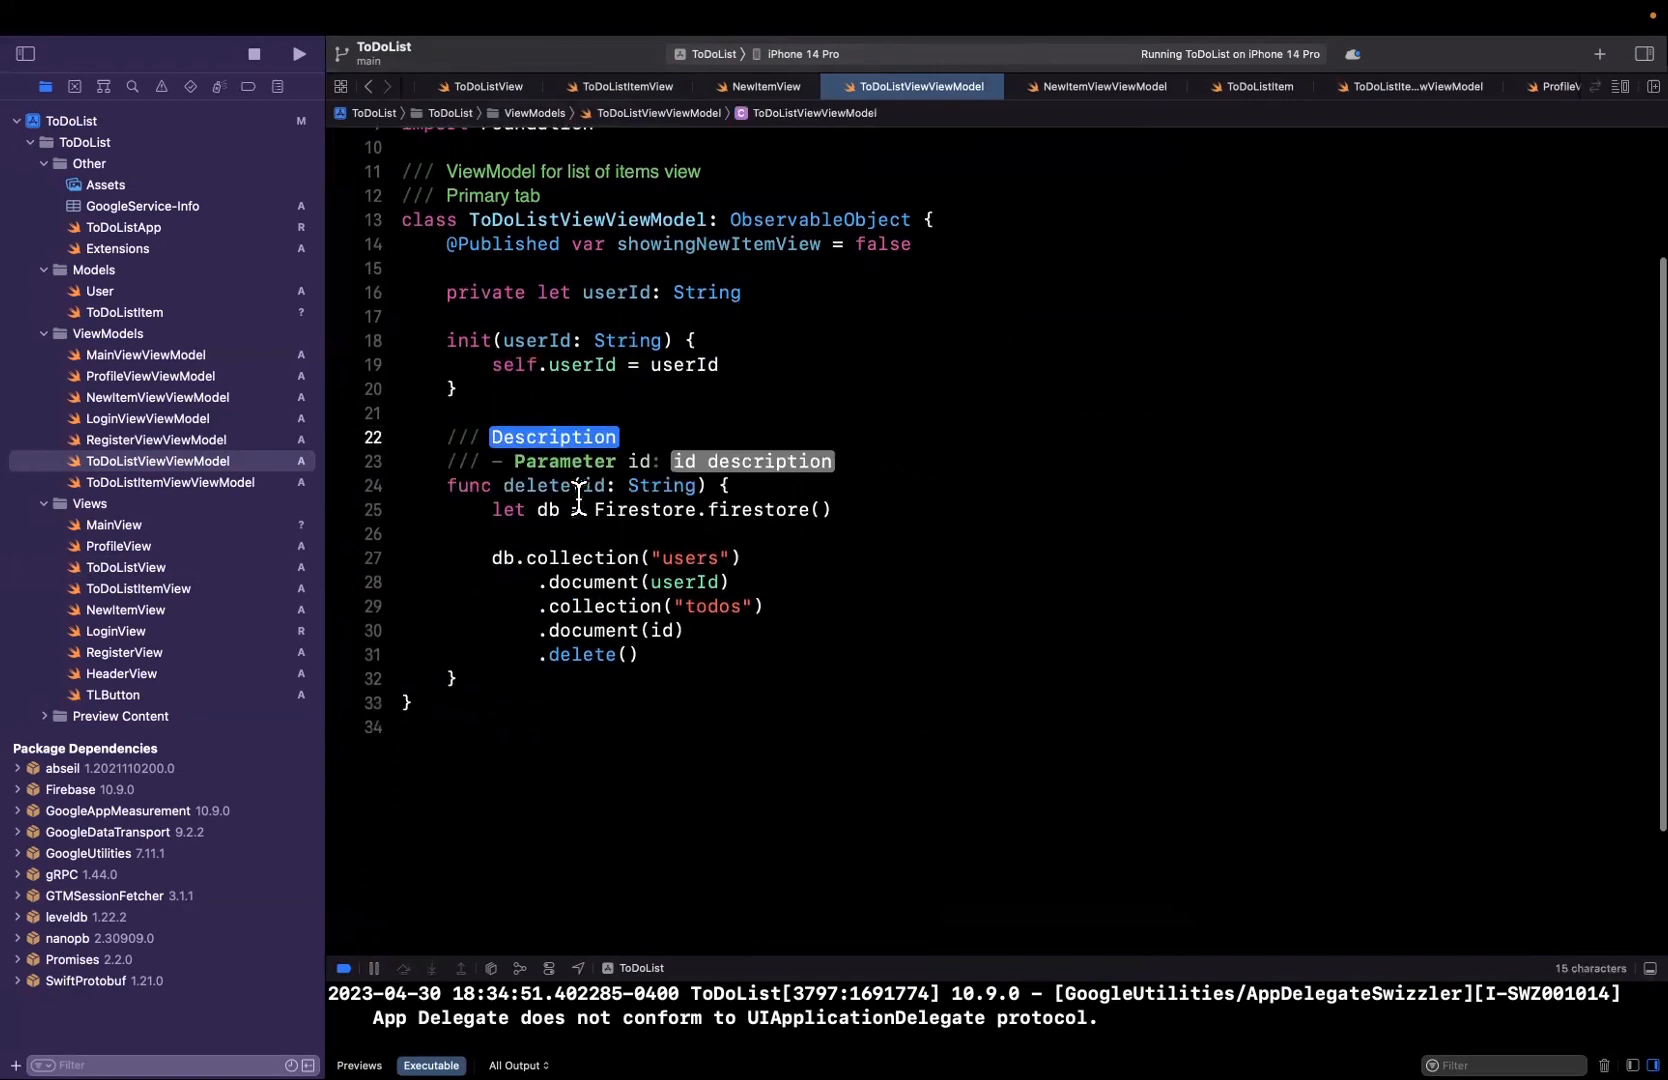
text(Delete)
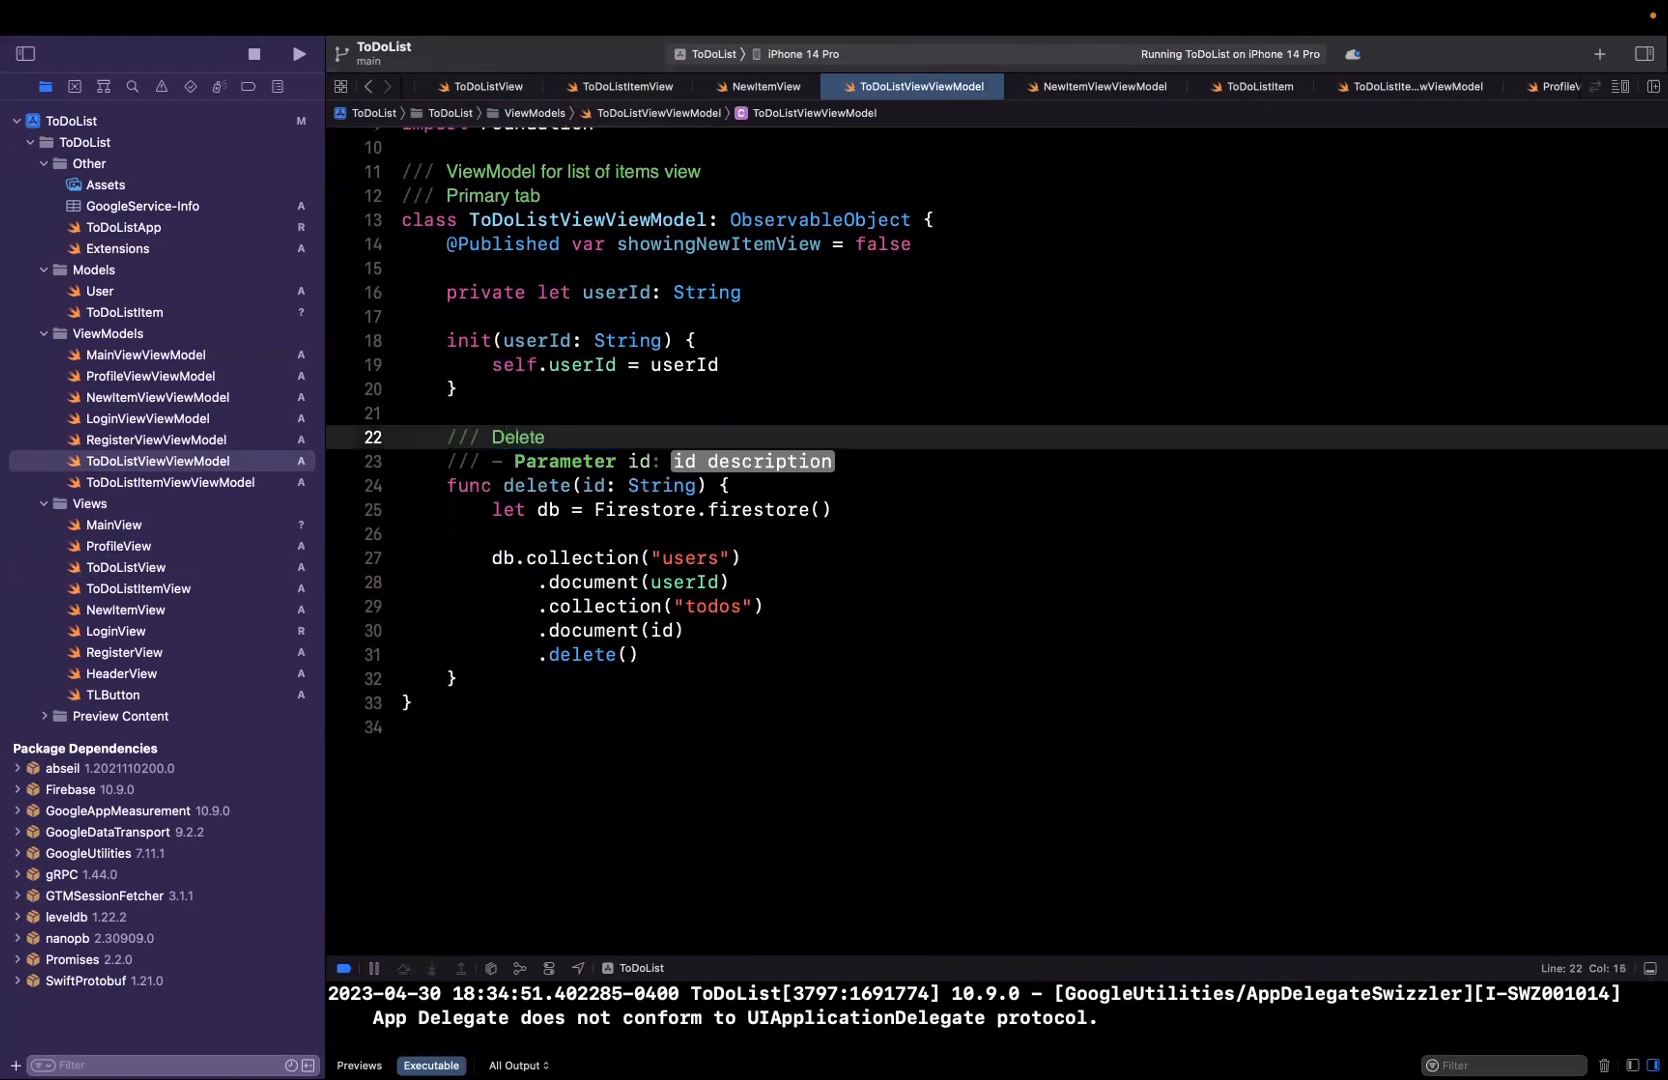
click(549, 437)
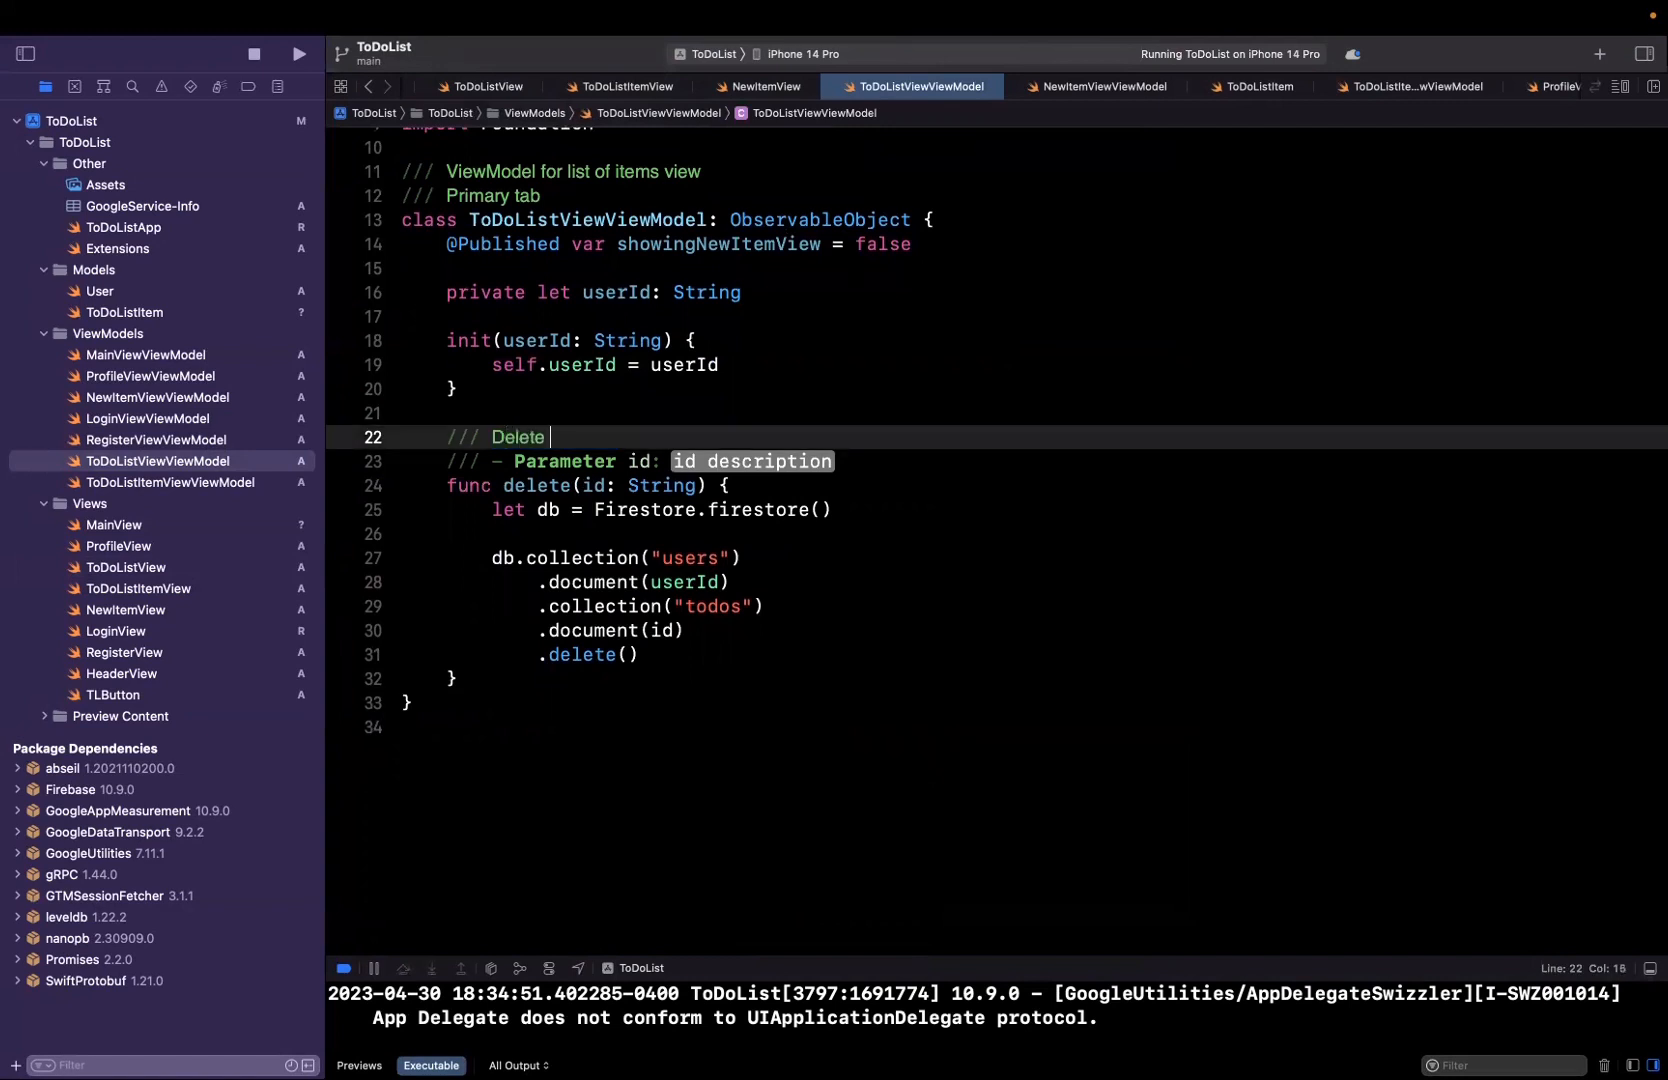
text(to do)
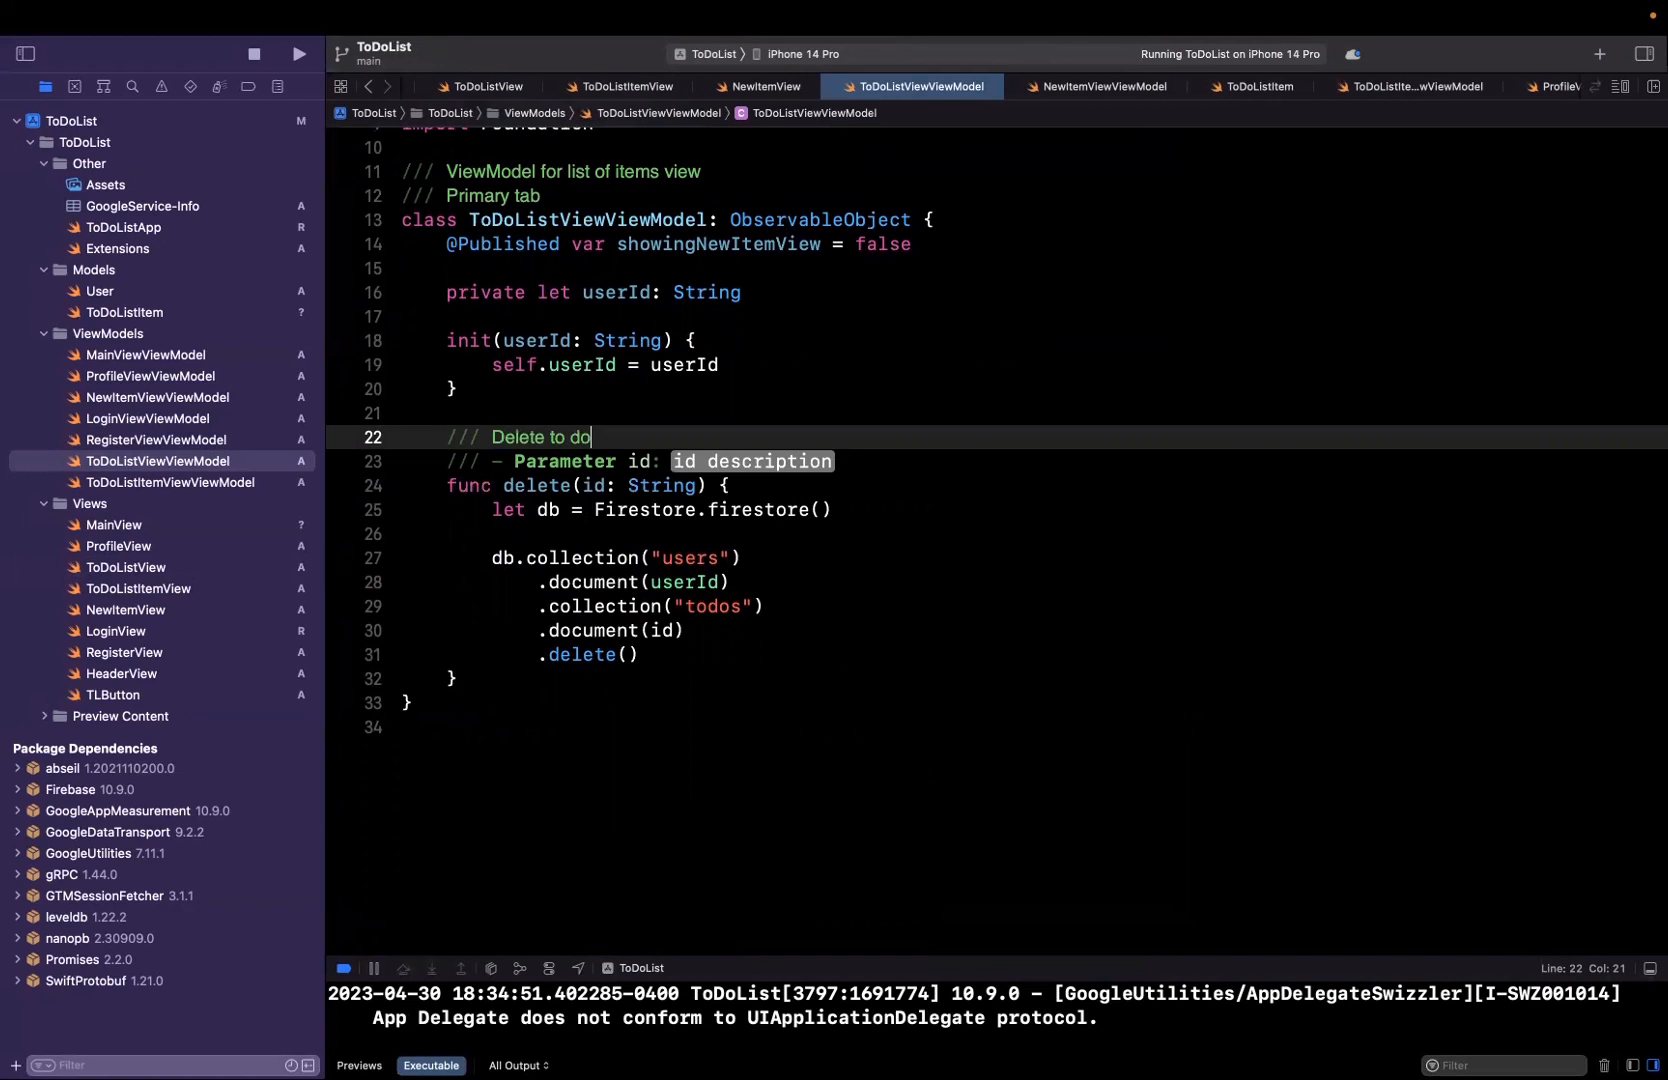
text(list)
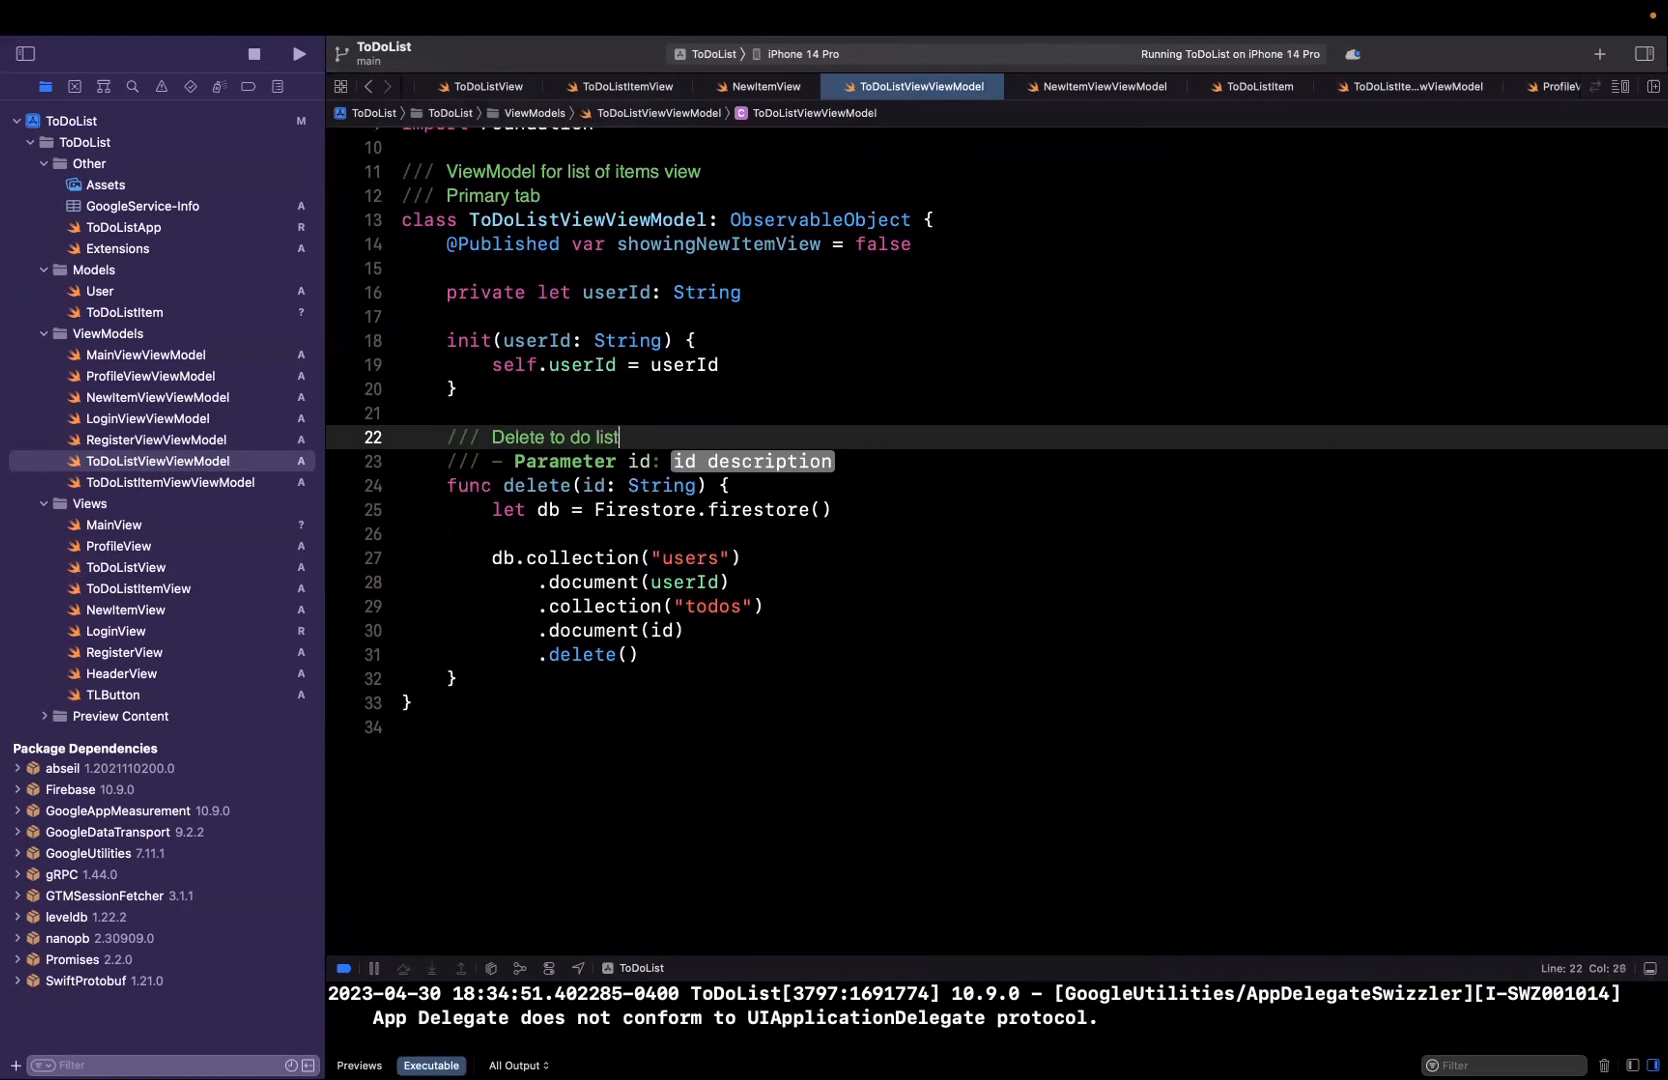
text(item)
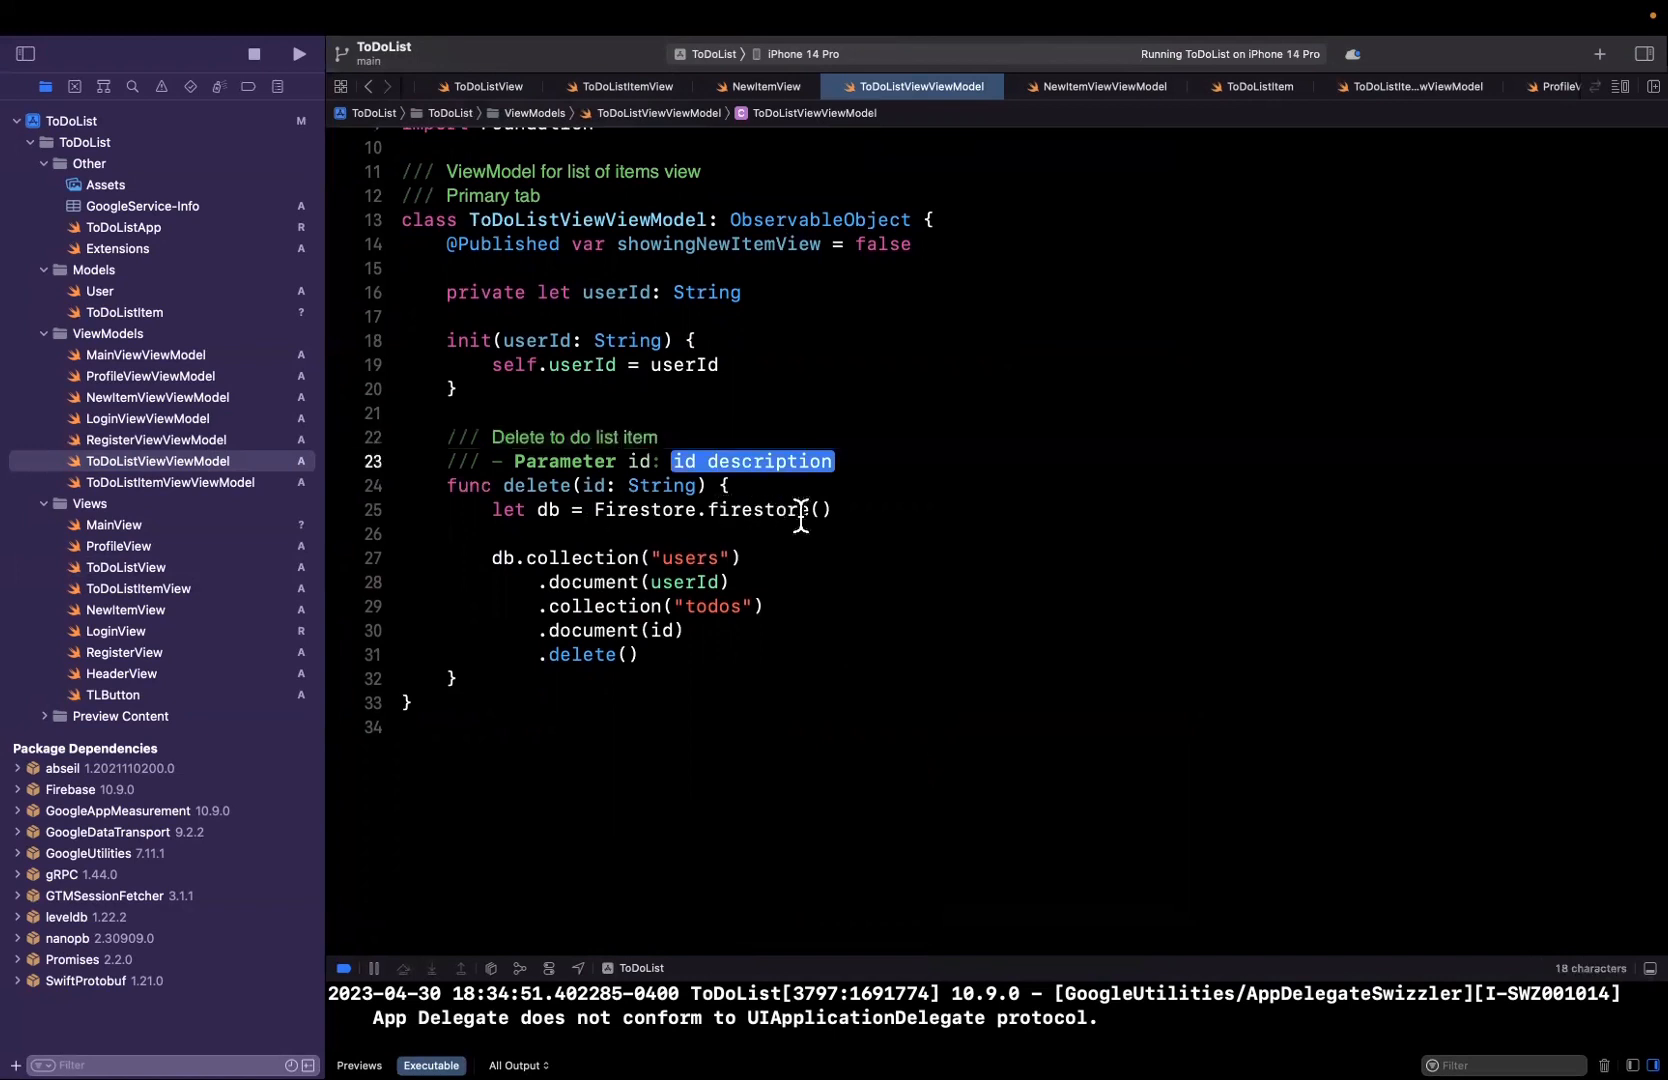
text(Item id to)
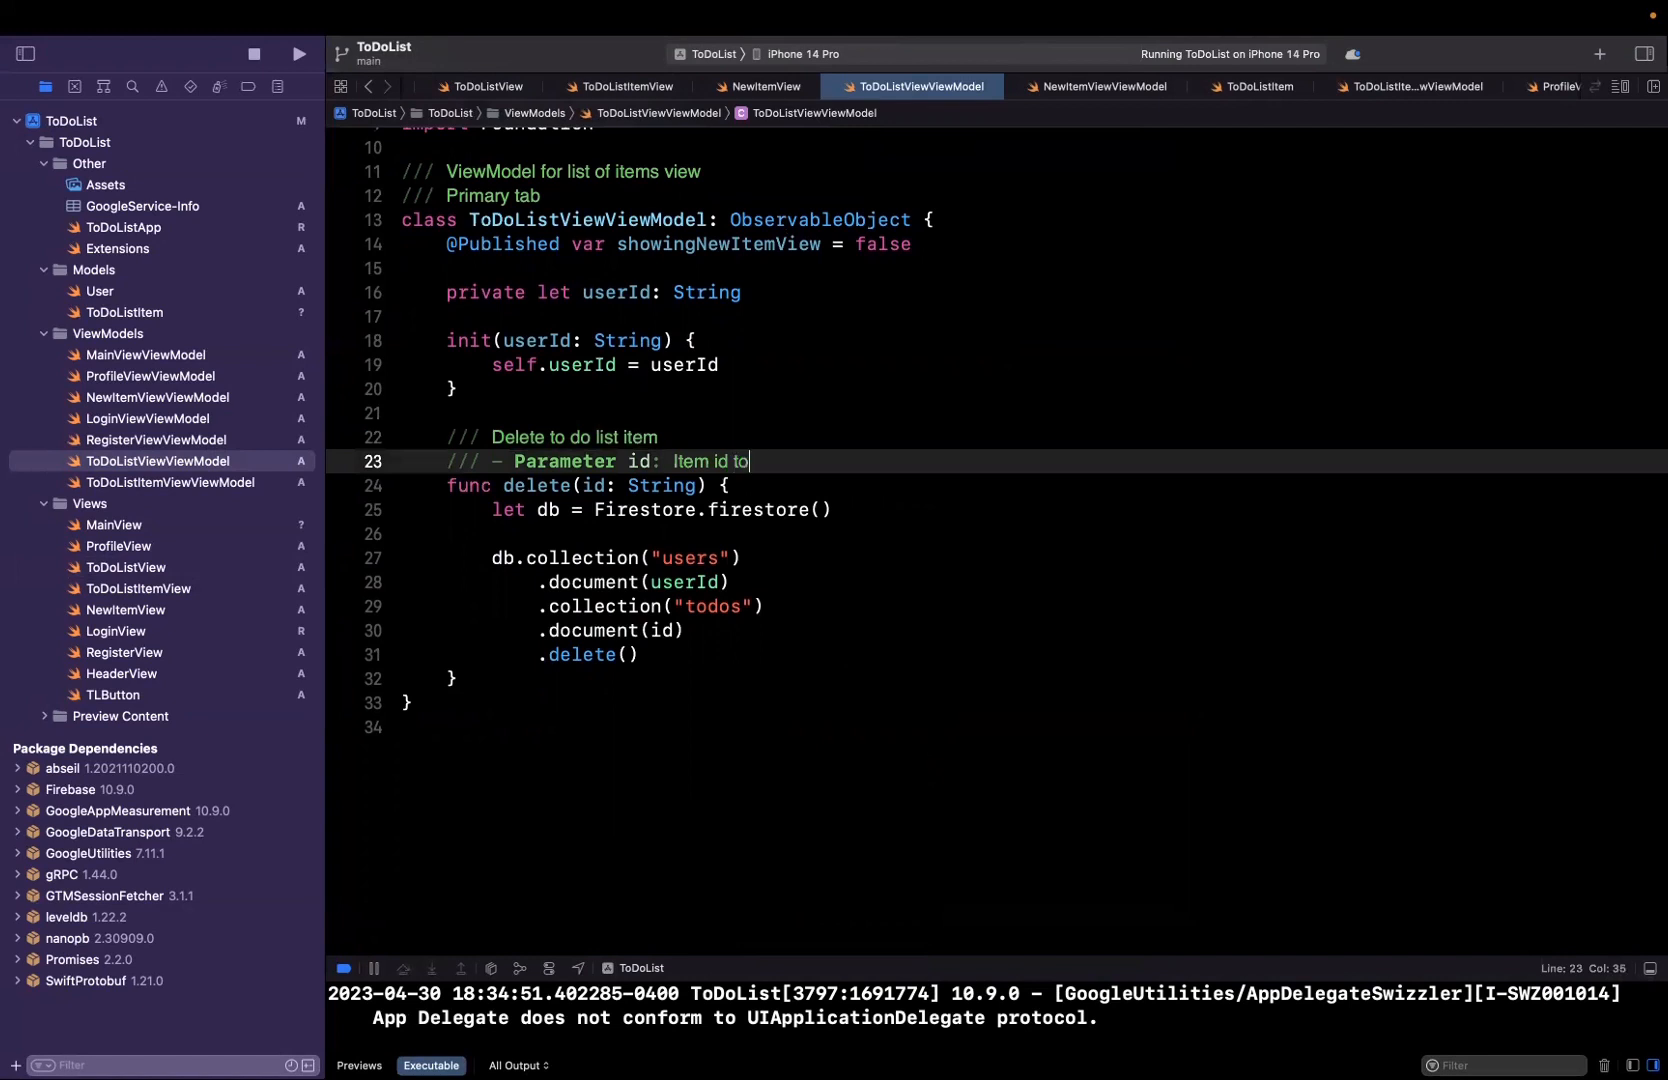
text(delete)
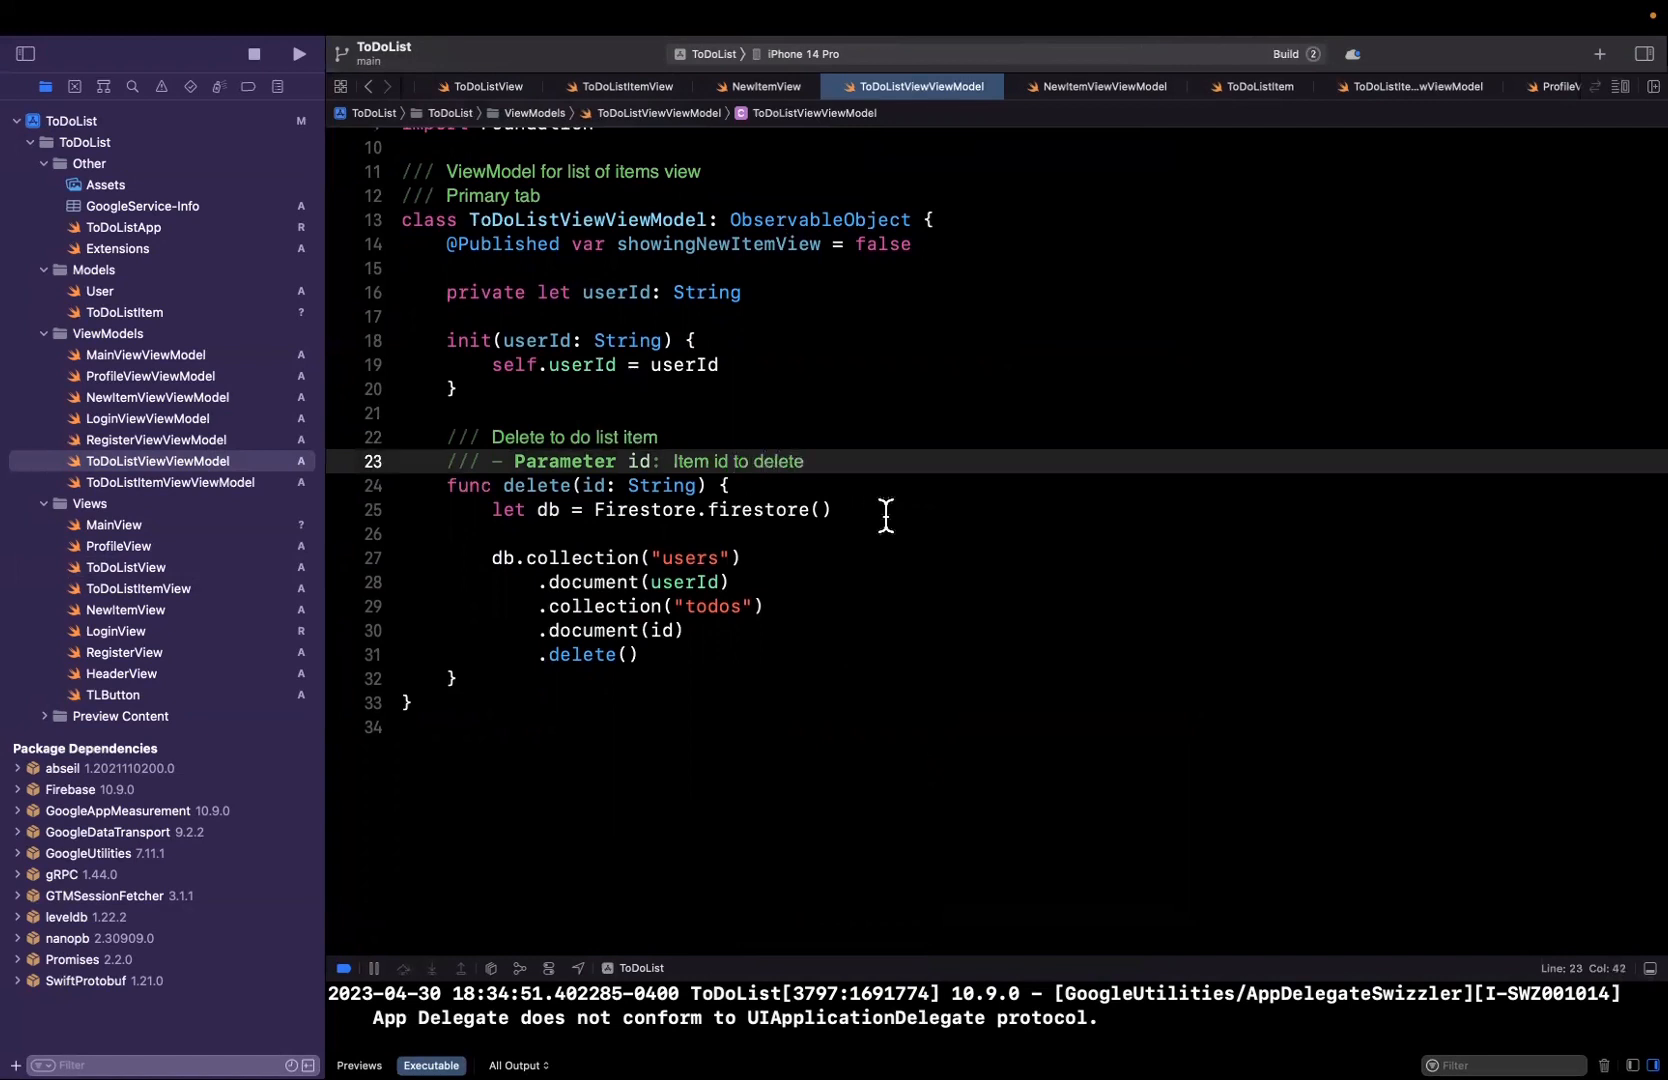
click(299, 54)
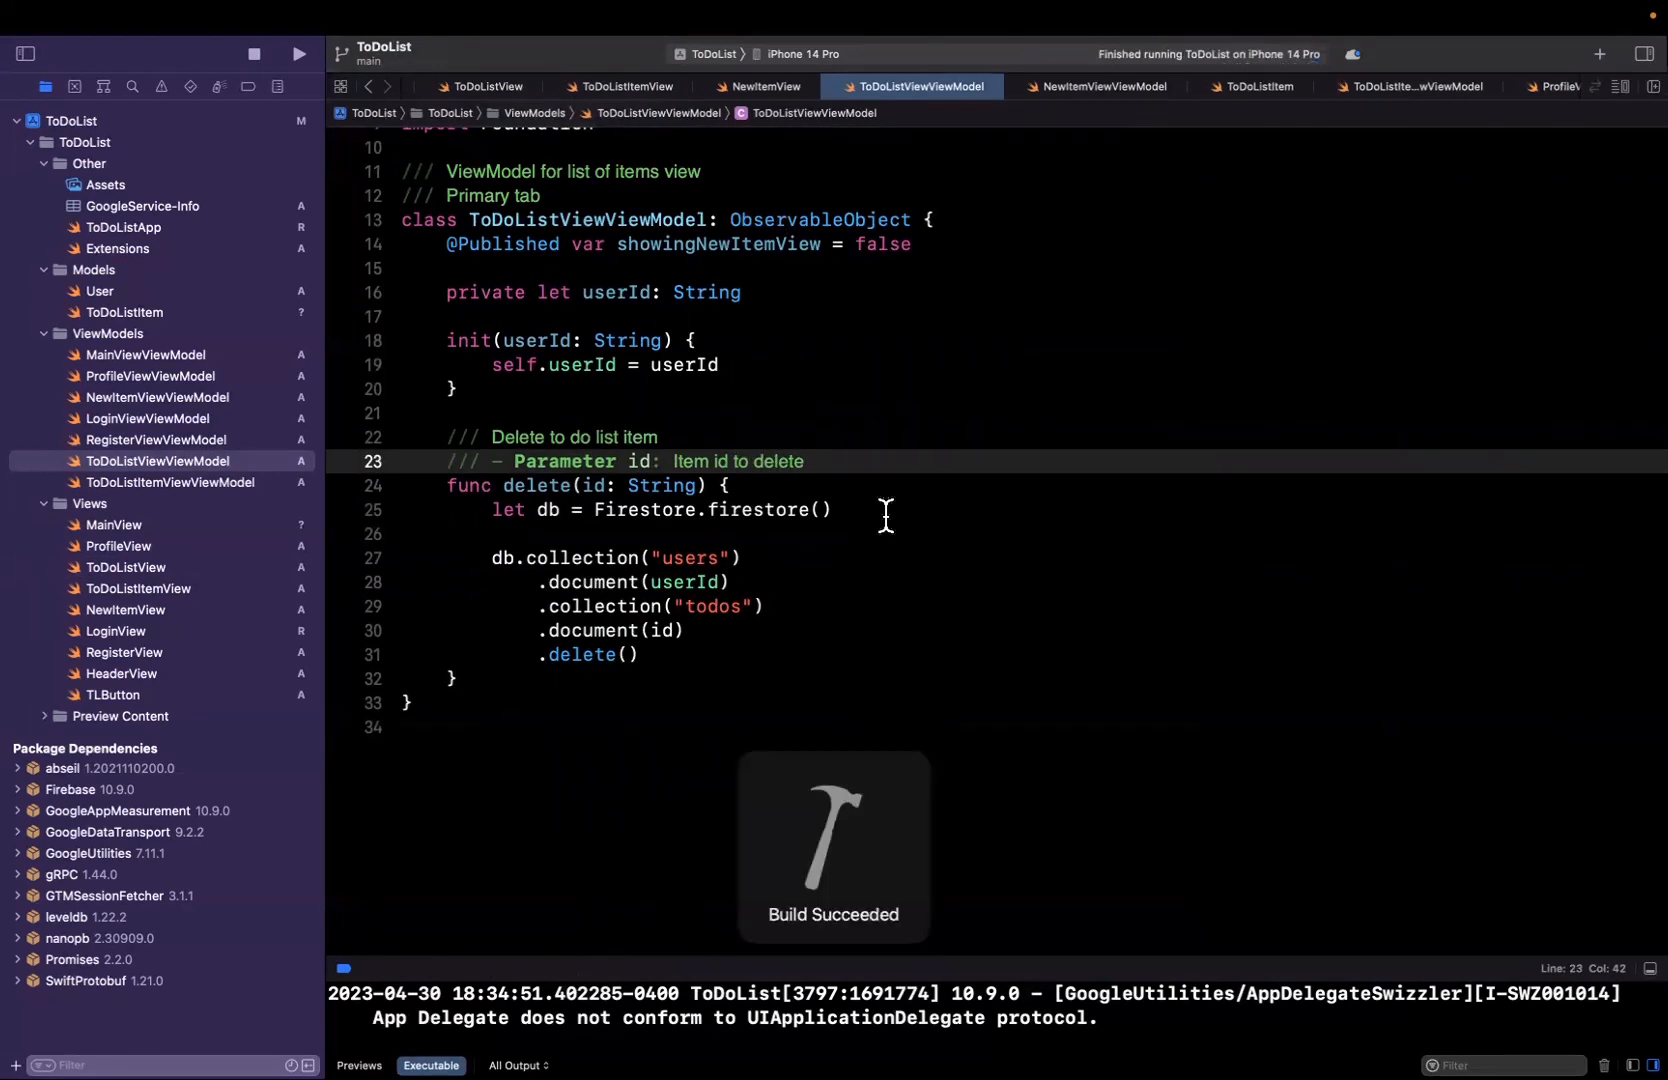
click(301, 54)
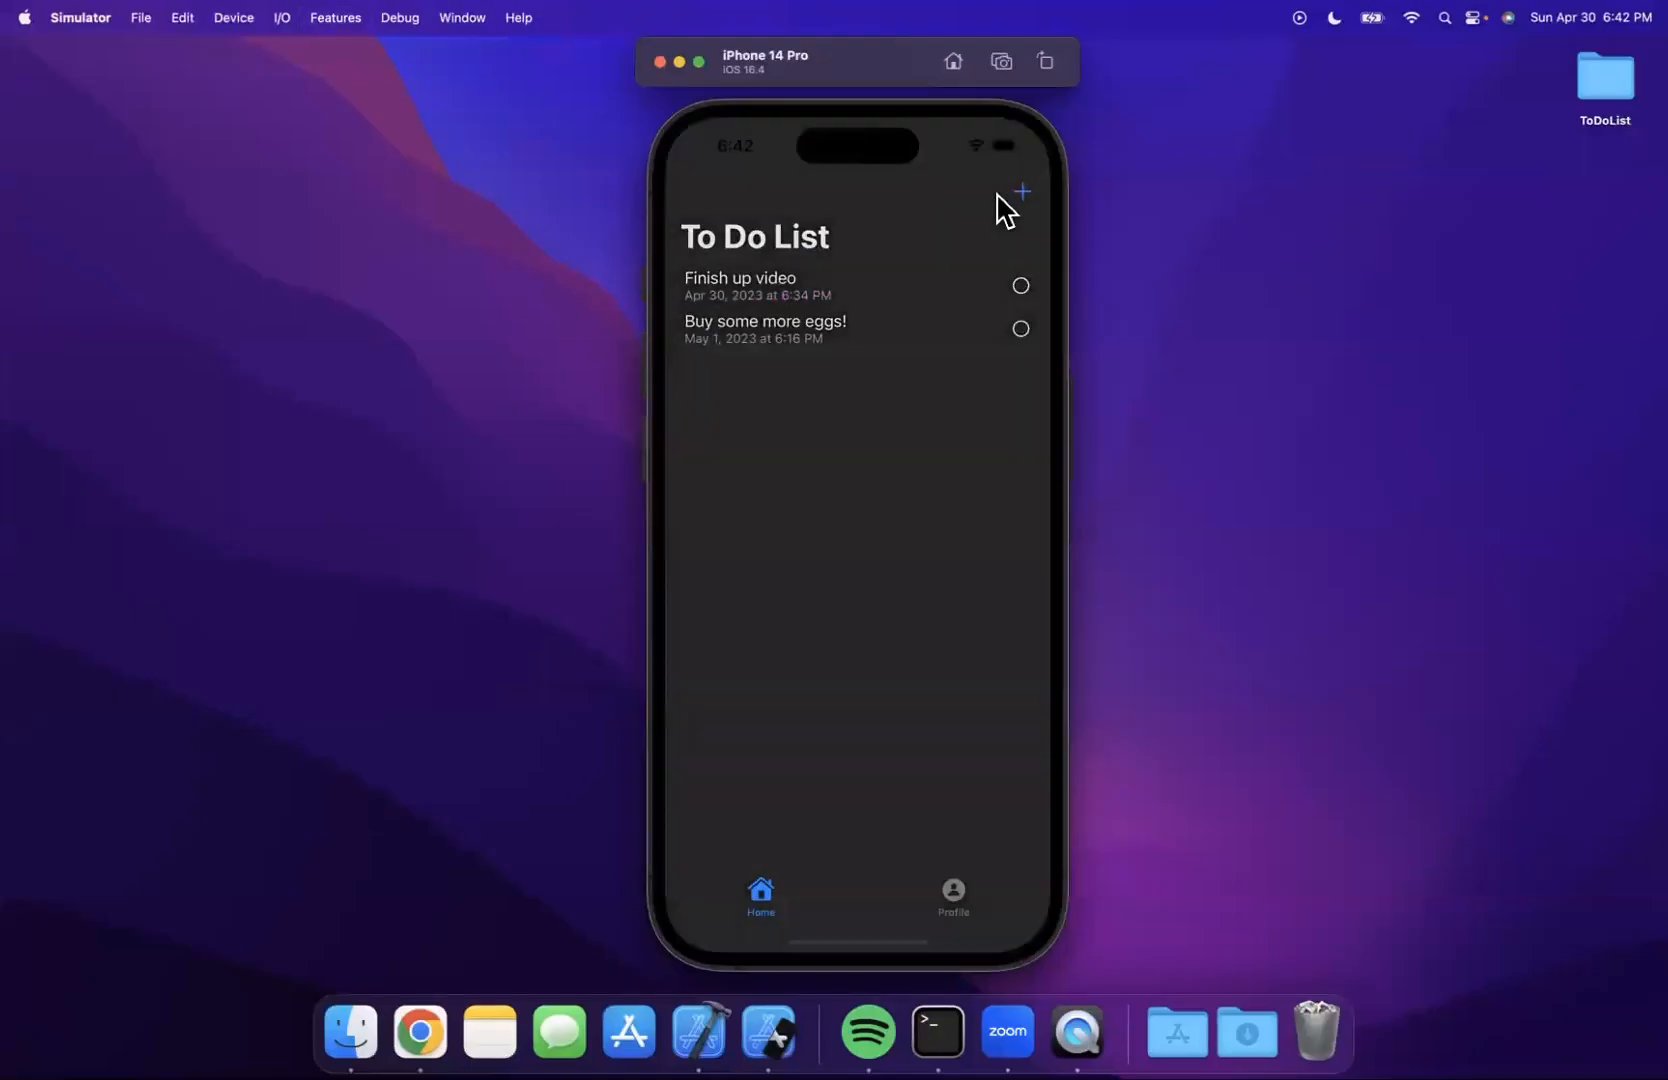
- Create and save the items 'Go running', 'Buy jacket' and 'Plan vacation fun things'
click(1021, 192)
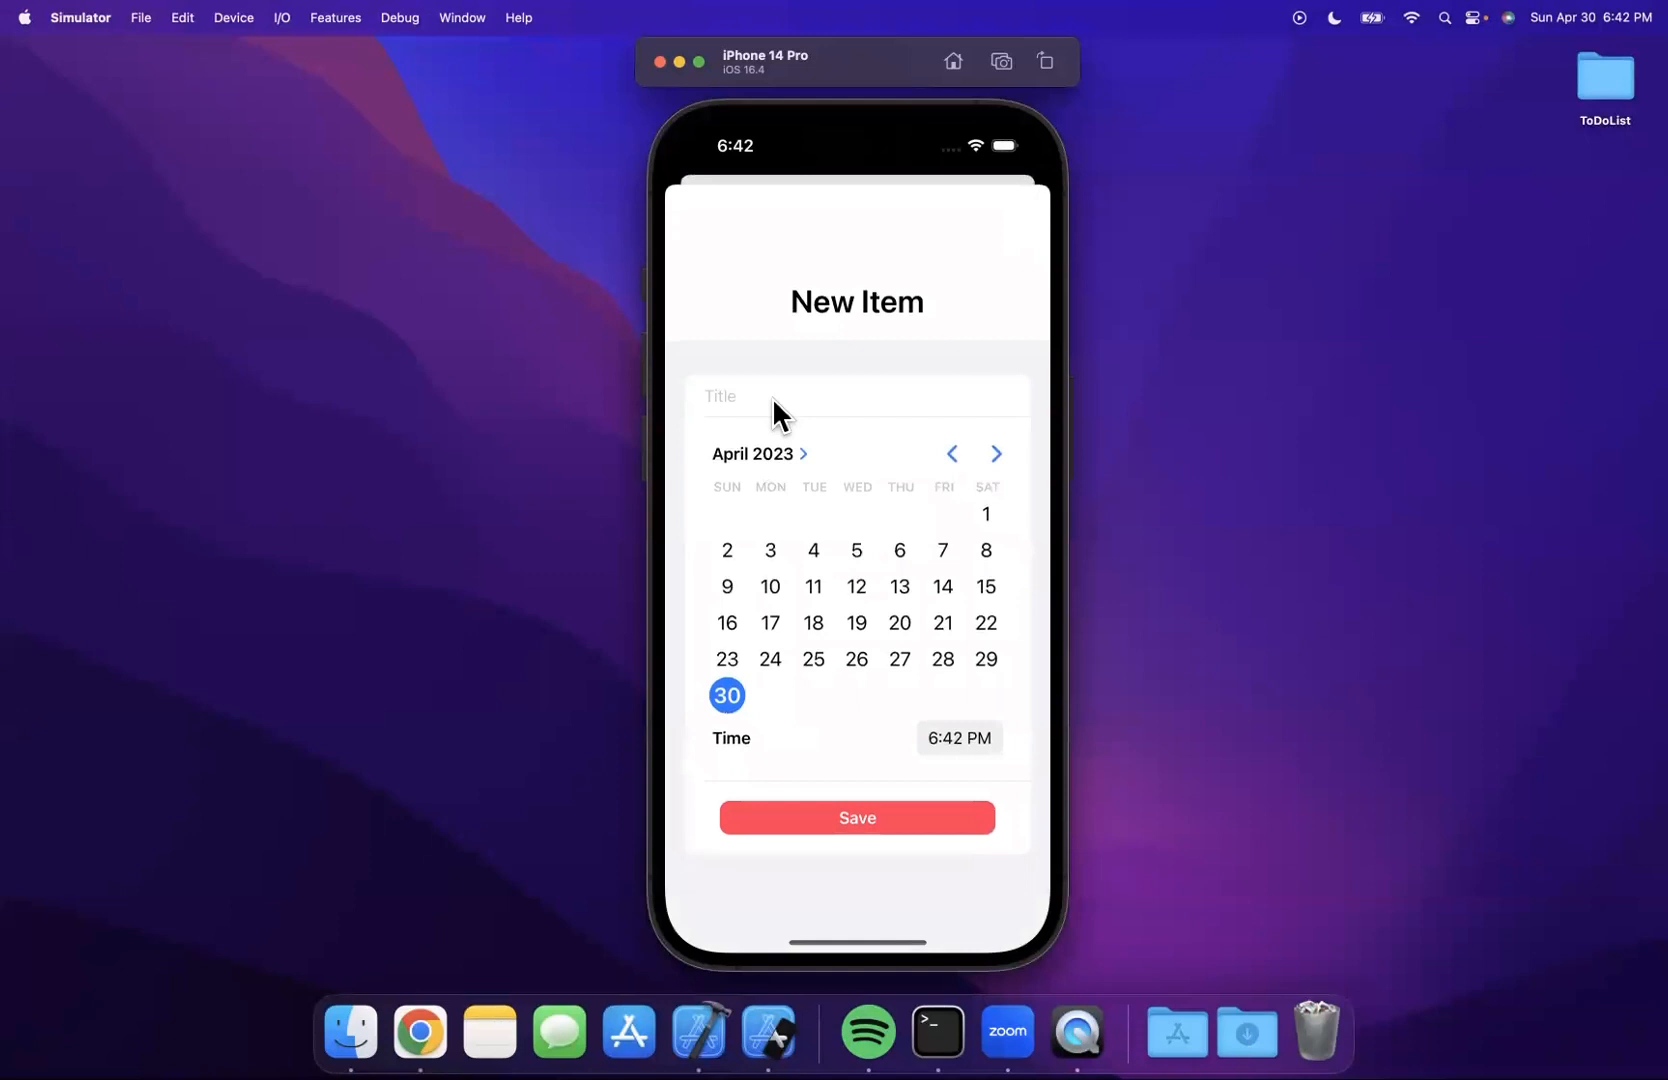
text(Go running)
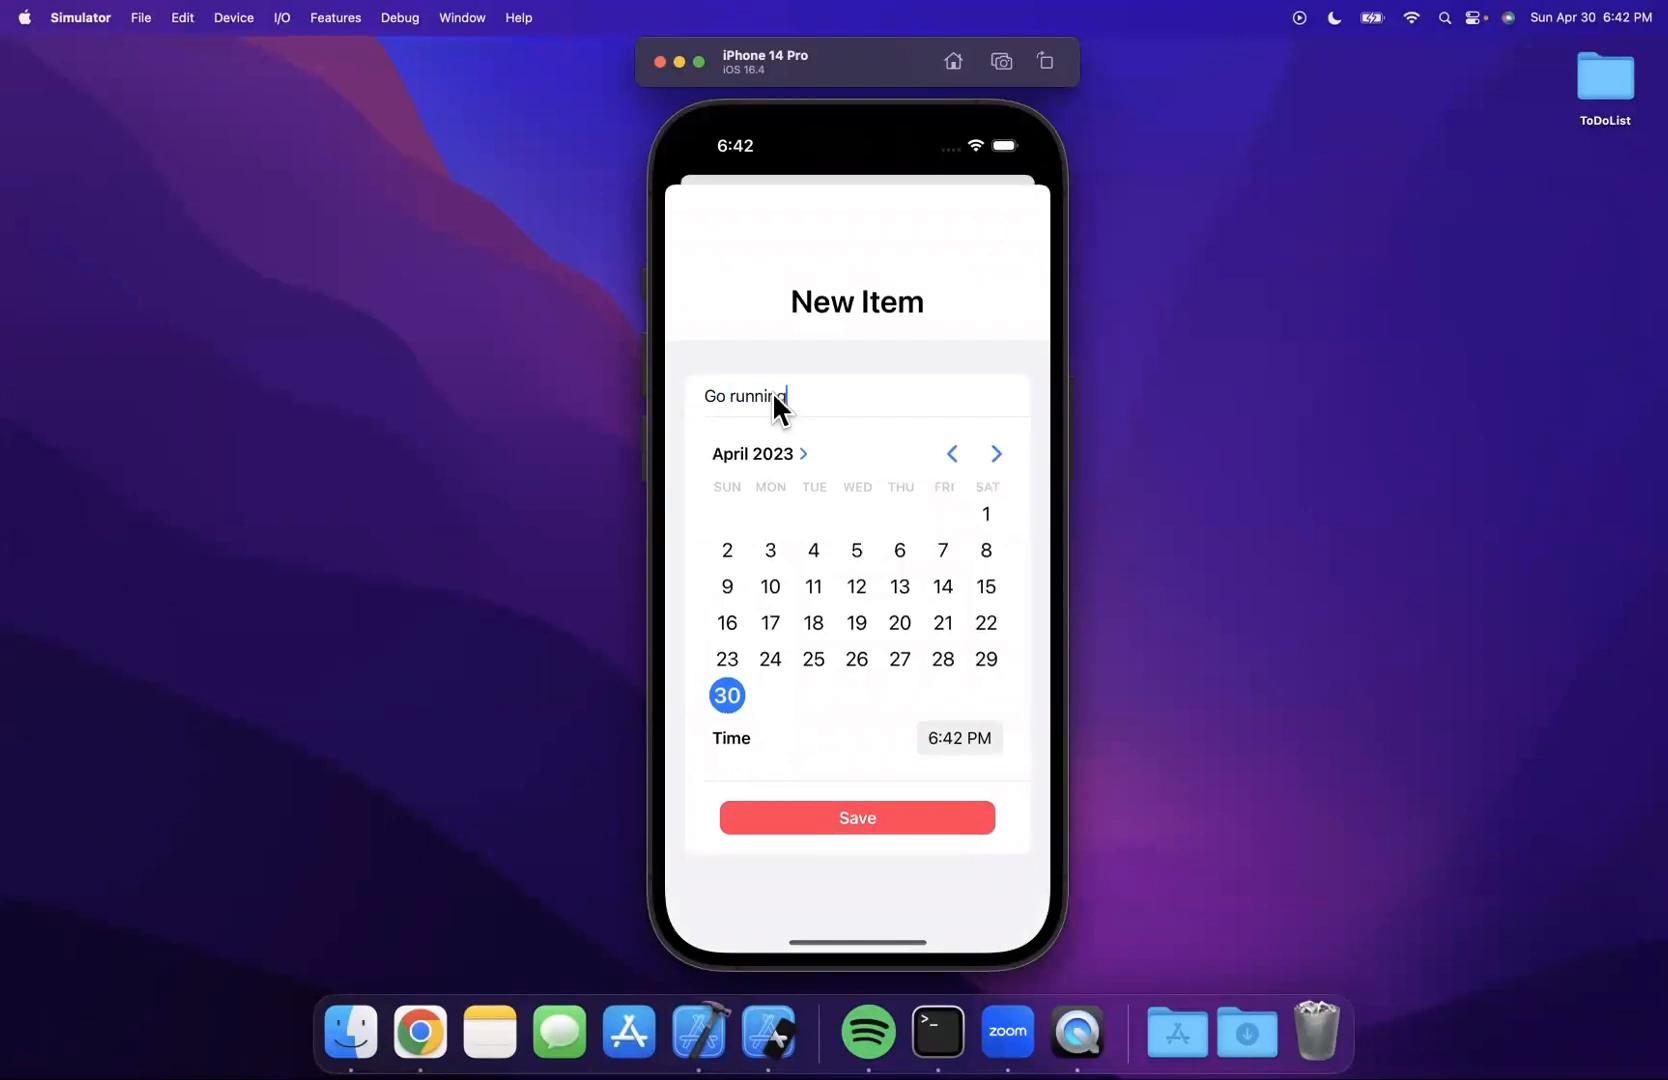
click(856, 817)
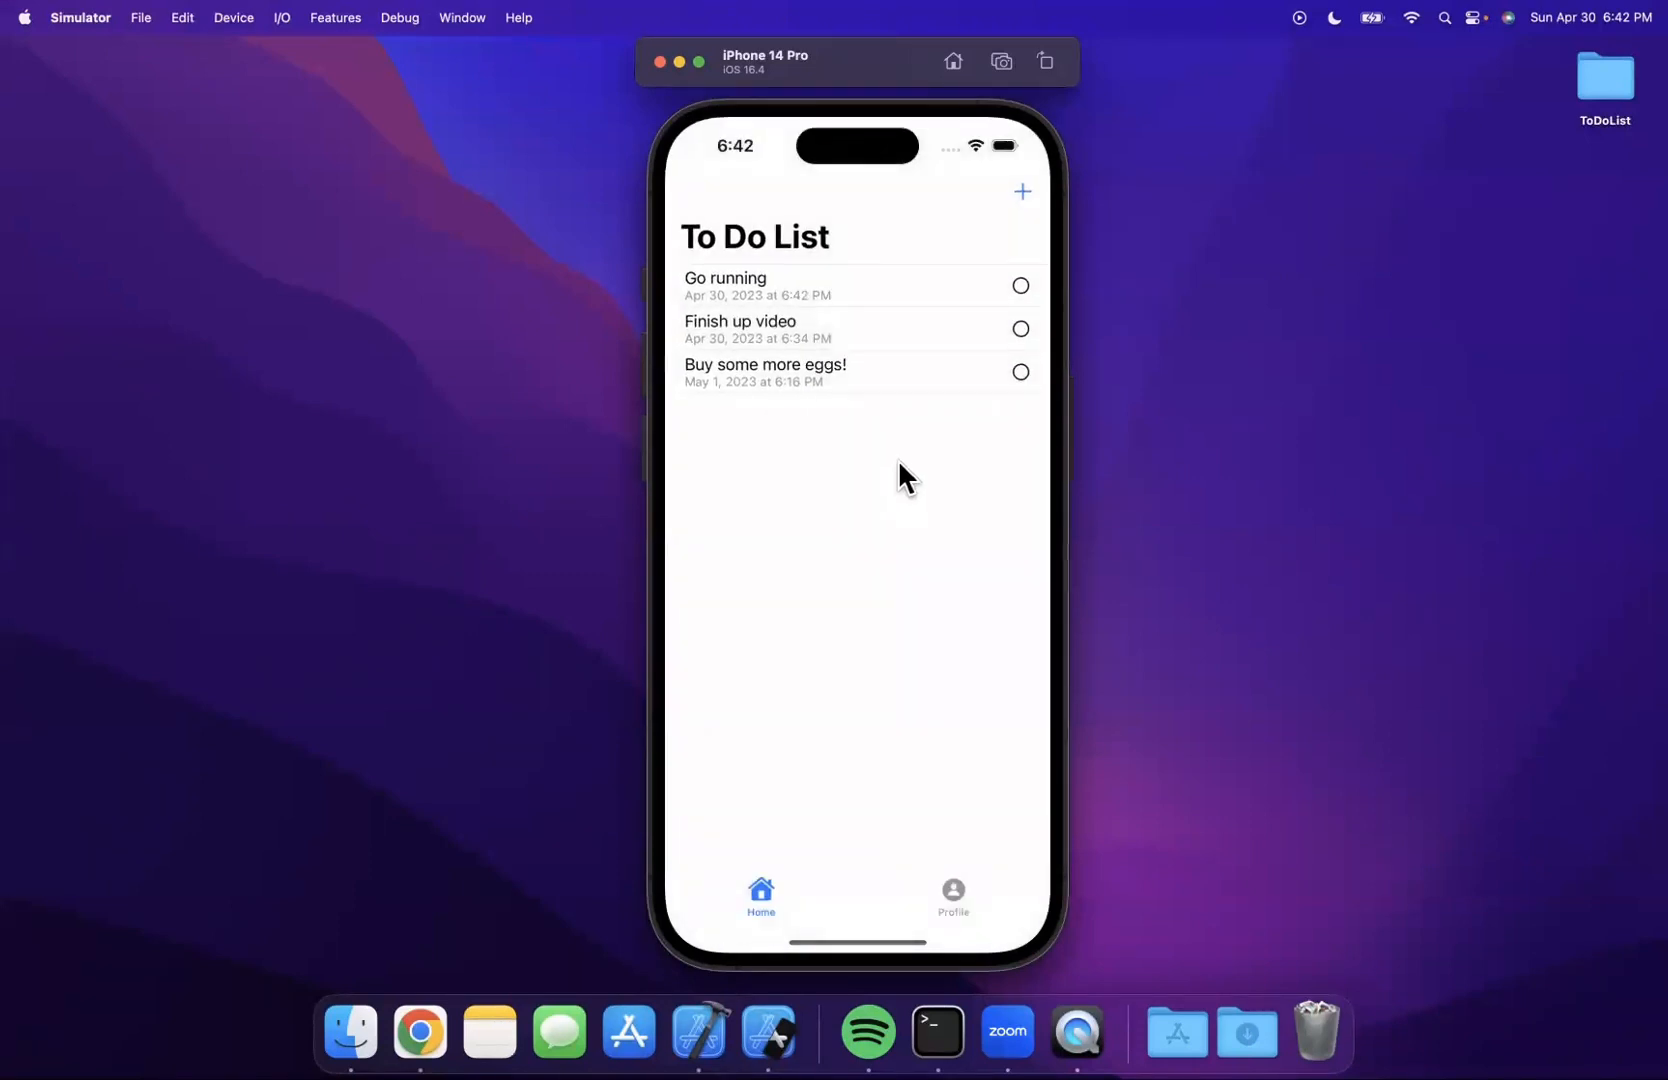
click(1021, 192)
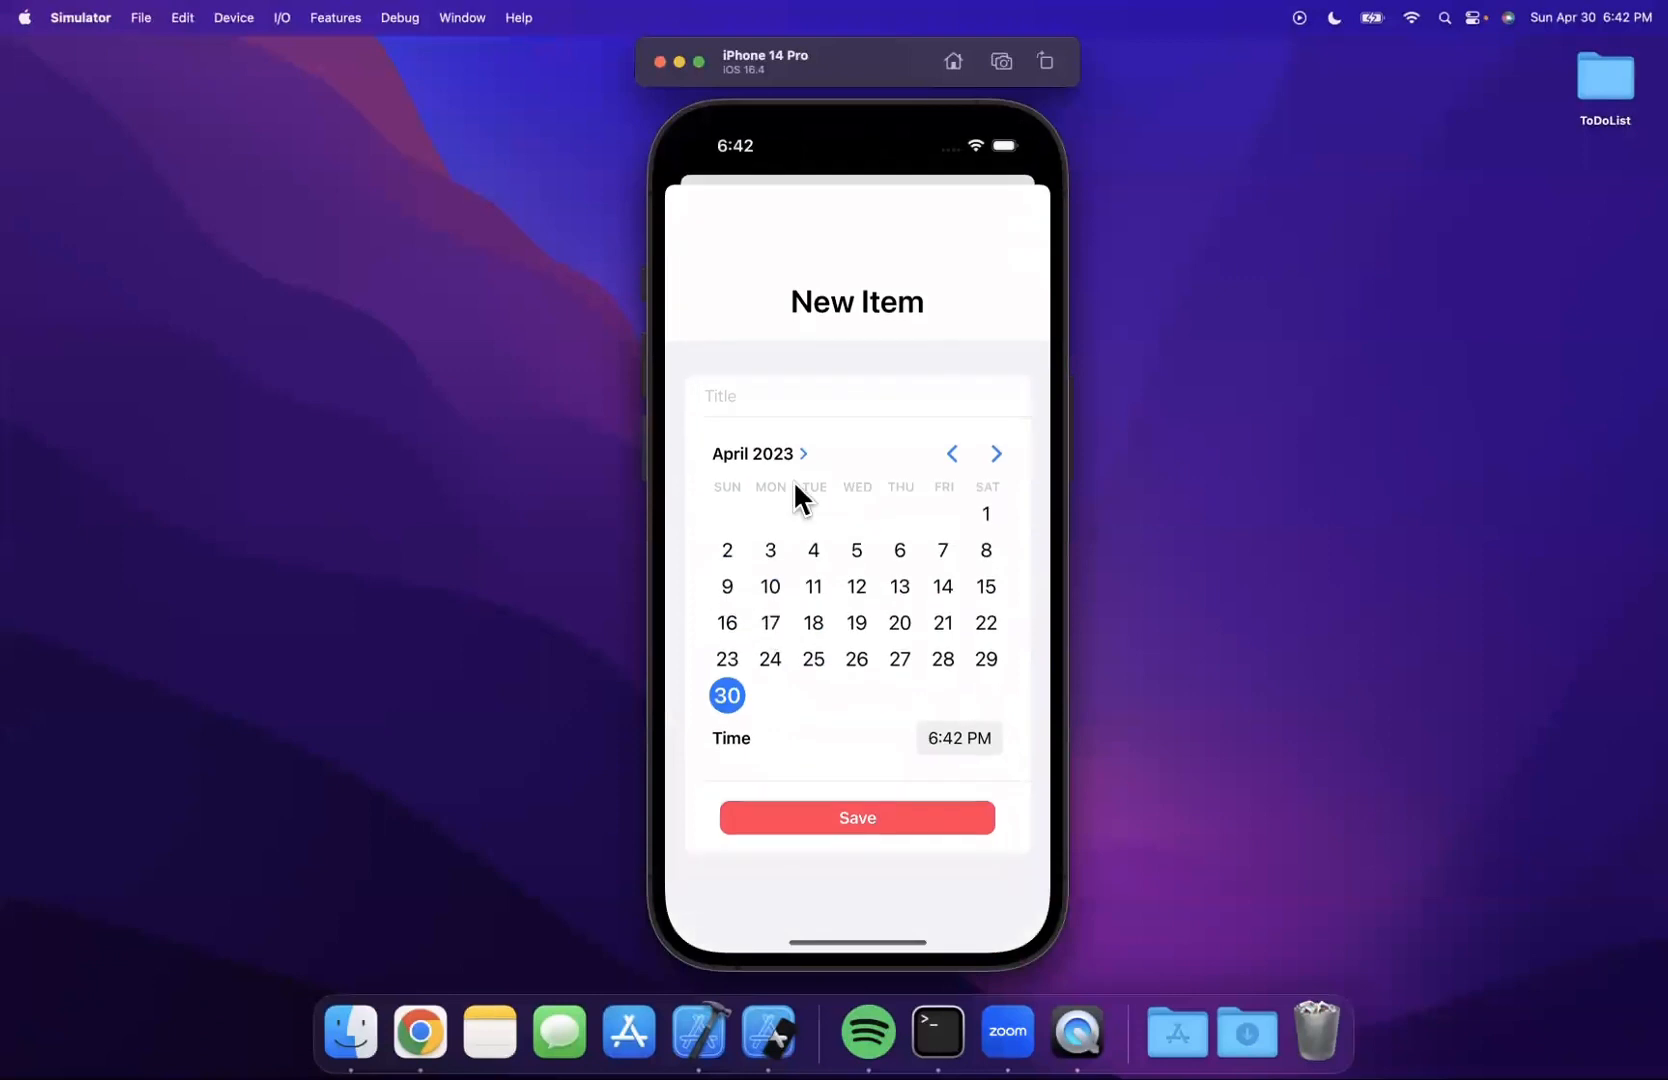
text(Buy jacket)
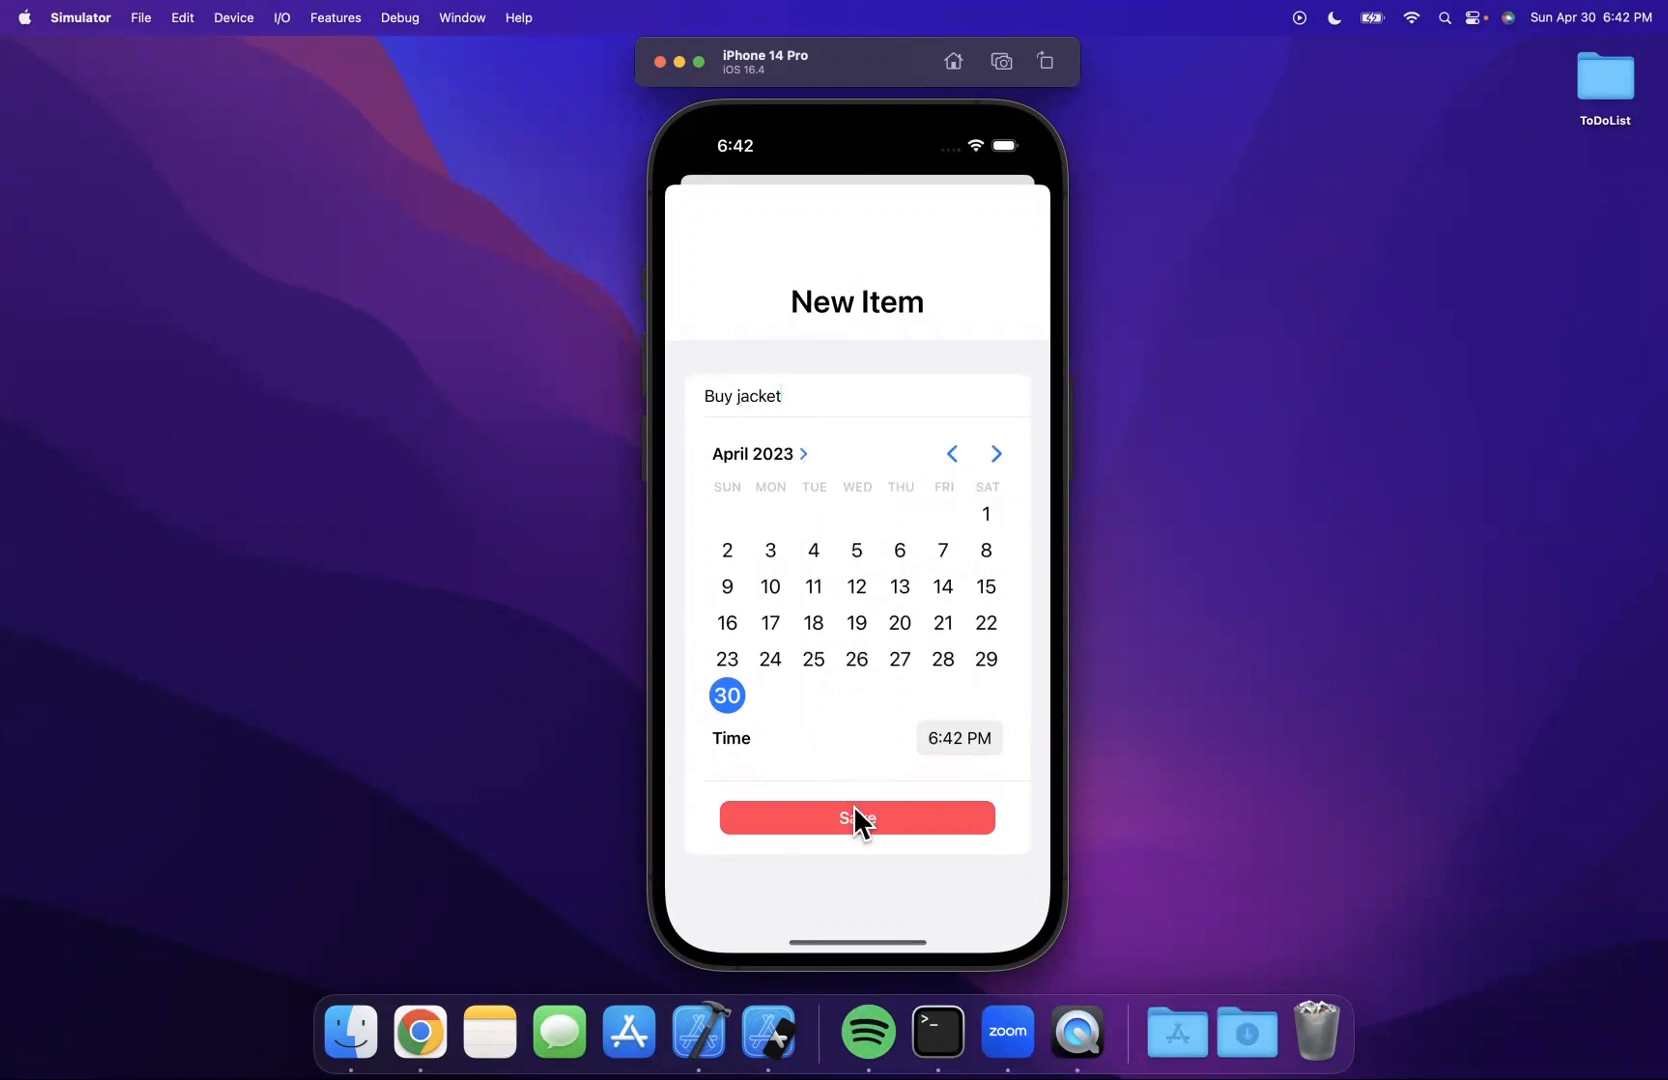
click(856, 817)
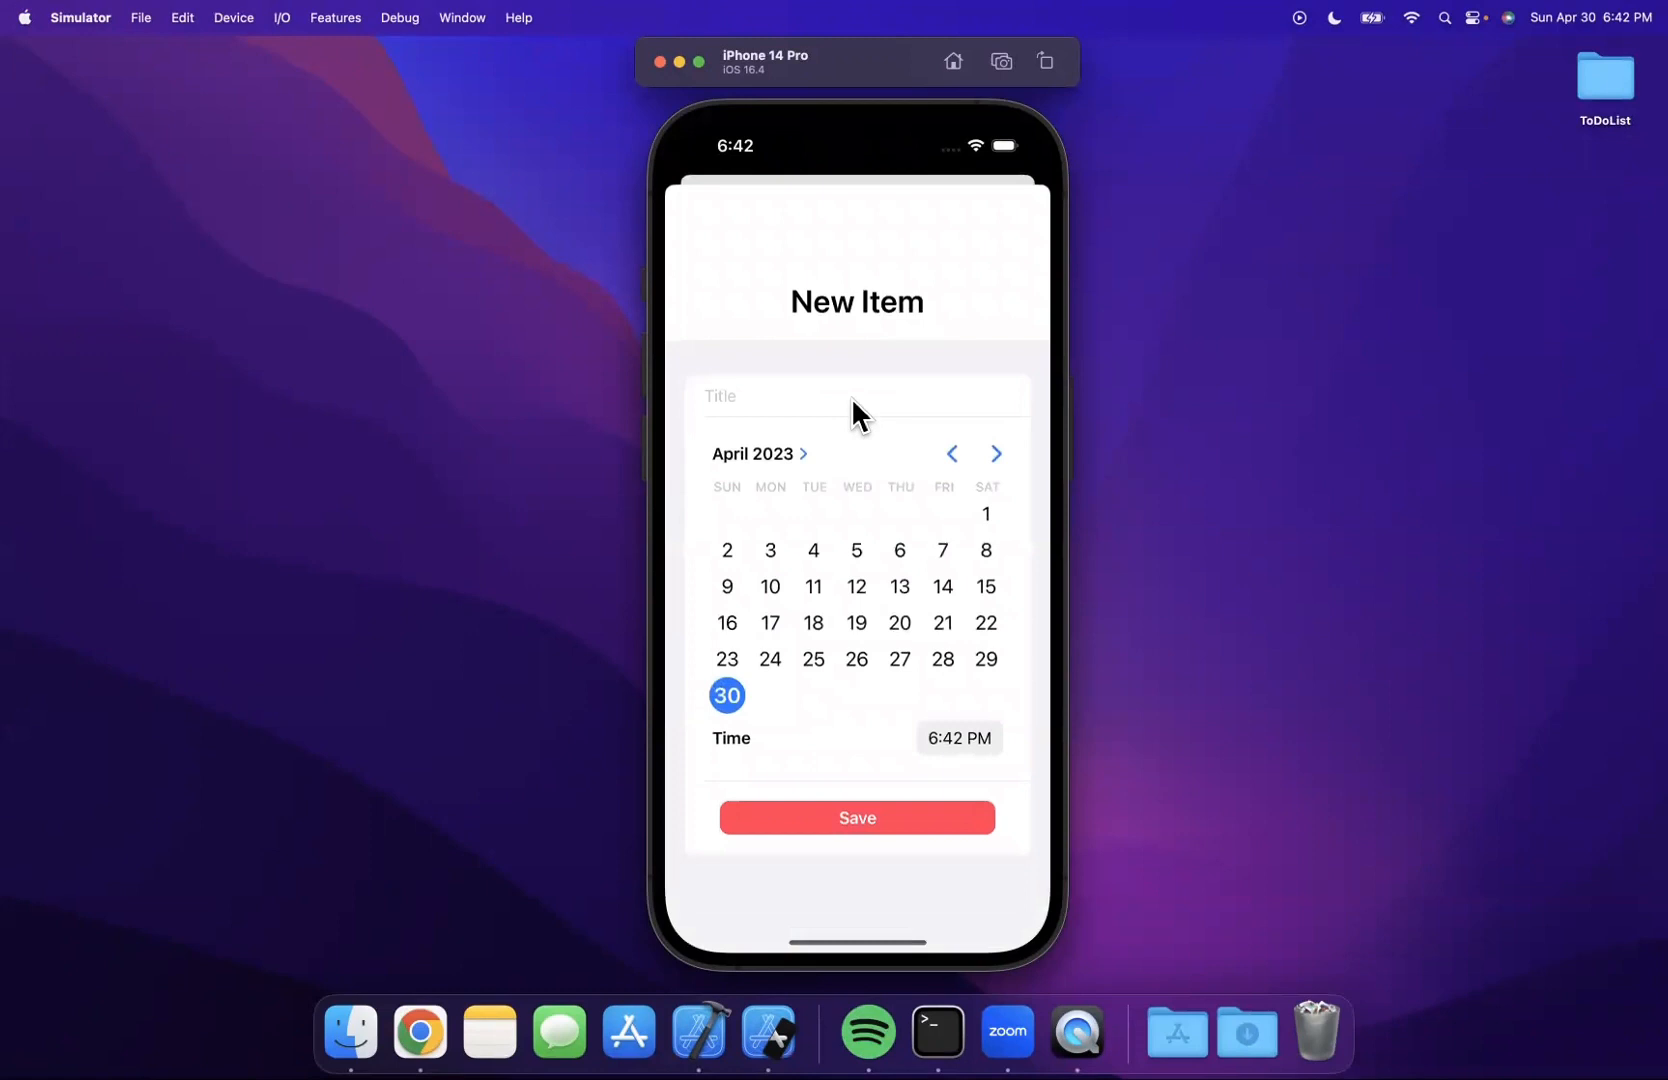
text(Plan)
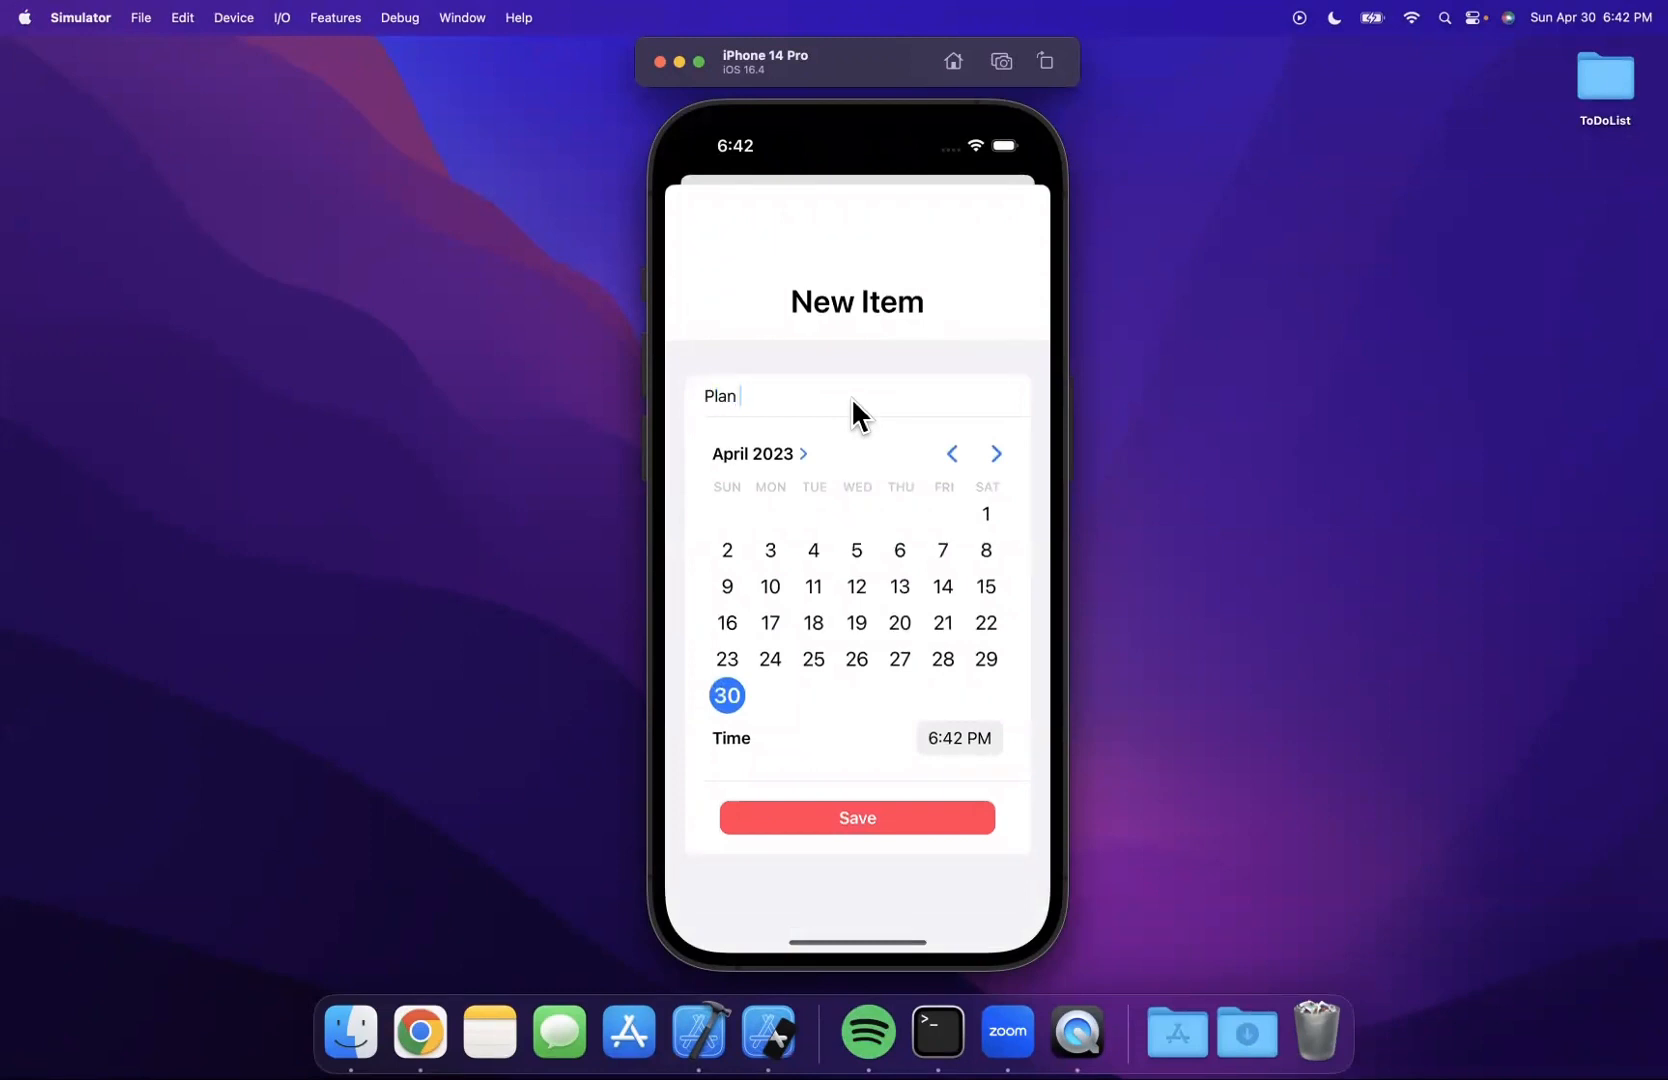
text(vacation fun s)
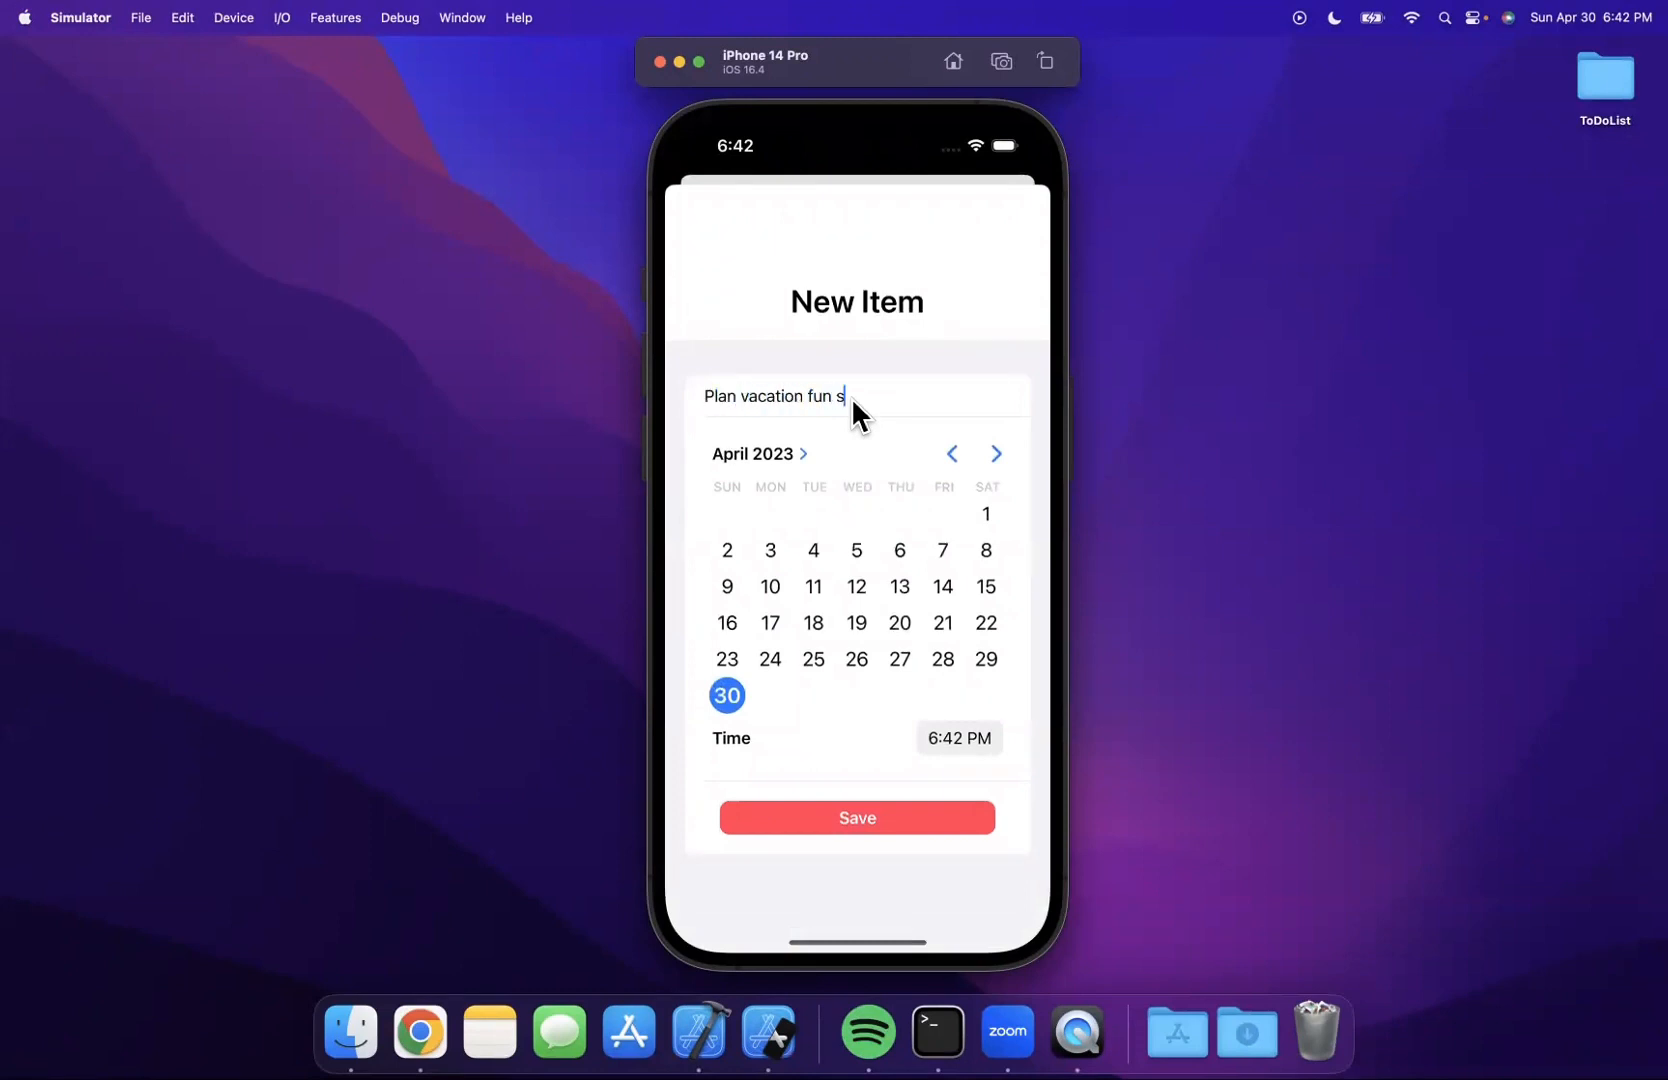
text(things)
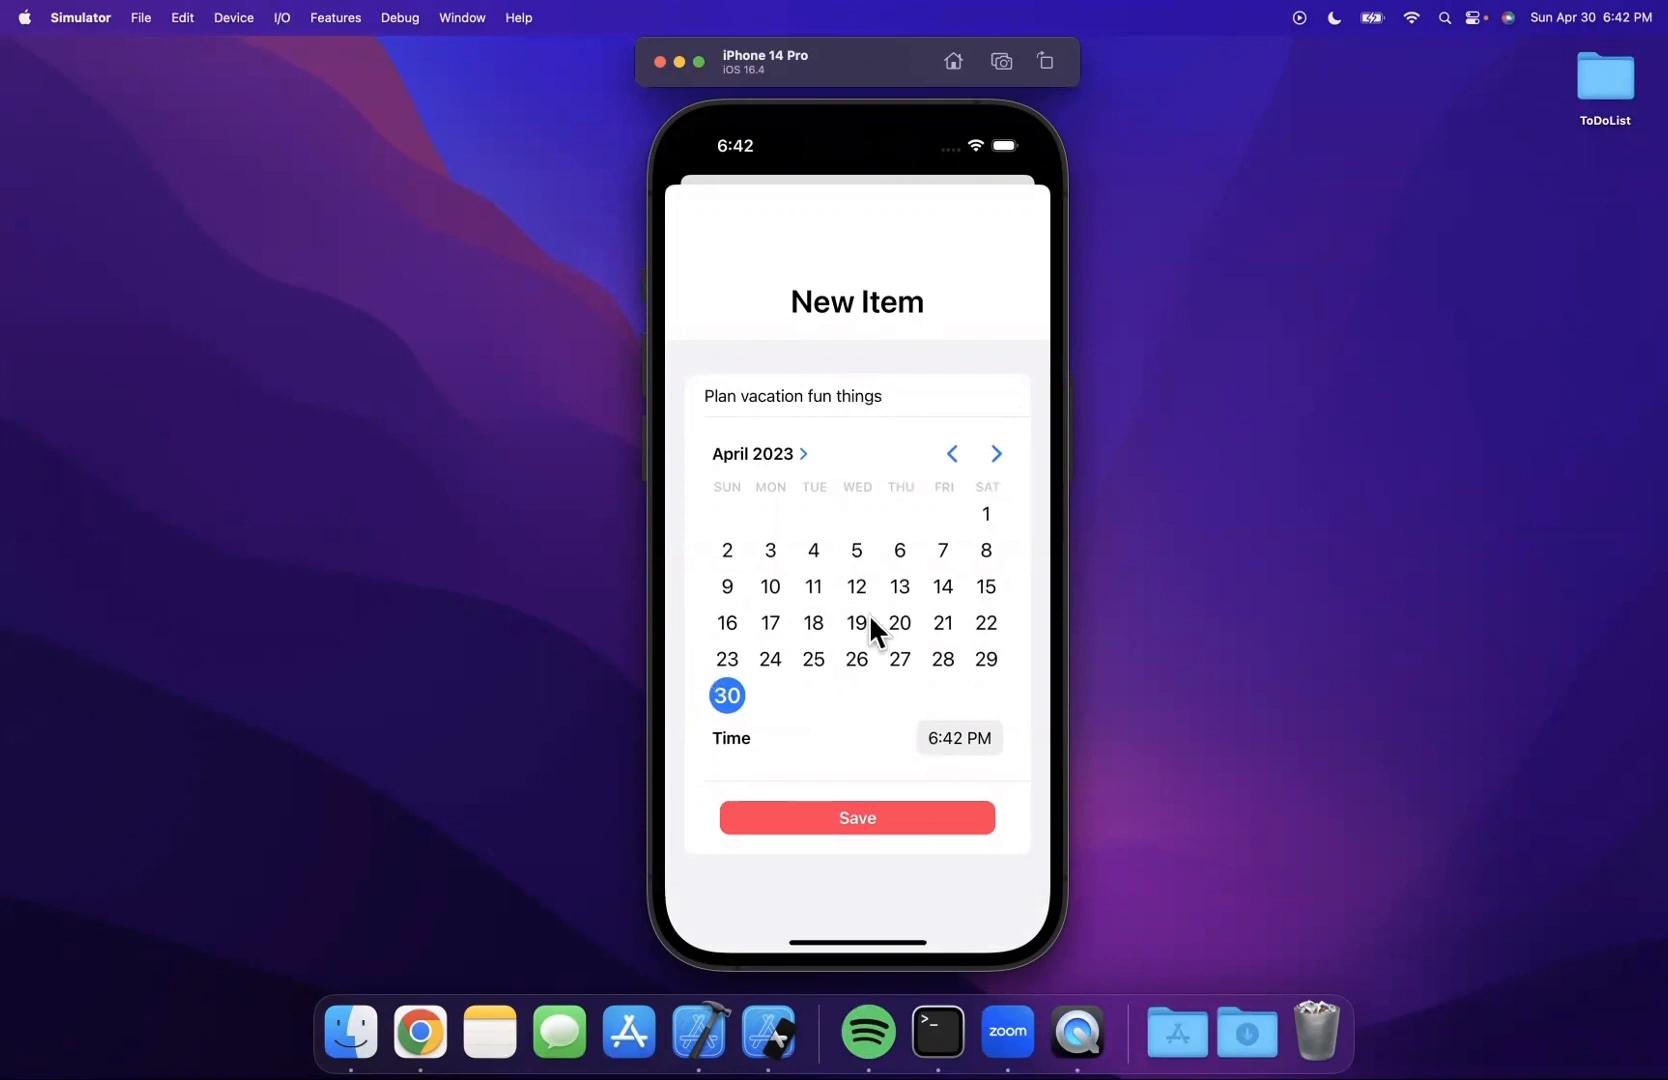
click(856, 817)
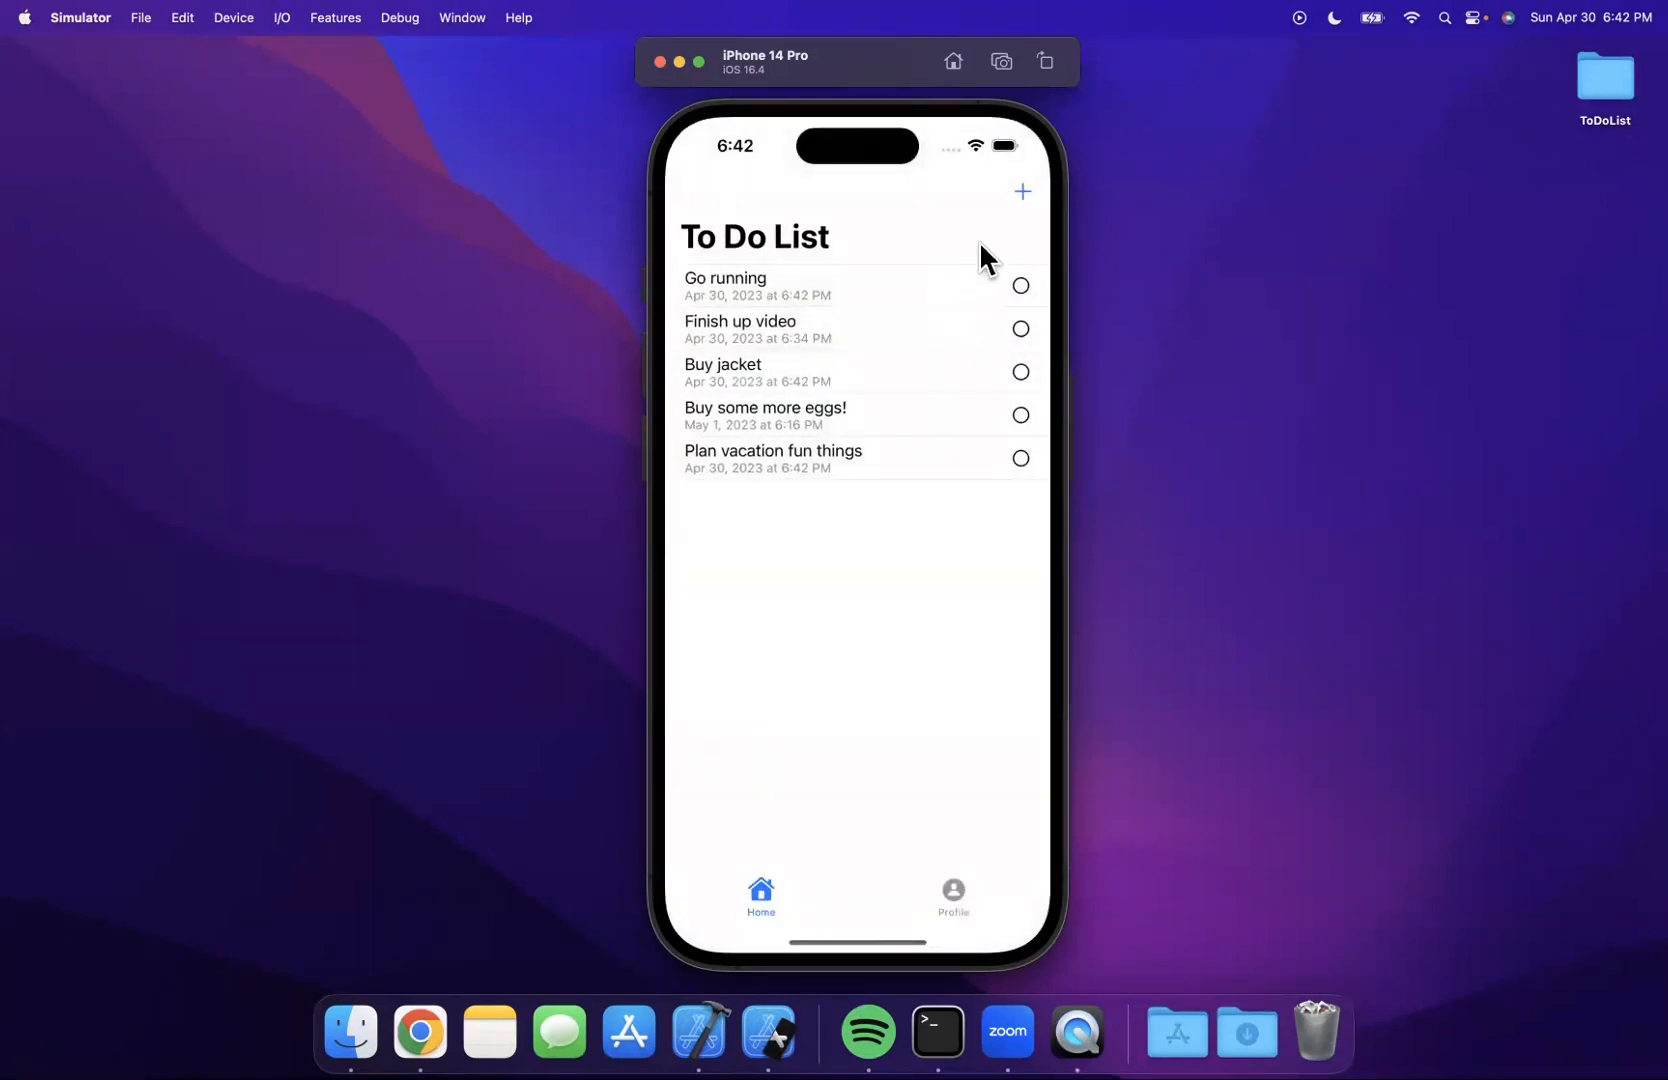
mouse_move(899, 442)
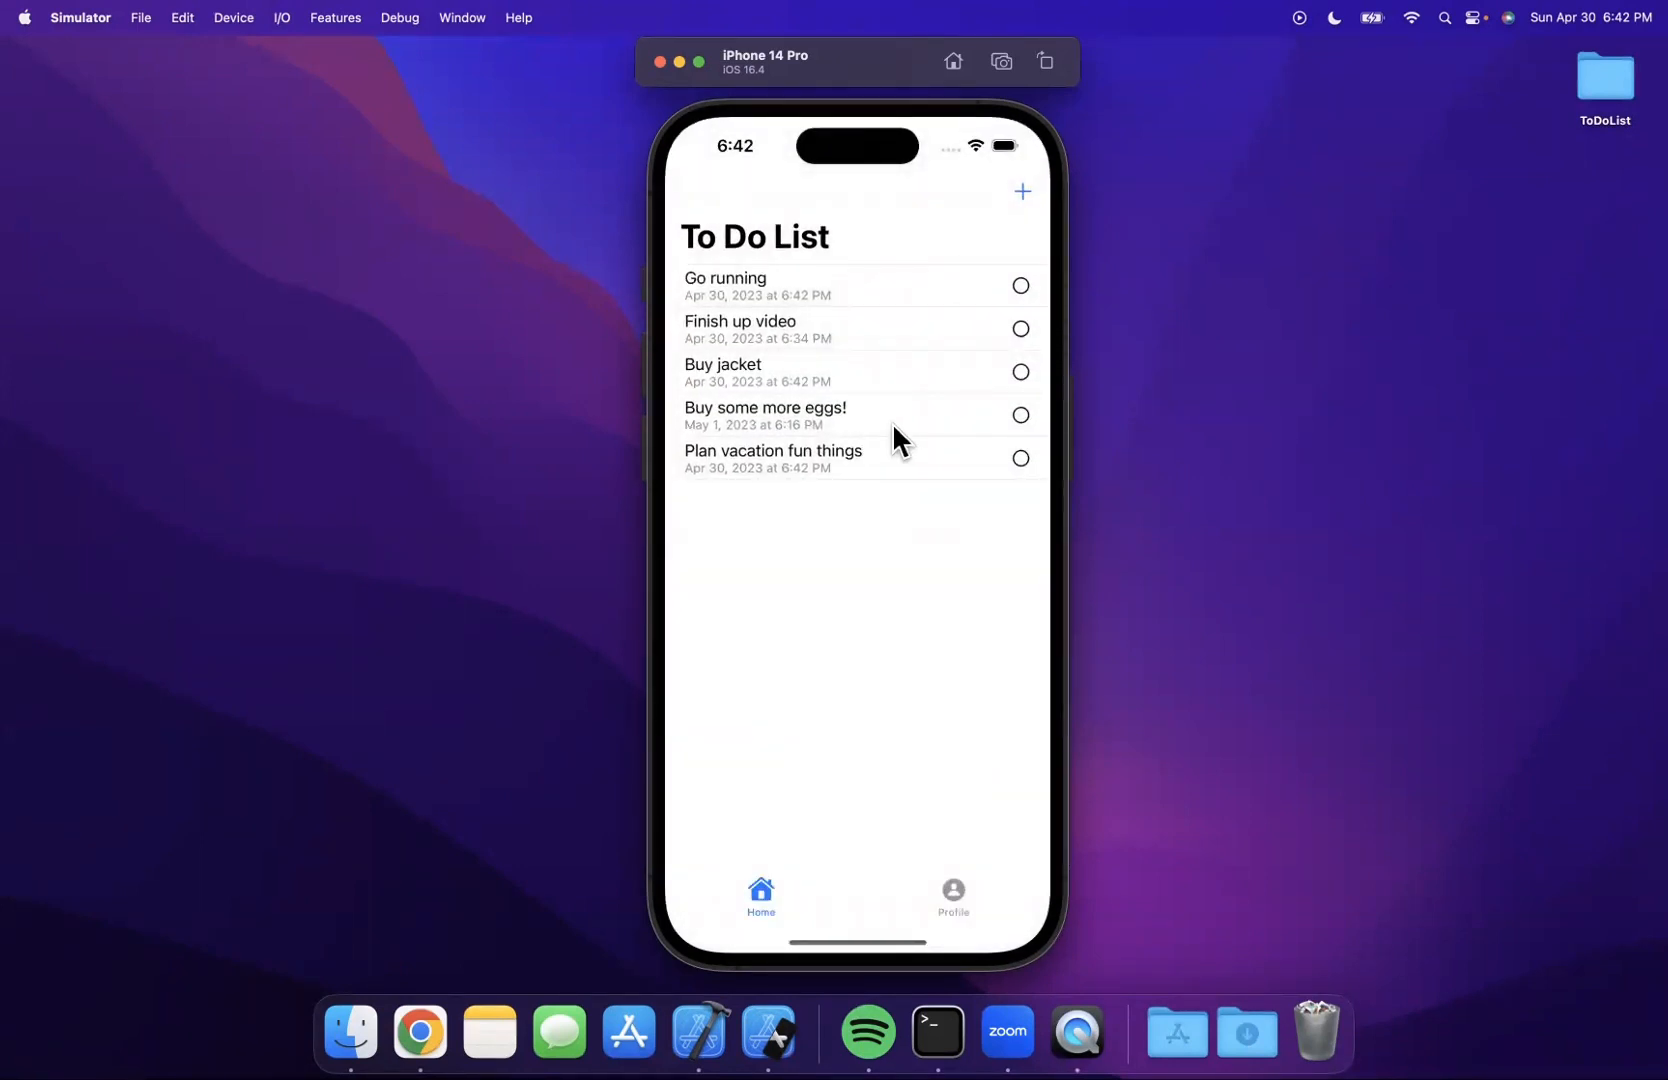
mouse_move(711, 442)
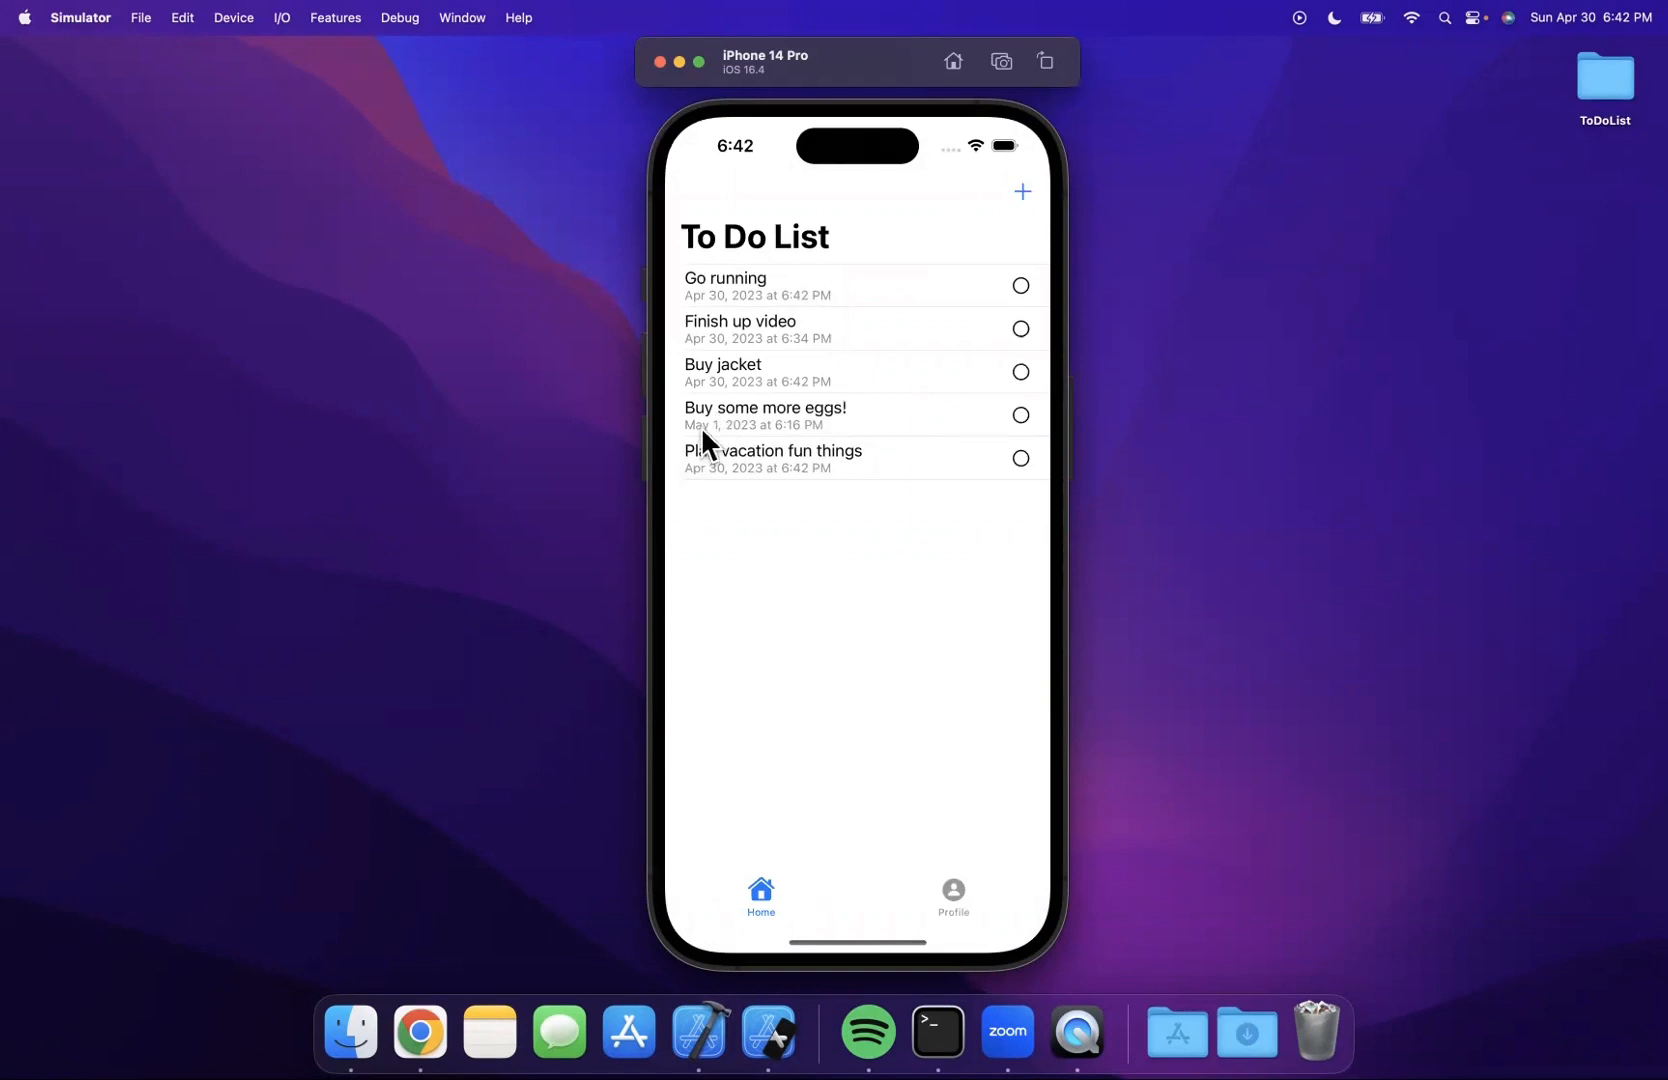
mouse_move(954, 464)
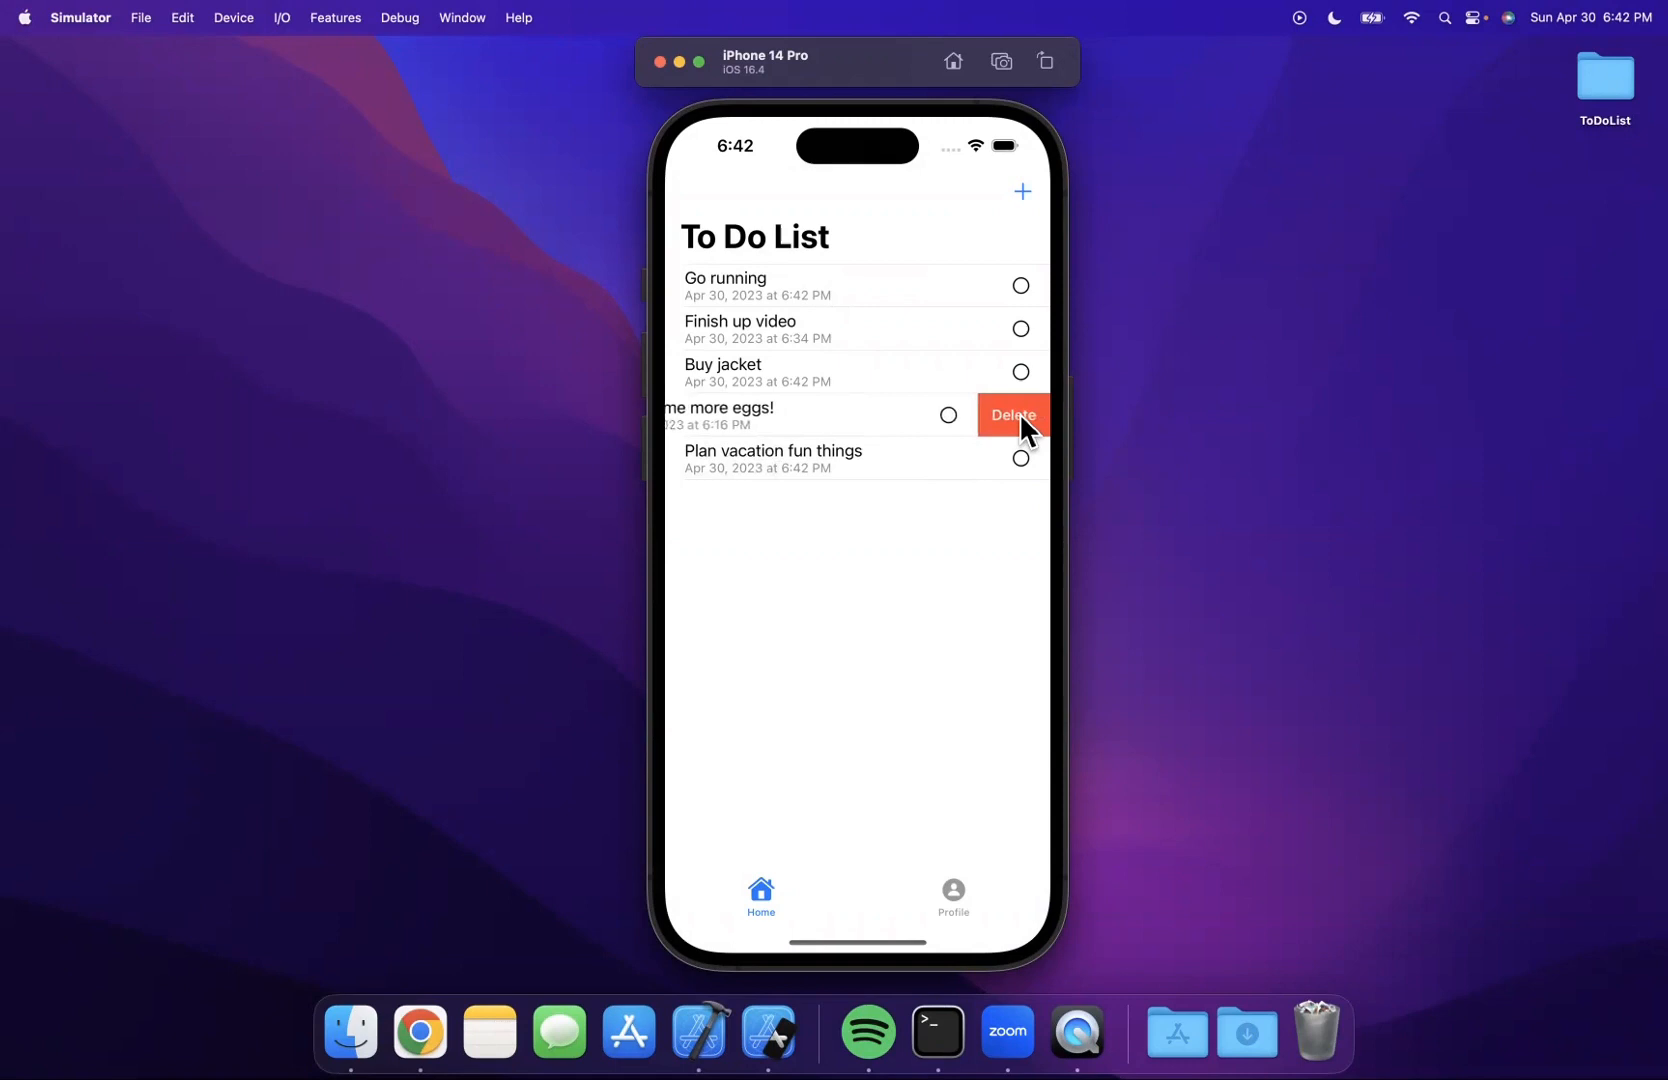
- Delete 'Buy some more eggs', relaunch the app, then delete 'Buy jacket' and the remaining items
click(1012, 415)
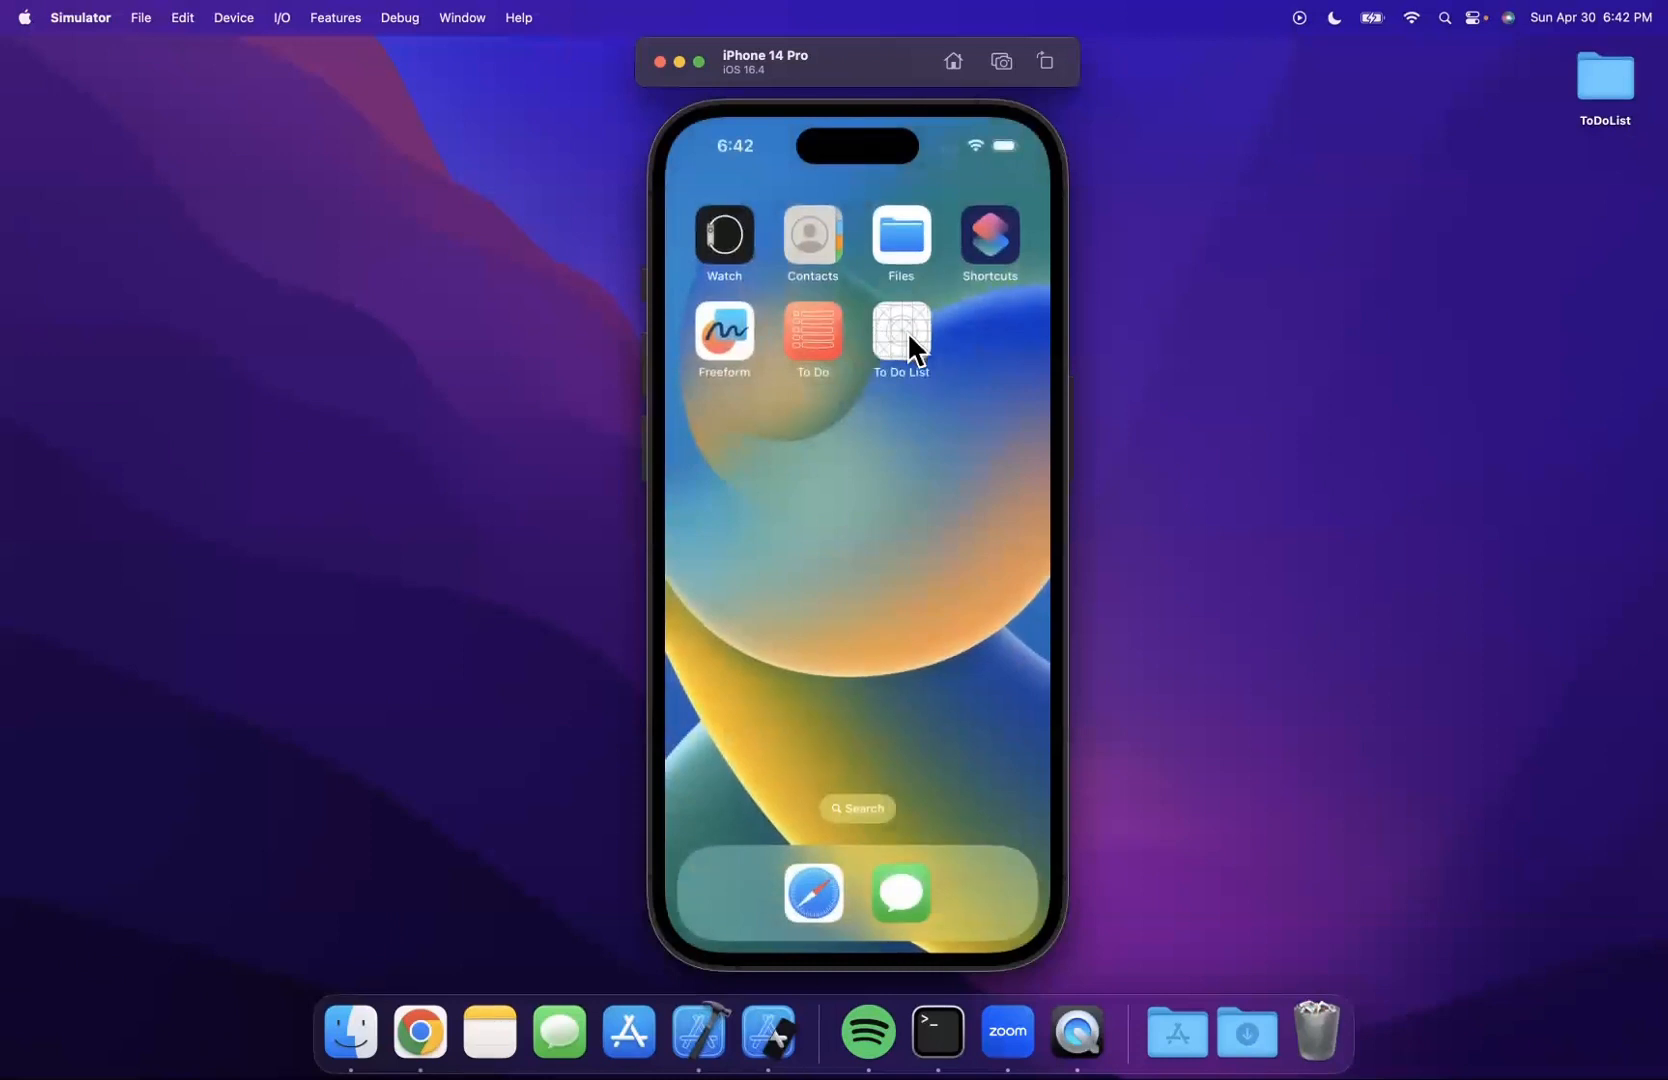
click(900, 332)
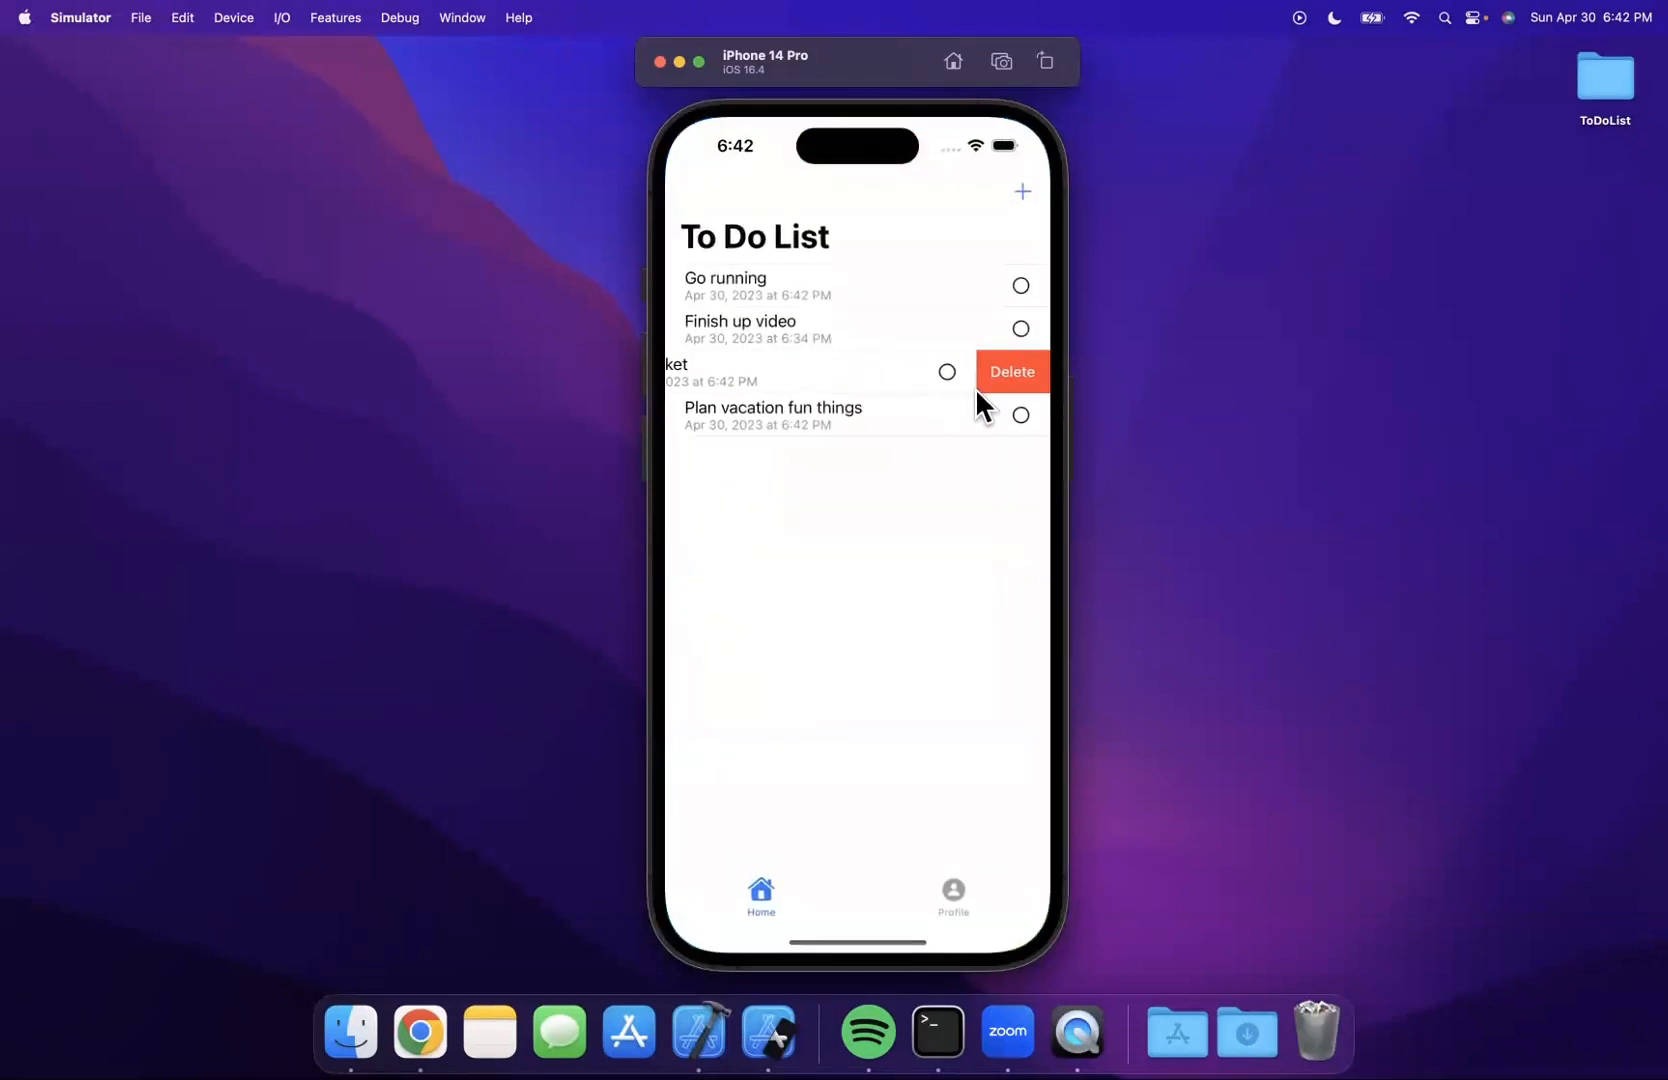
click(1012, 371)
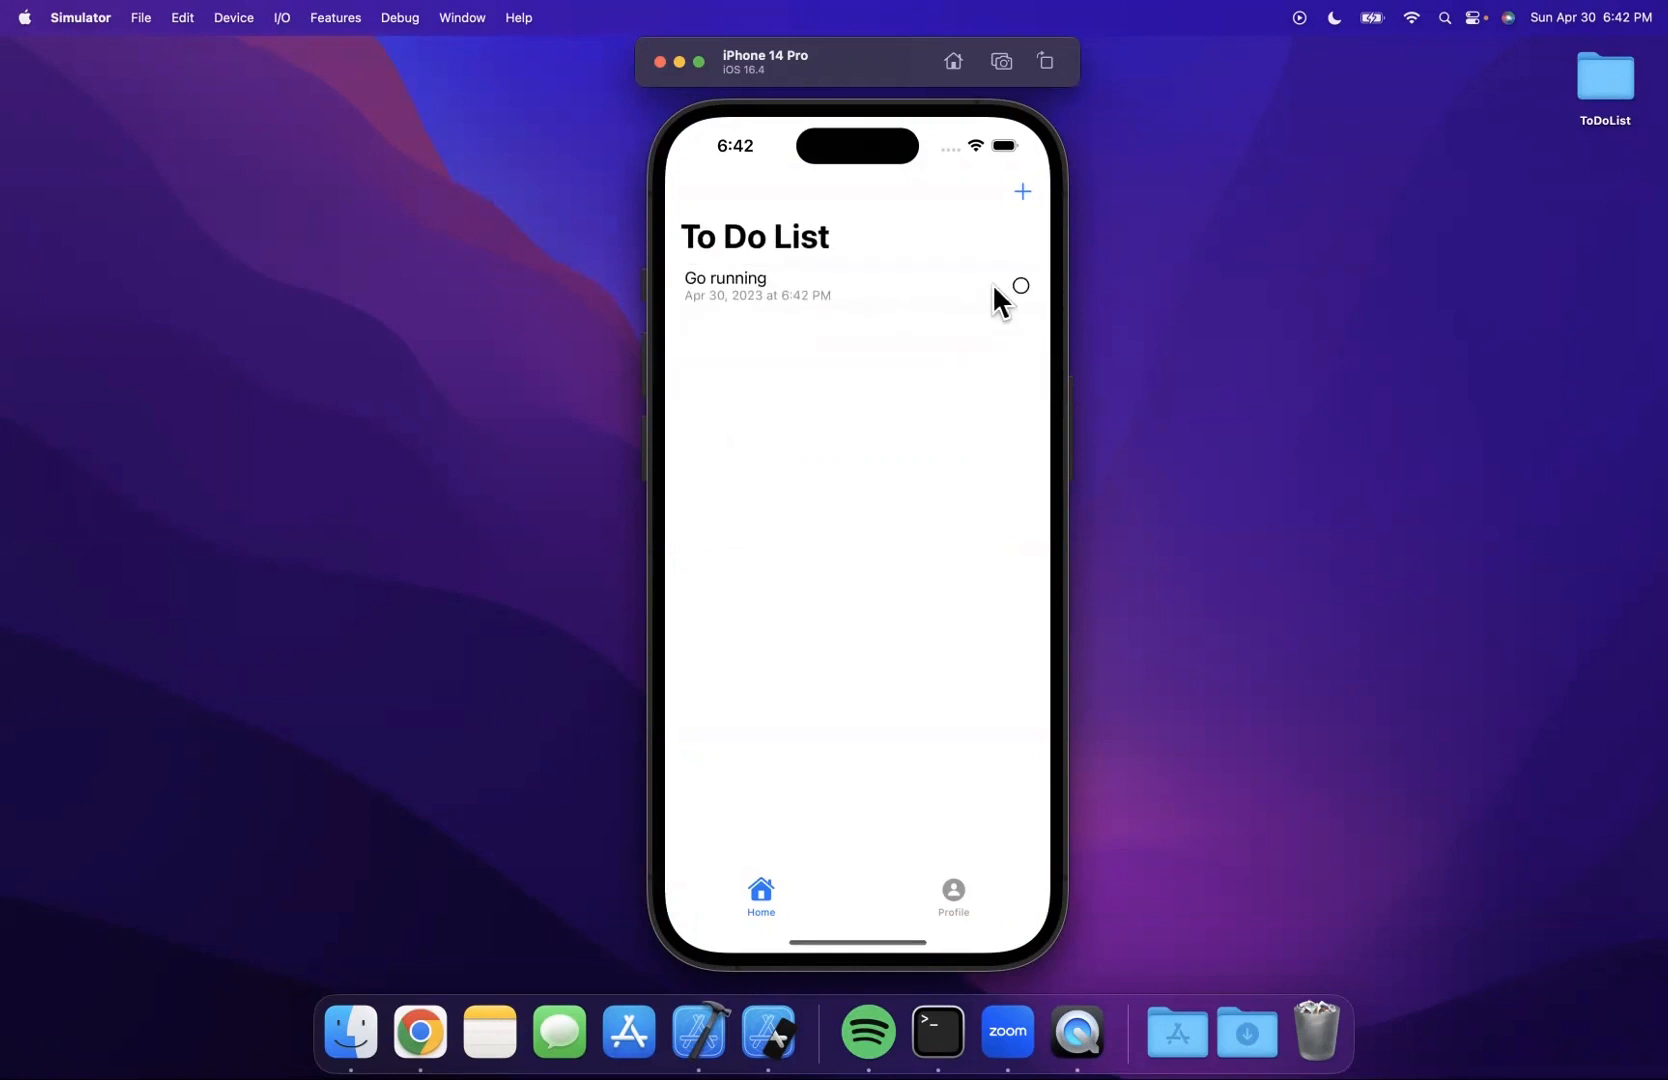
click(1018, 285)
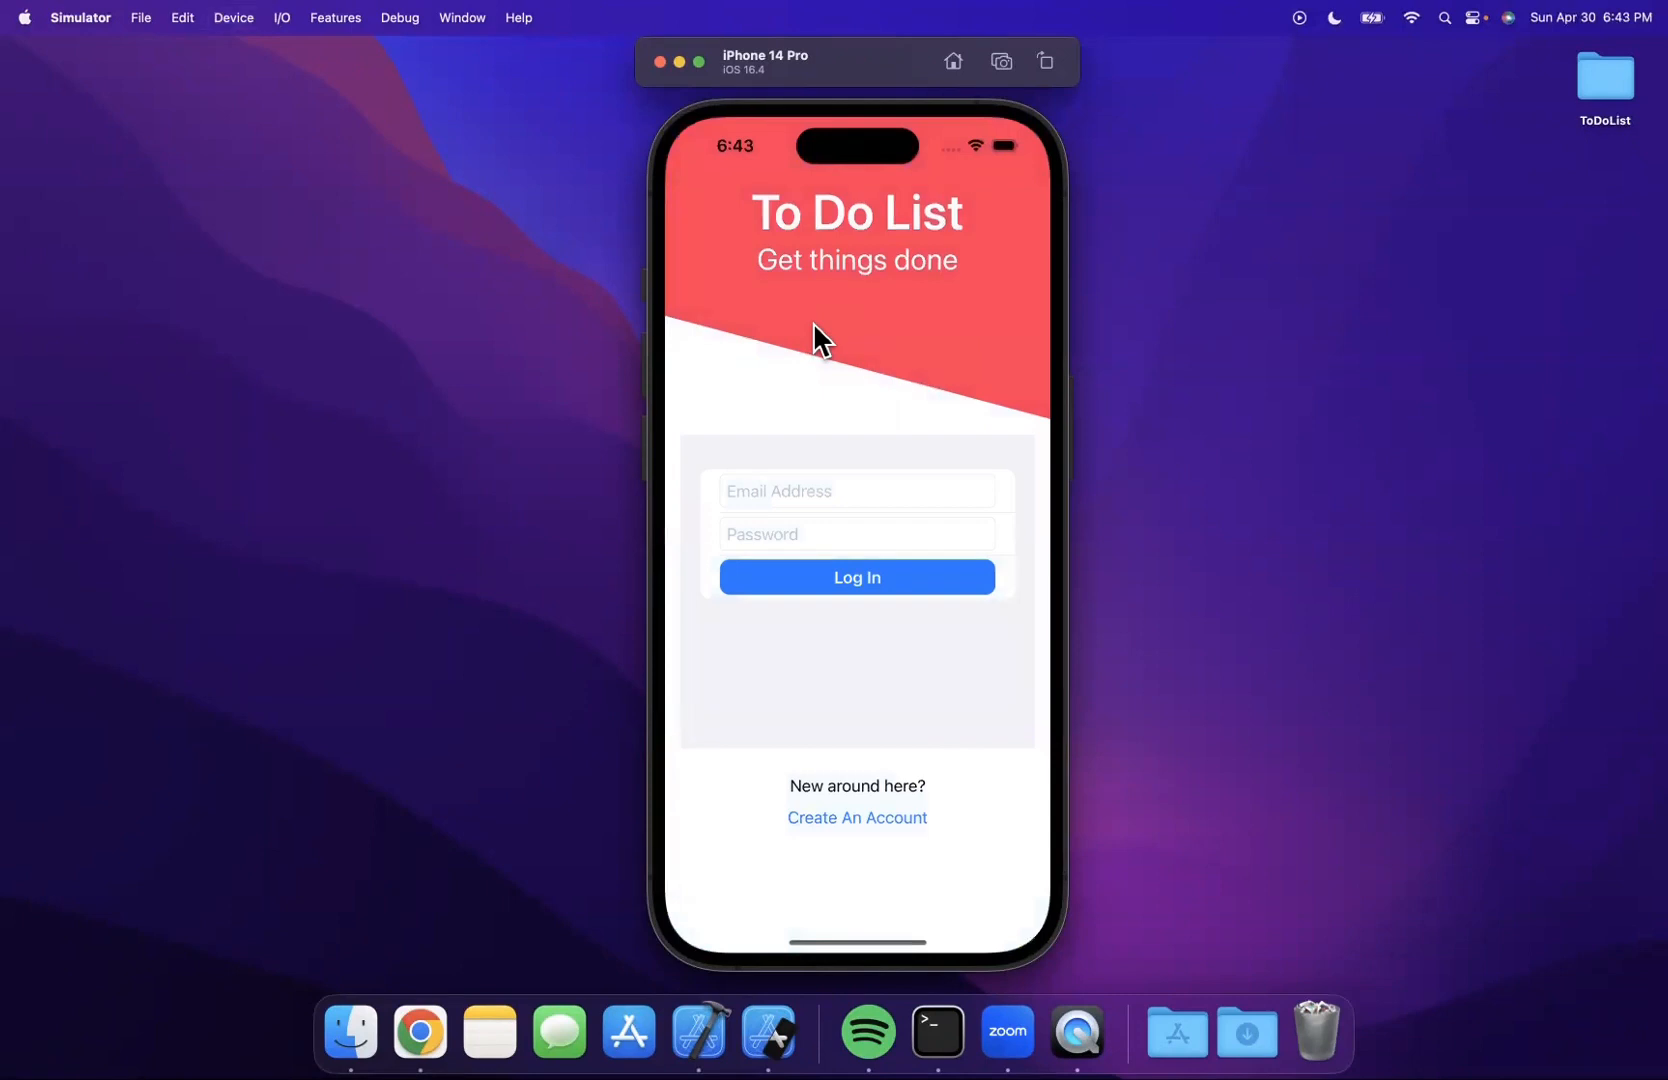
click(855, 577)
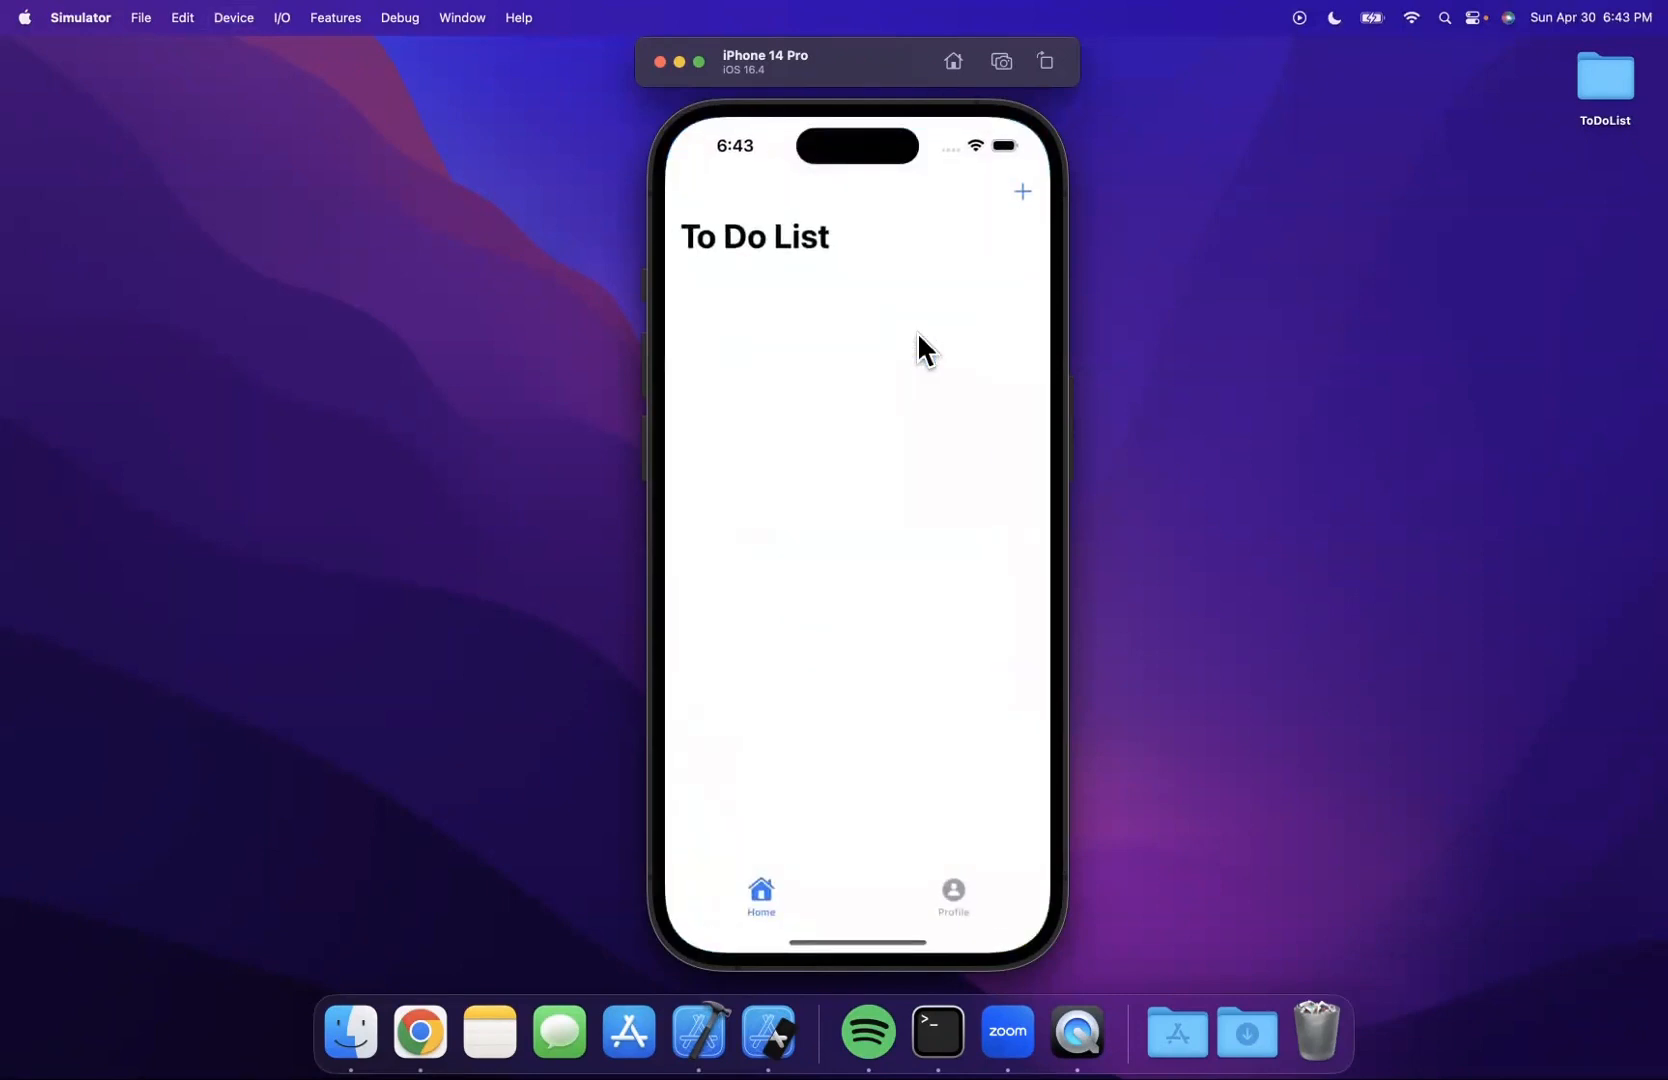
click(1021, 192)
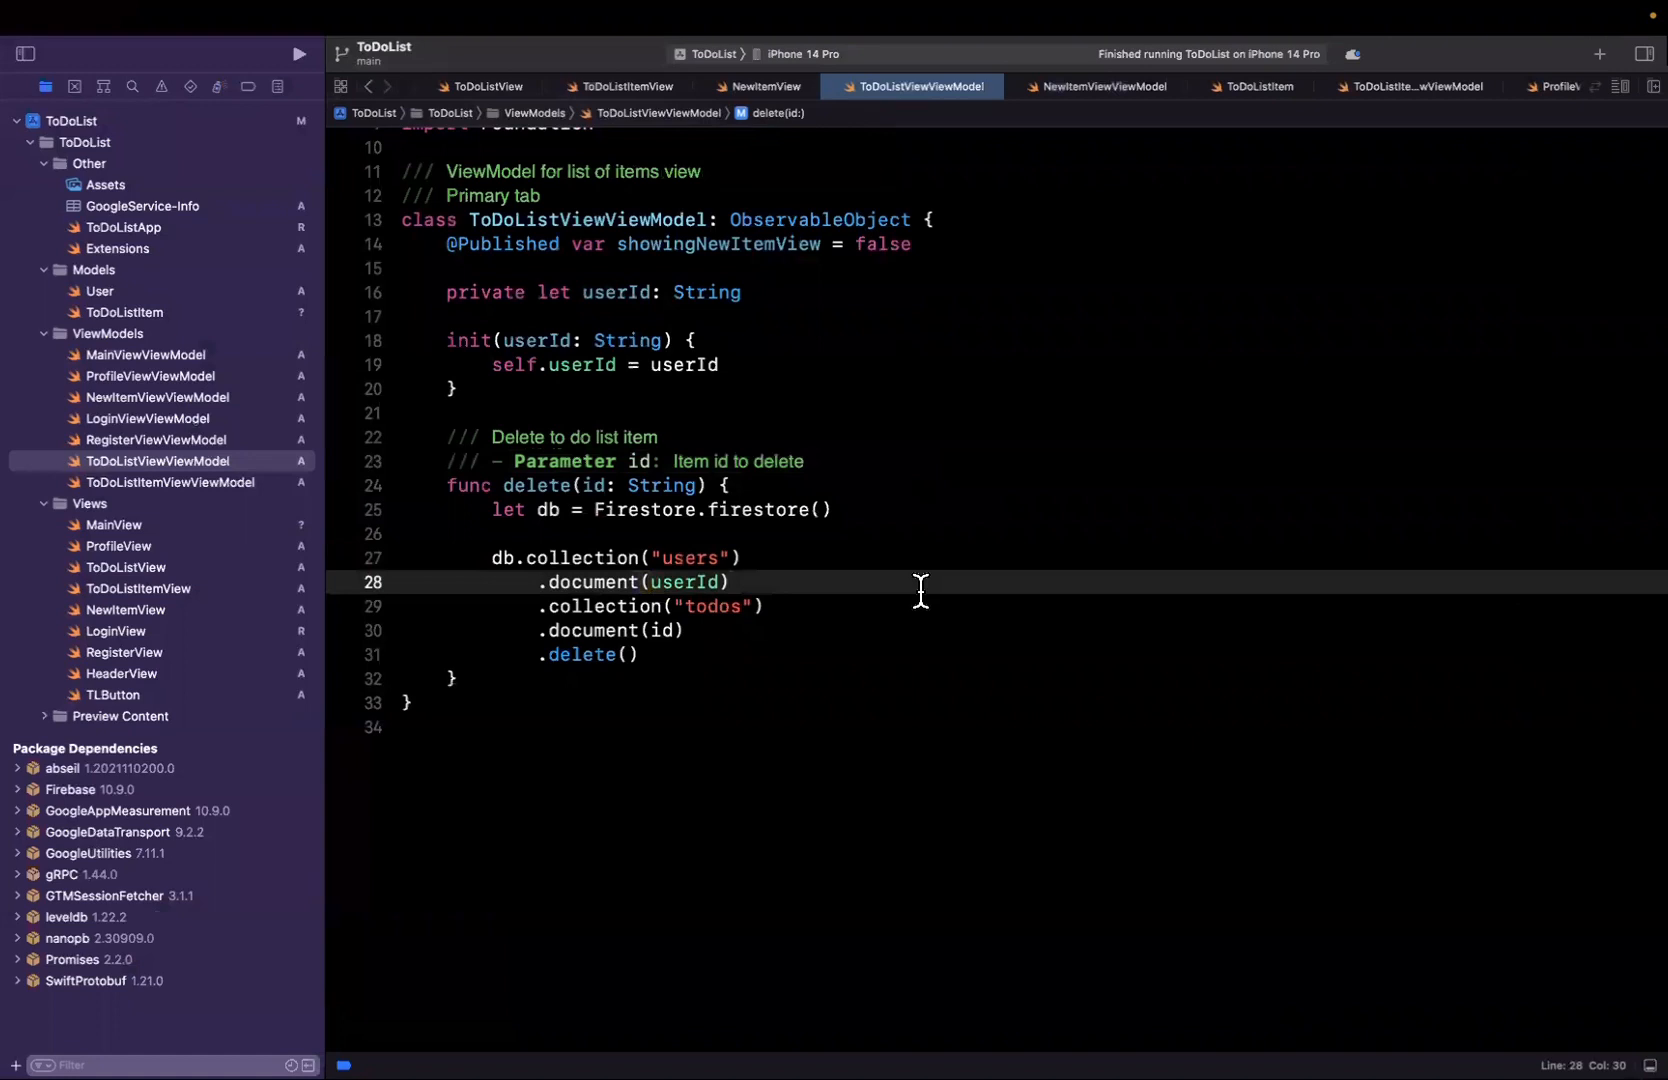
- Review delete(id:) and its document id lookup in ToDoListViewViewModel.swift, then reopen ToDoListView.swift
scroll(up, 3)
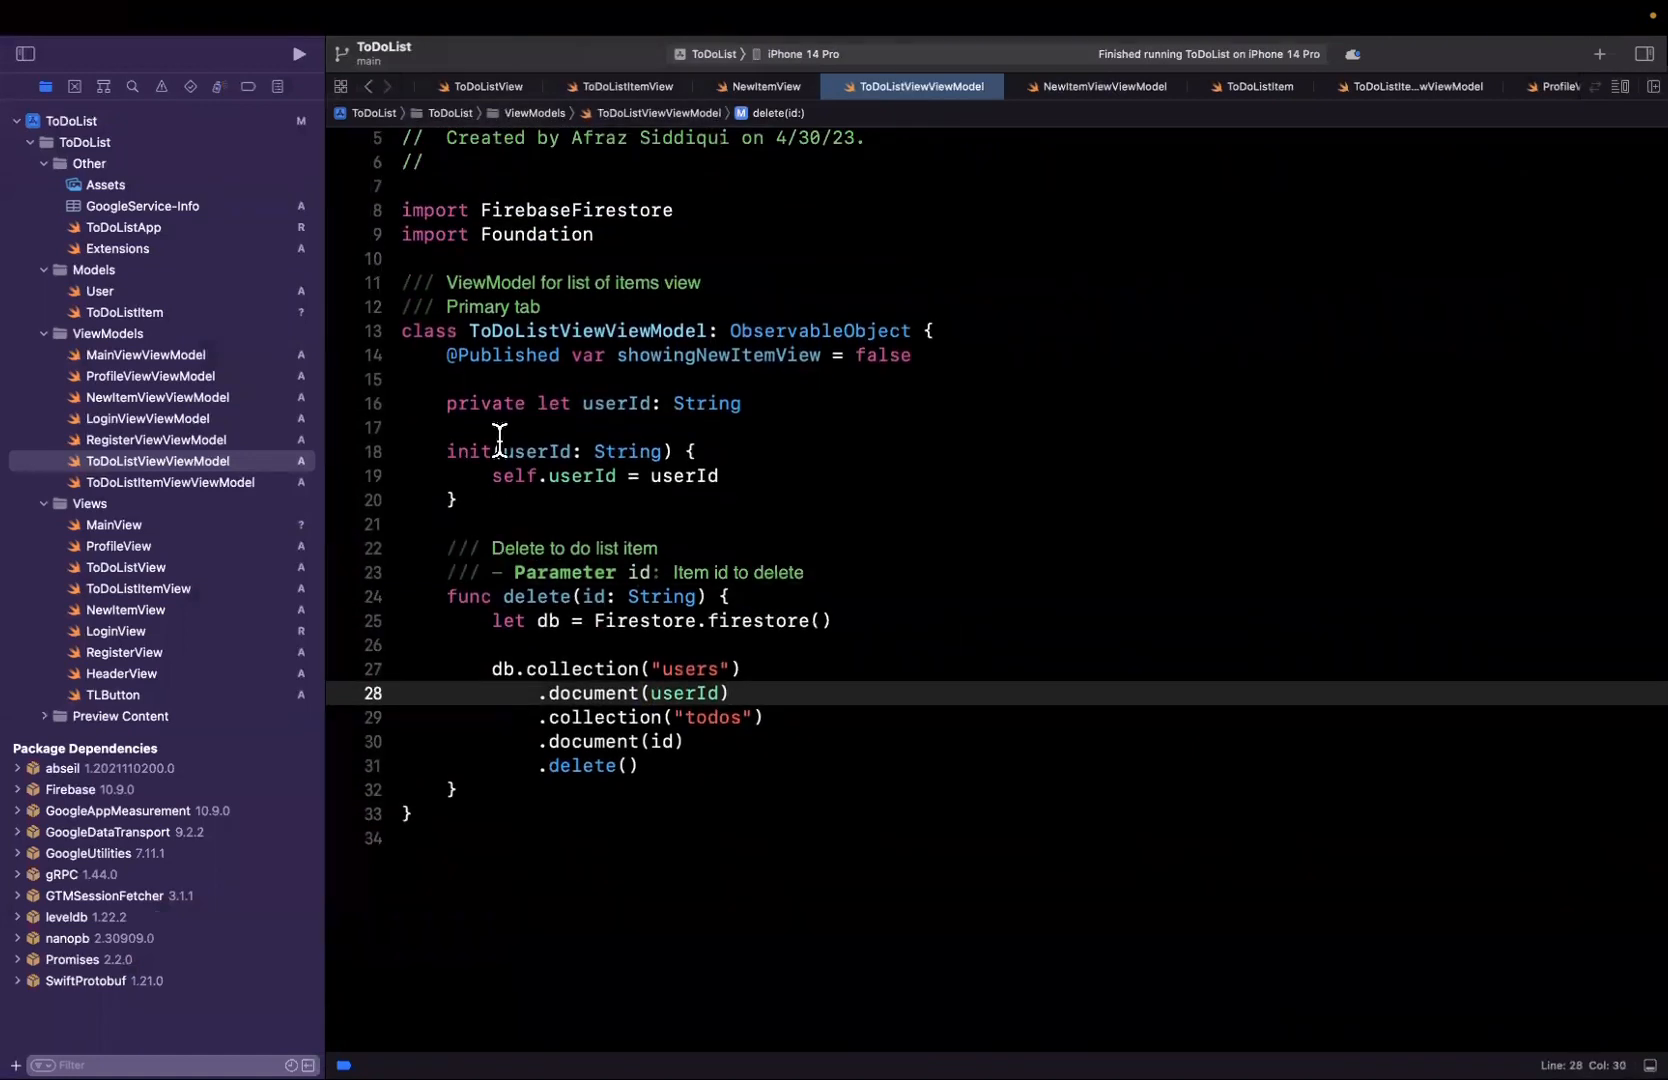
click(537, 548)
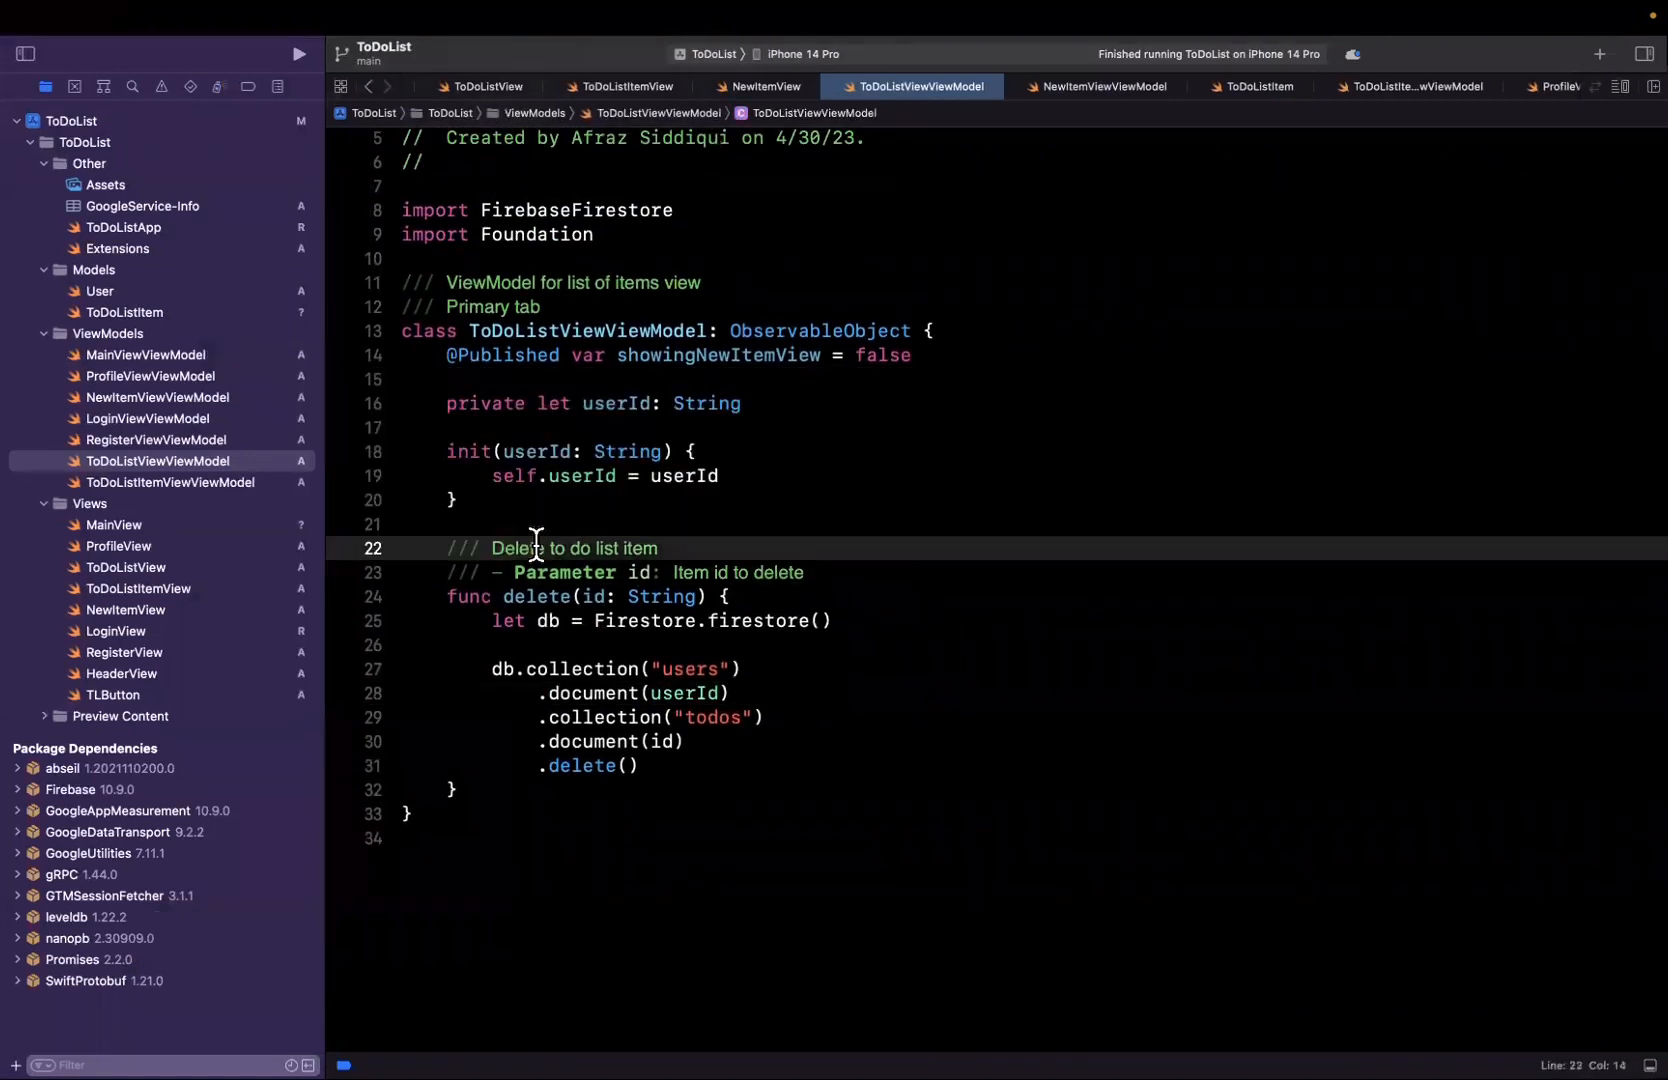
scroll(up, 3)
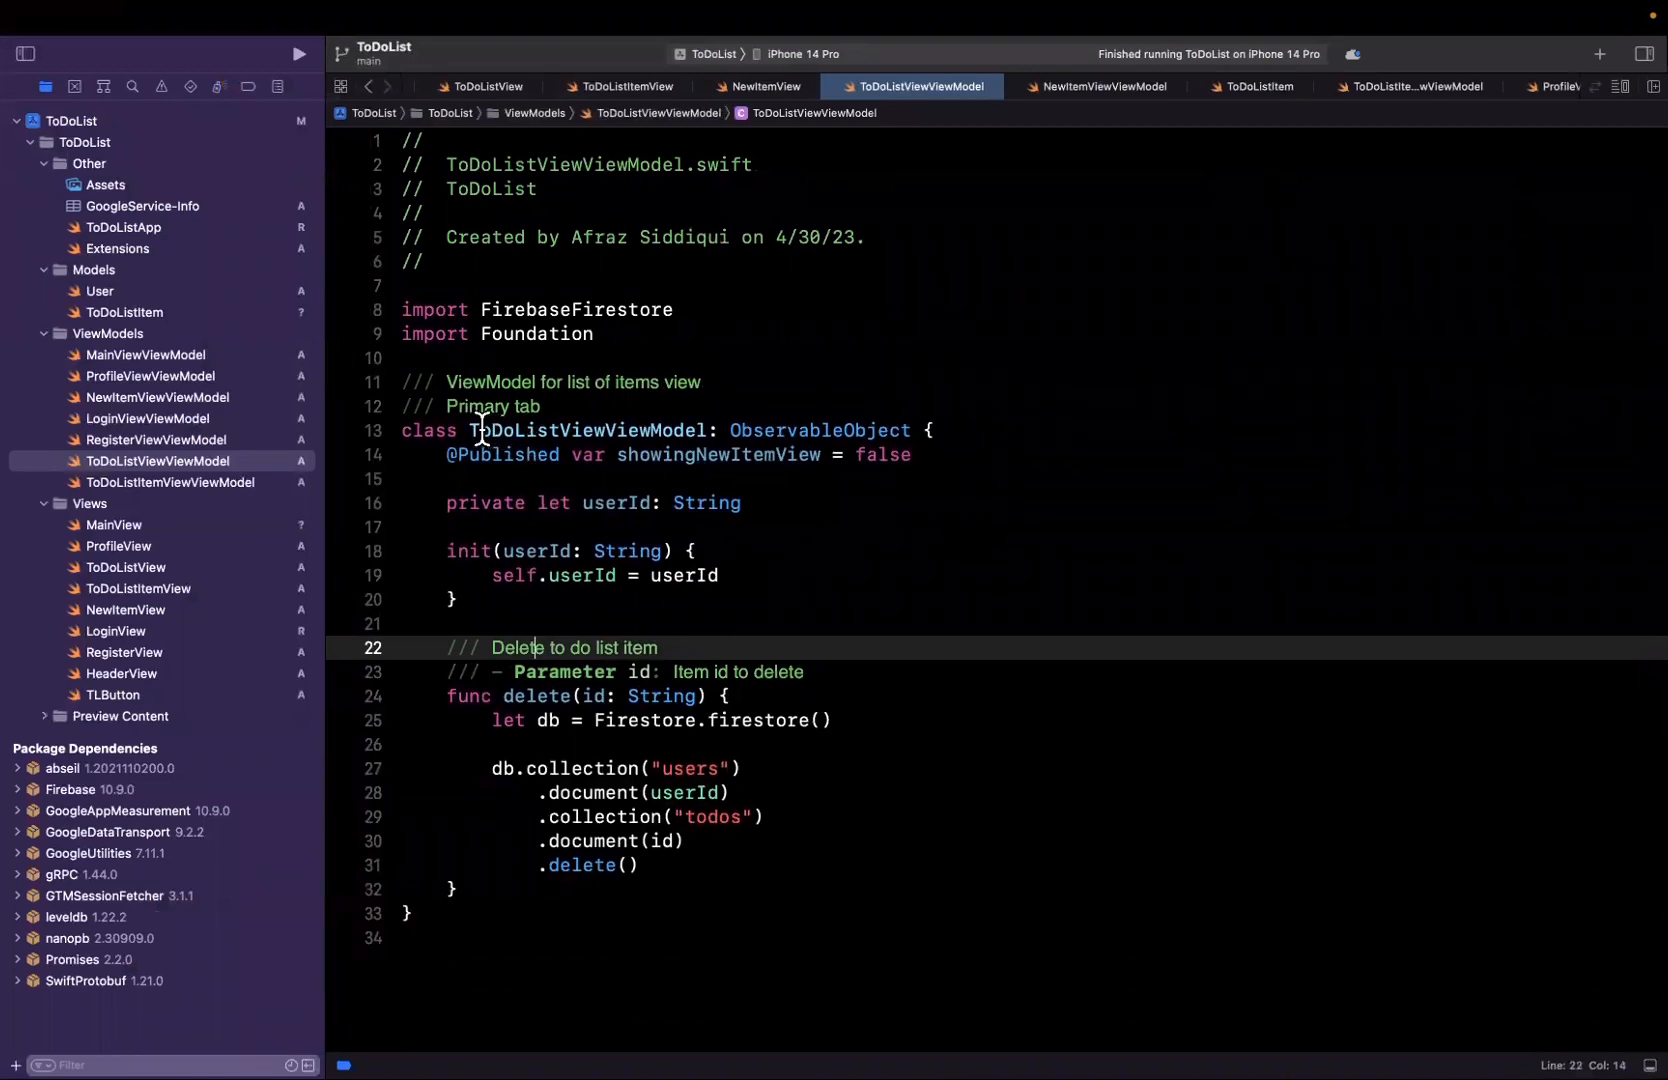
scroll(down, 3)
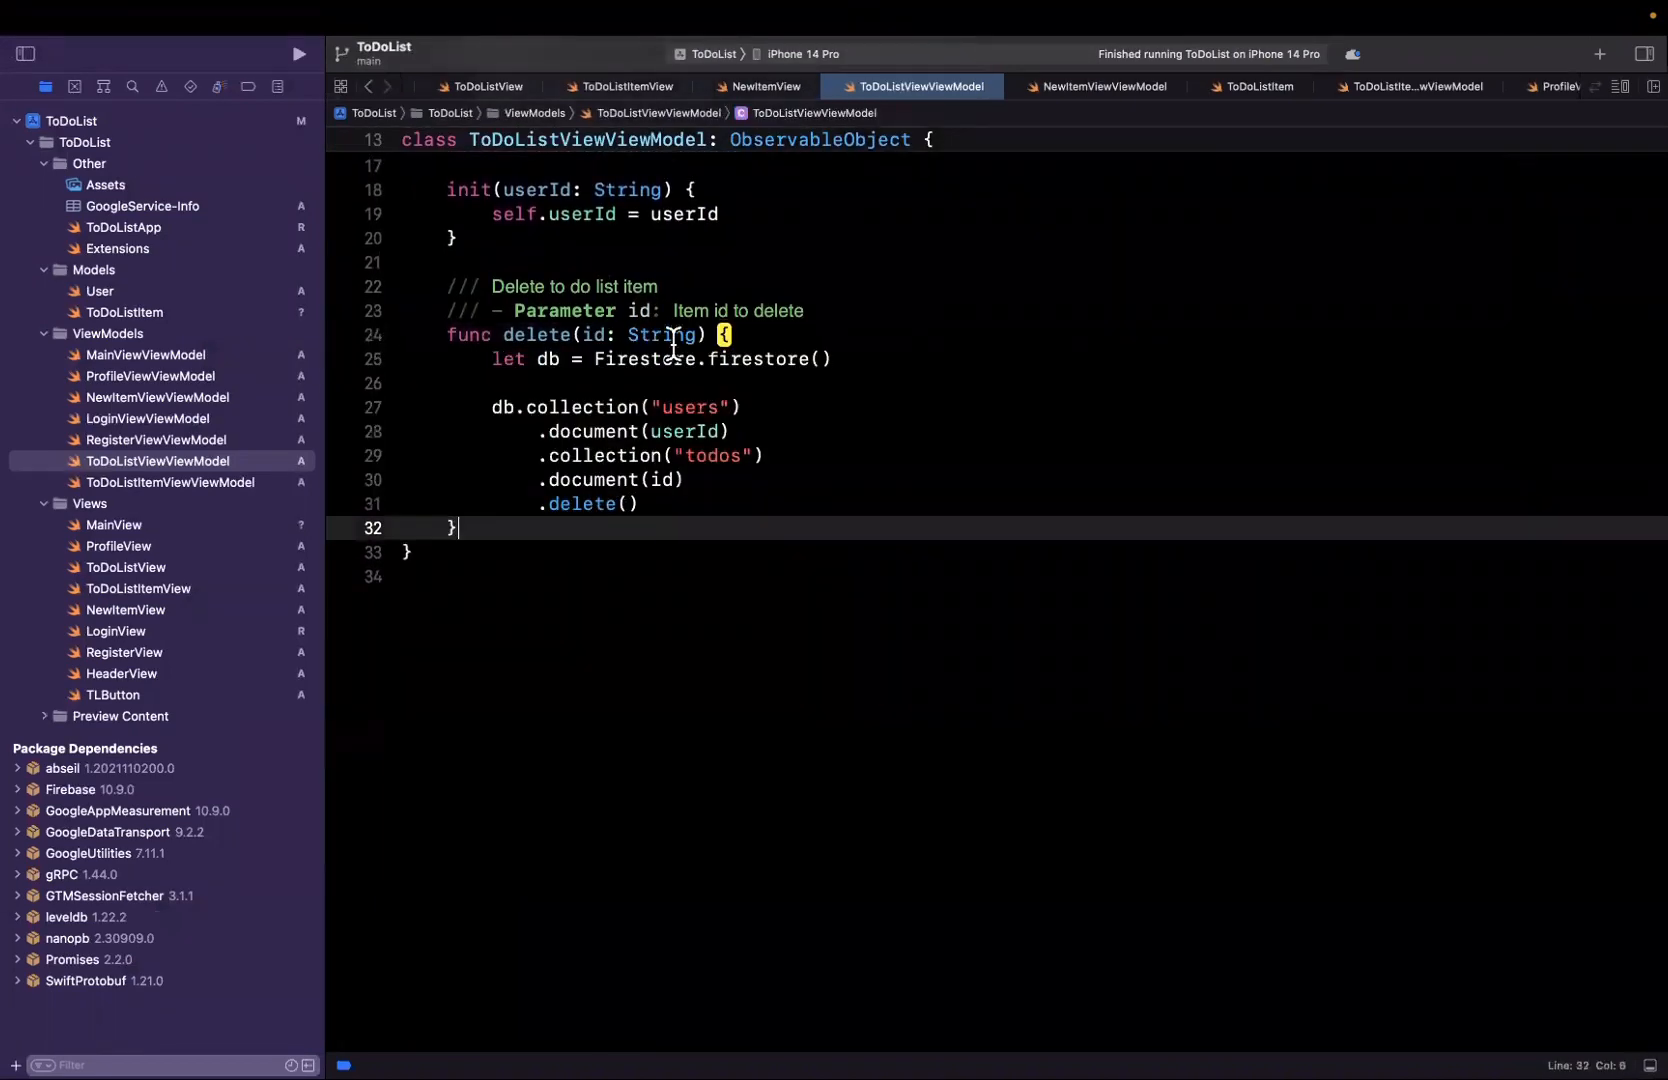
mouse_move(644, 364)
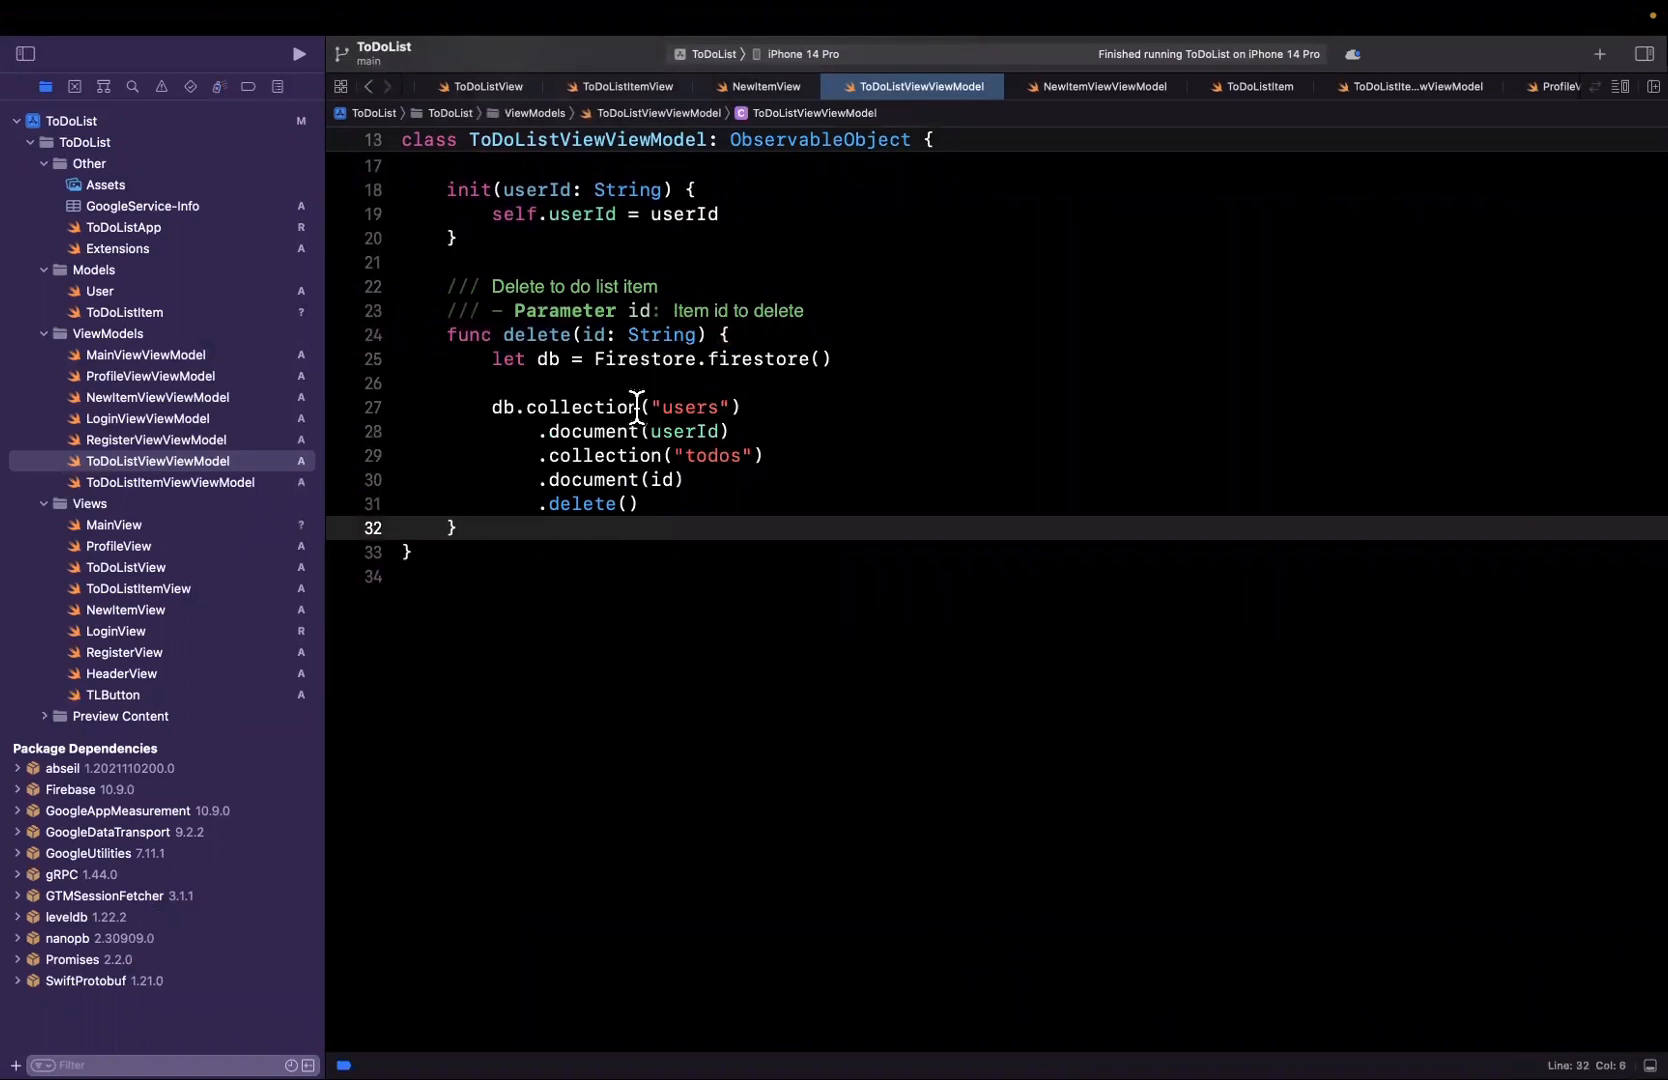
double_click(687, 431)
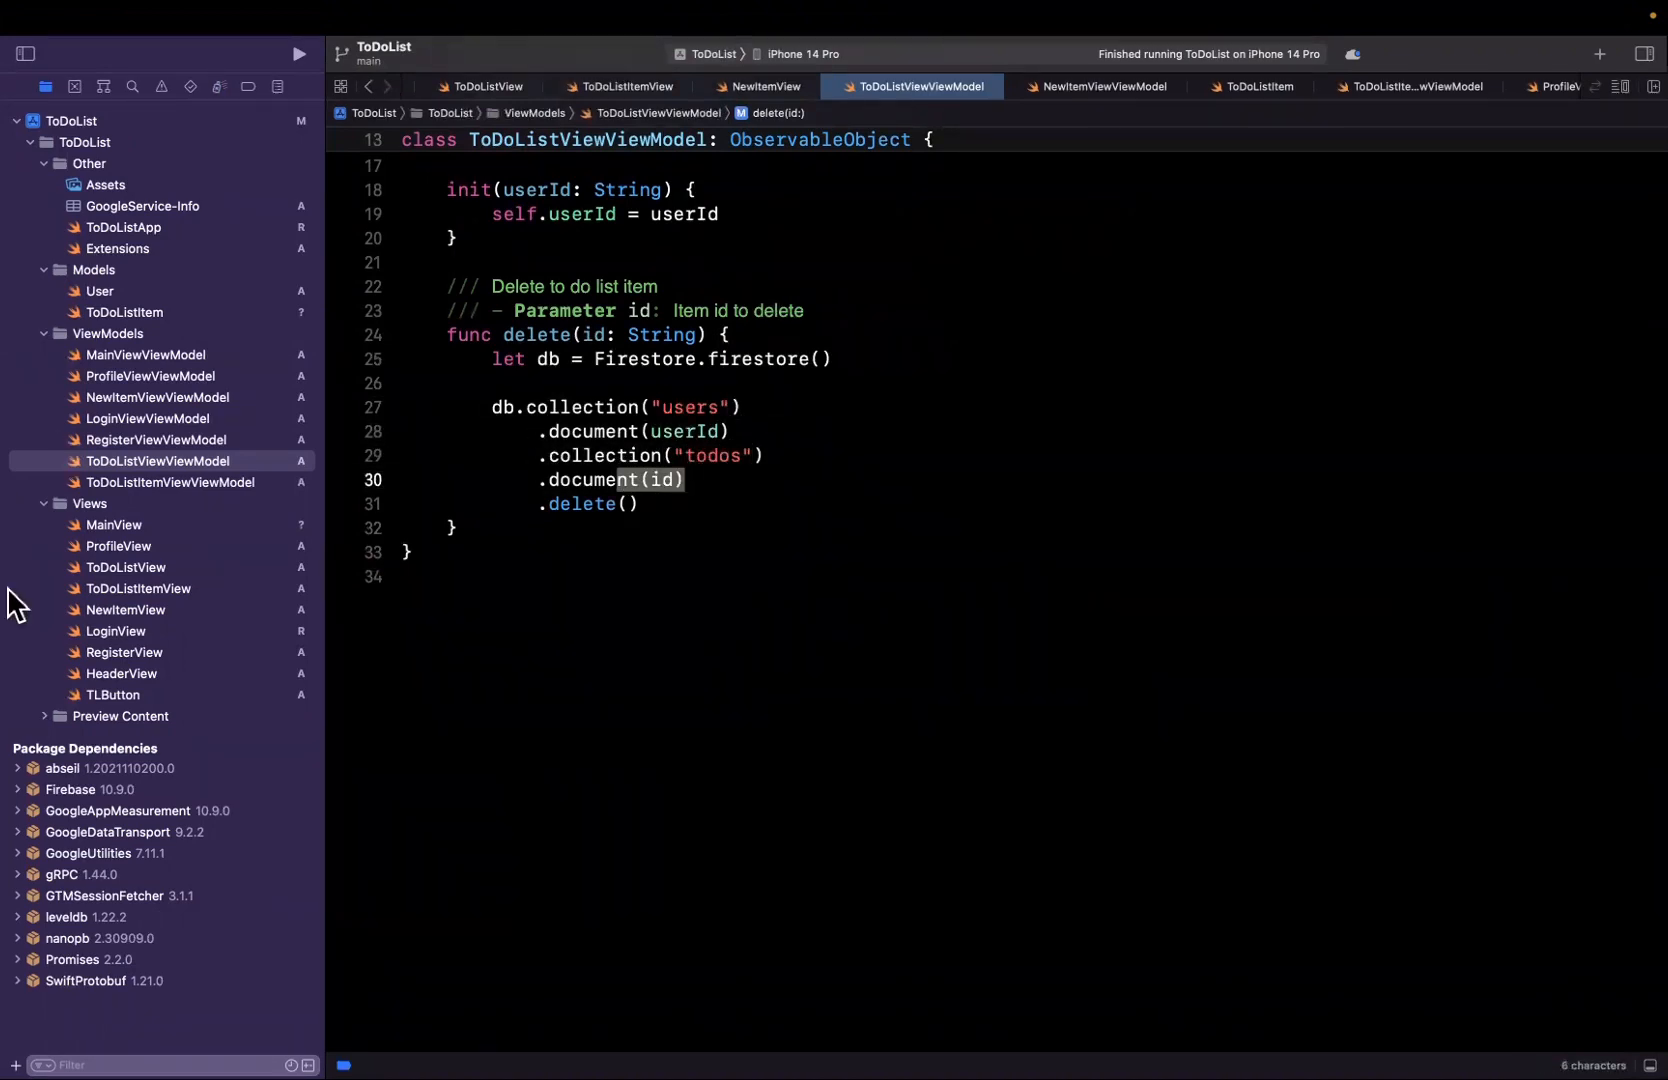
mouse_move(138, 578)
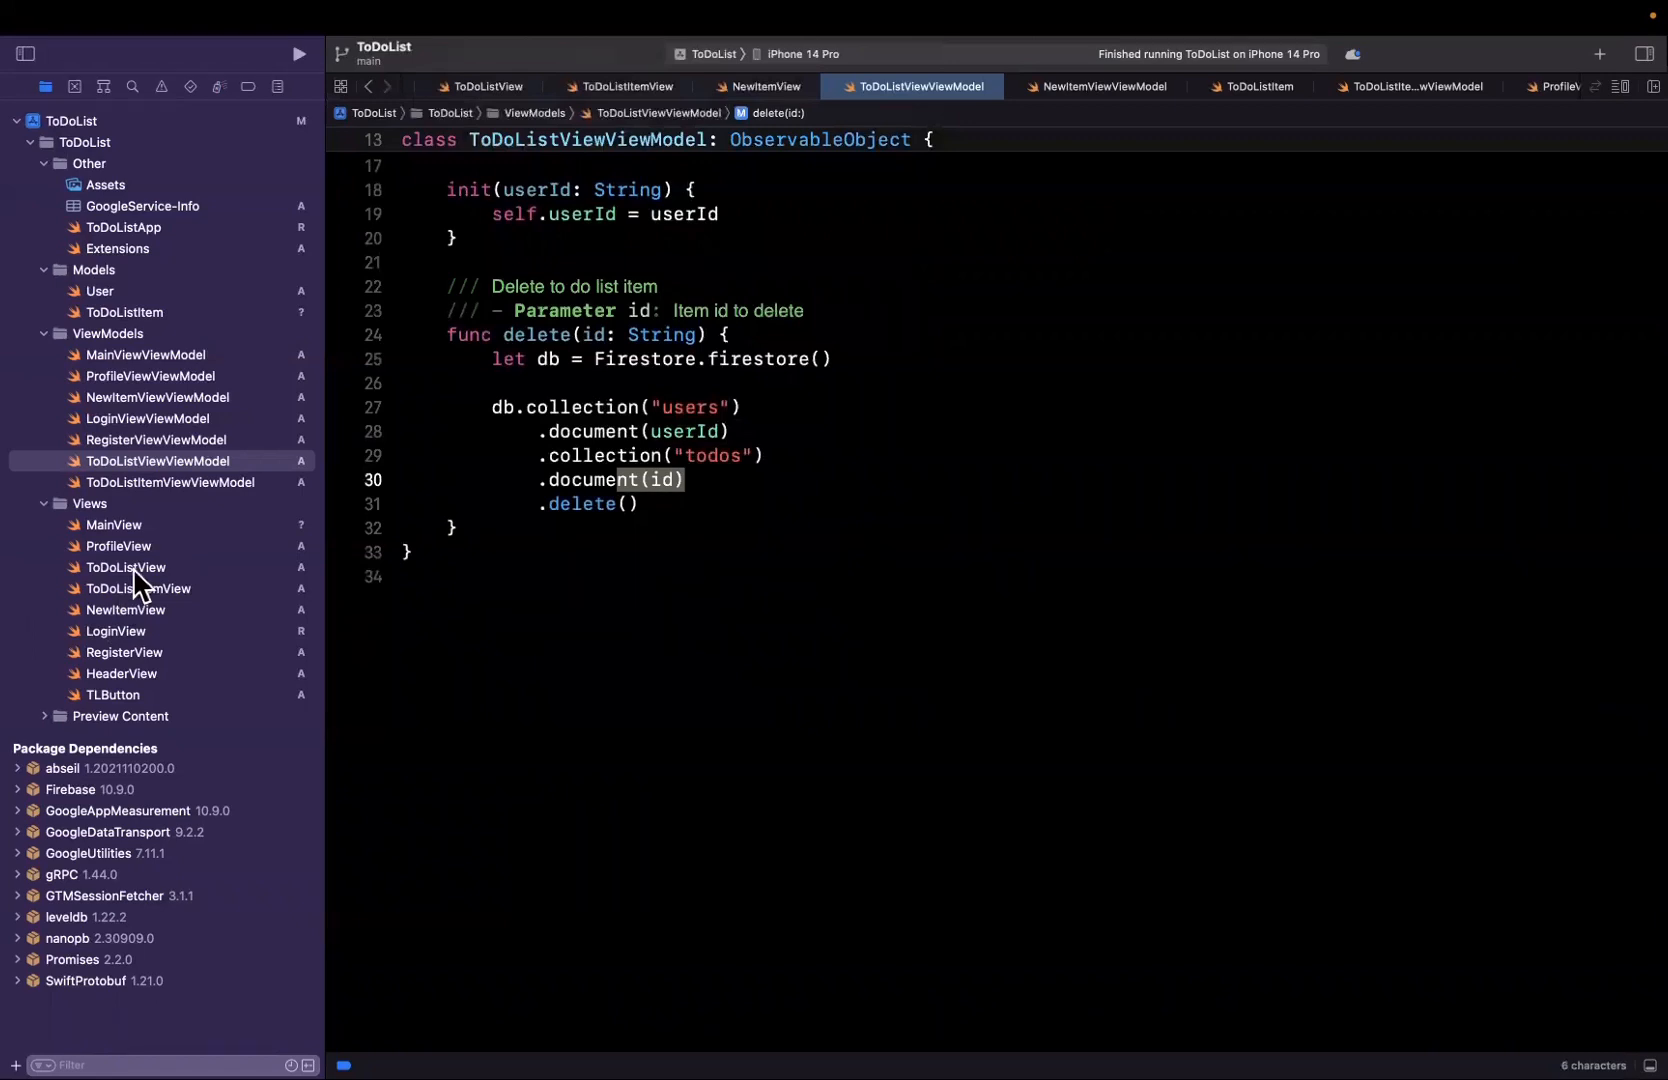
click(124, 567)
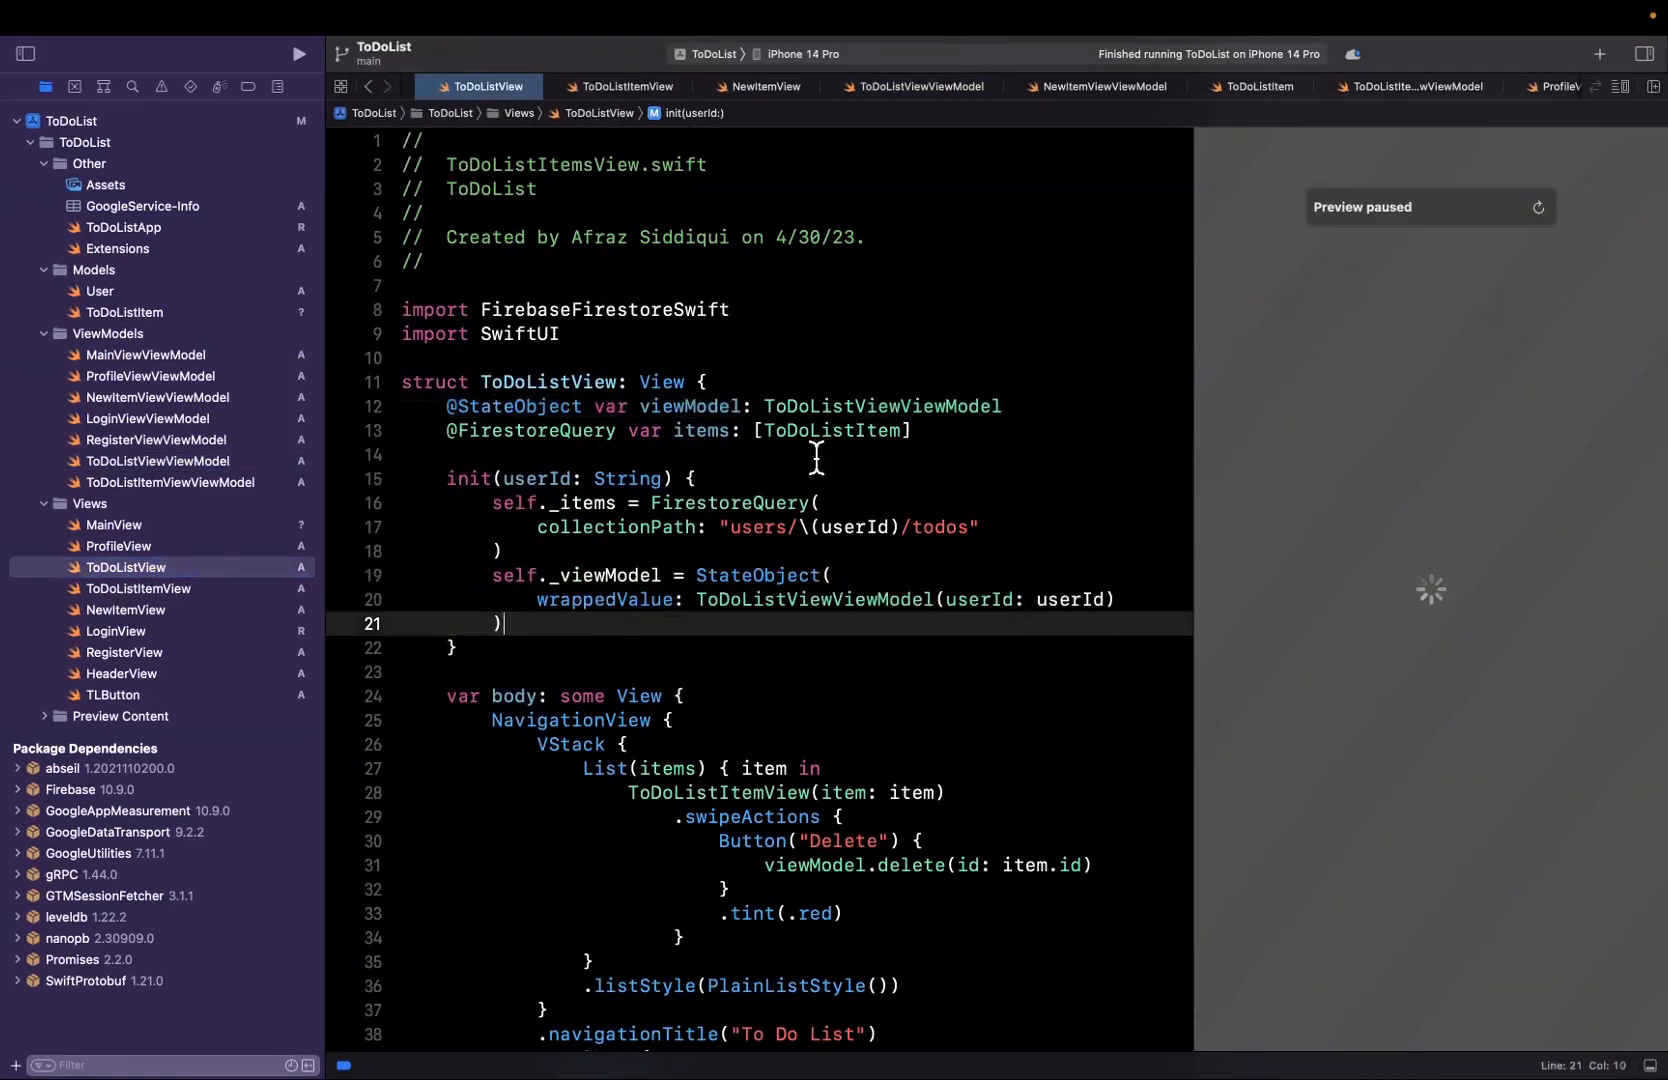
double_click(882, 413)
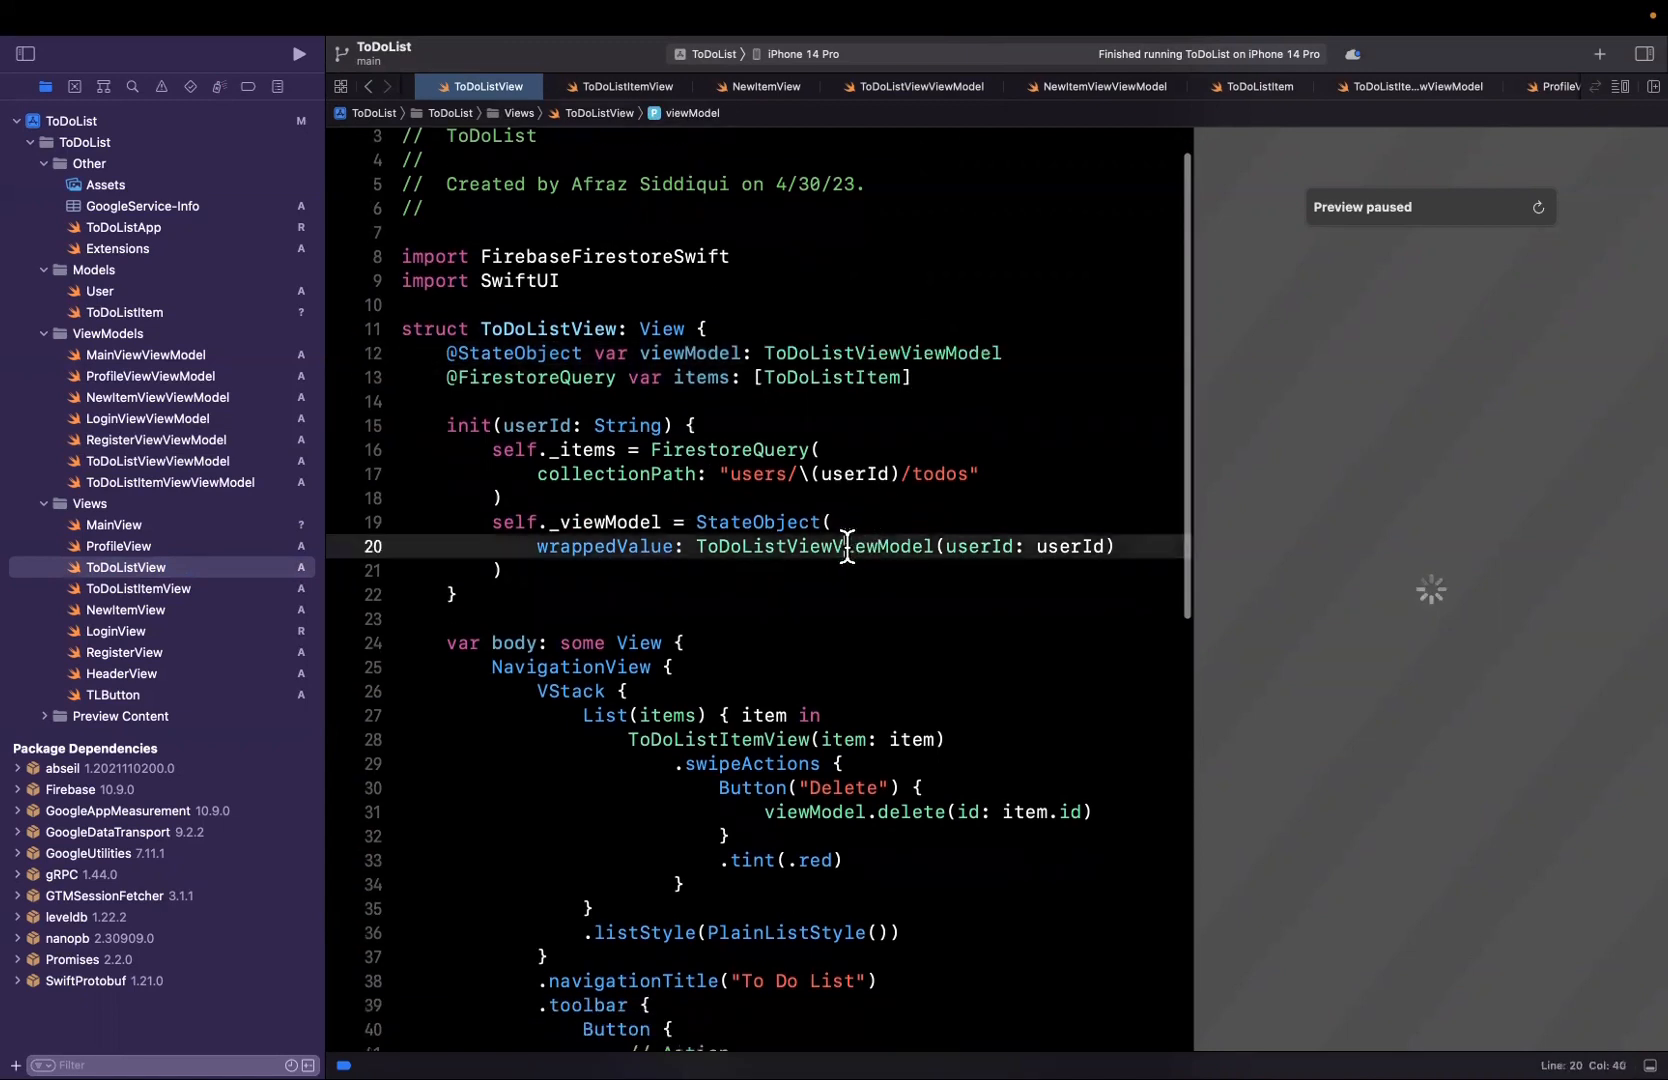
double_click(814, 547)
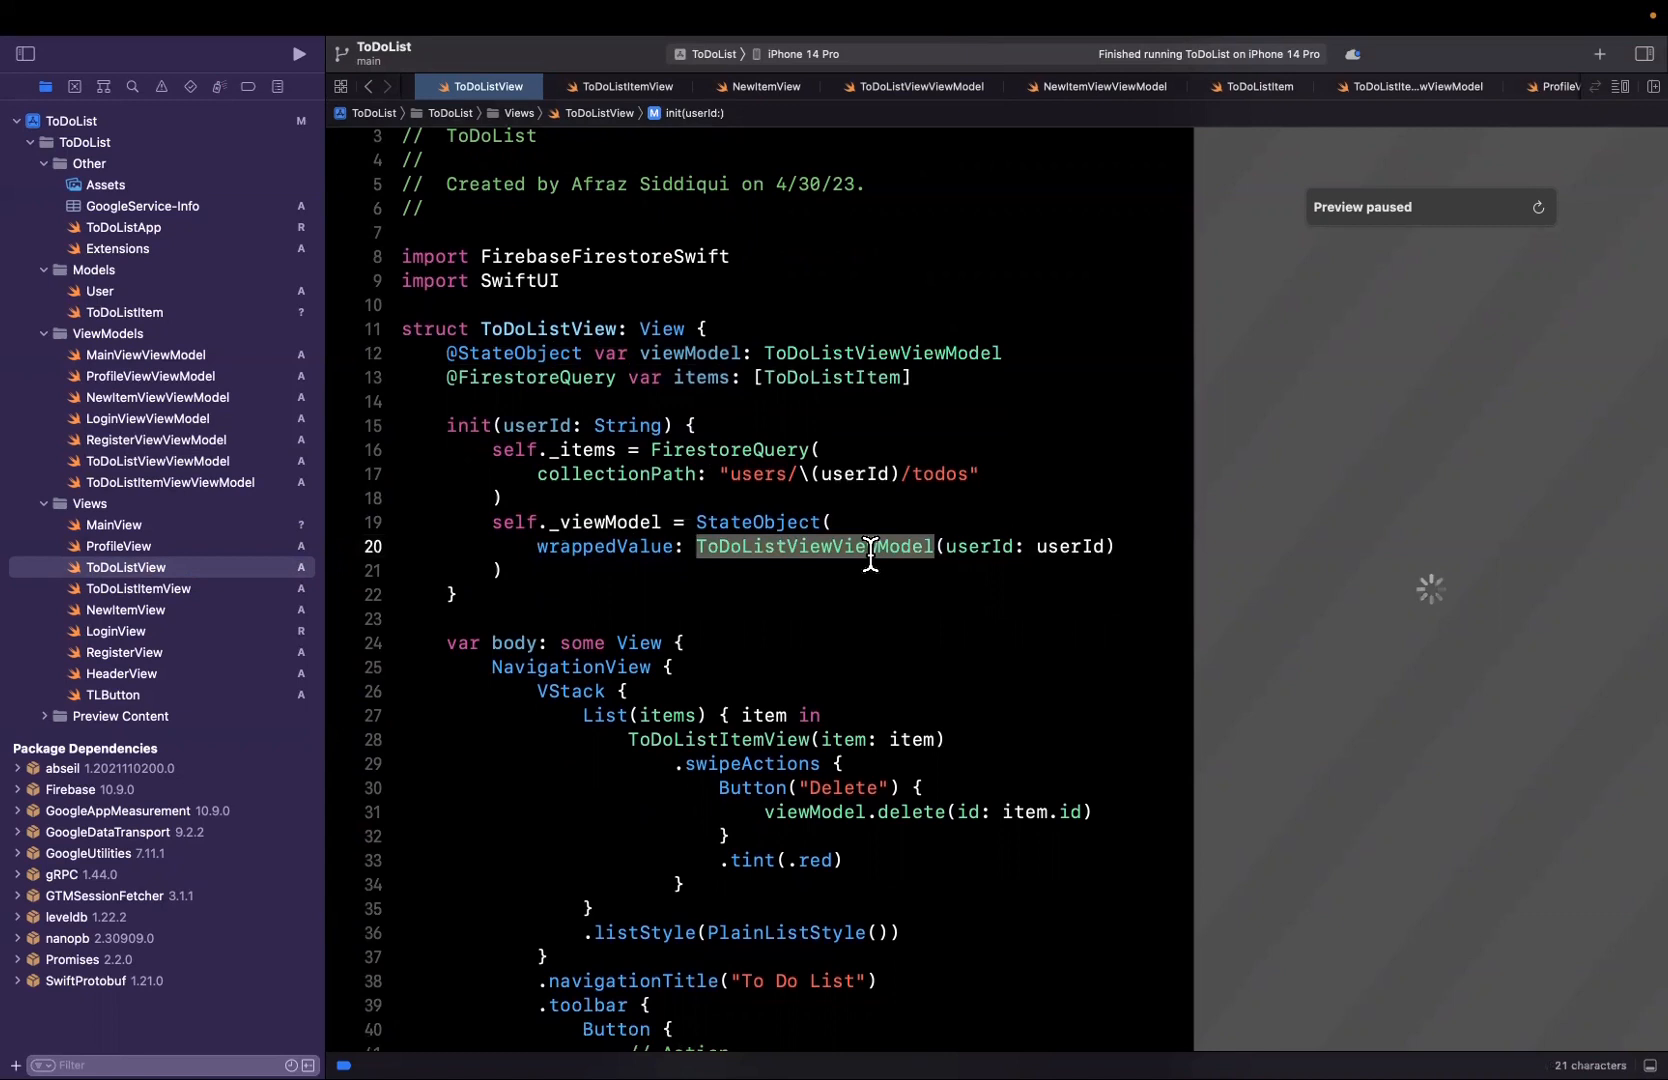
scroll(down, 3)
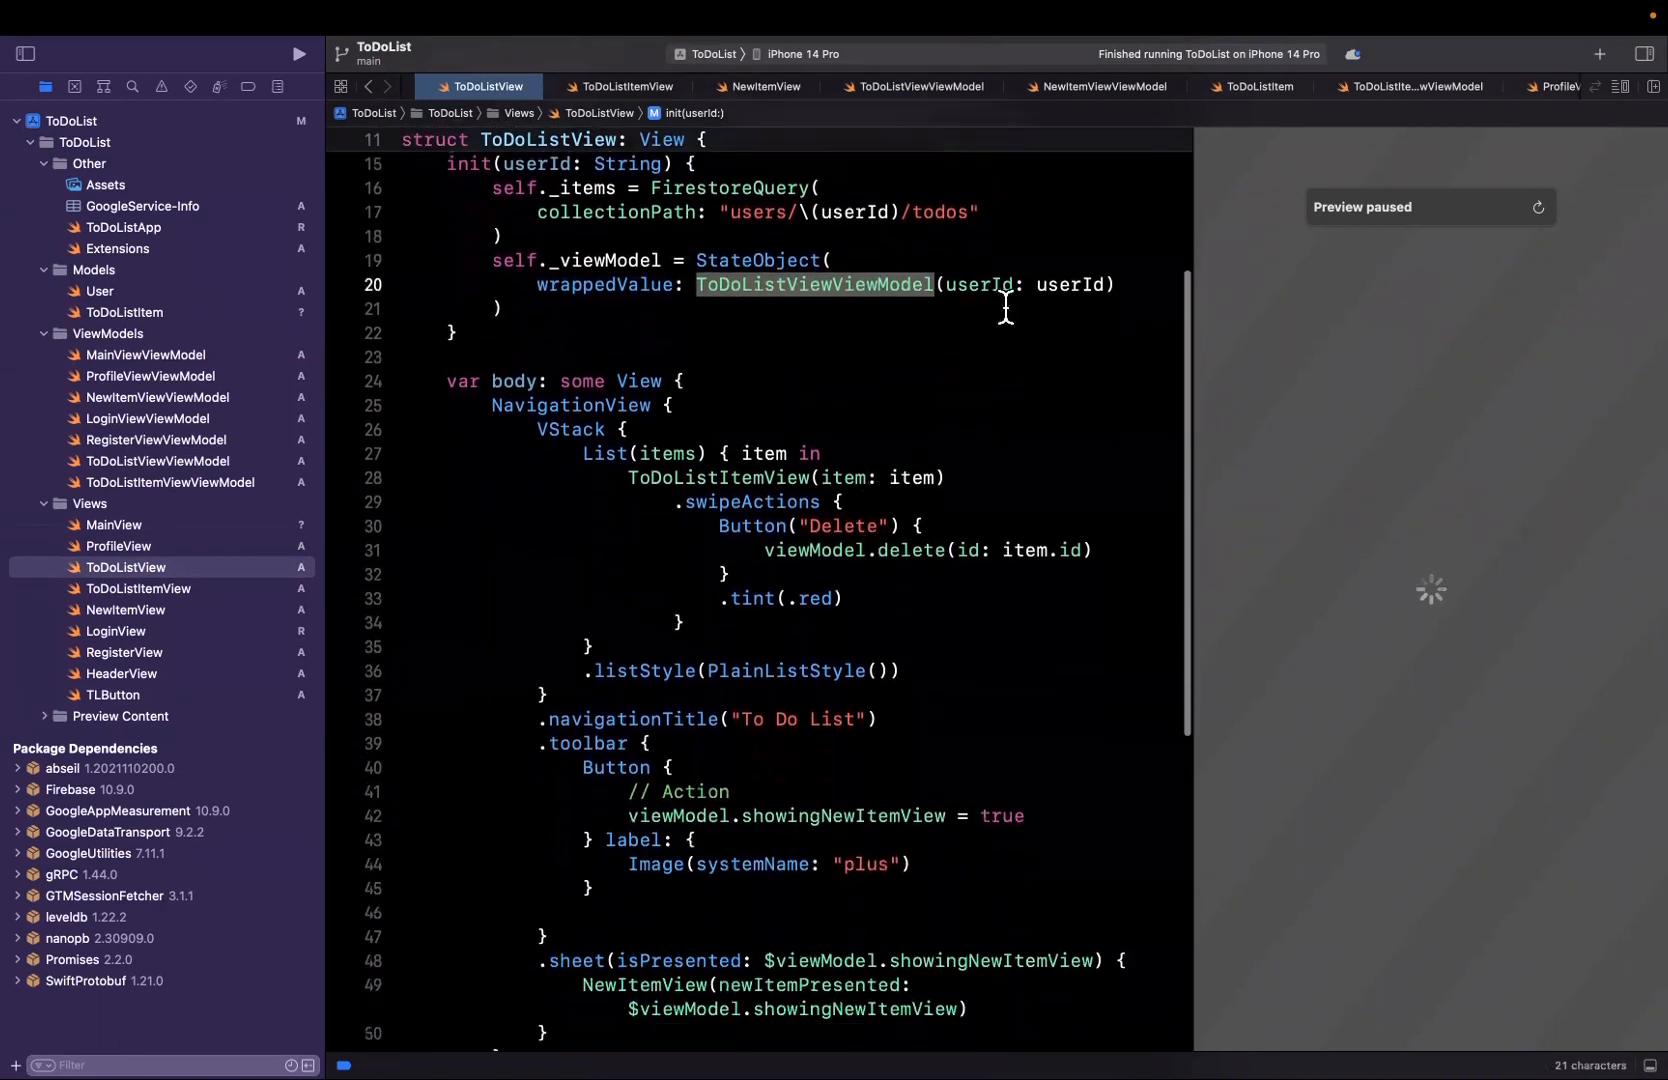
scroll(down, 3)
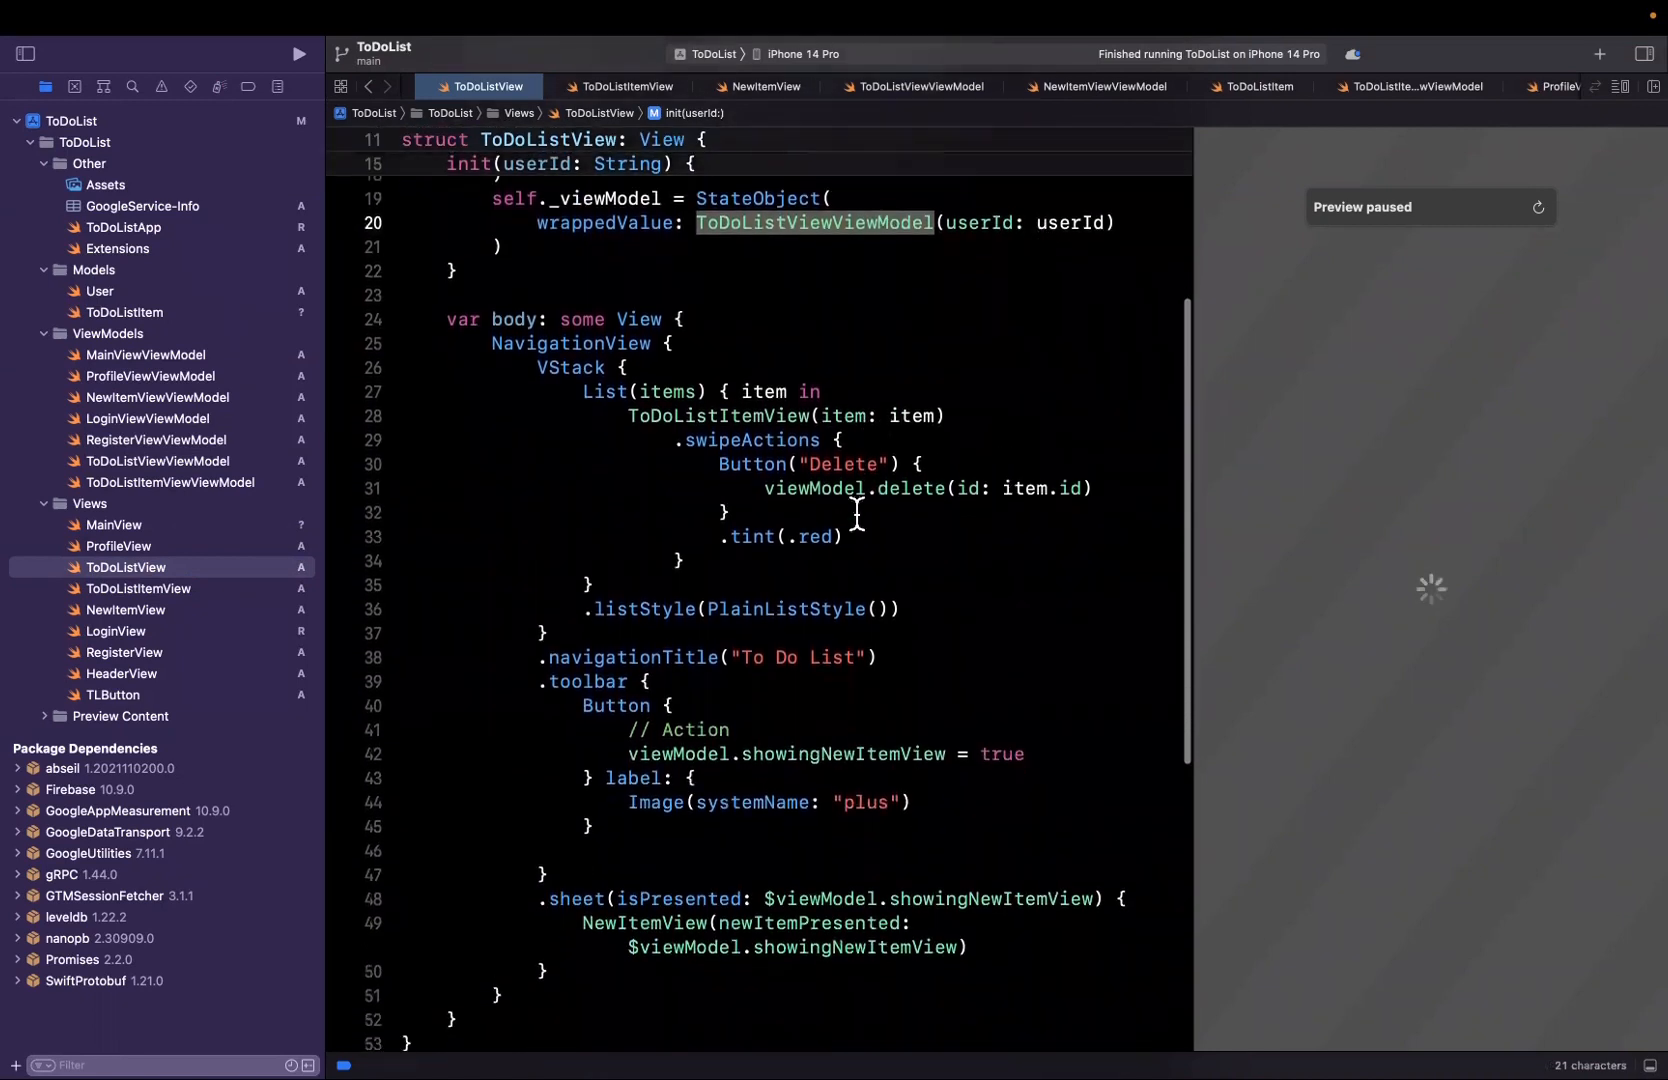
double_click(780, 537)
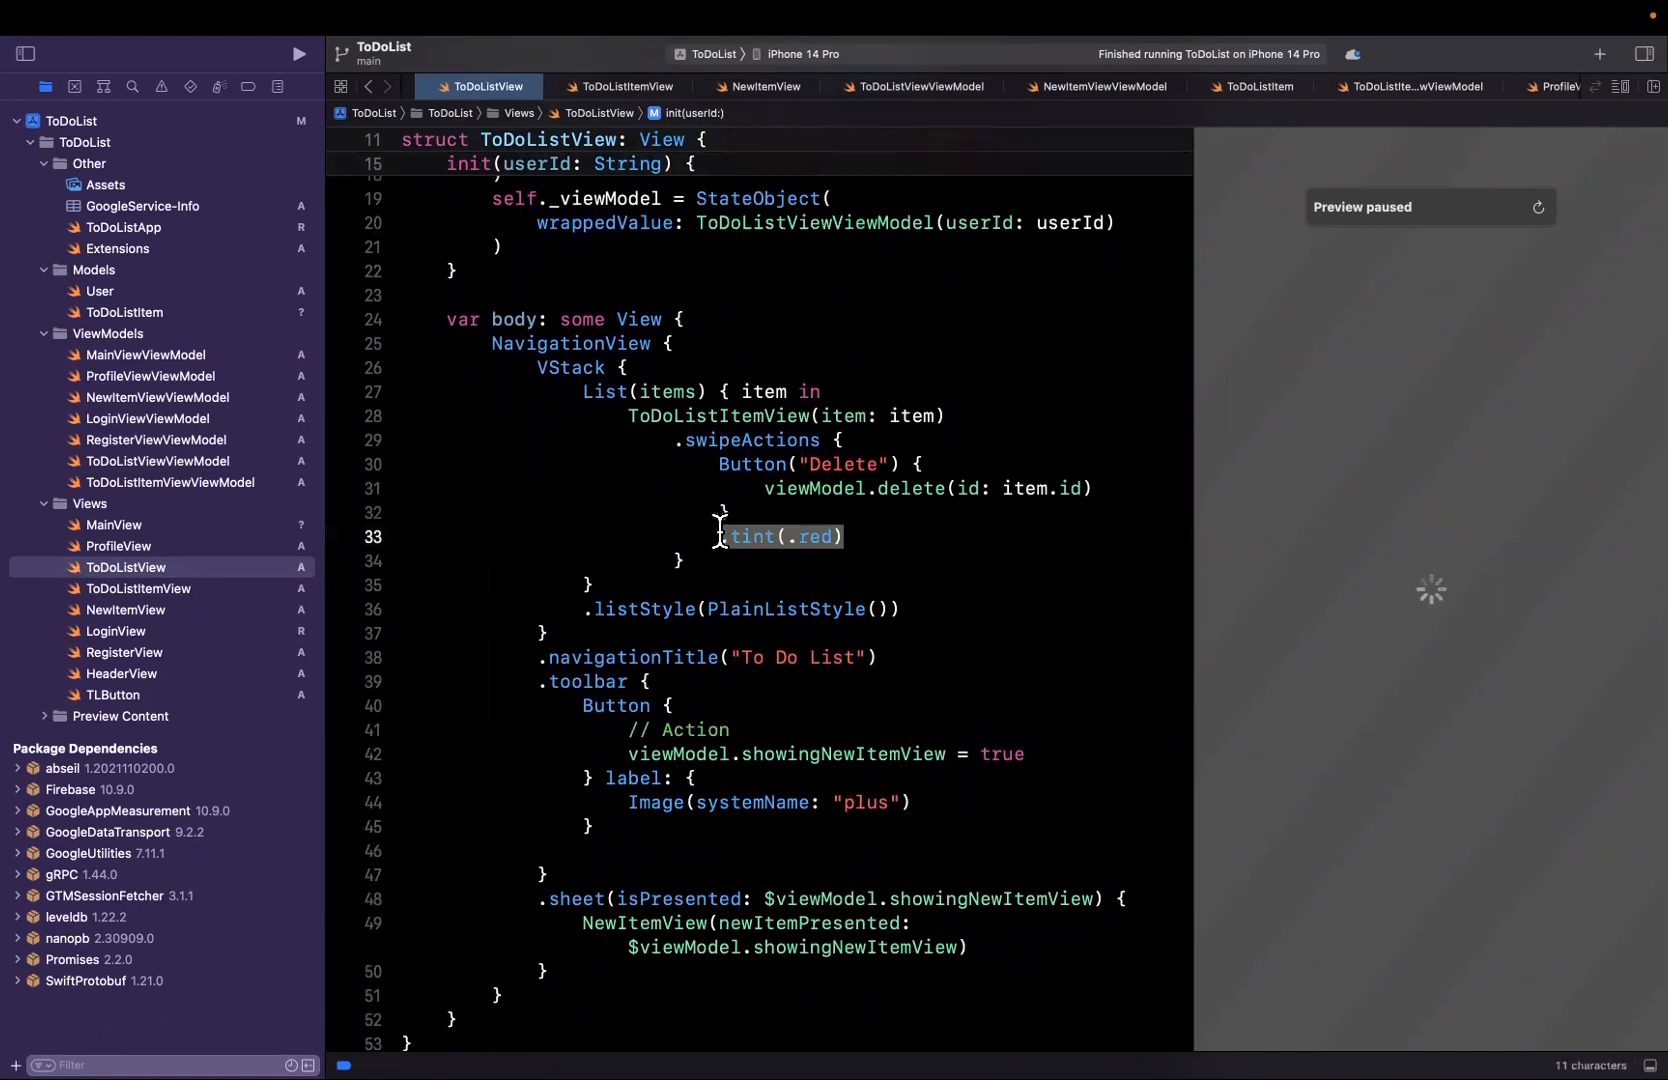
click(739, 537)
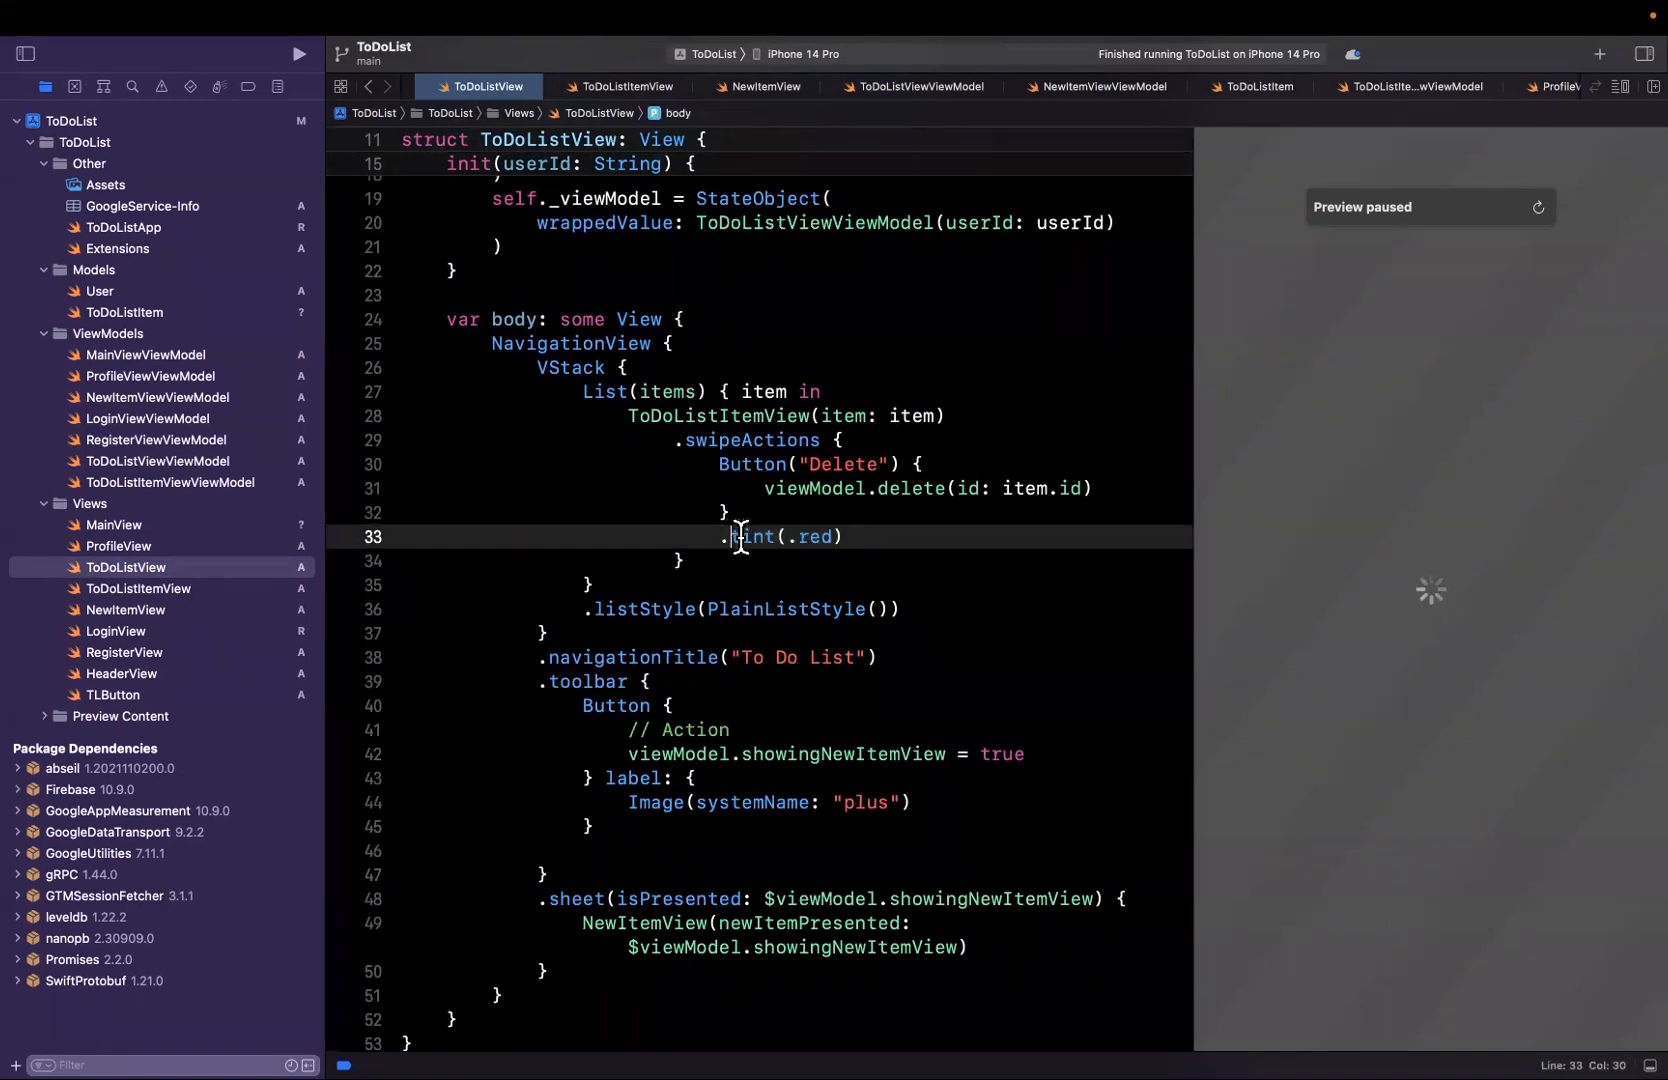
text(background)
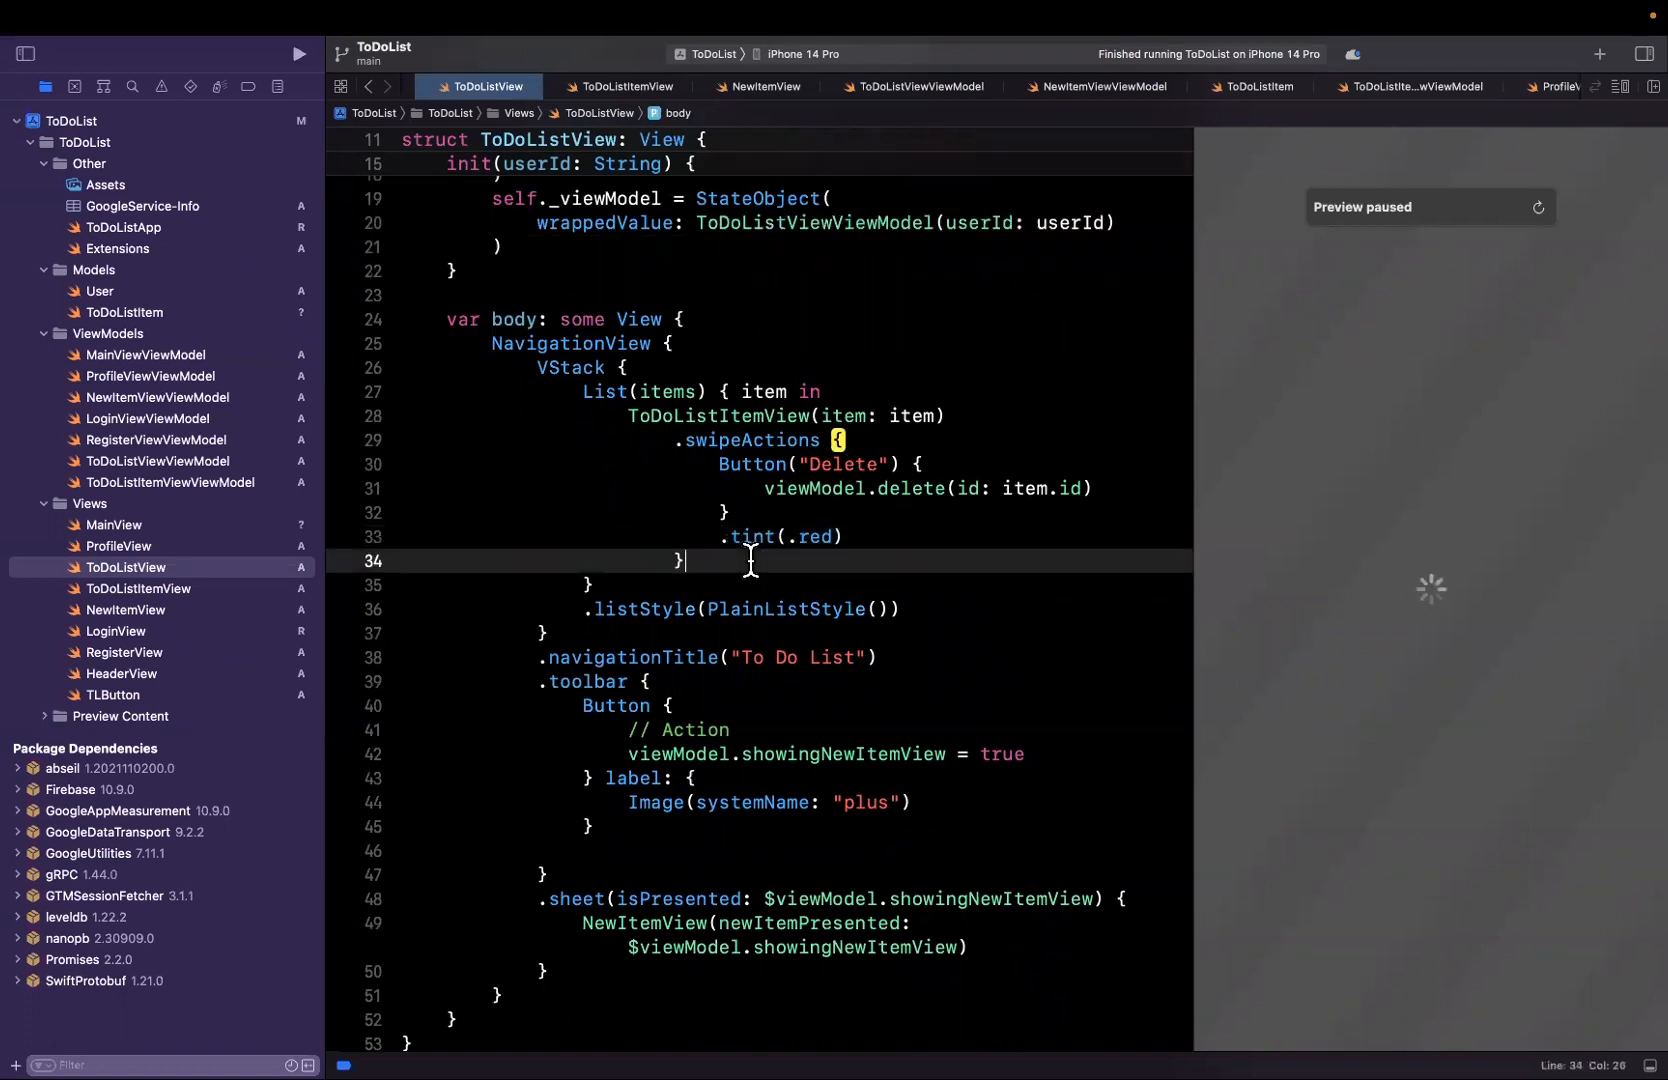
scroll(down, 3)
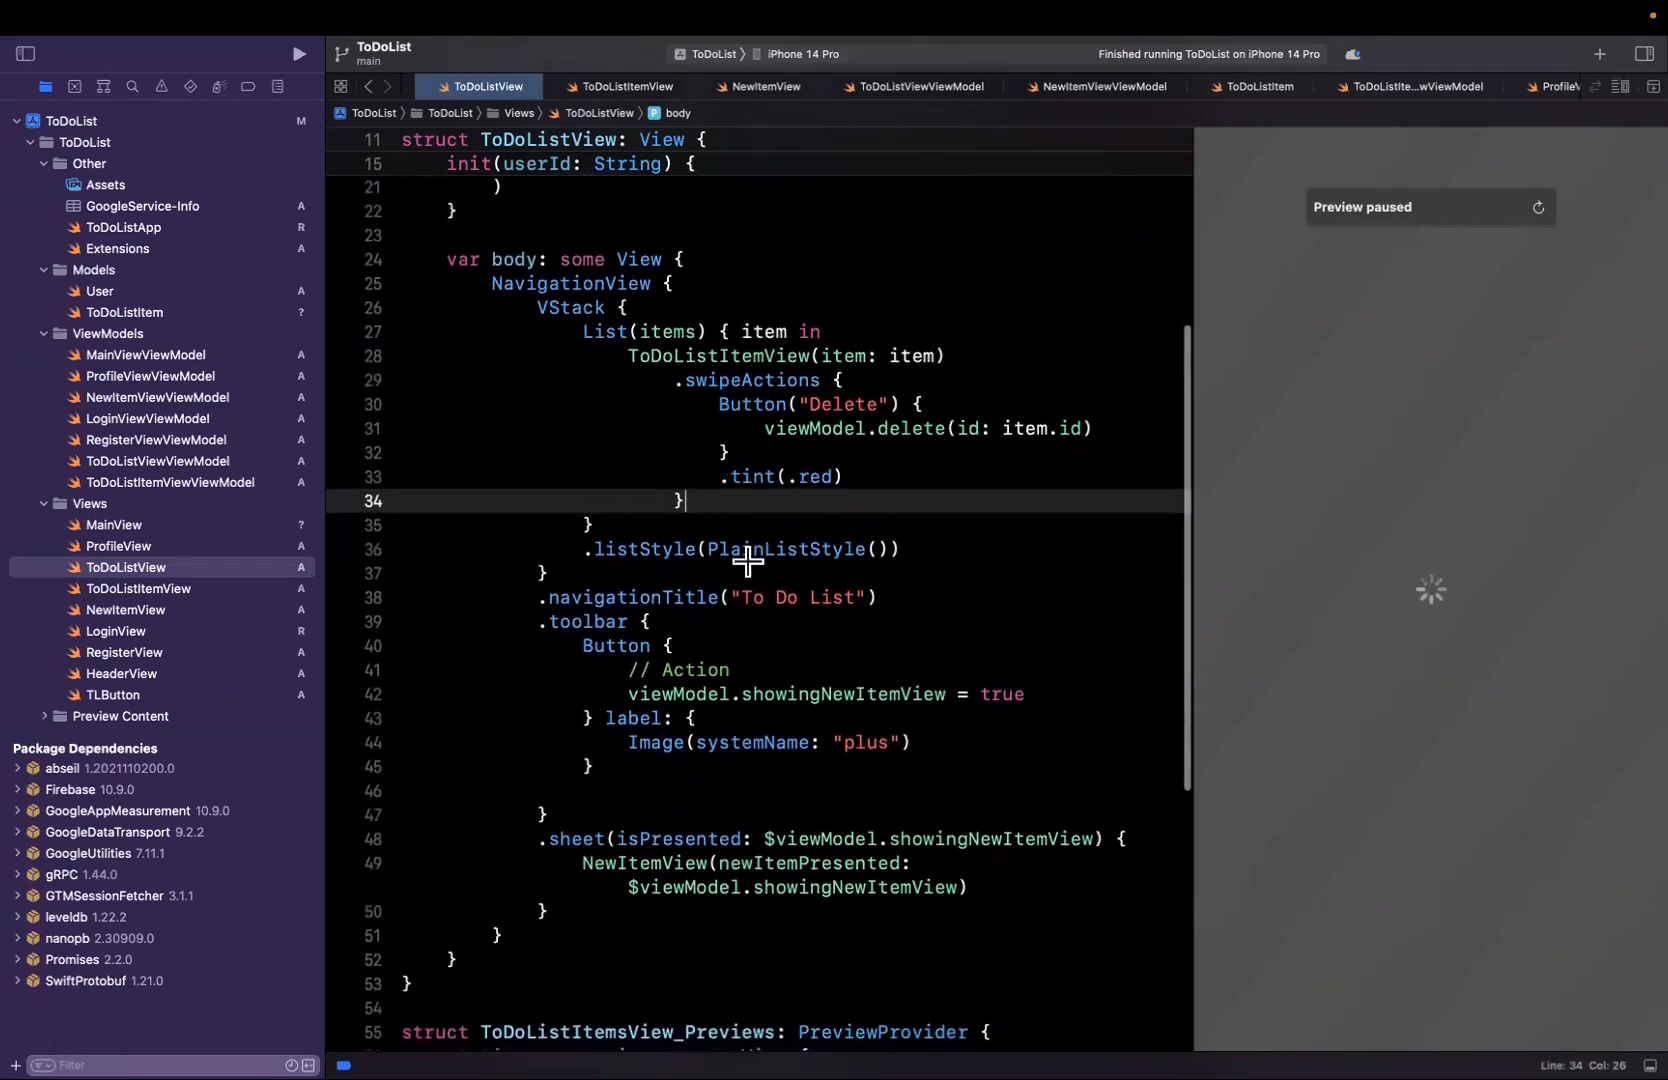
click(1641, 86)
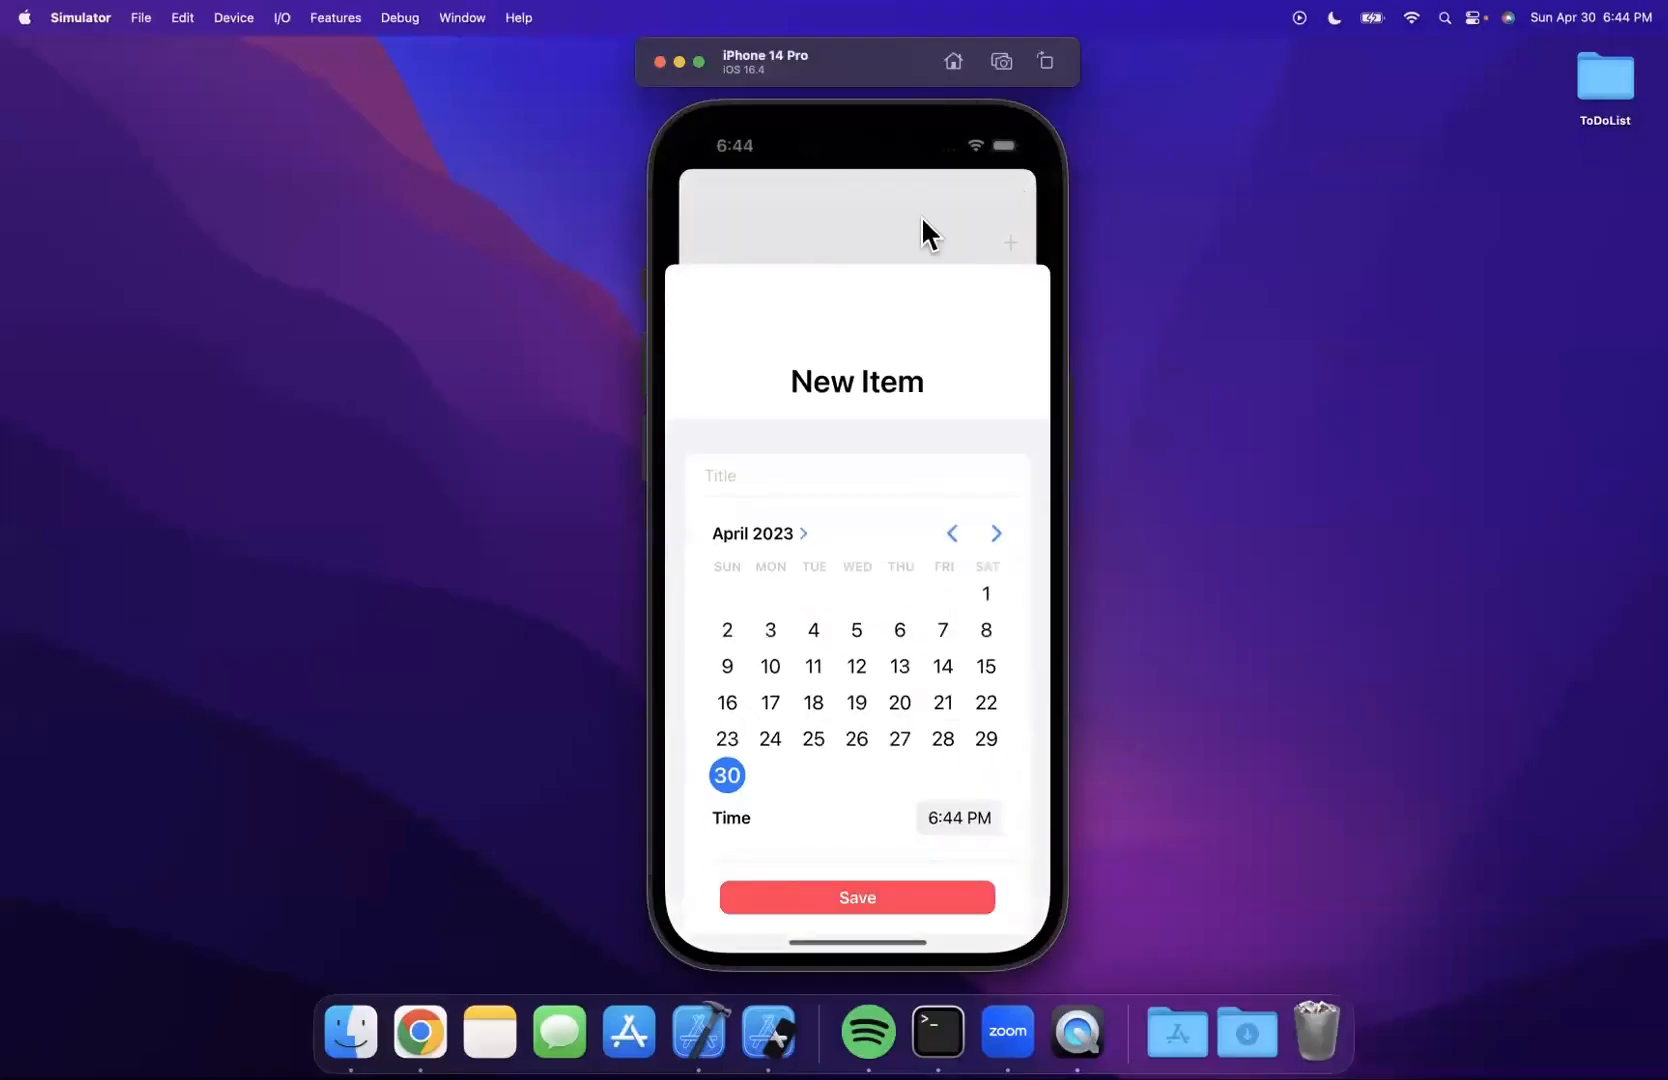
- Title the new item 'Get groceries' and save it with its Apr 30, 2023 6:44 PM due date
text(Get grocers)
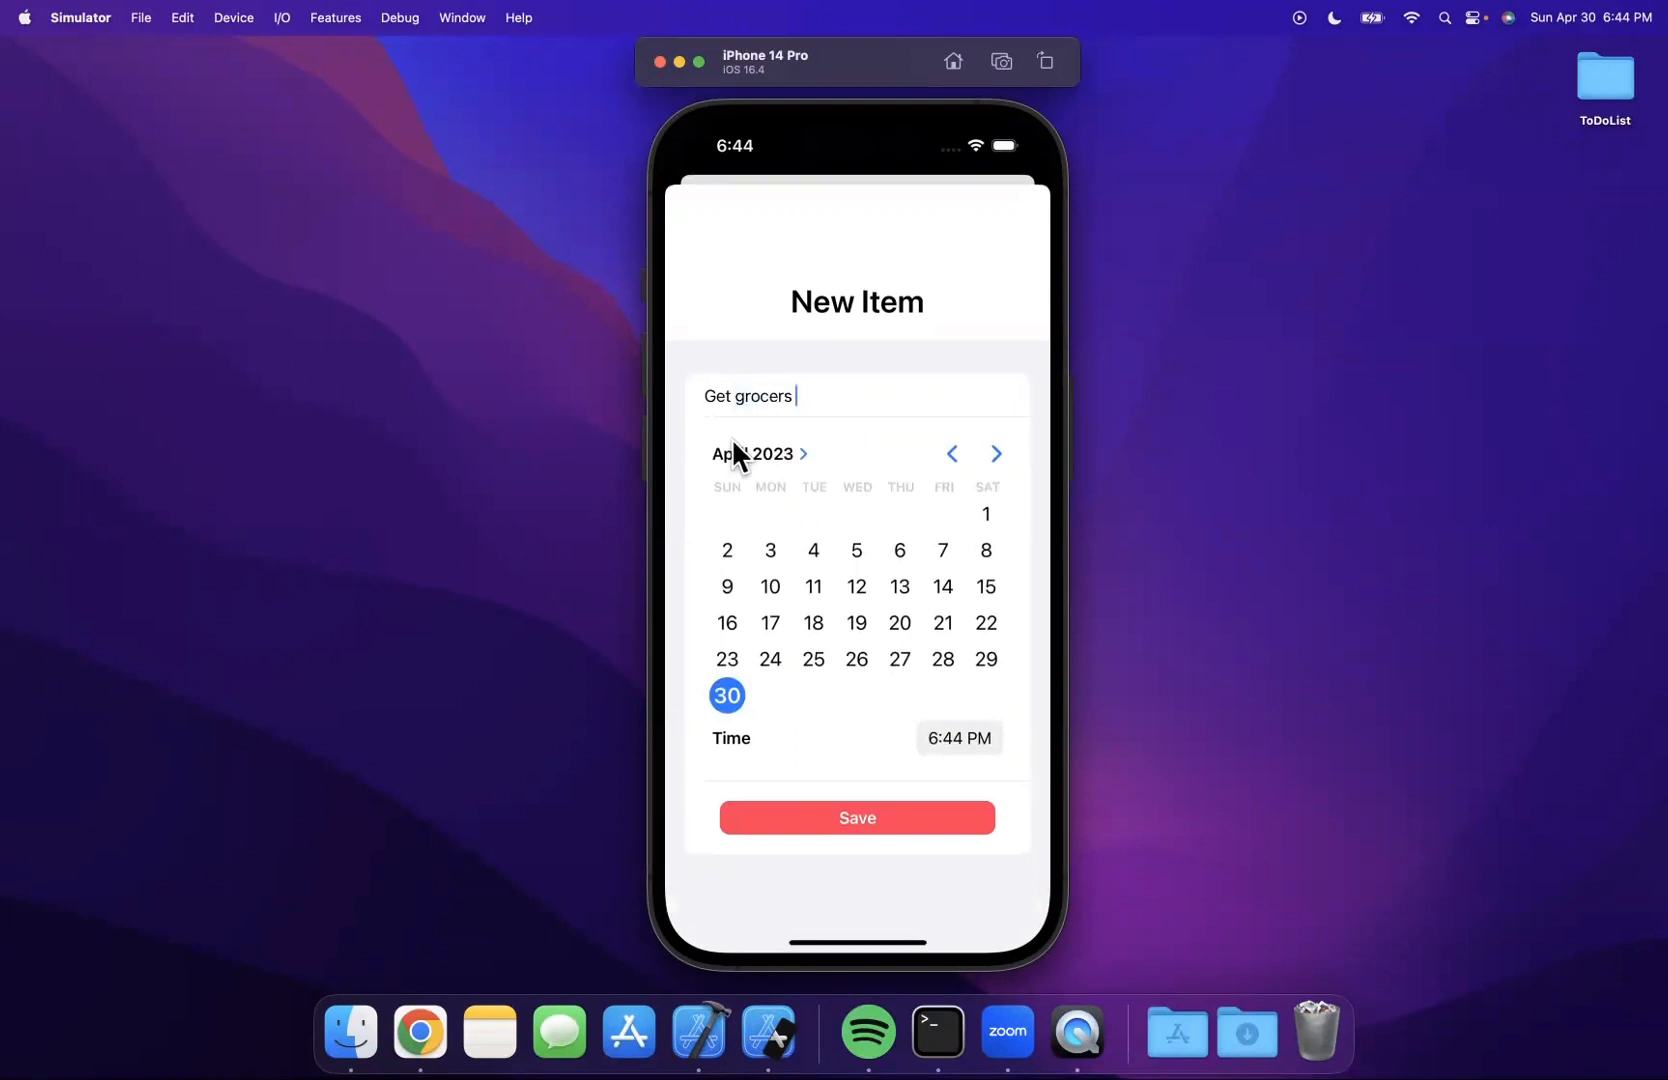
key(backspace)
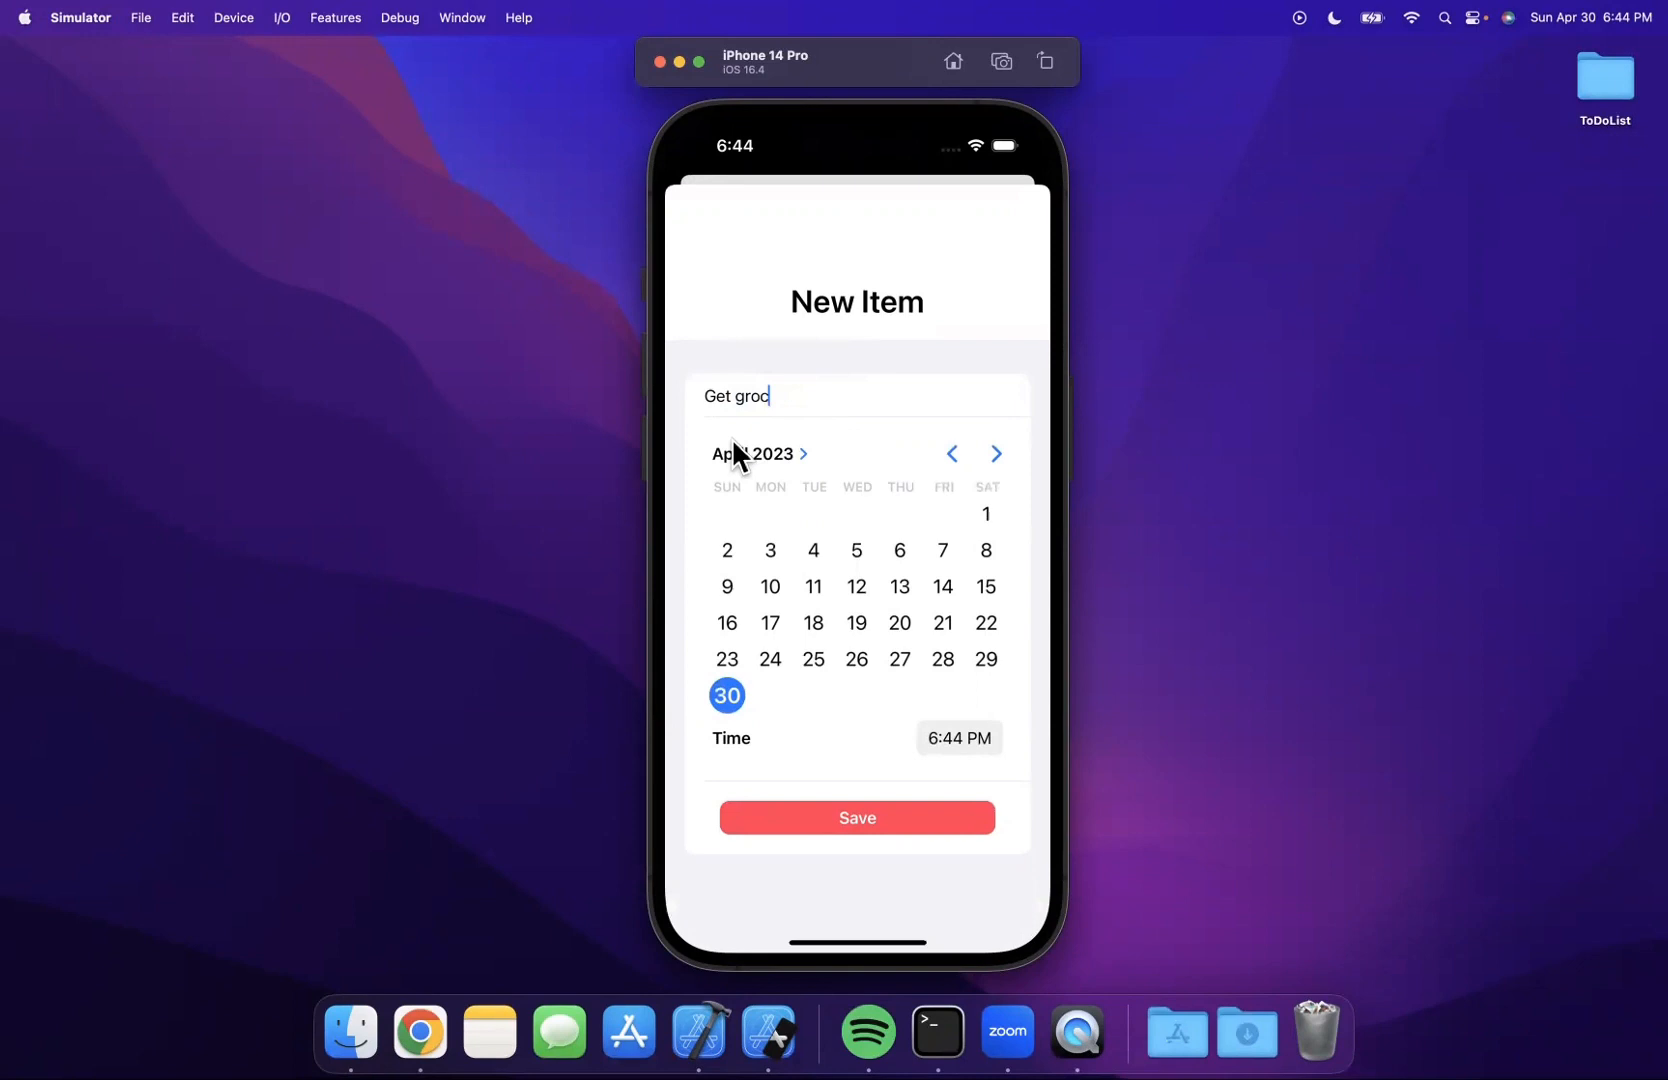
text(eries)
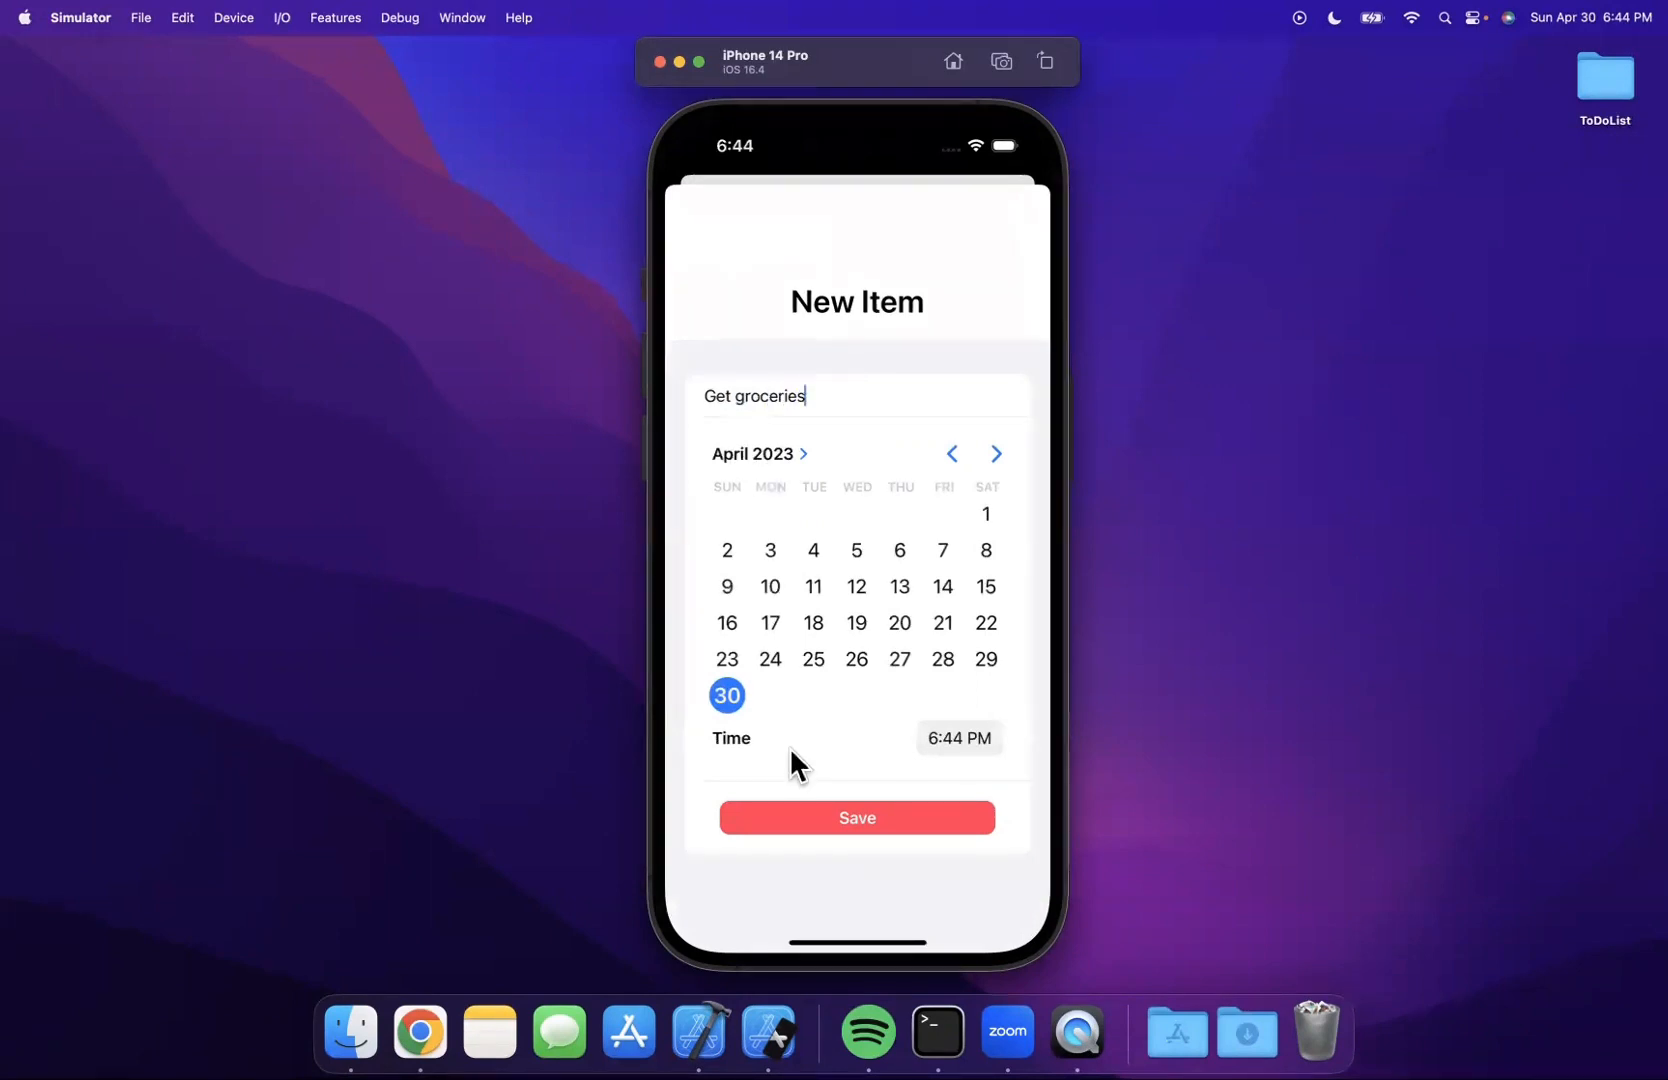
click(855, 817)
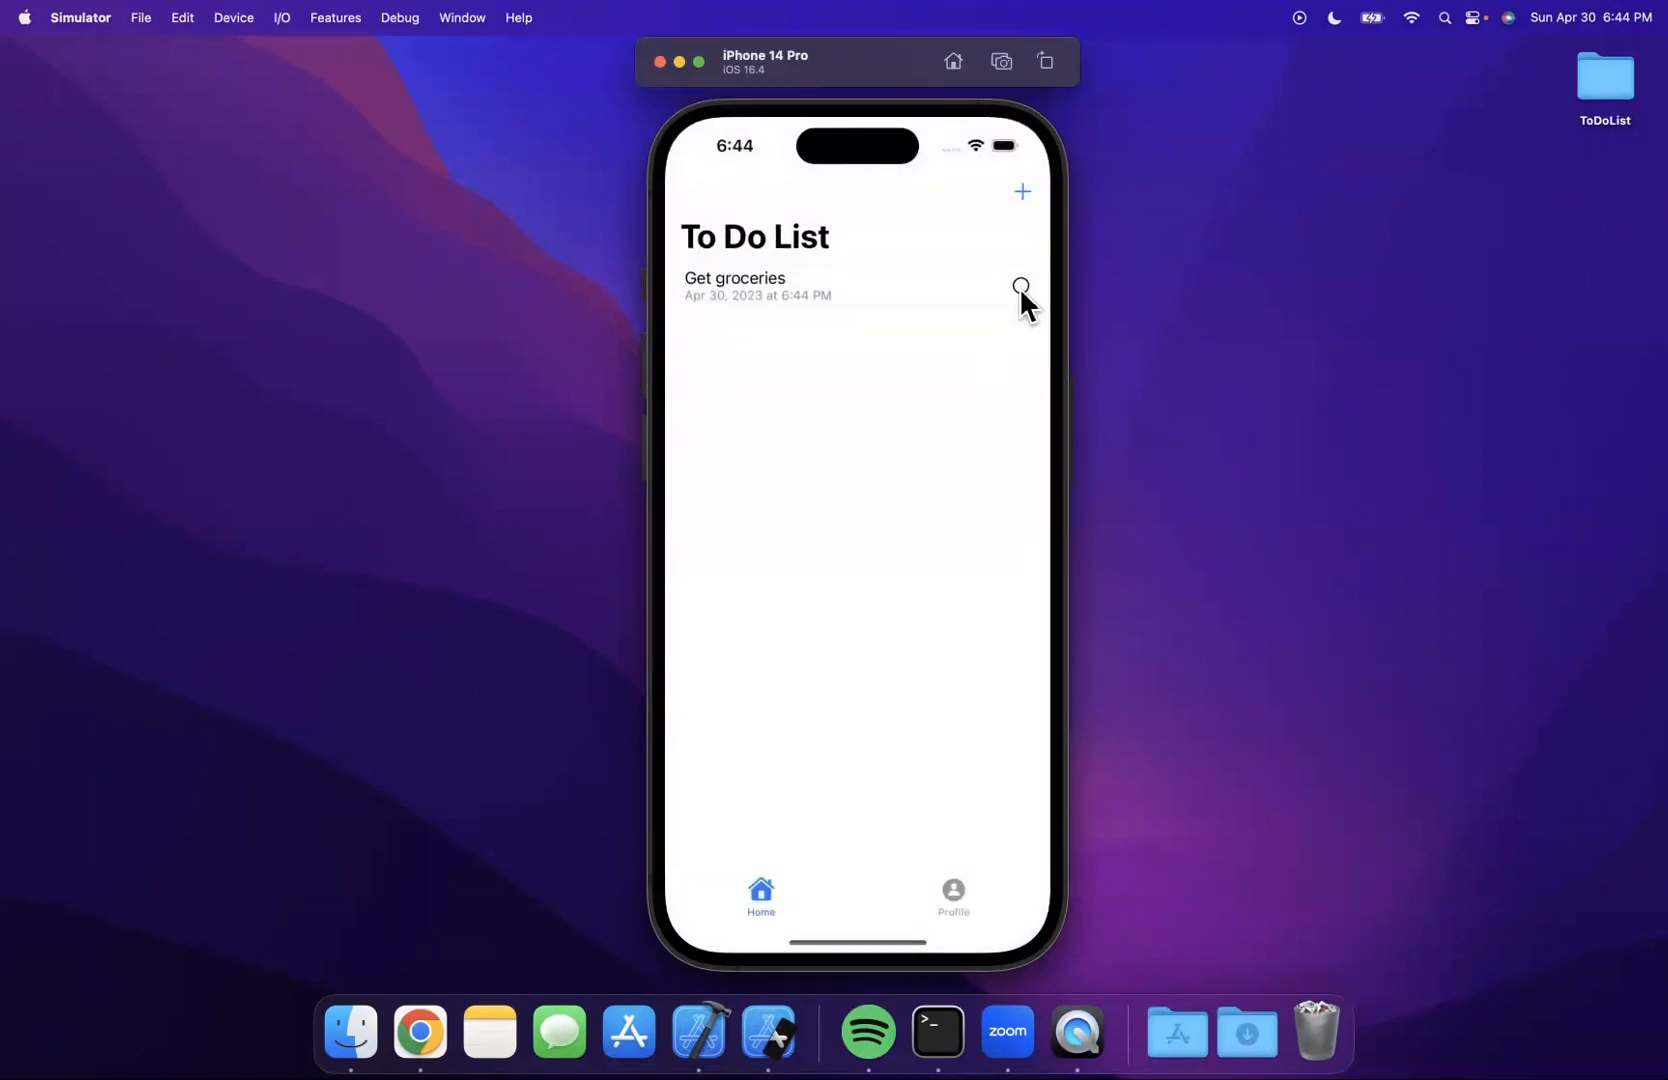